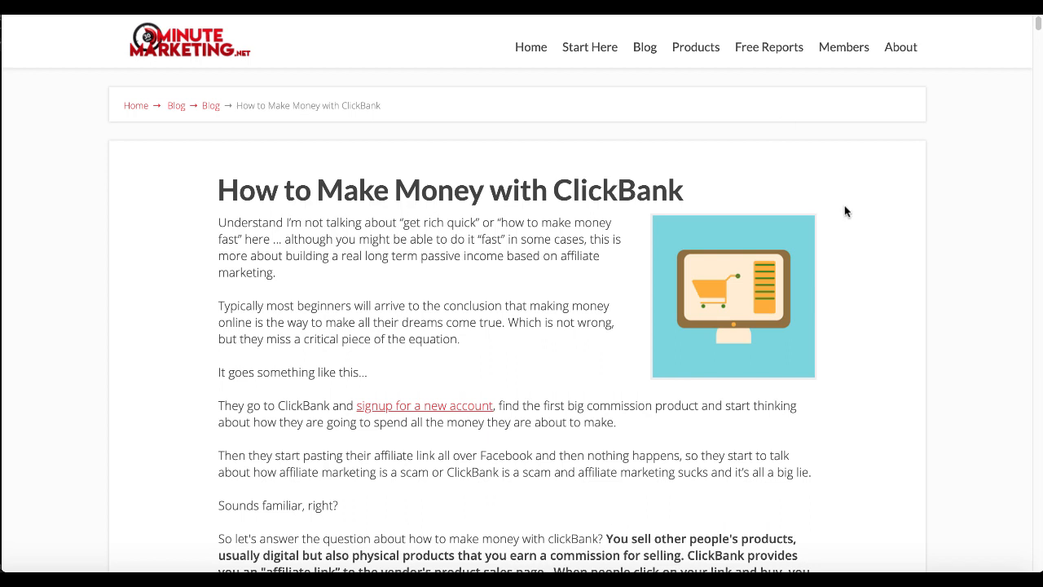
mouse_move(952, 309)
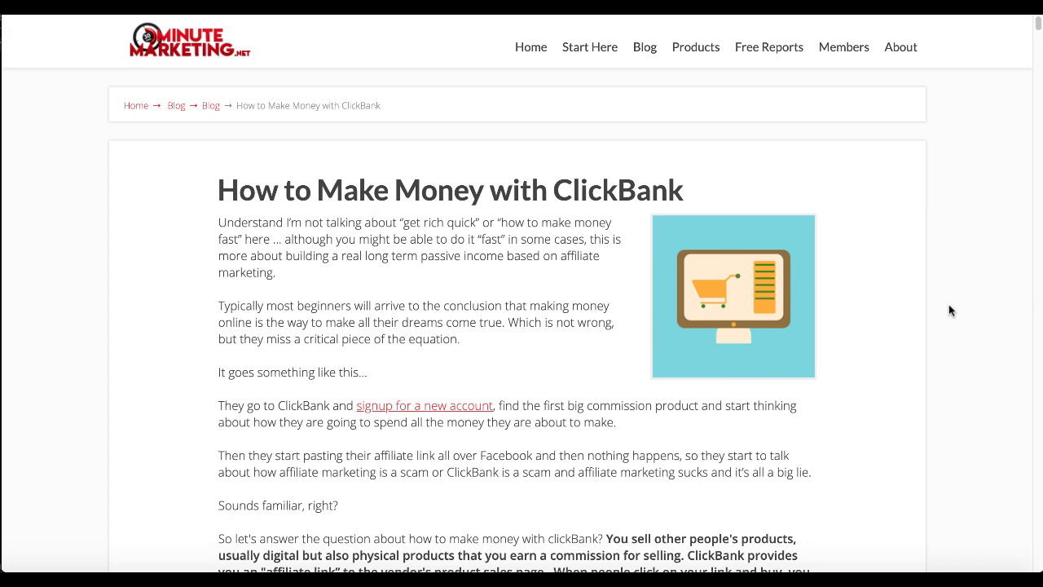
- Browse the ClickBank Marketplace listings and open the Health & Fitness category
scroll(down, 3)
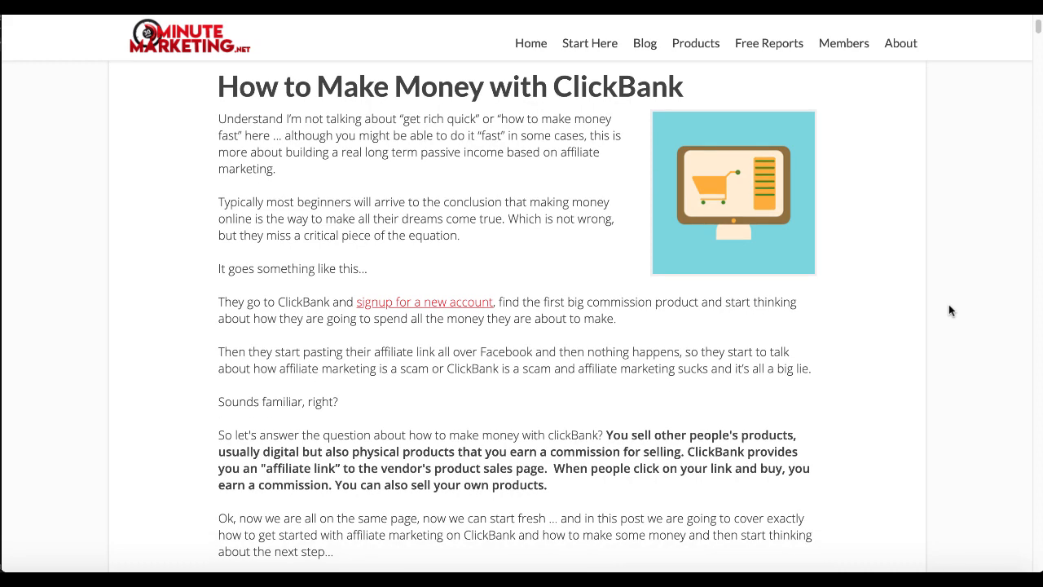
scroll(up, 3)
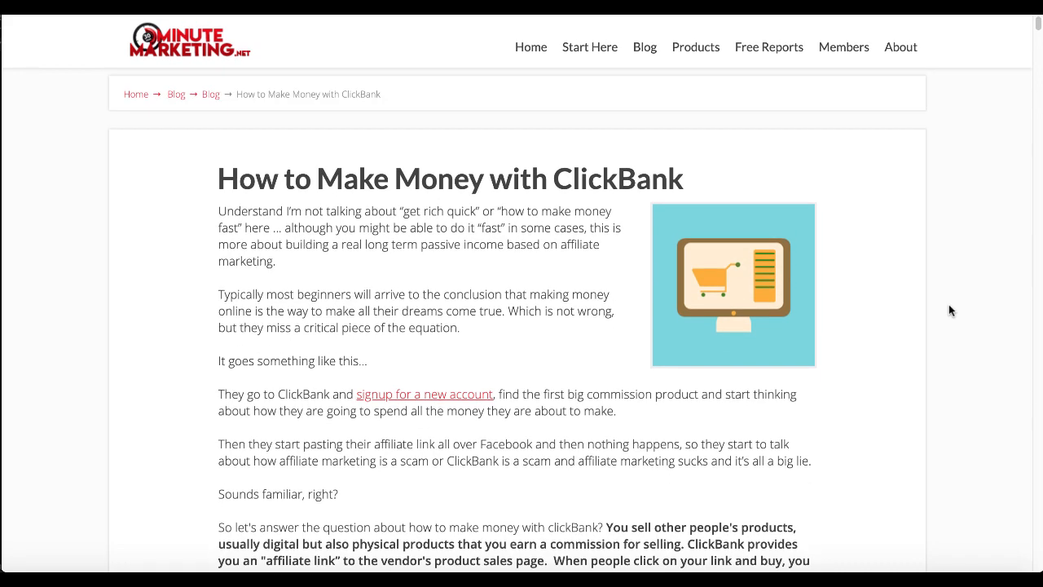
scroll(down, 3)
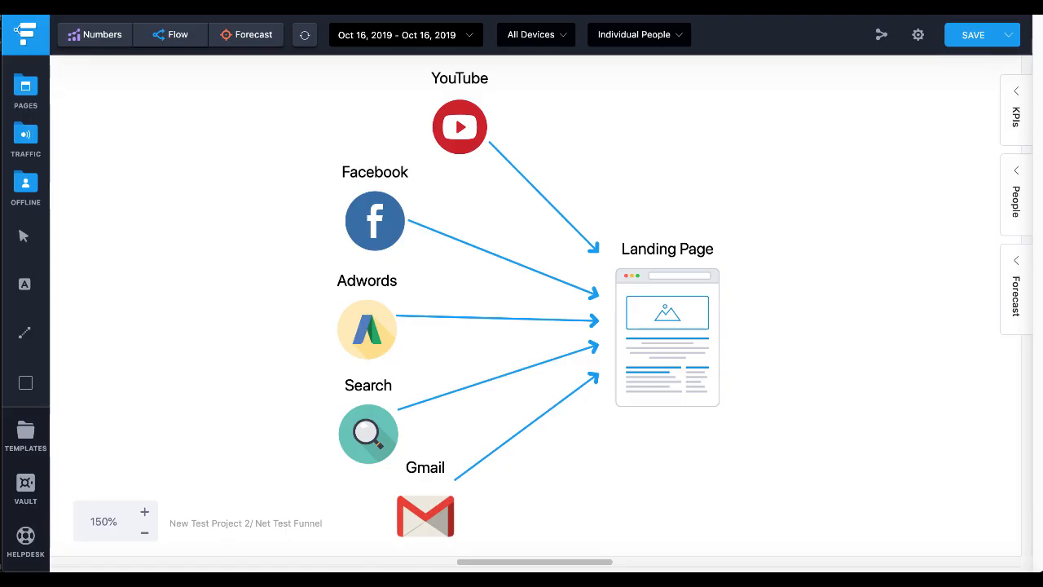
mouse_move(783, 329)
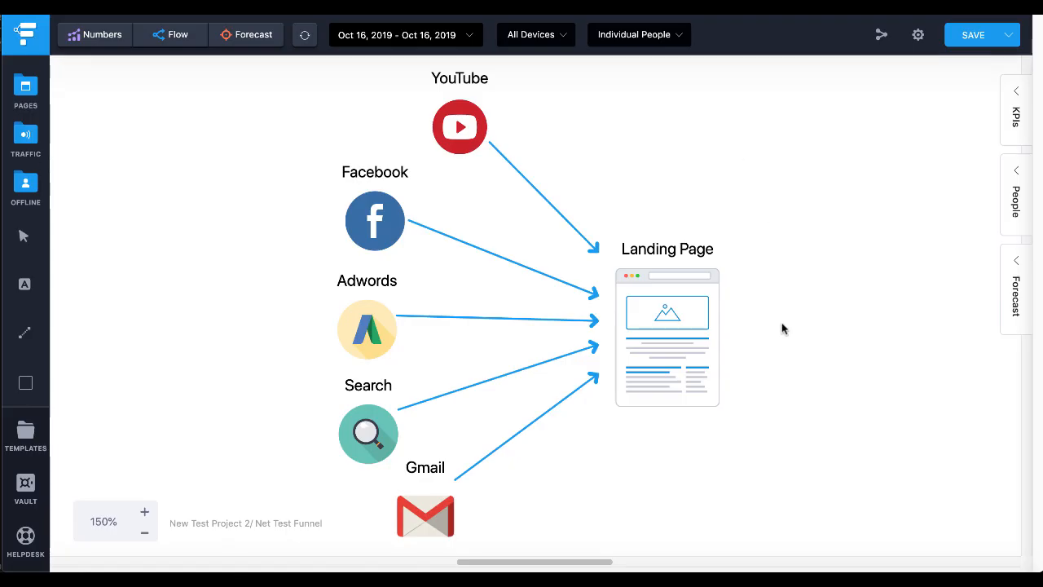
mouse_move(748, 372)
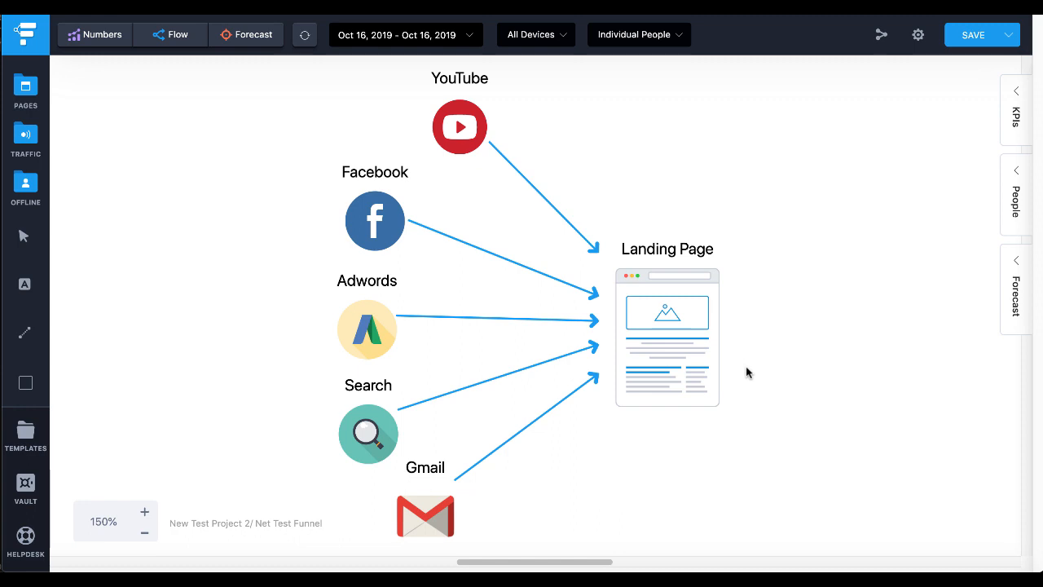
mouse_move(733, 304)
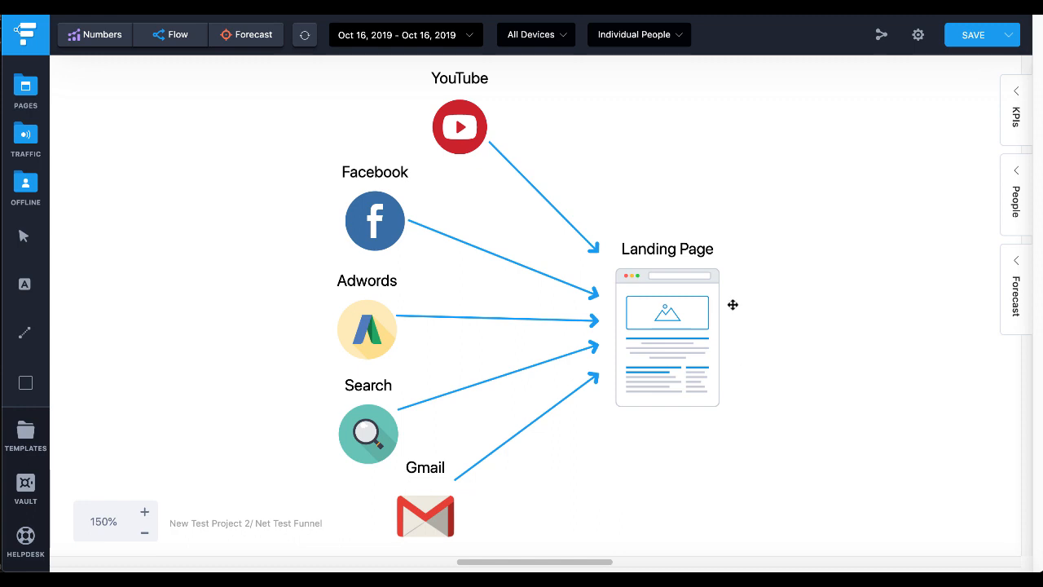
mouse_move(463, 114)
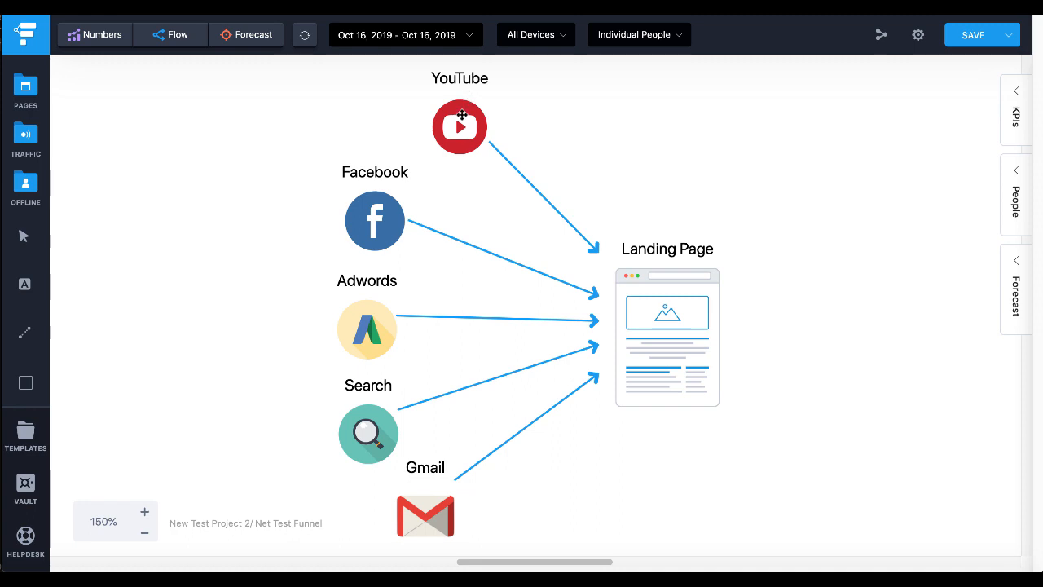
mouse_move(355, 280)
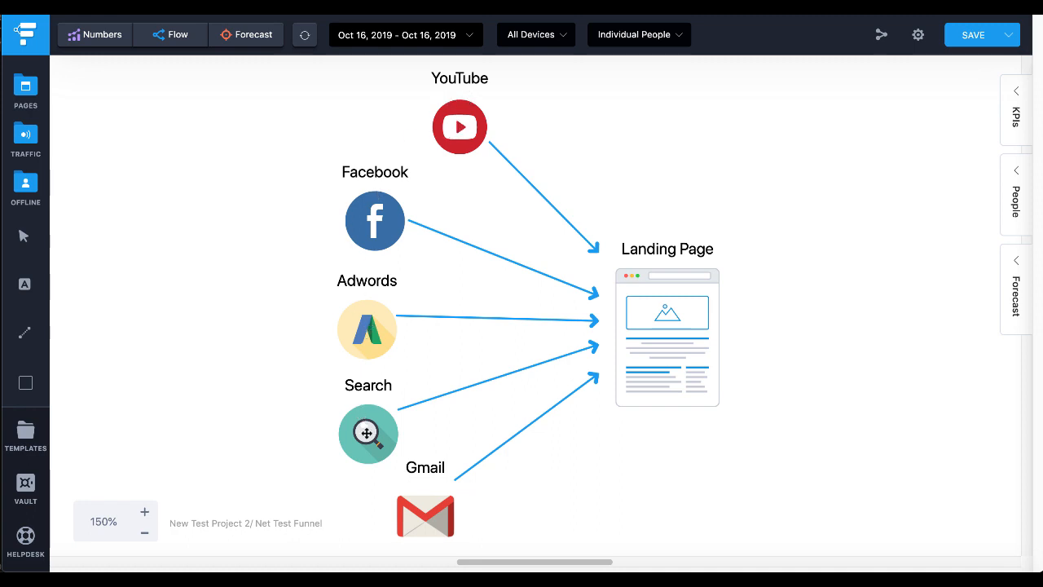
mouse_move(515, 508)
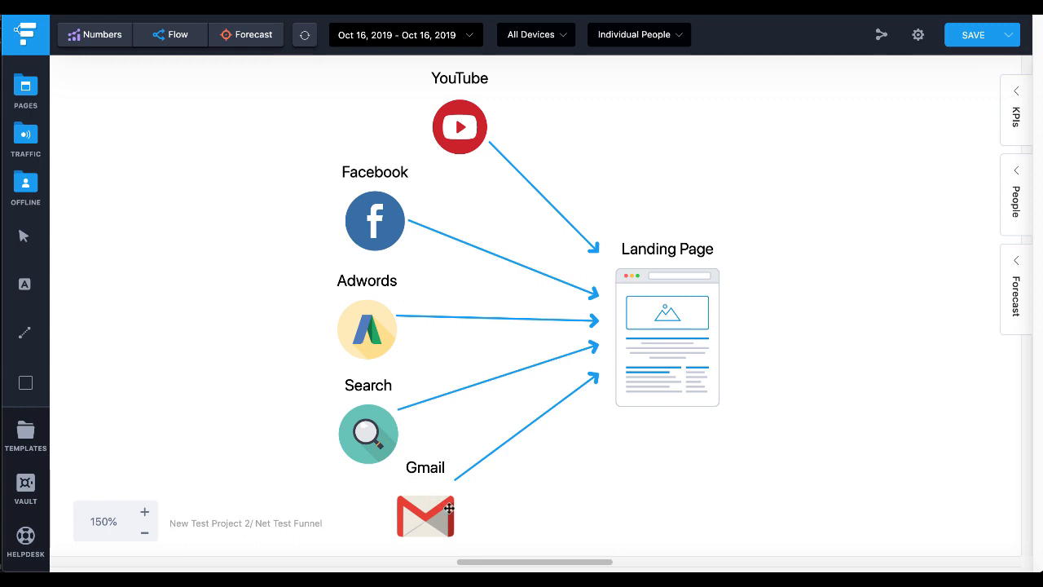
mouse_move(544, 500)
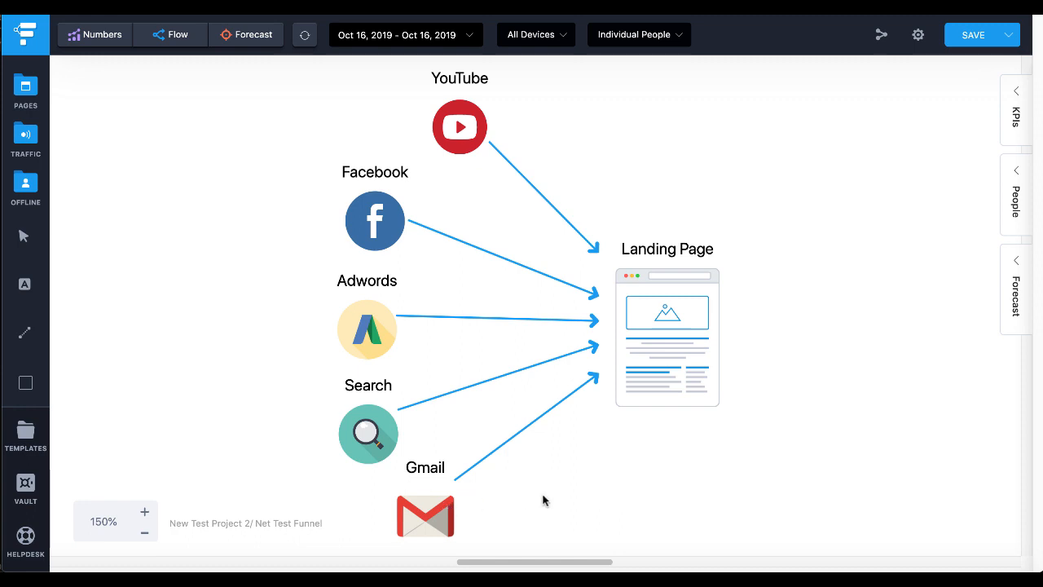
mouse_move(643, 322)
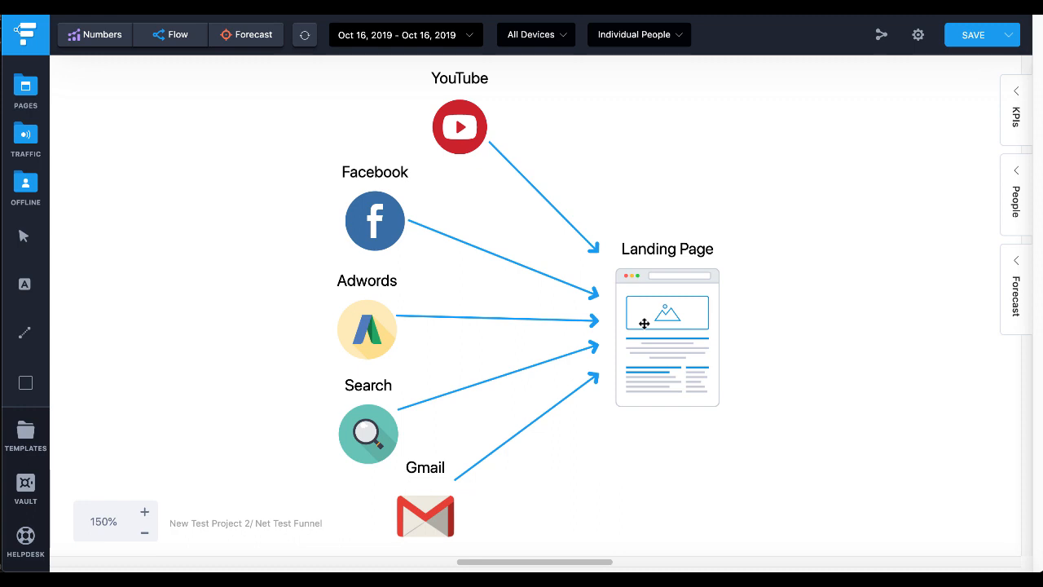
mouse_move(750, 336)
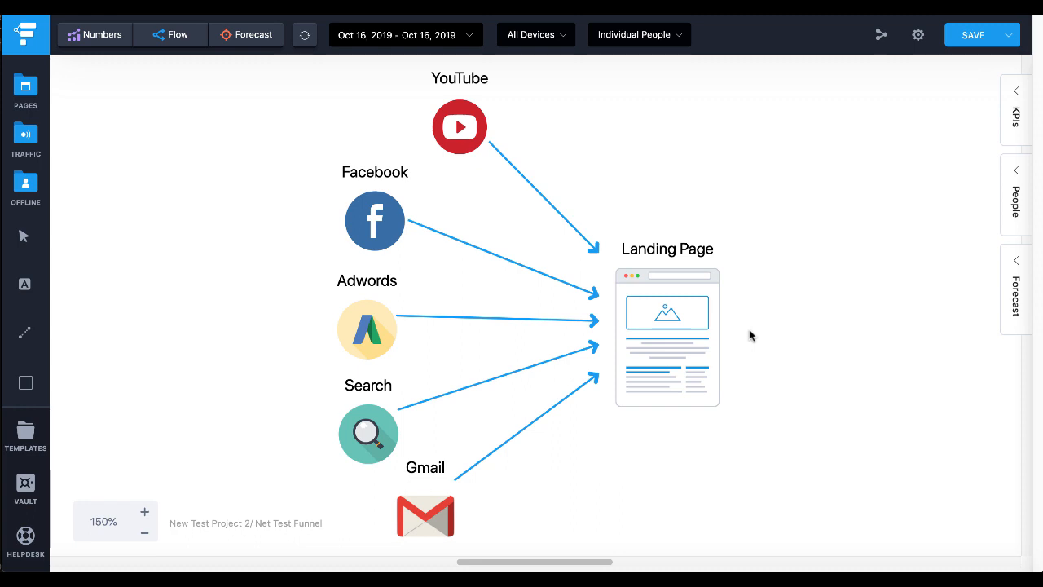
mouse_move(757, 238)
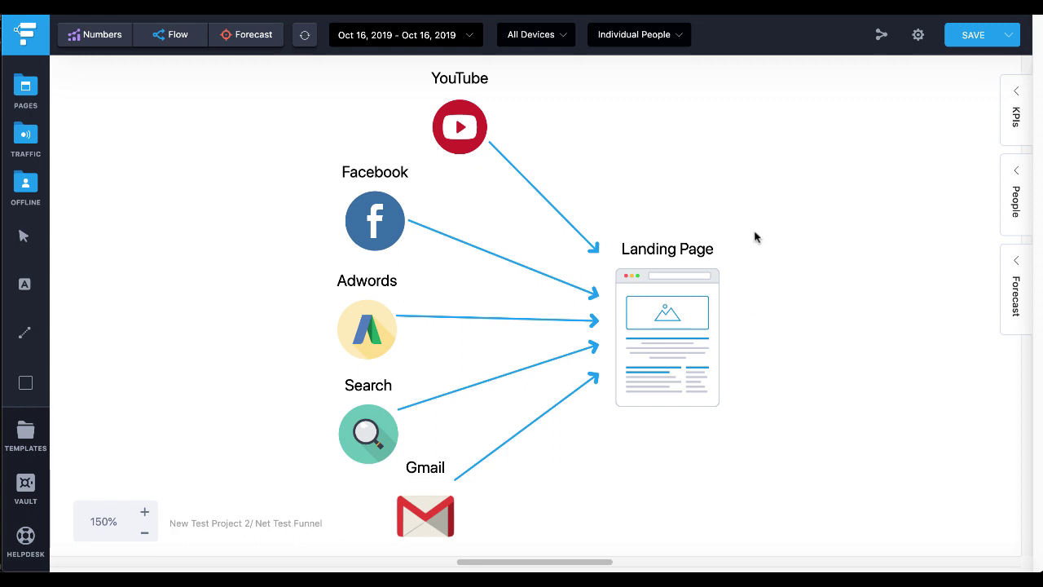
mouse_move(765, 186)
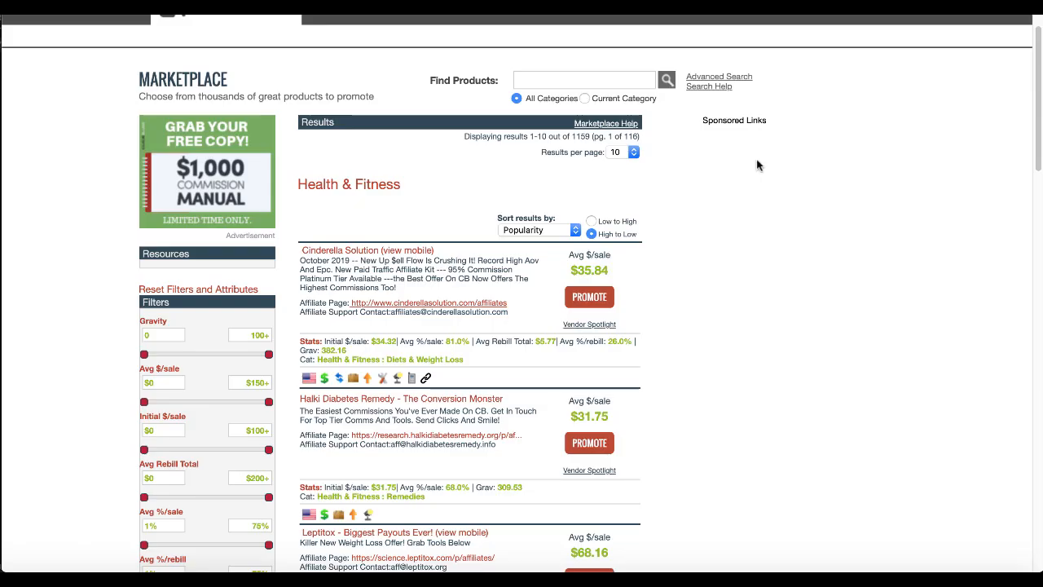
scroll(up, 3)
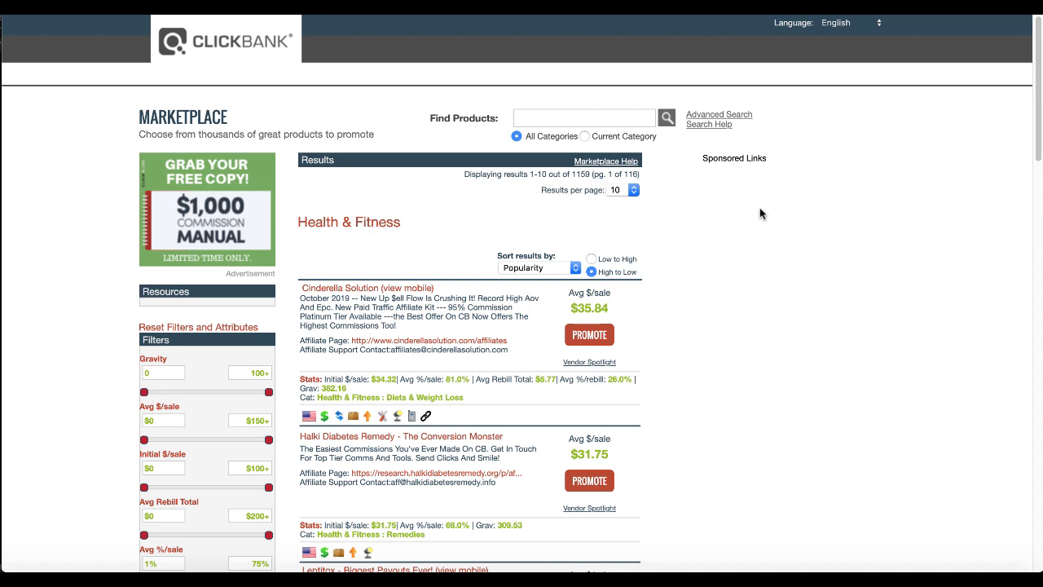
mouse_move(805, 277)
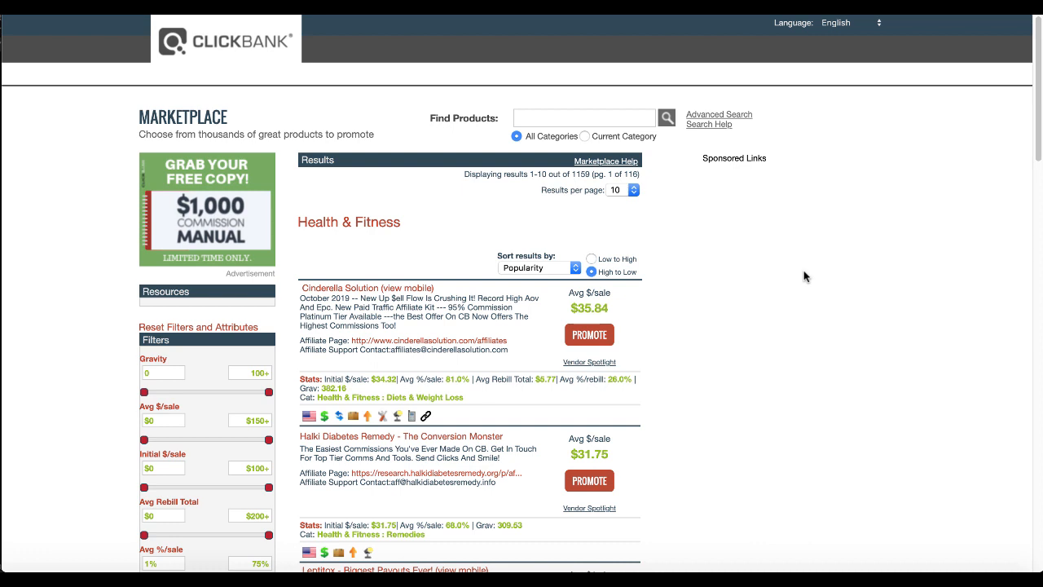
mouse_move(774, 274)
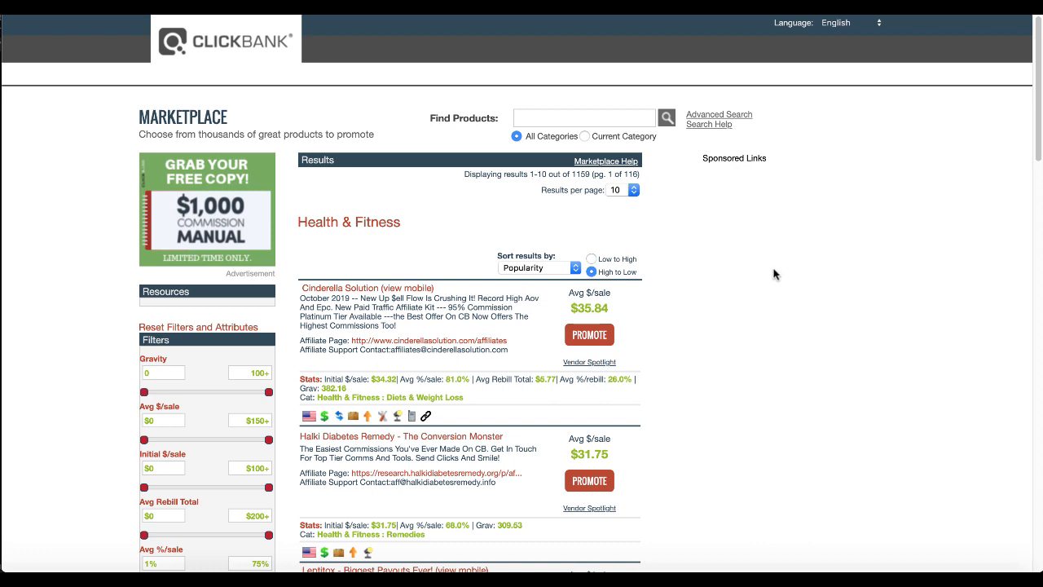
mouse_move(108, 88)
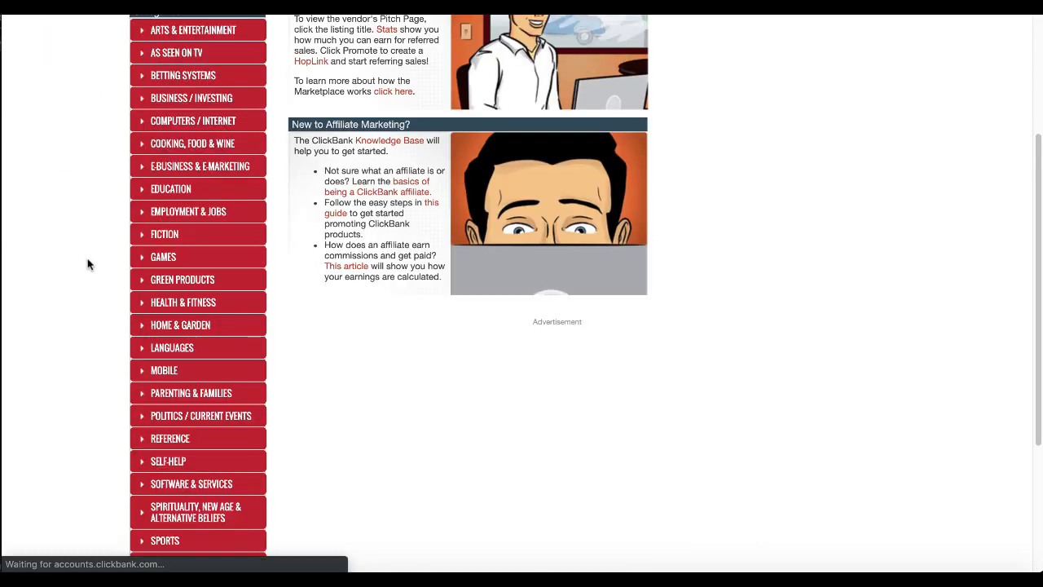
scroll(up, 3)
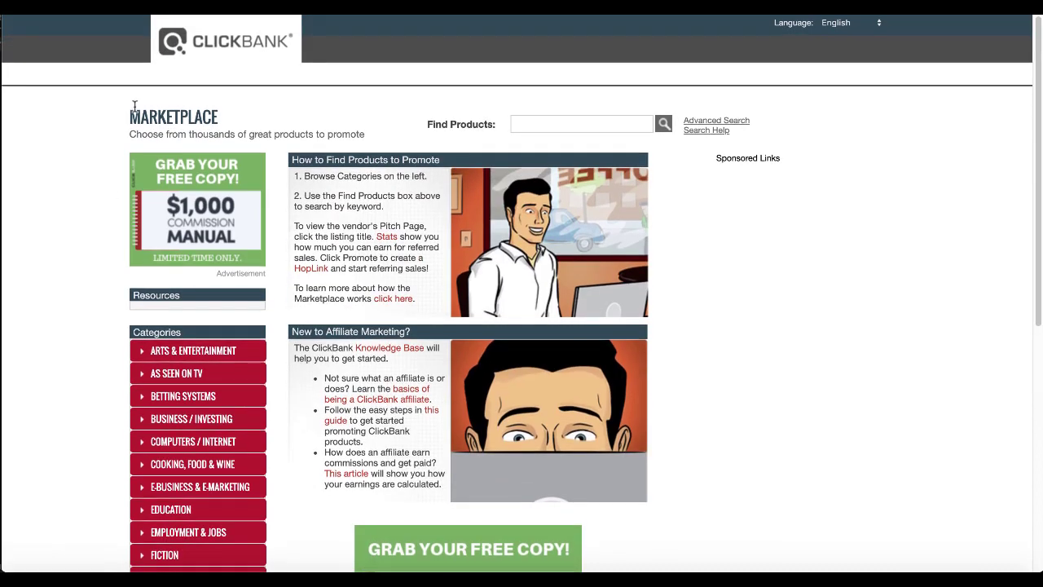
mouse_move(97, 181)
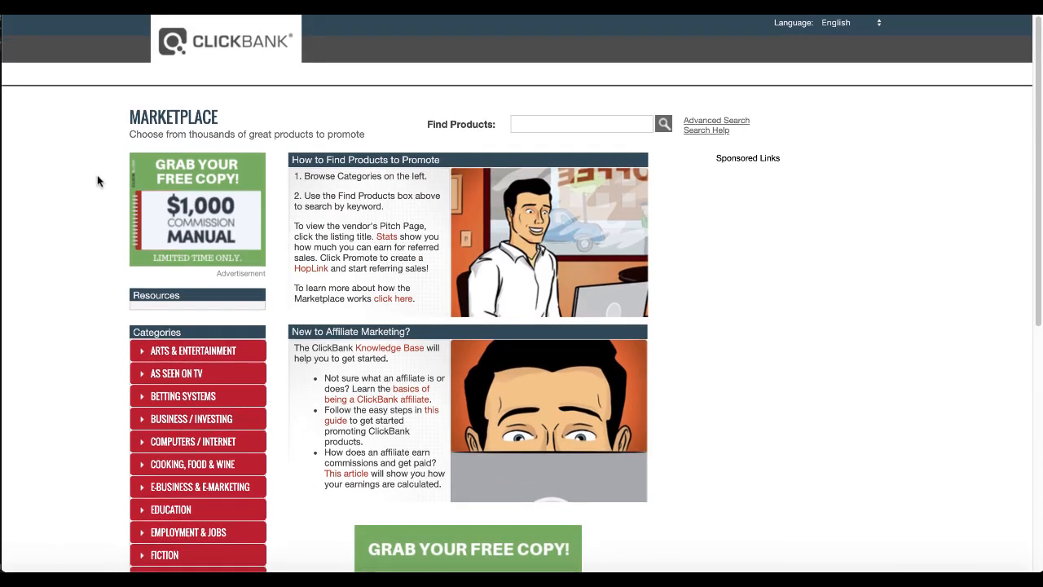
scroll(down, 3)
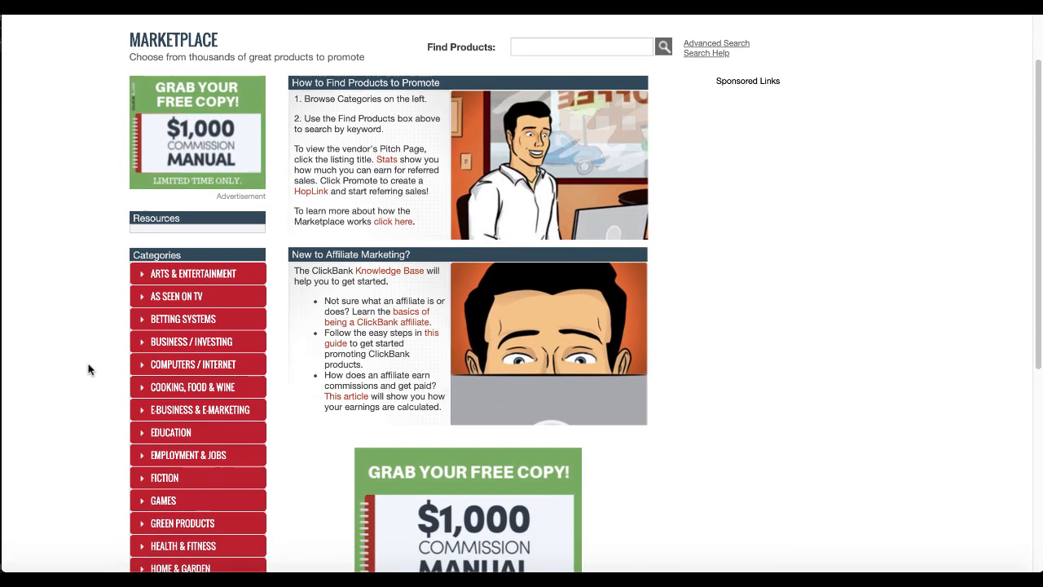
scroll(down, 3)
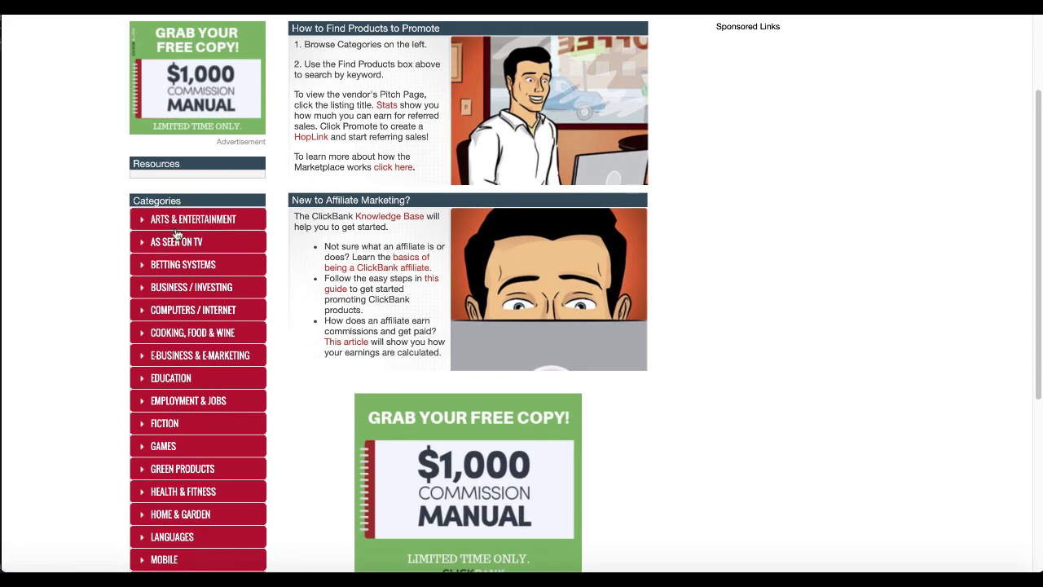
mouse_move(162, 446)
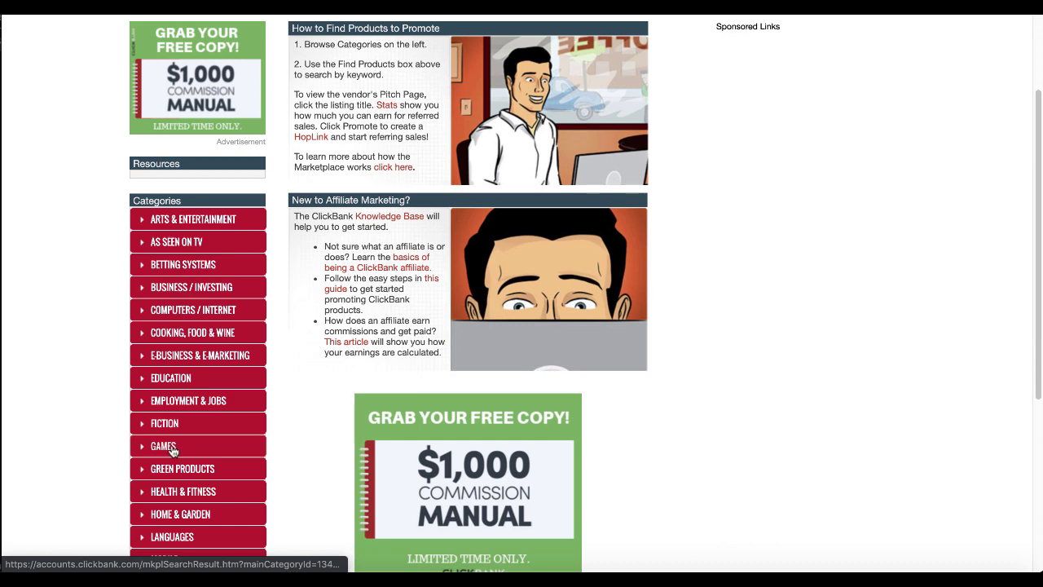
scroll(down, 3)
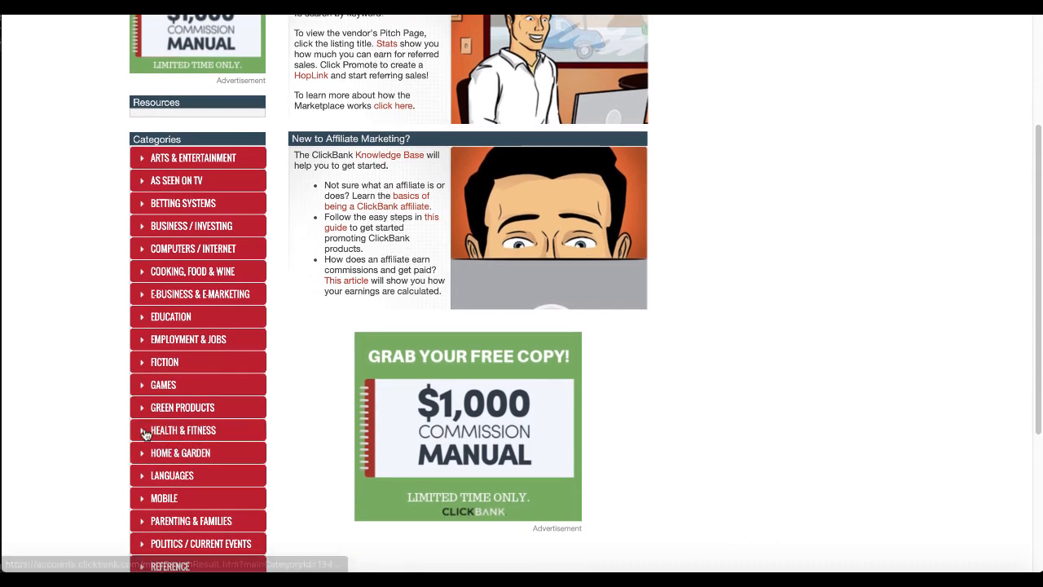
click(182, 430)
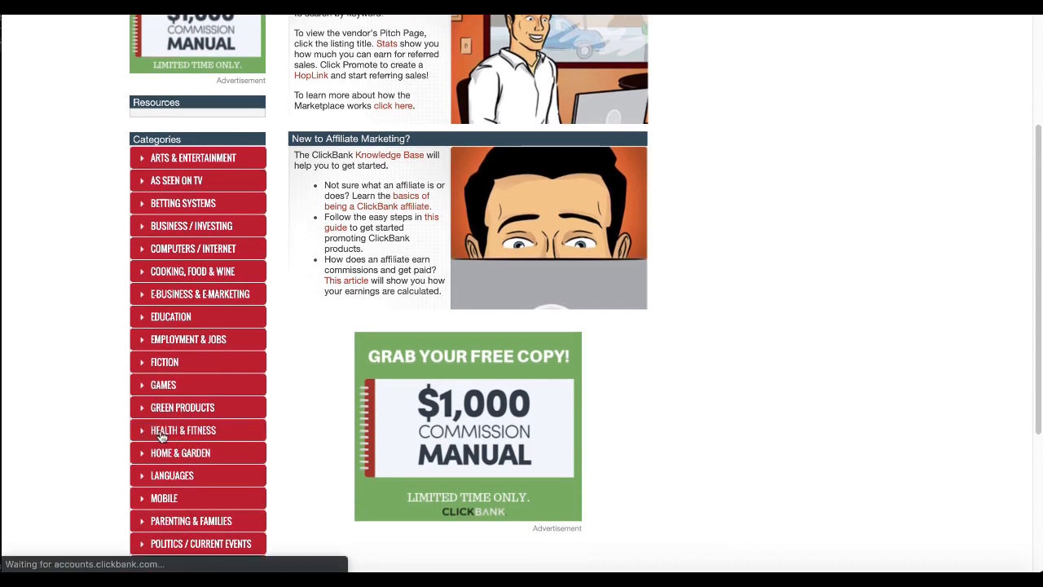
click(183, 430)
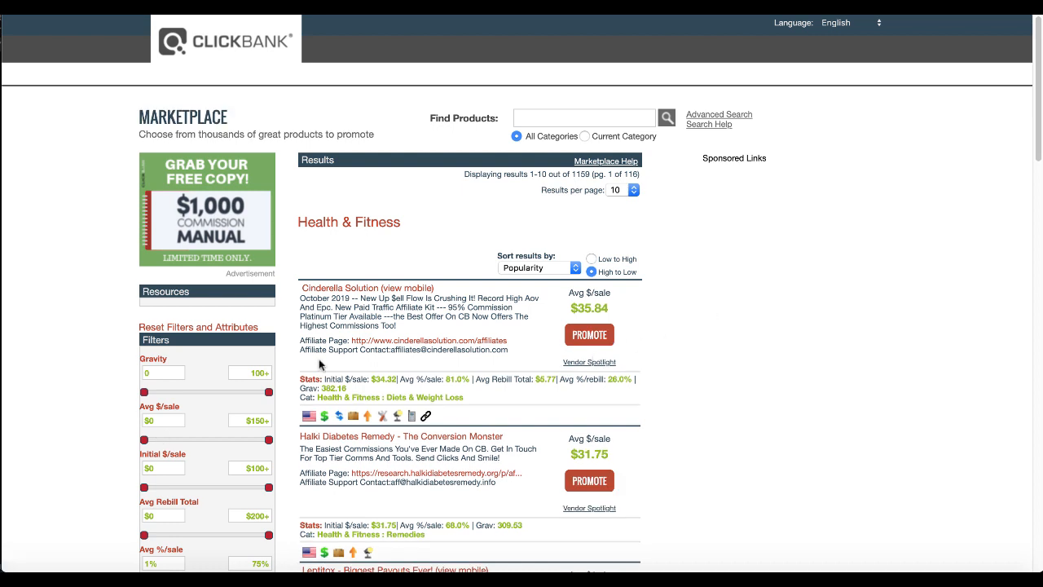
mouse_move(576, 267)
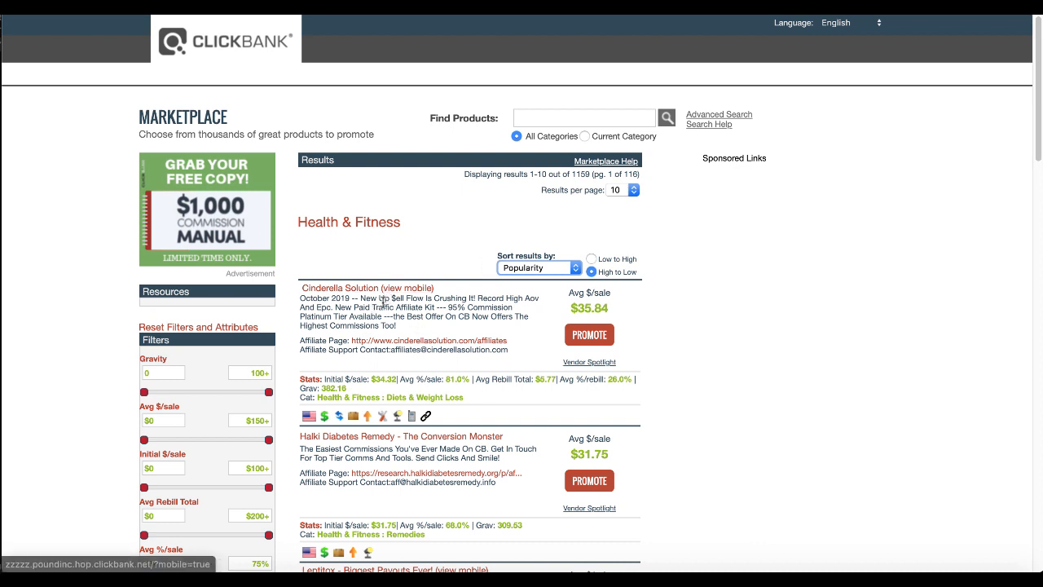
mouse_move(600, 303)
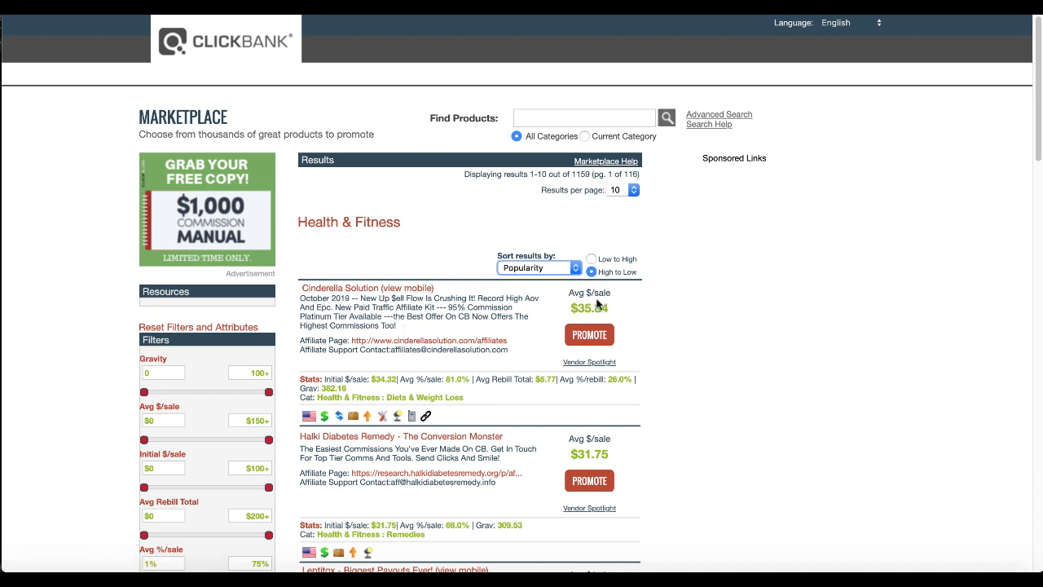
mouse_move(515, 359)
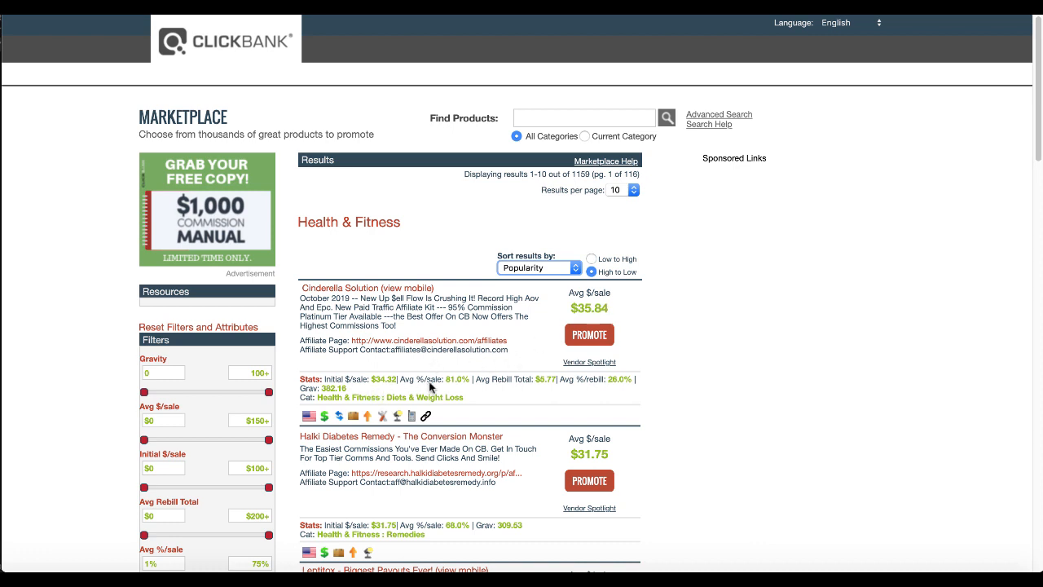
mouse_move(473, 398)
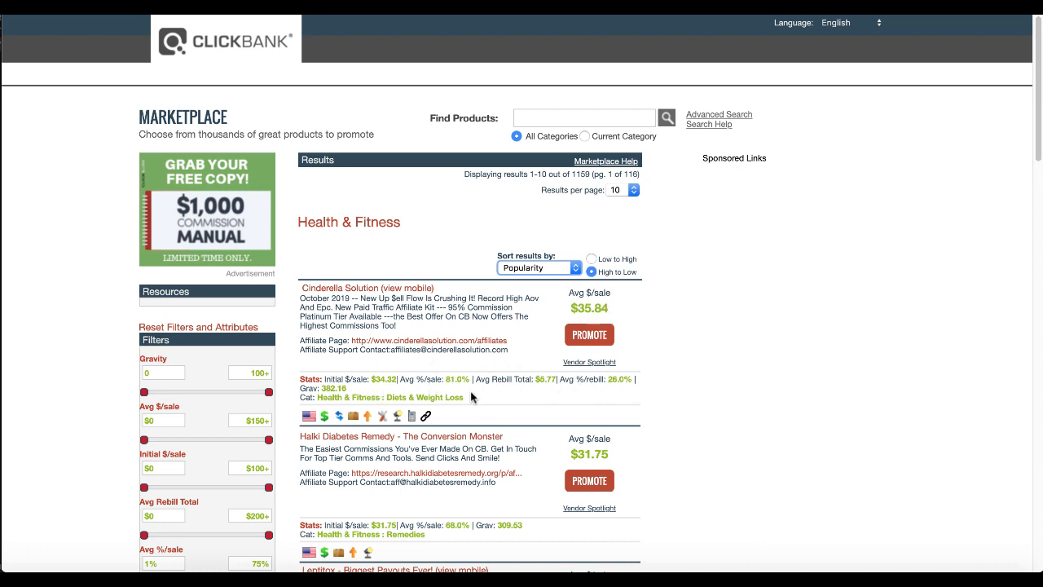
mouse_move(586, 365)
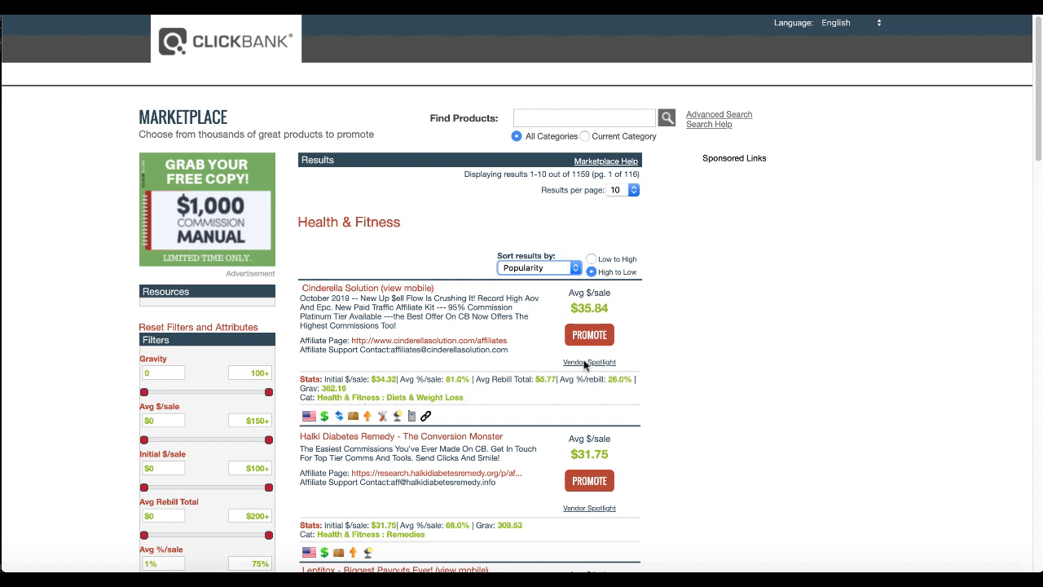
mouse_move(545, 355)
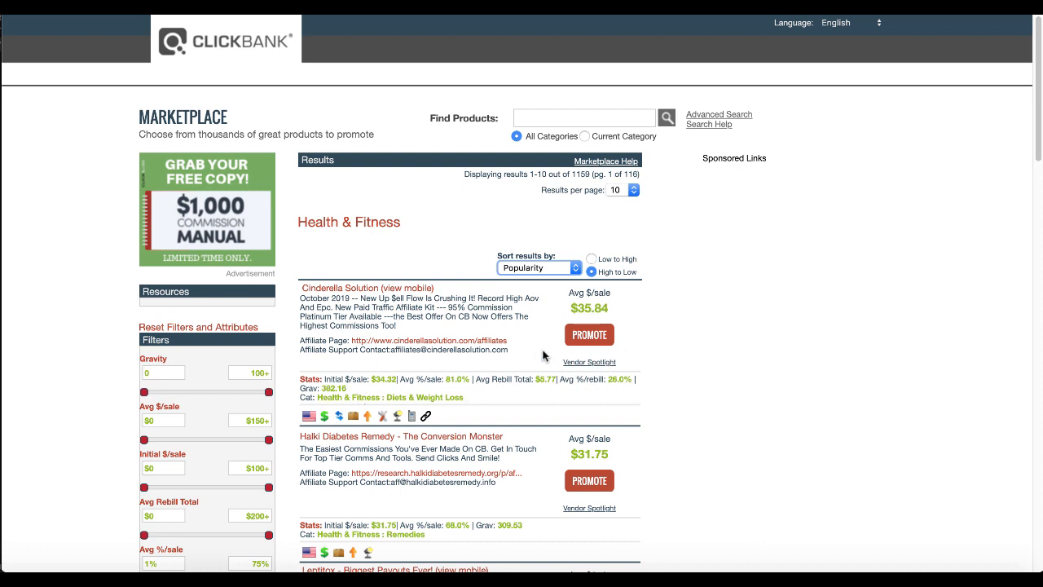
mouse_move(544, 357)
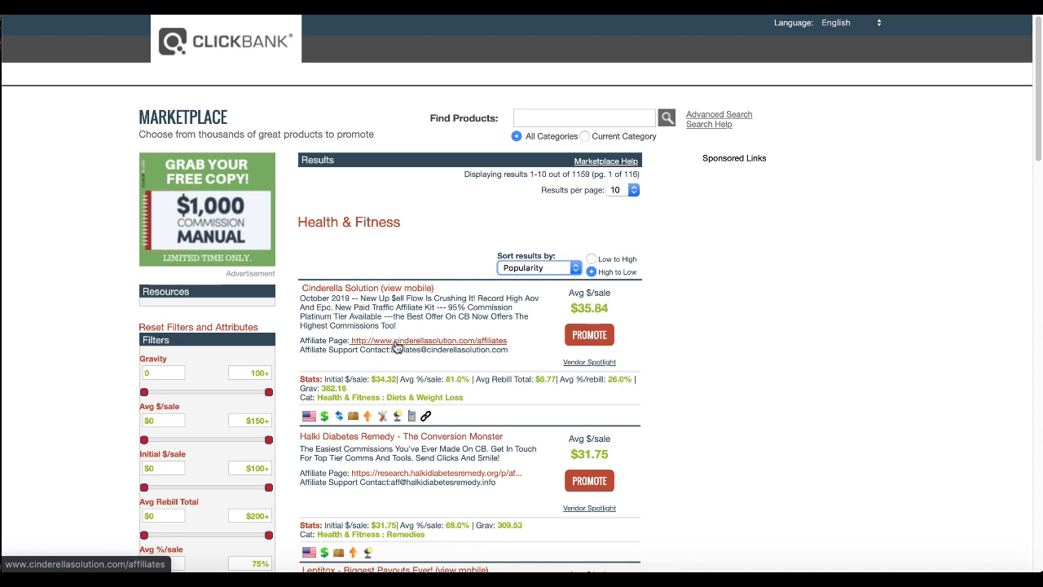
- Open Cinderella Solution's affiliate tools page and read down through the commission and Why Promote Us sections
click(436, 341)
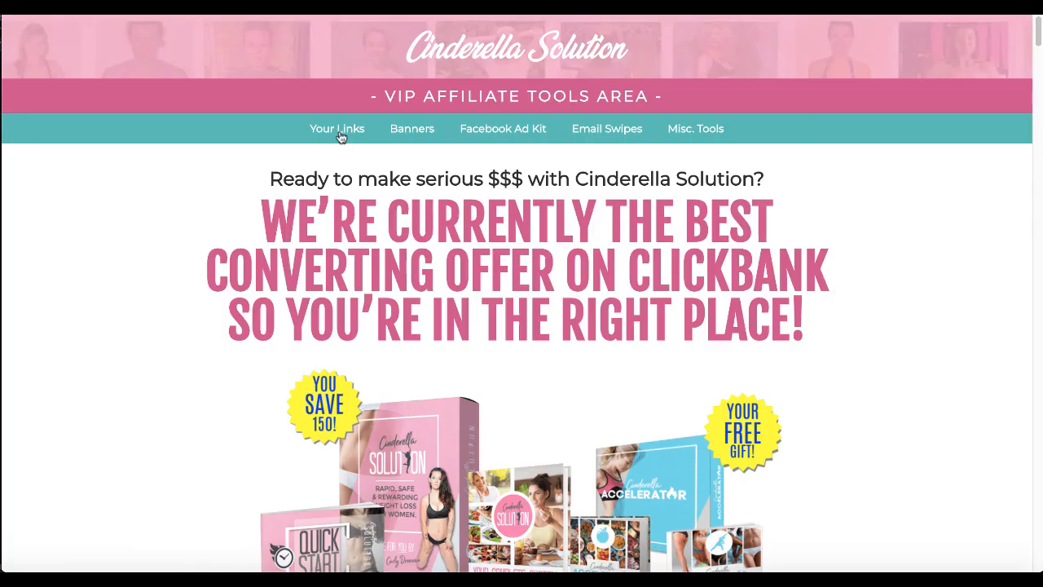
mouse_move(606, 128)
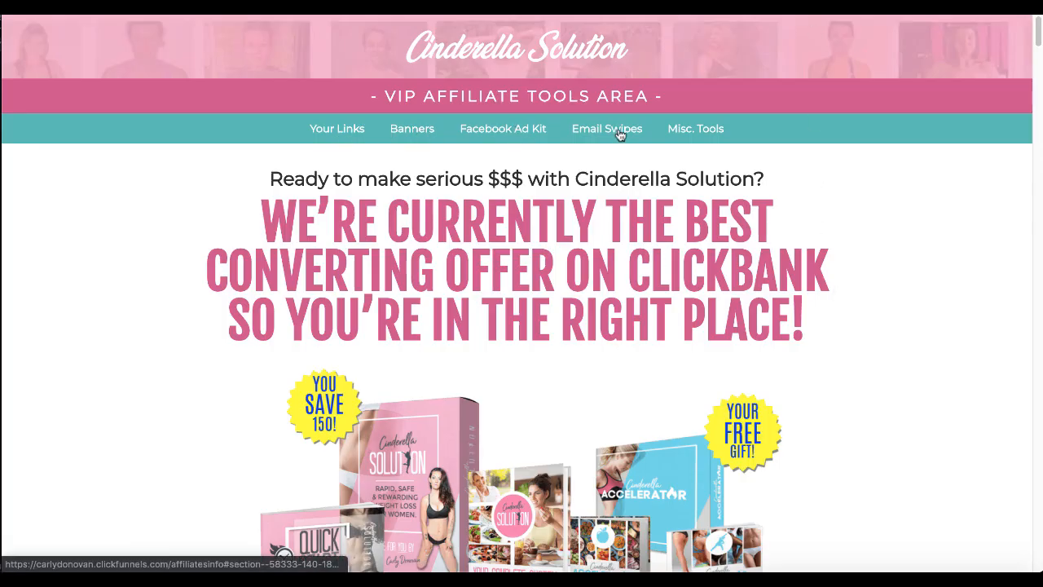
mouse_move(851, 277)
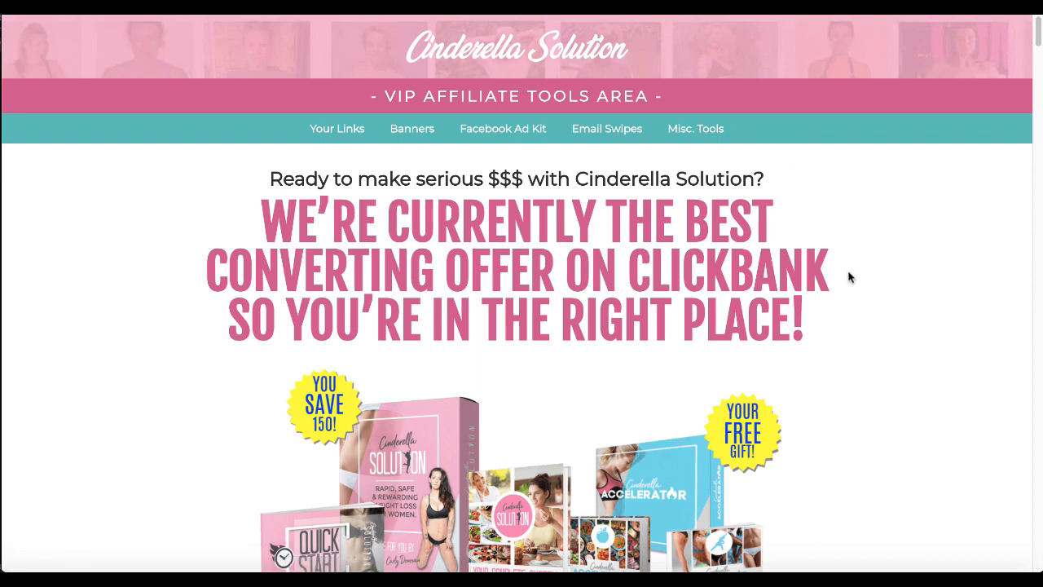
scroll(down, 3)
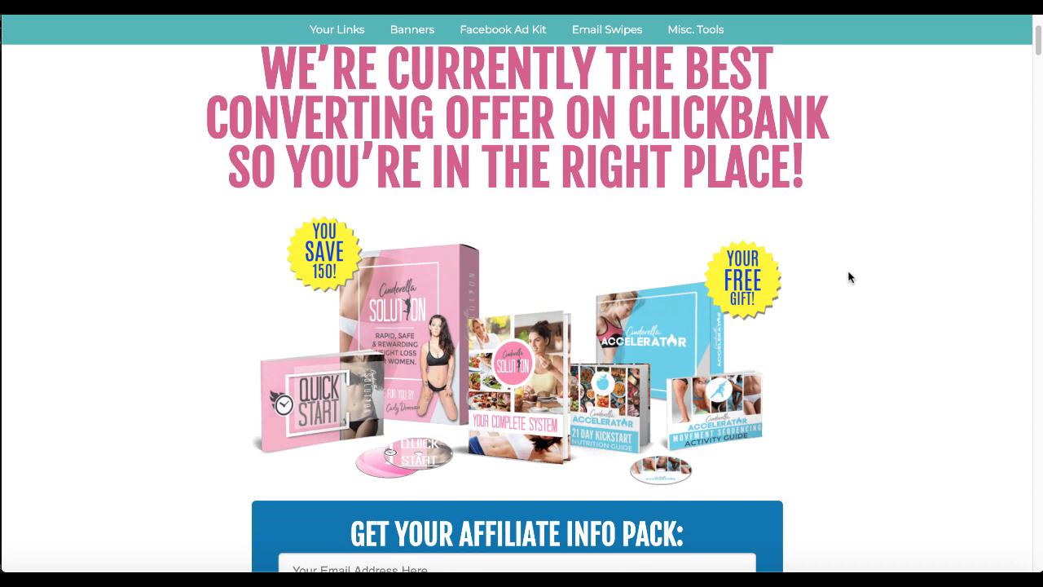
scroll(down, 3)
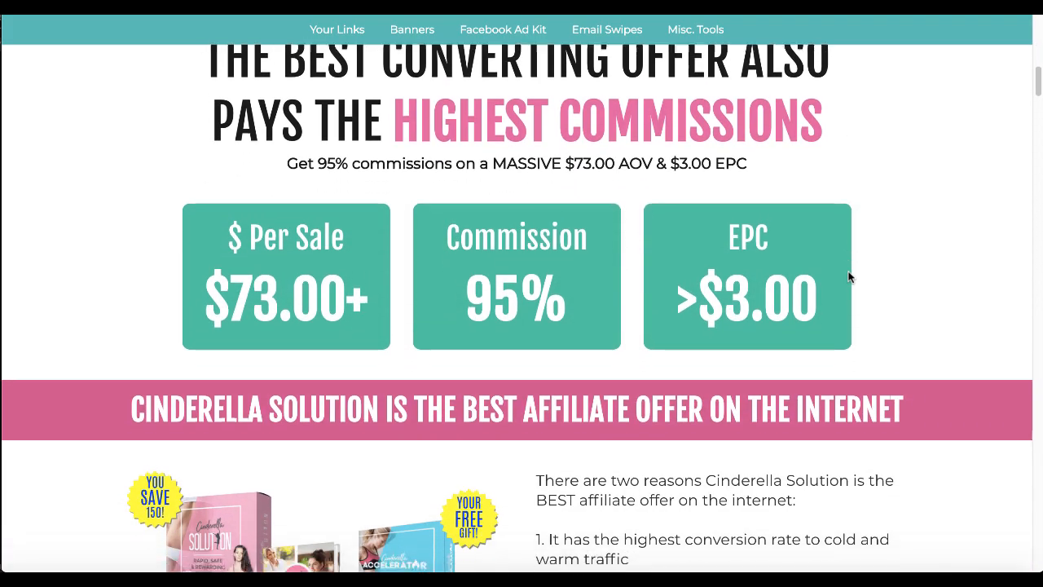
scroll(down, 3)
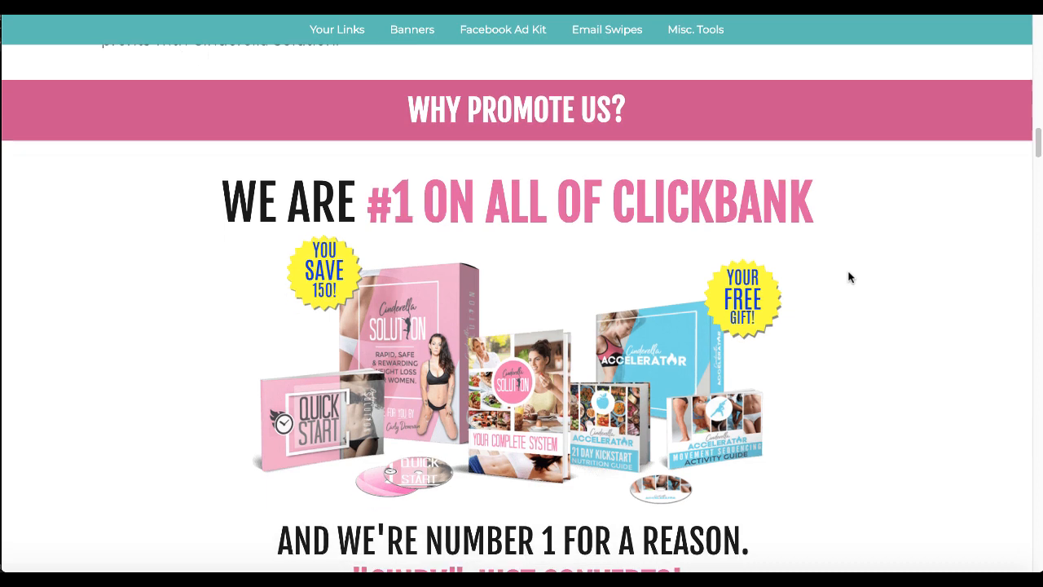
scroll(down, 3)
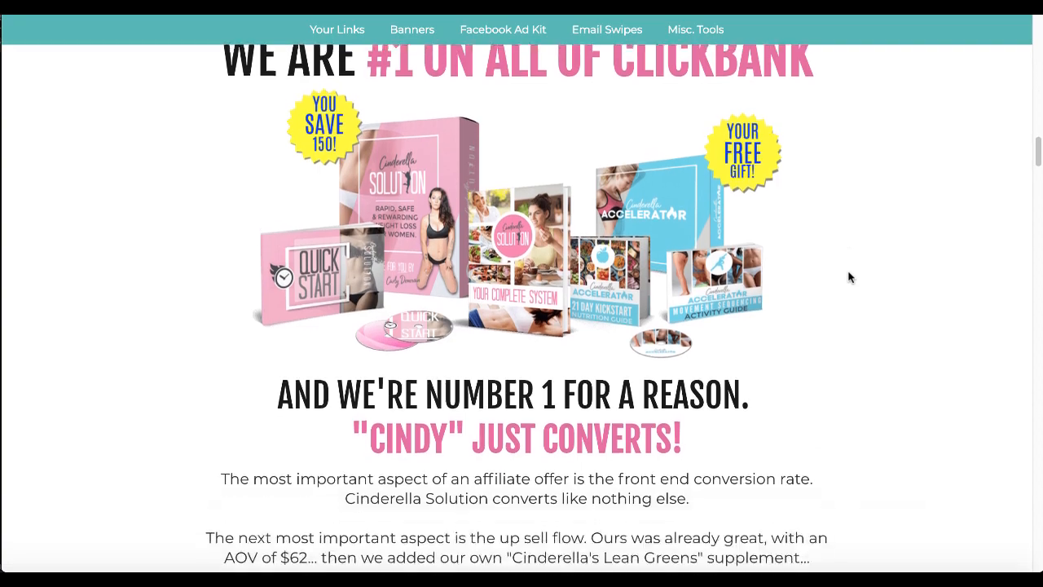
scroll(down, 3)
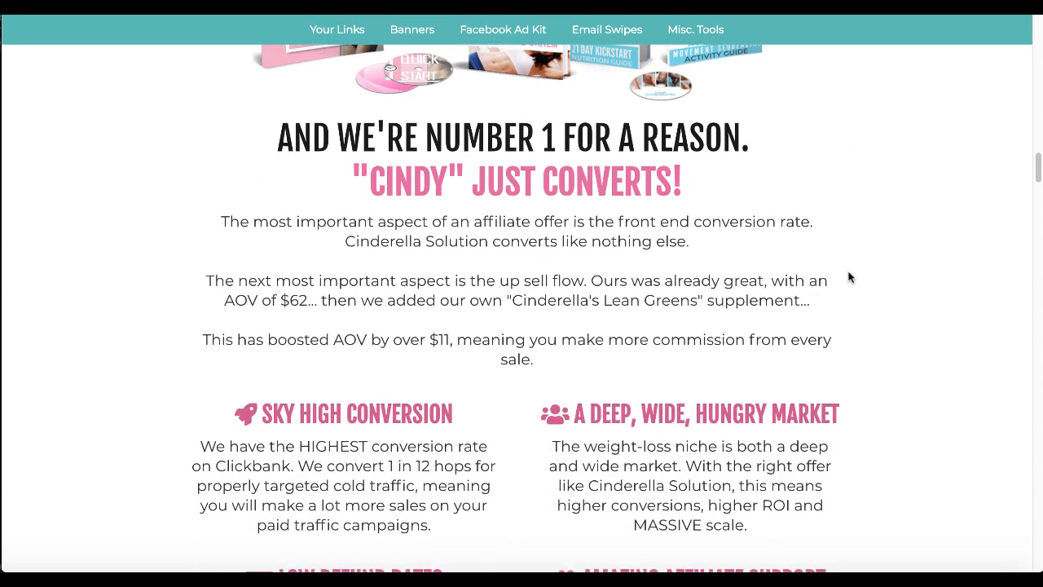
scroll(down, 3)
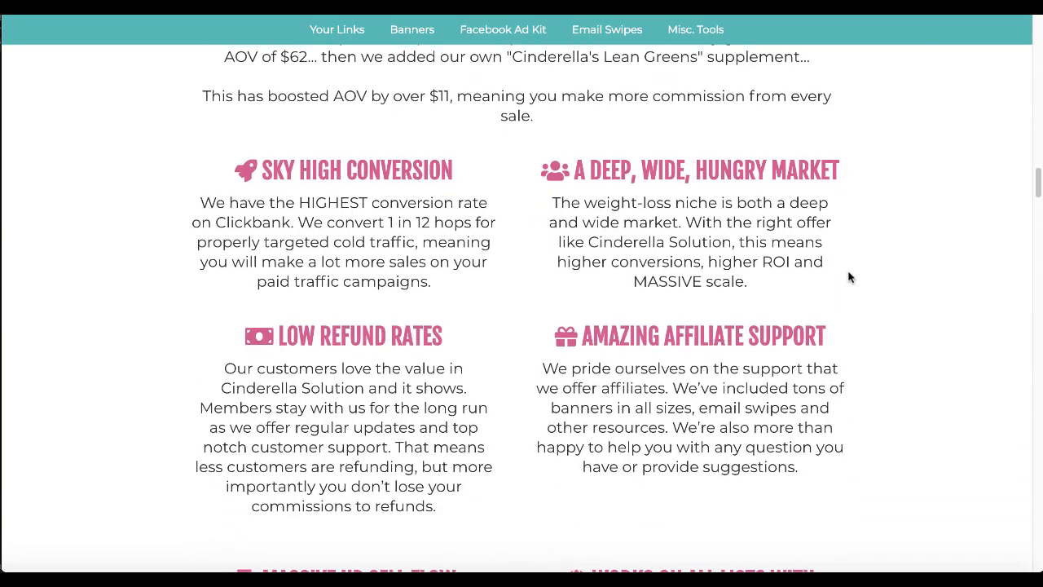
scroll(down, 3)
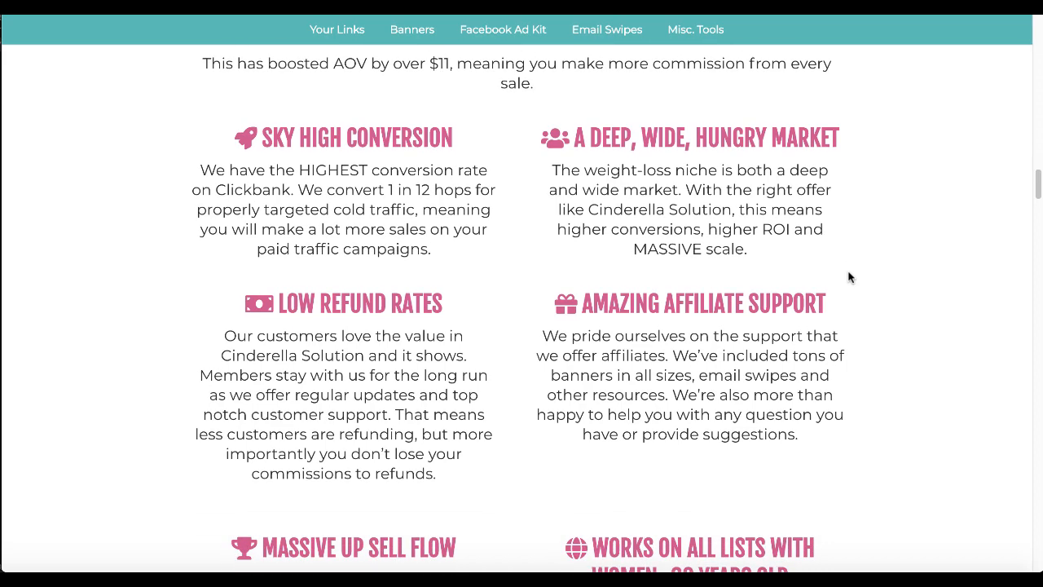
scroll(down, 3)
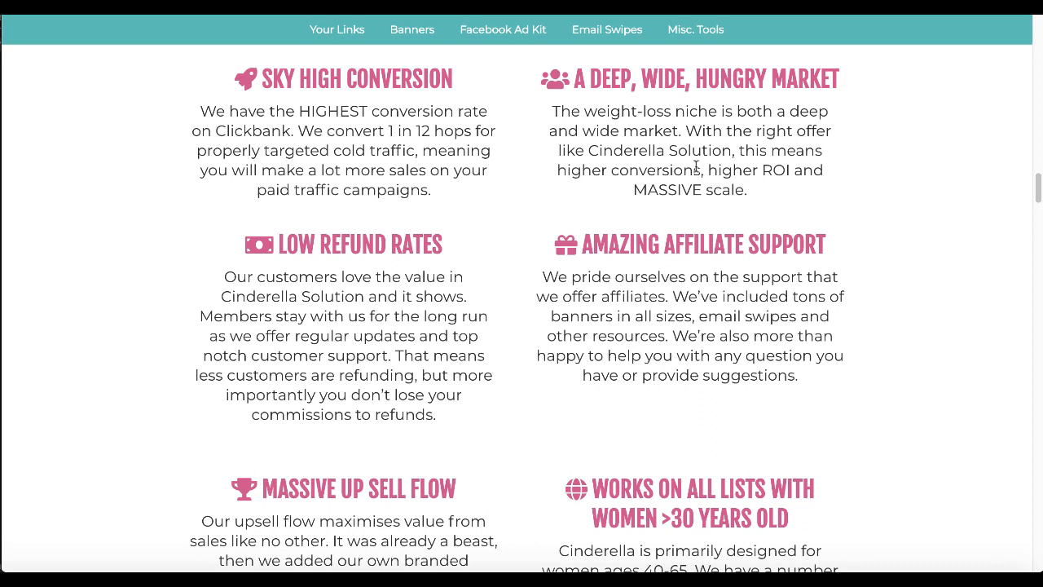
mouse_move(724, 78)
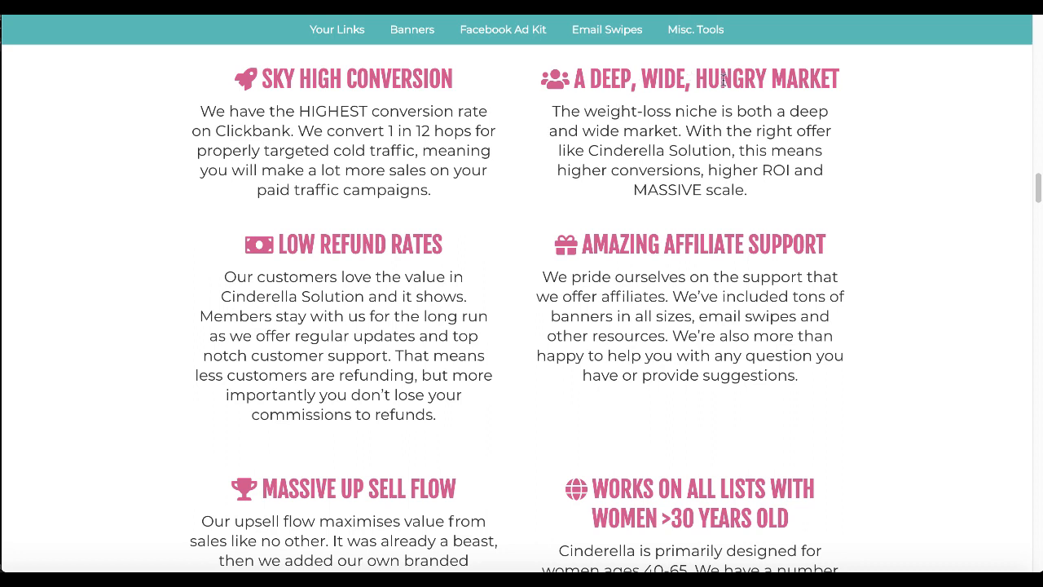
mouse_move(853, 123)
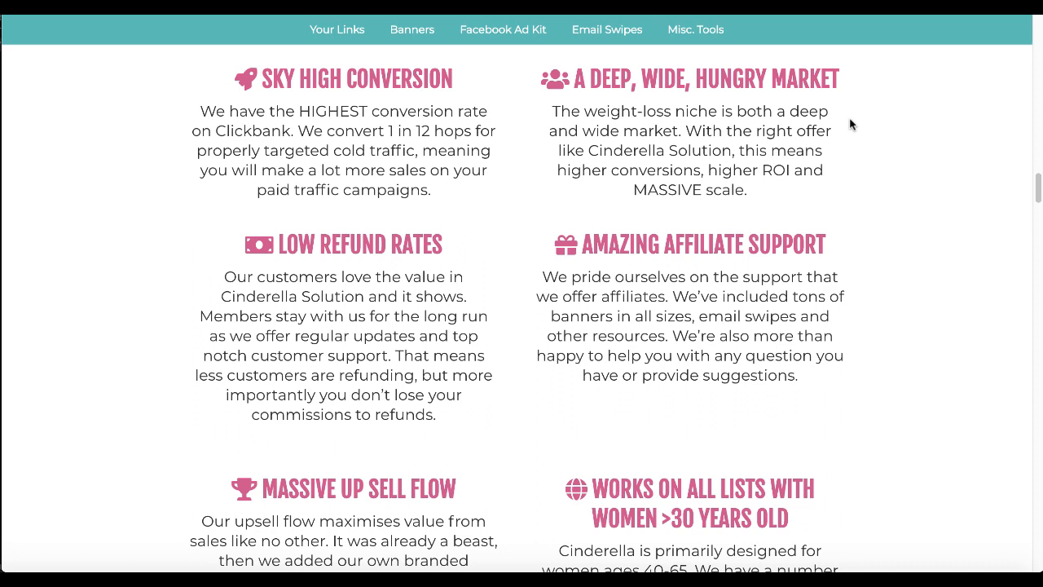
mouse_move(831, 176)
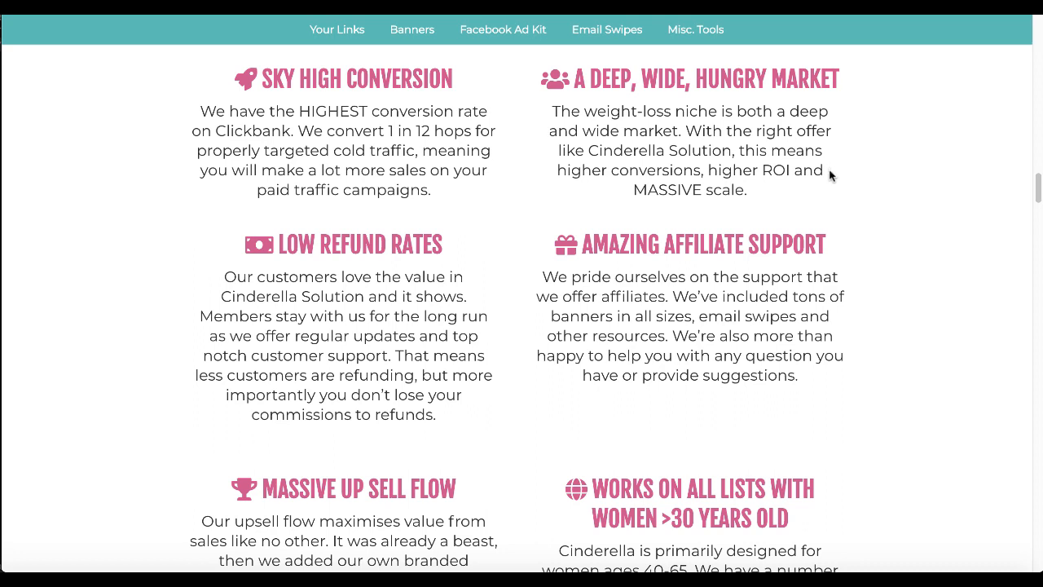
mouse_move(798, 202)
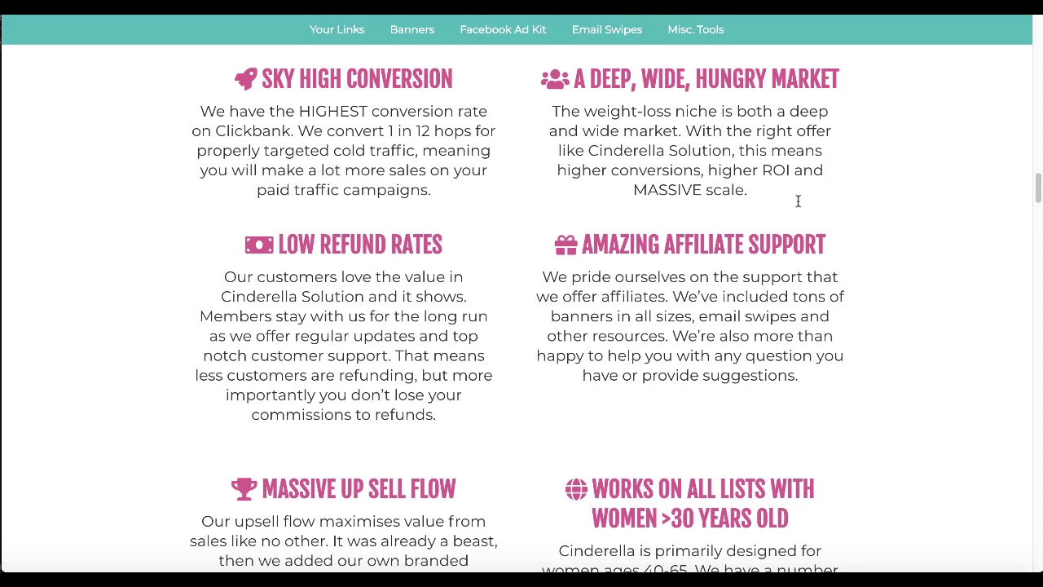
mouse_move(590, 150)
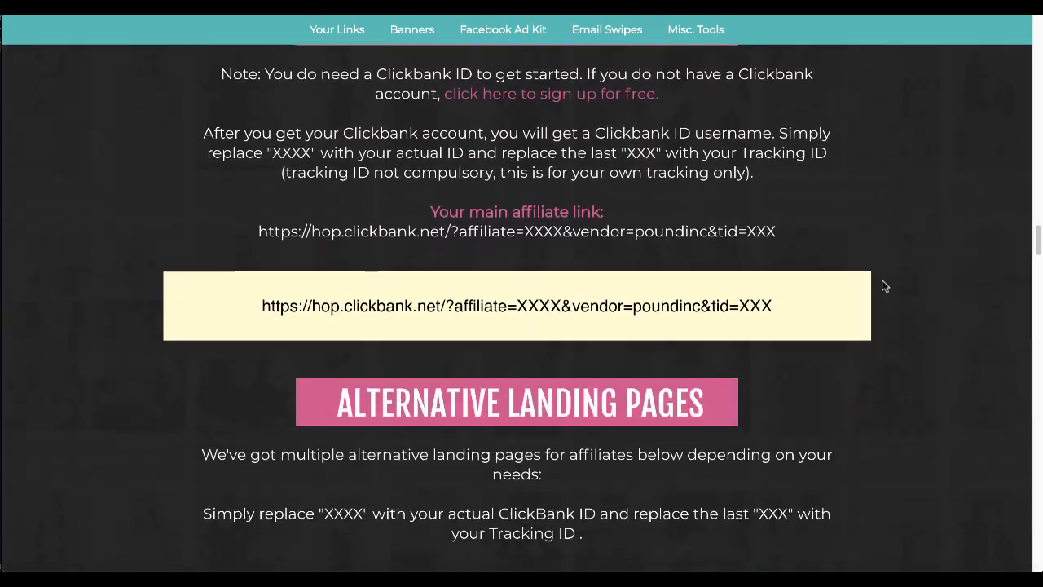
- Scroll to the Alternative Landing Pages section and select the word VSL in the first heading
scroll(down, 3)
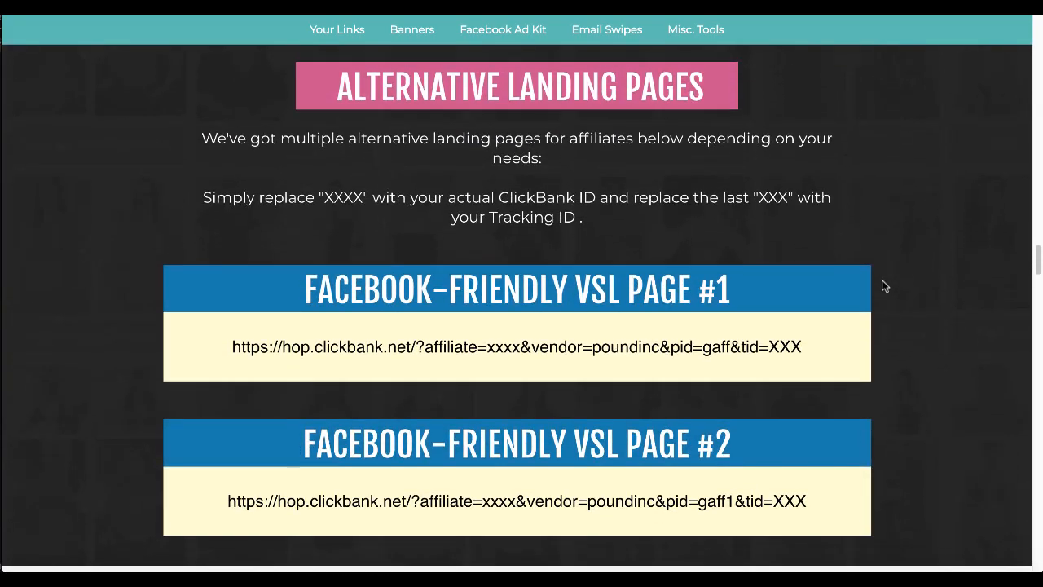
mouse_move(497, 290)
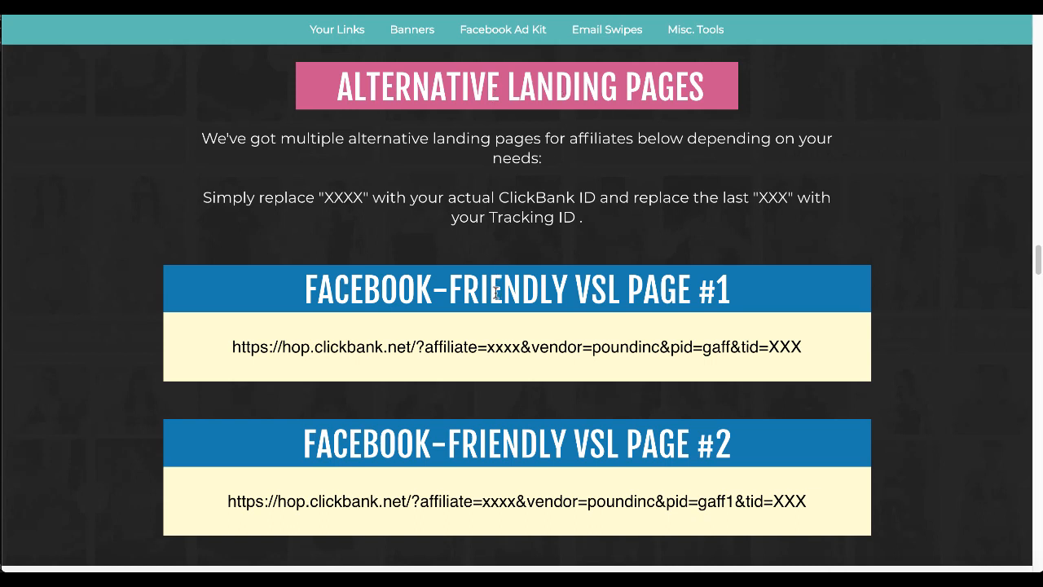
mouse_move(584, 290)
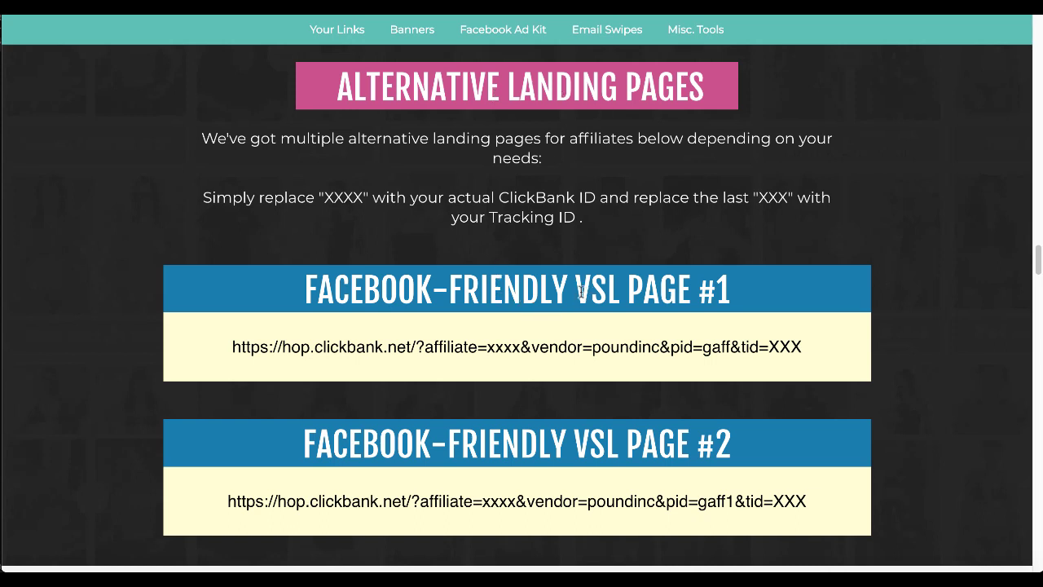
double_click(596, 290)
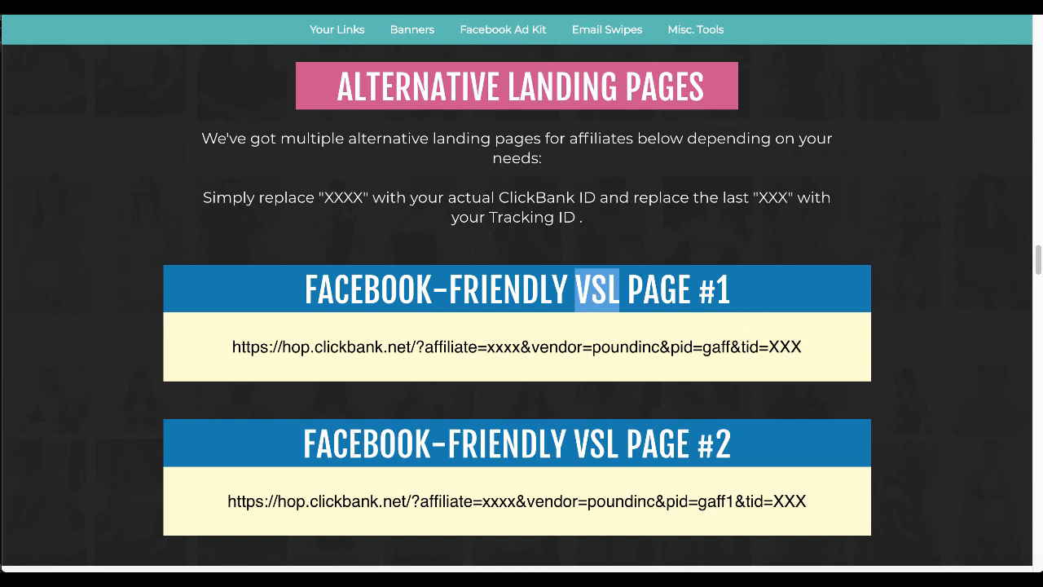
mouse_move(649, 349)
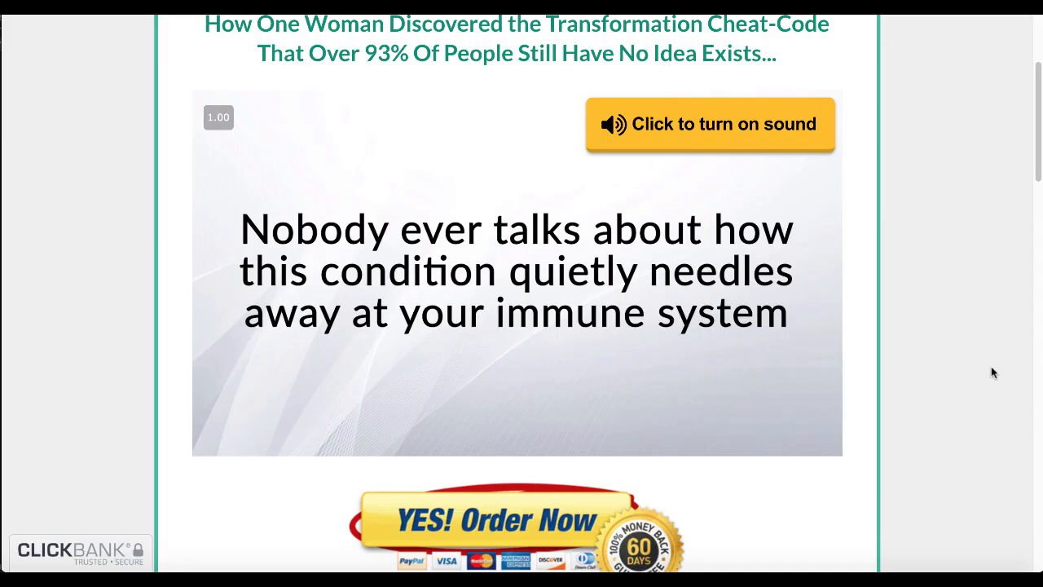
- Scroll through the Cinderella Solution VSL sales page with its cheat-code headline, video and order offer
scroll(up, 3)
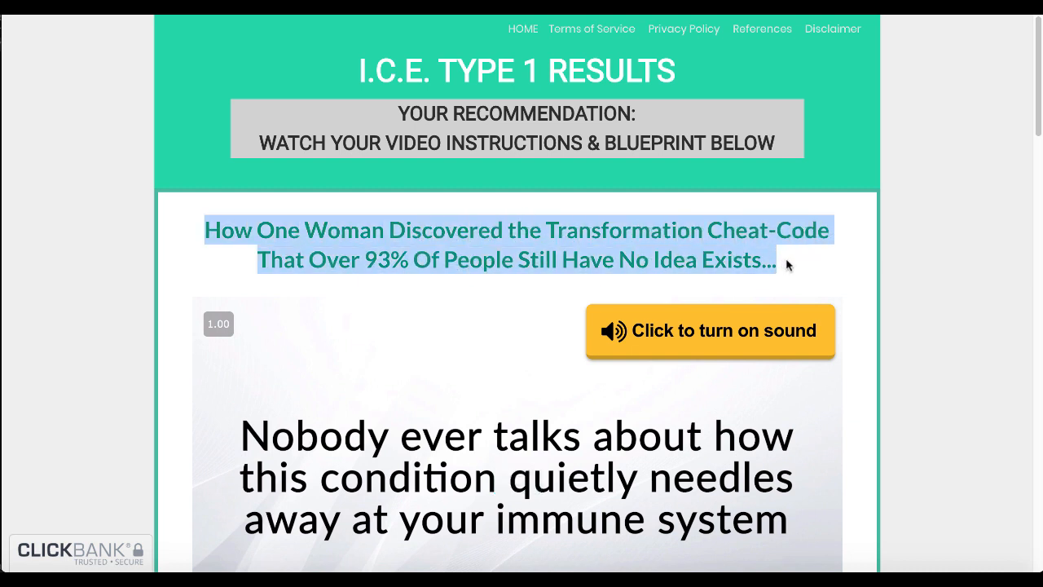
mouse_move(946, 281)
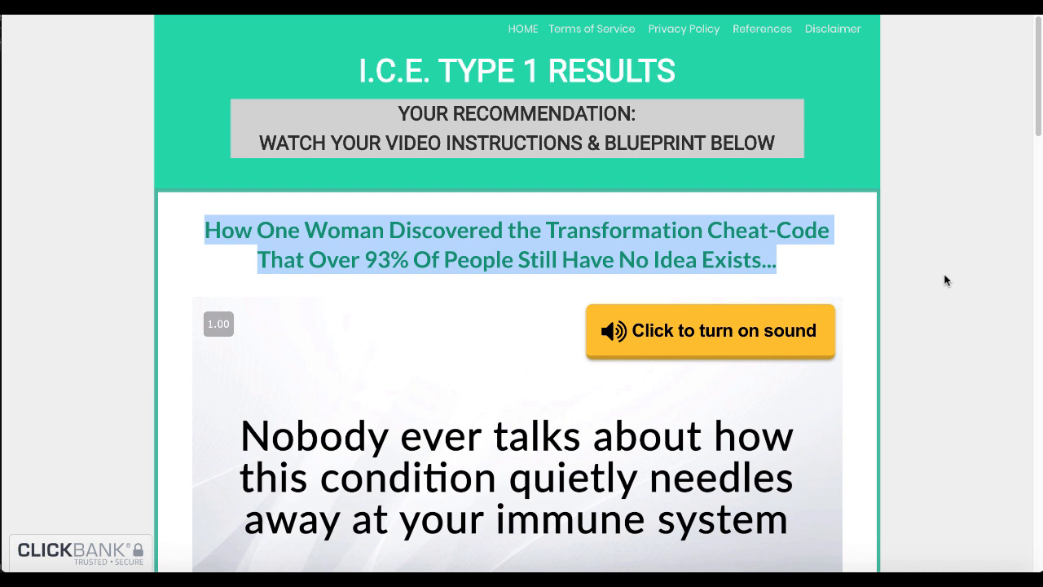
scroll(down, 3)
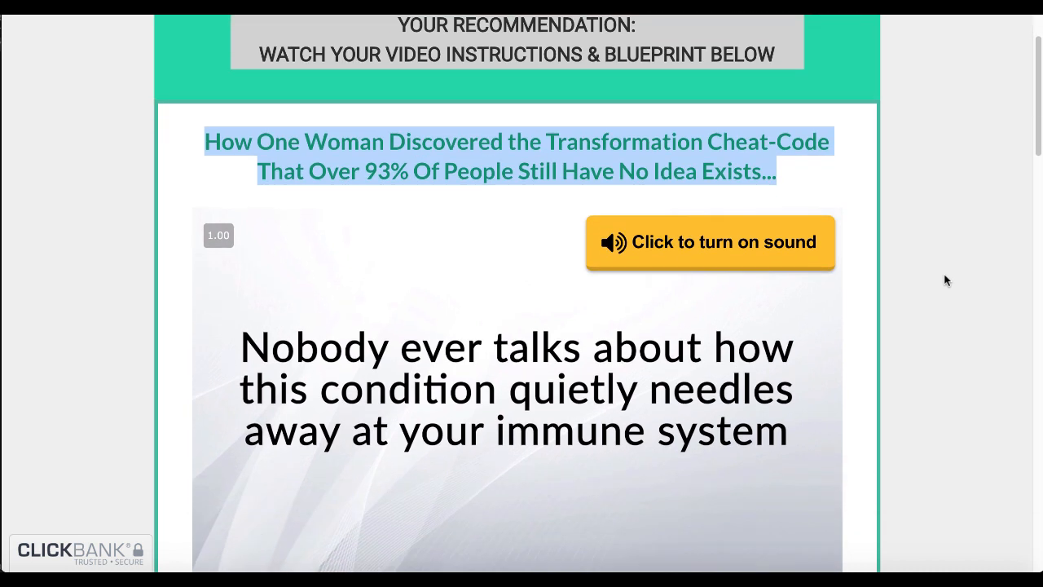
scroll(down, 3)
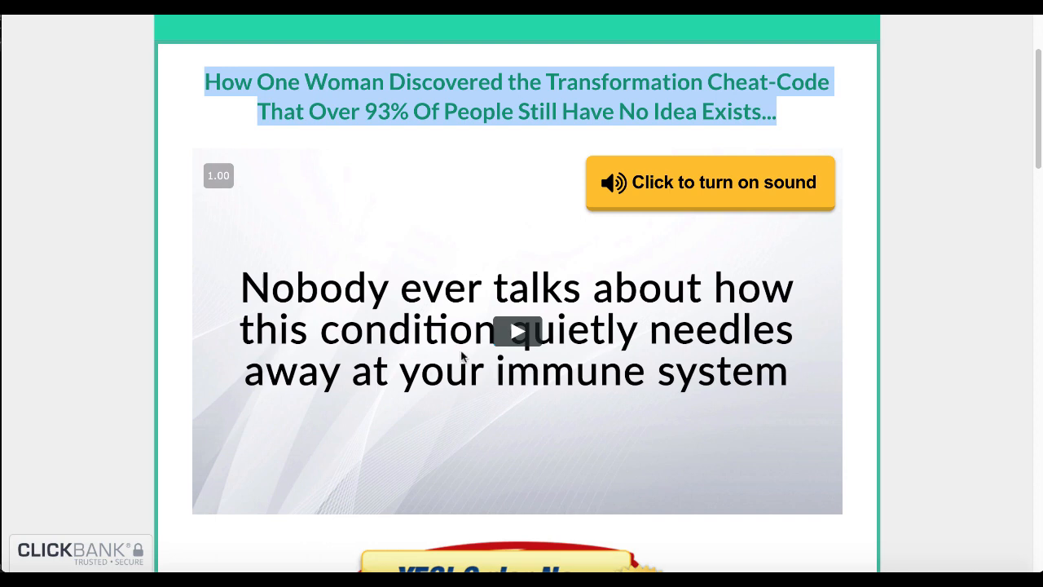
scroll(down, 3)
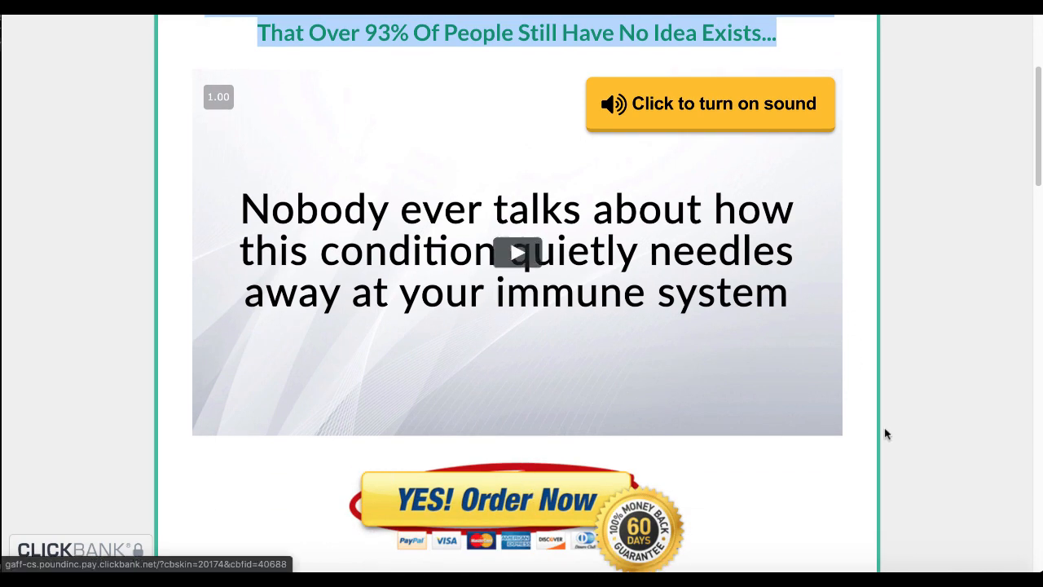
scroll(up, 3)
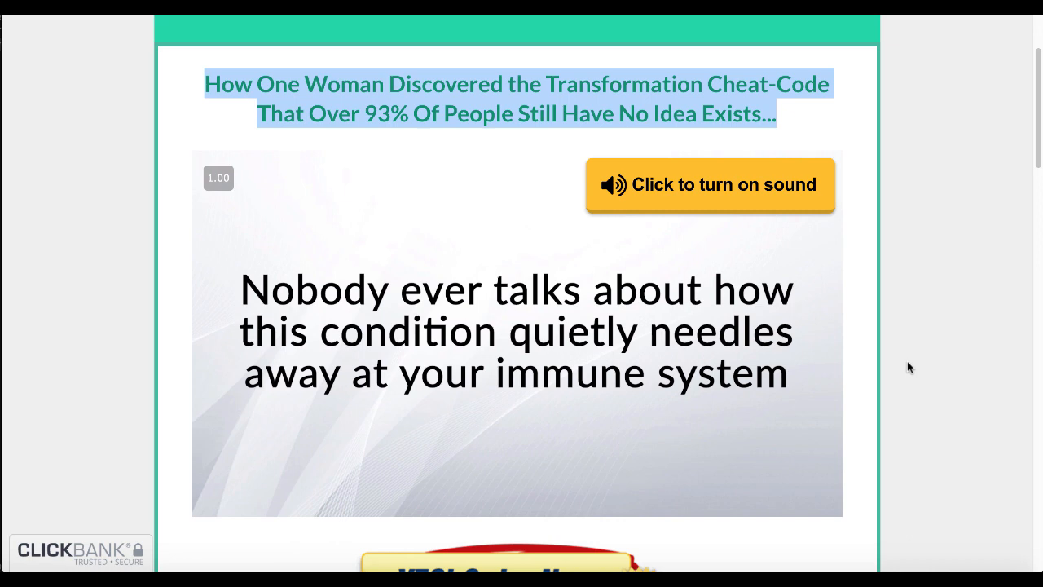
scroll(down, 3)
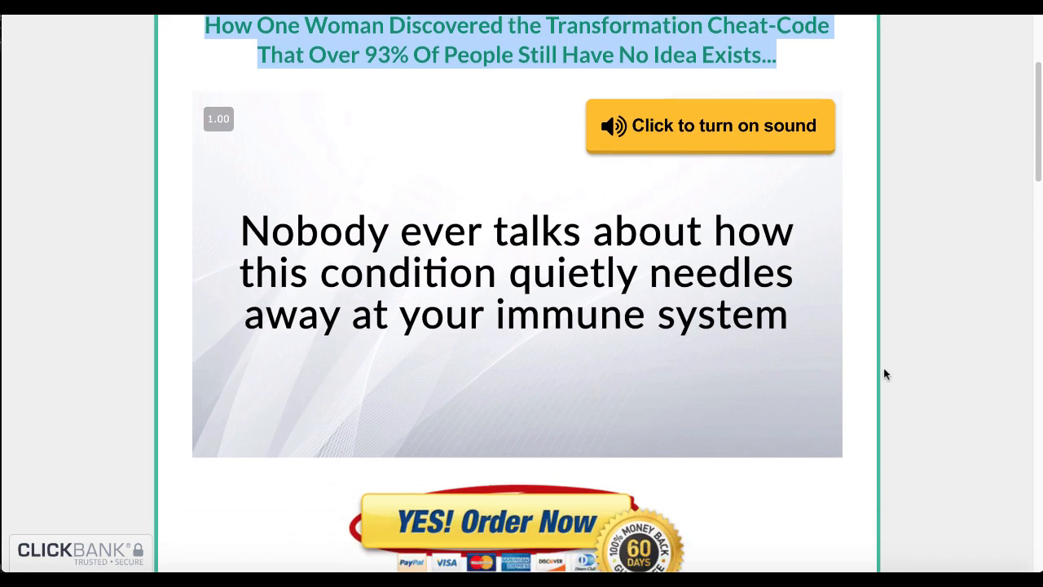
scroll(up, 3)
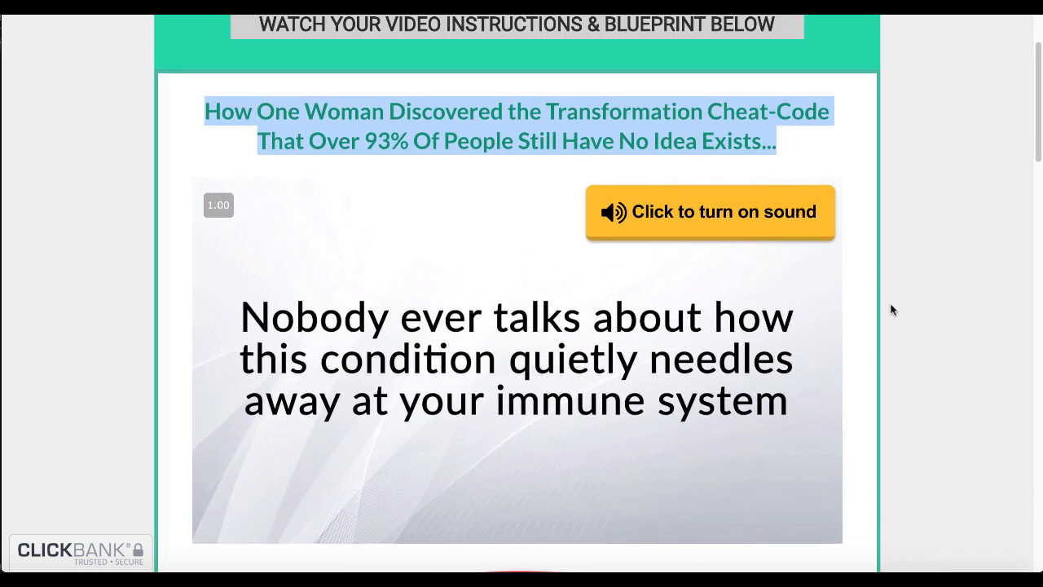
scroll(down, 3)
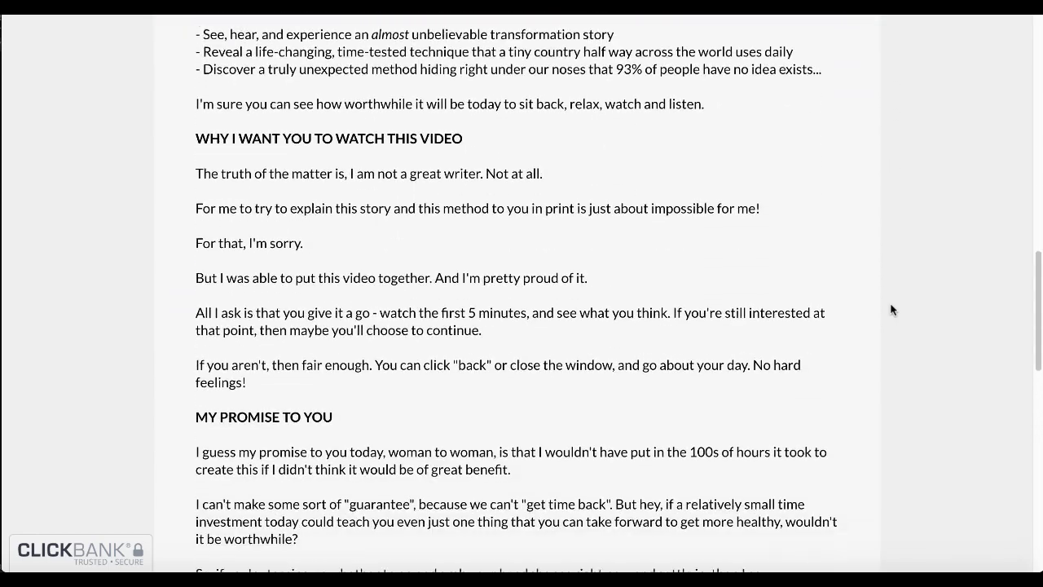
scroll(down, 3)
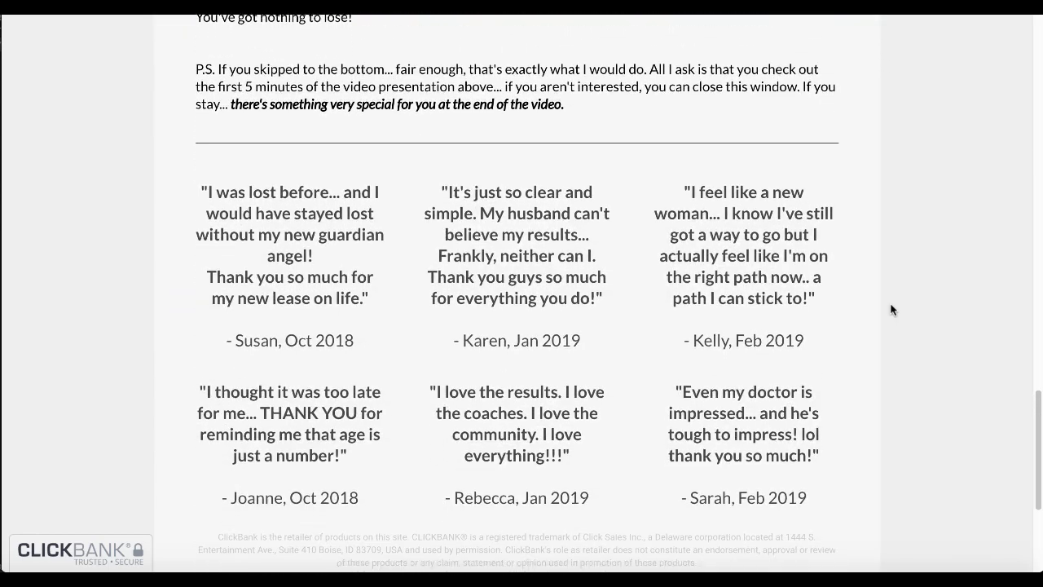
scroll(down, 3)
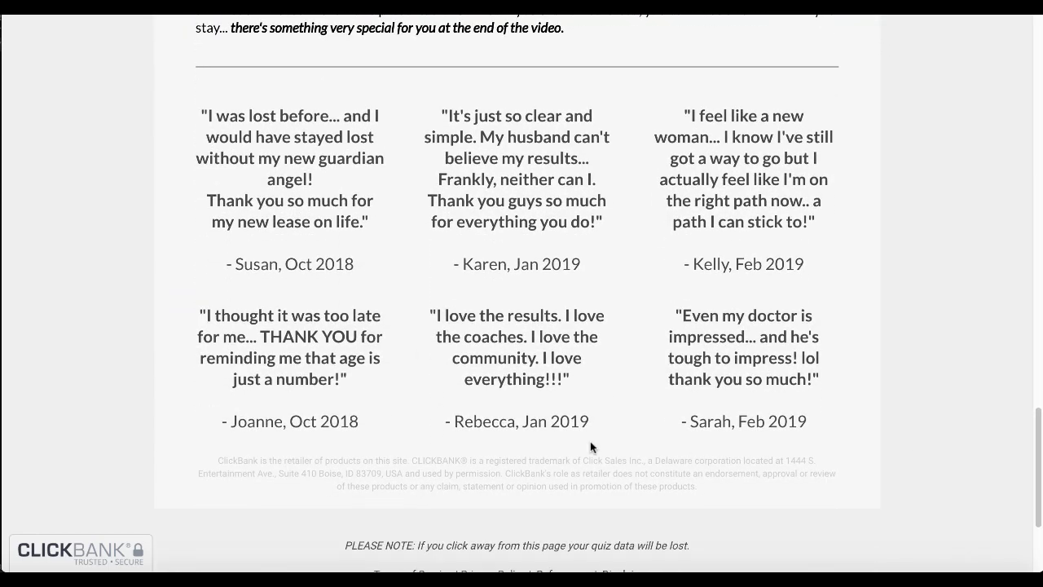
scroll(up, 3)
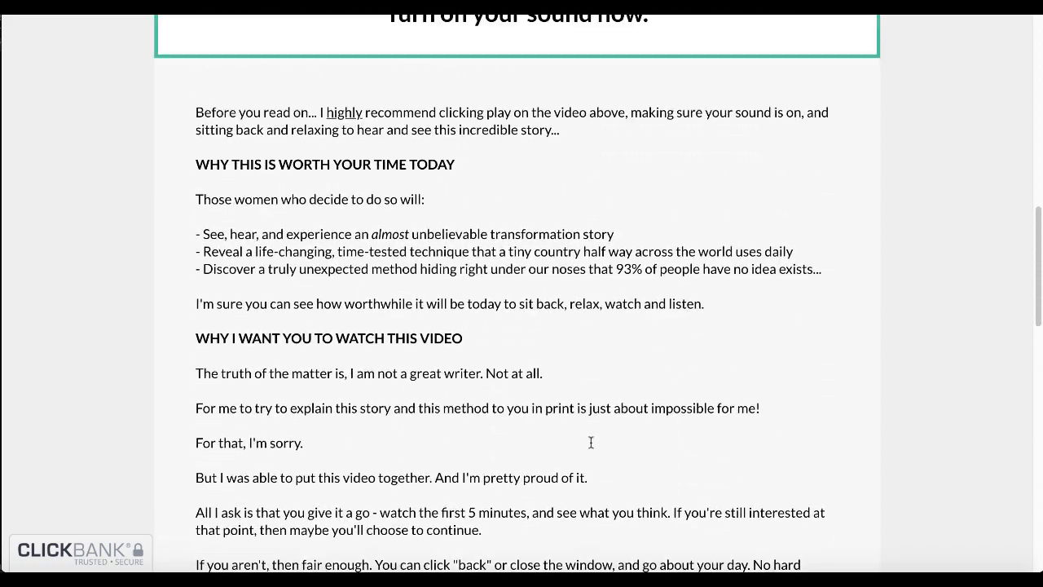
scroll(up, 3)
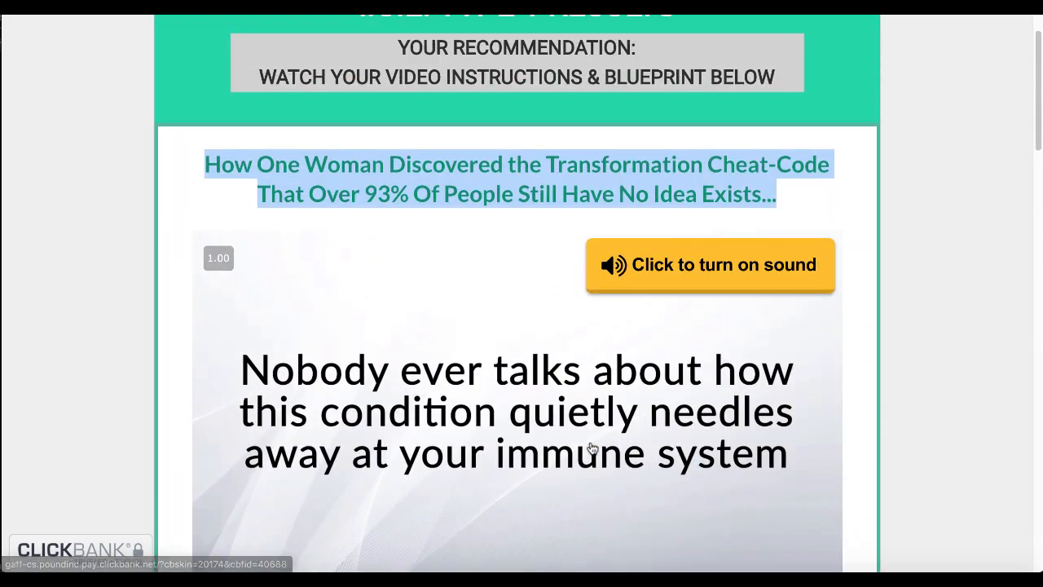
mouse_move(562, 166)
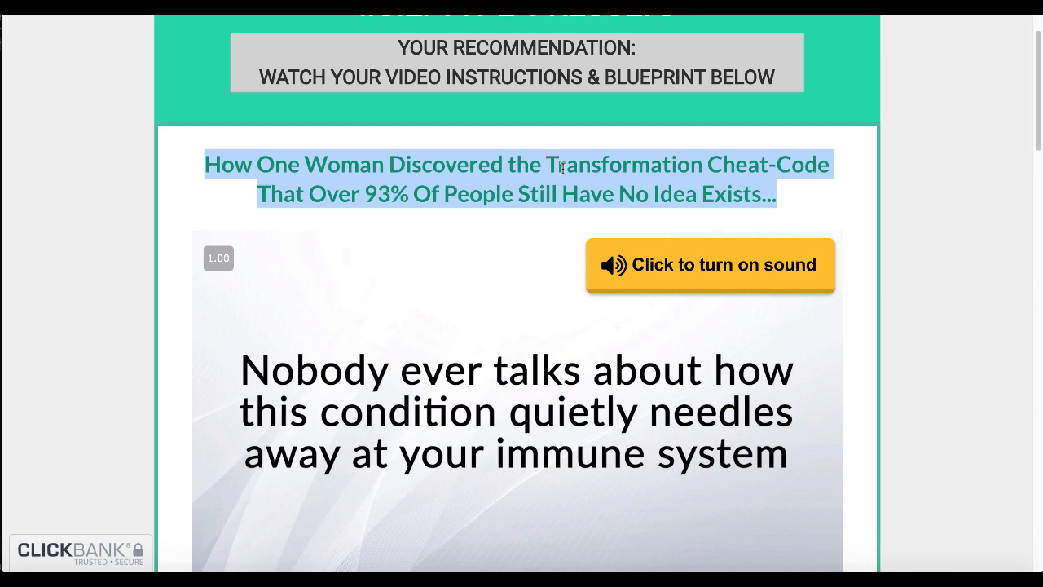
scroll(up, 3)
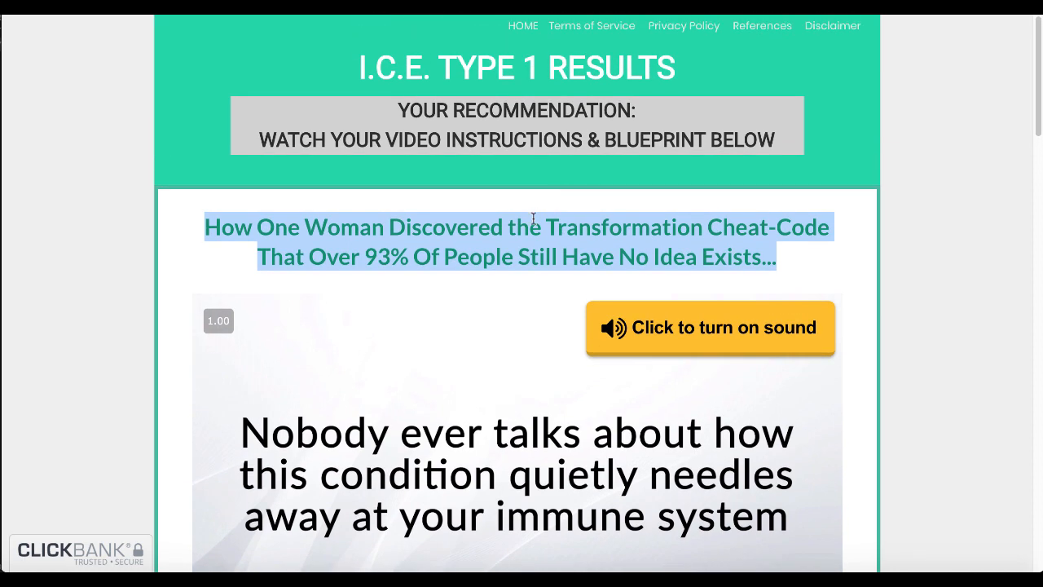
scroll(down, 3)
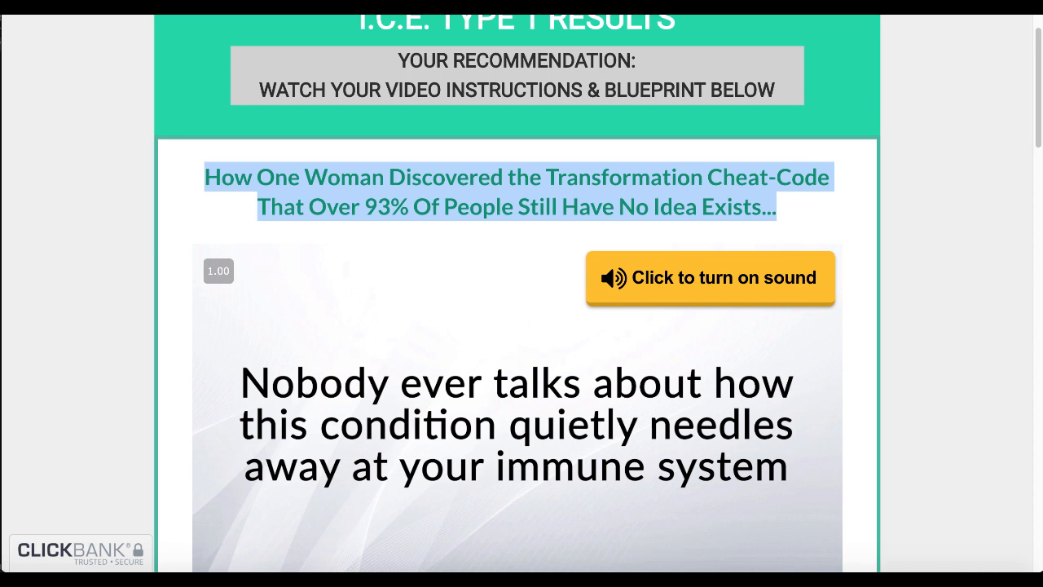
mouse_move(898, 198)
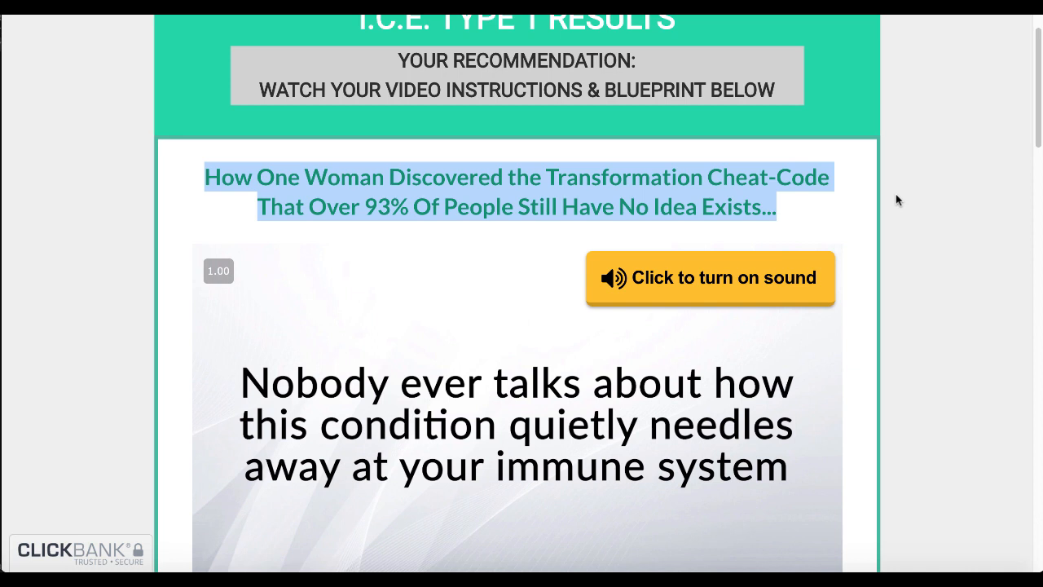
mouse_move(932, 23)
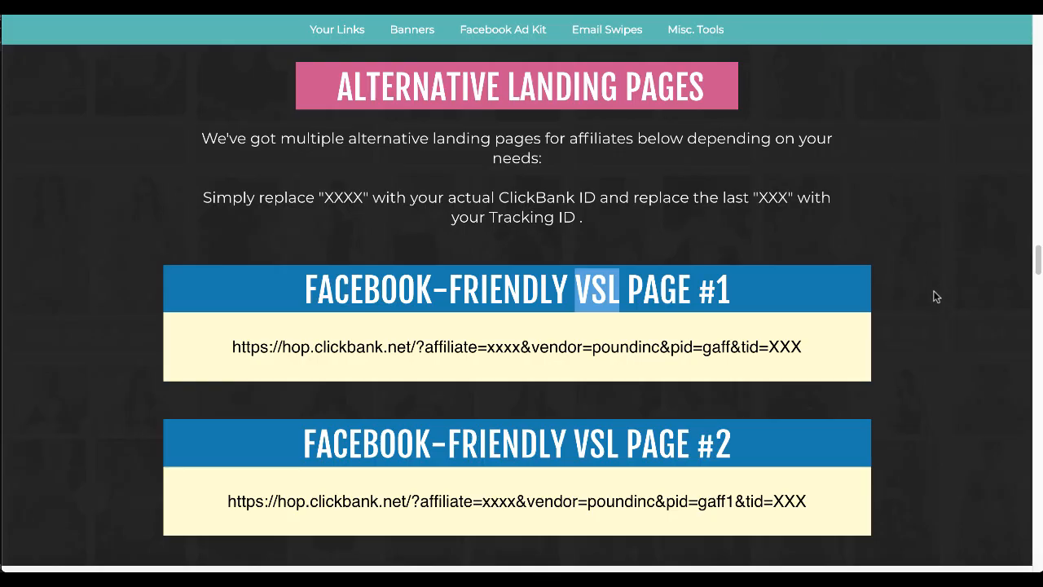
- Scroll to the affiliate page footer and highlight the 'Affiliates Please Note' linking and advertising rules
scroll(up, 3)
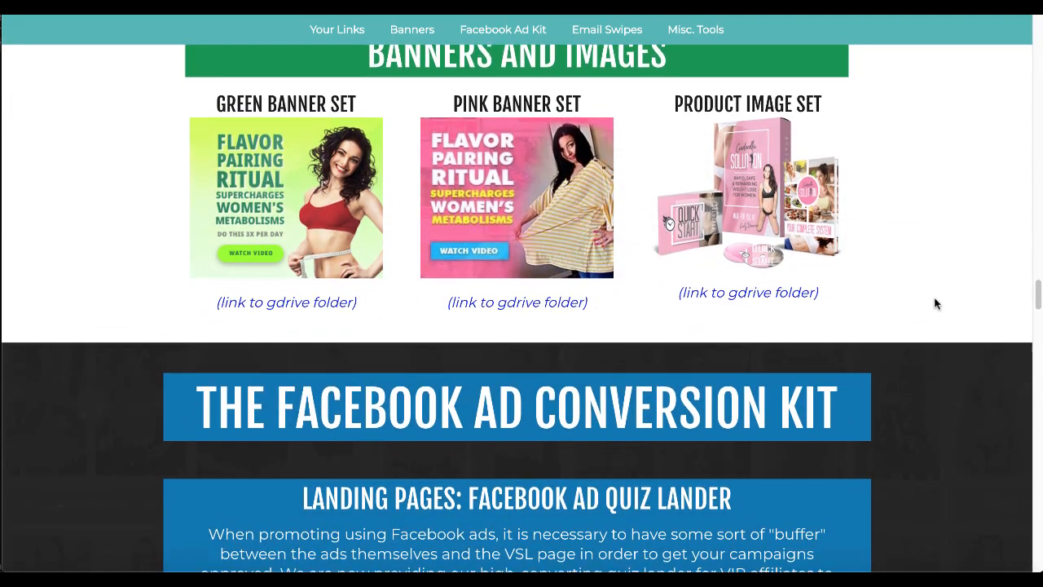
scroll(down, 3)
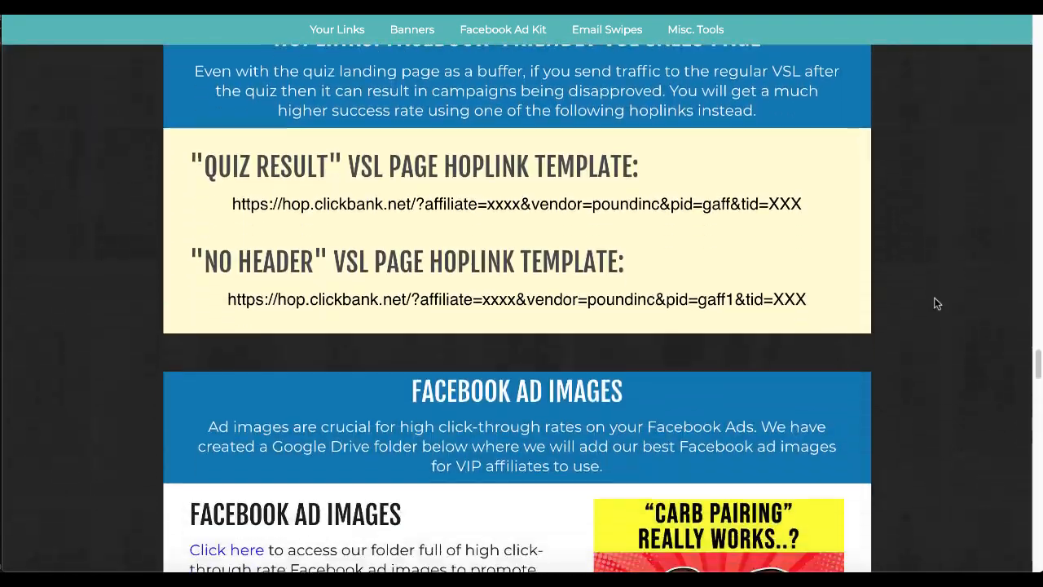
scroll(down, 3)
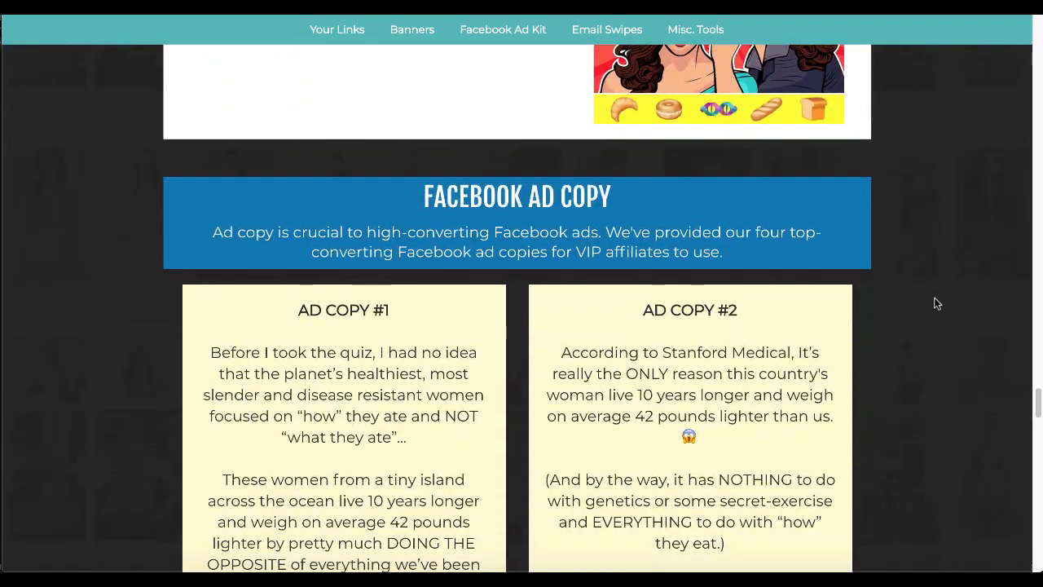
scroll(down, 3)
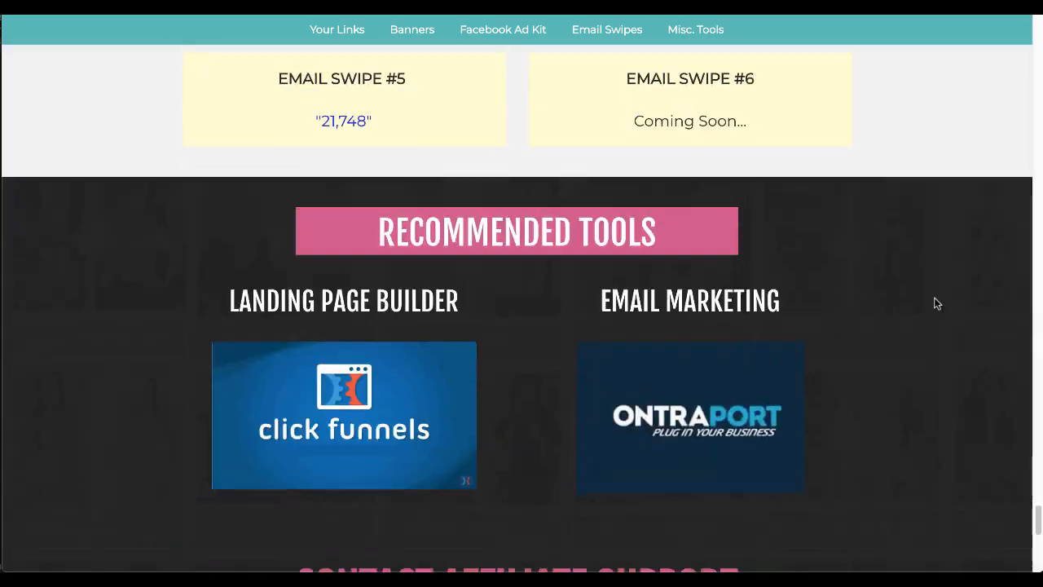
scroll(down, 3)
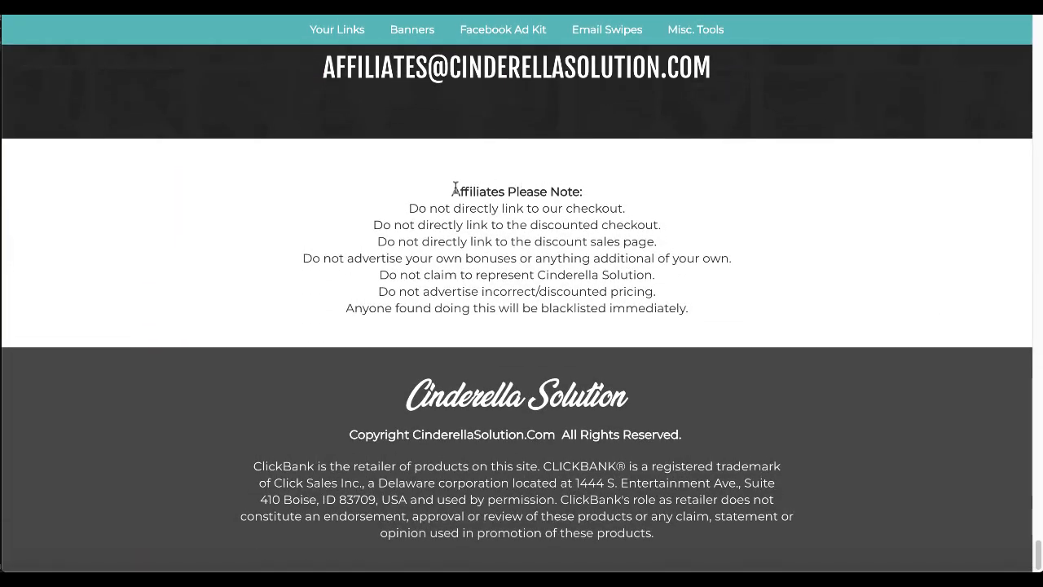
drag(455, 191, 653, 274)
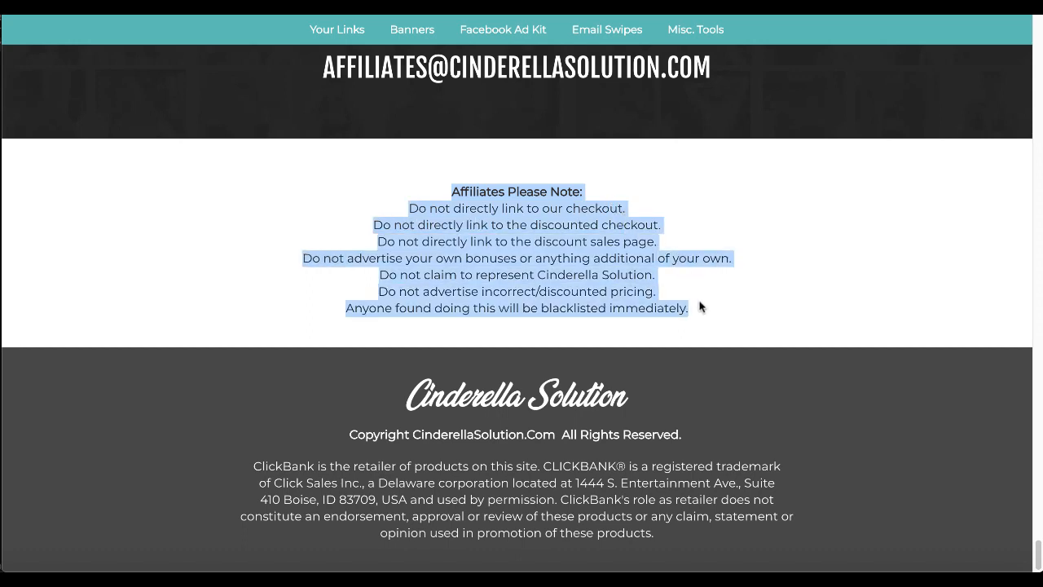
- Scroll back up the affiliate page from the rules and support contact section
scroll(up, 3)
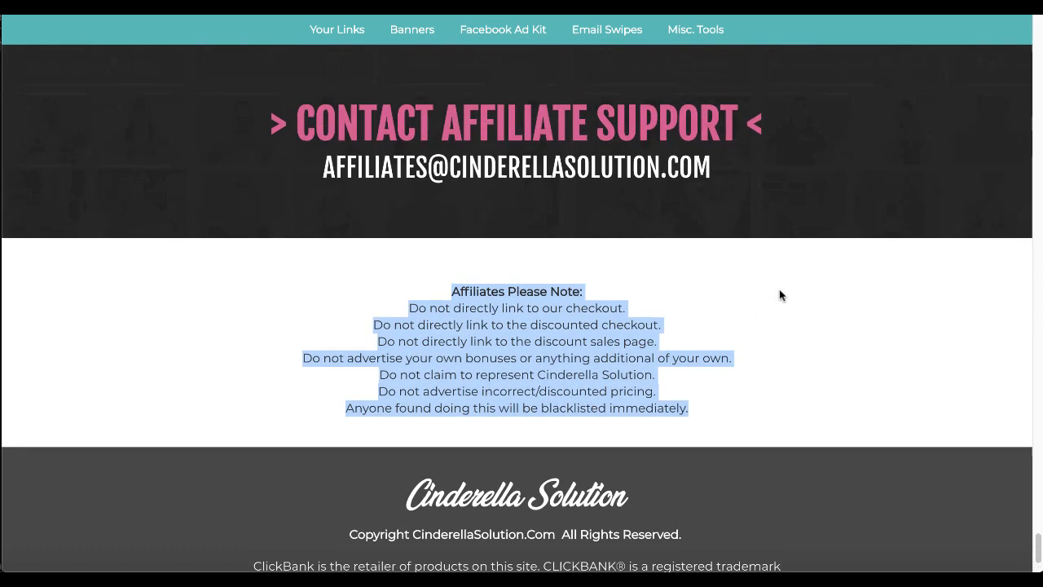
mouse_move(610, 130)
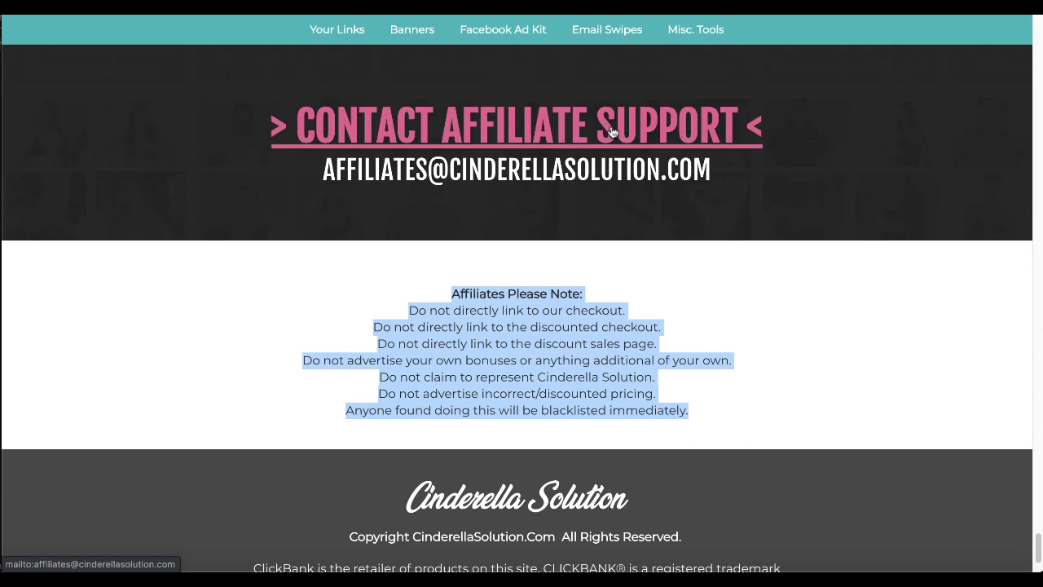
mouse_move(735, 252)
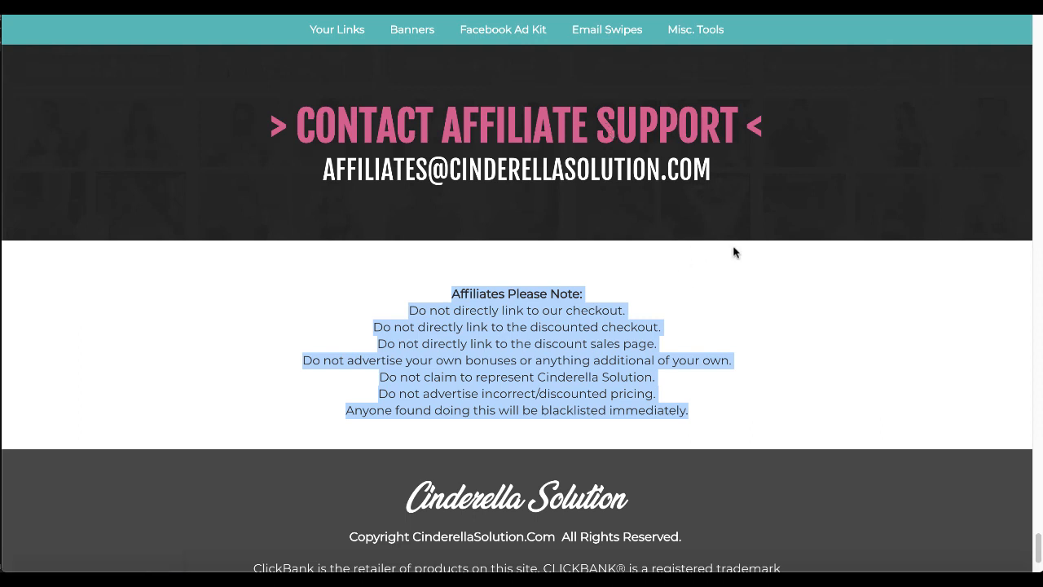
scroll(up, 3)
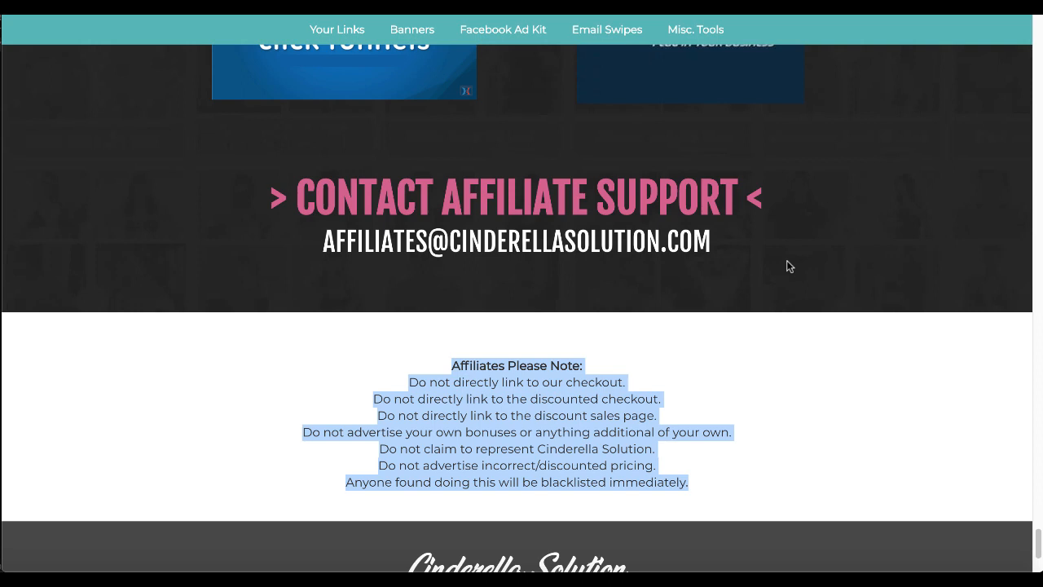
scroll(down, 3)
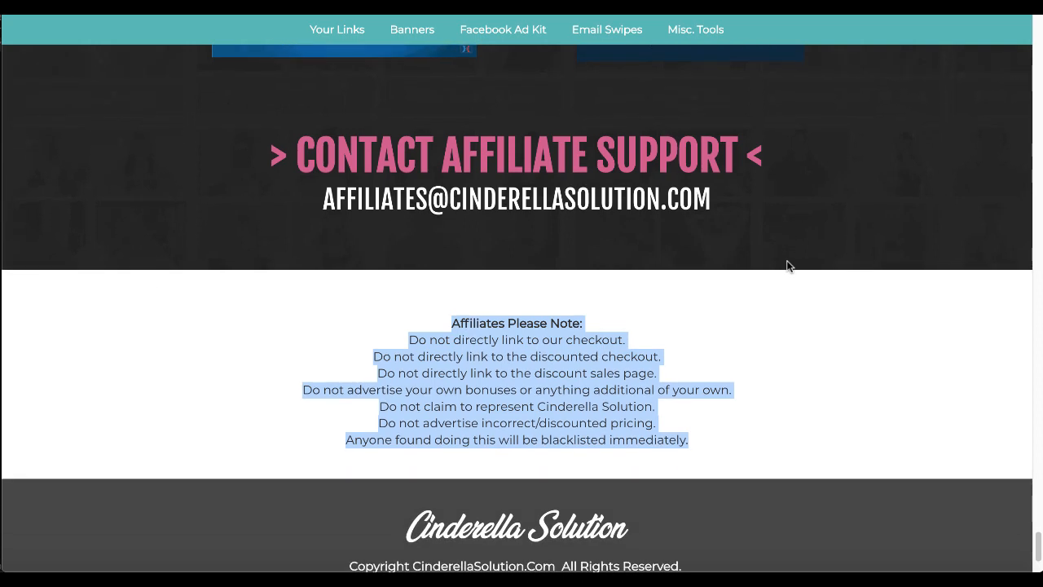
scroll(up, 3)
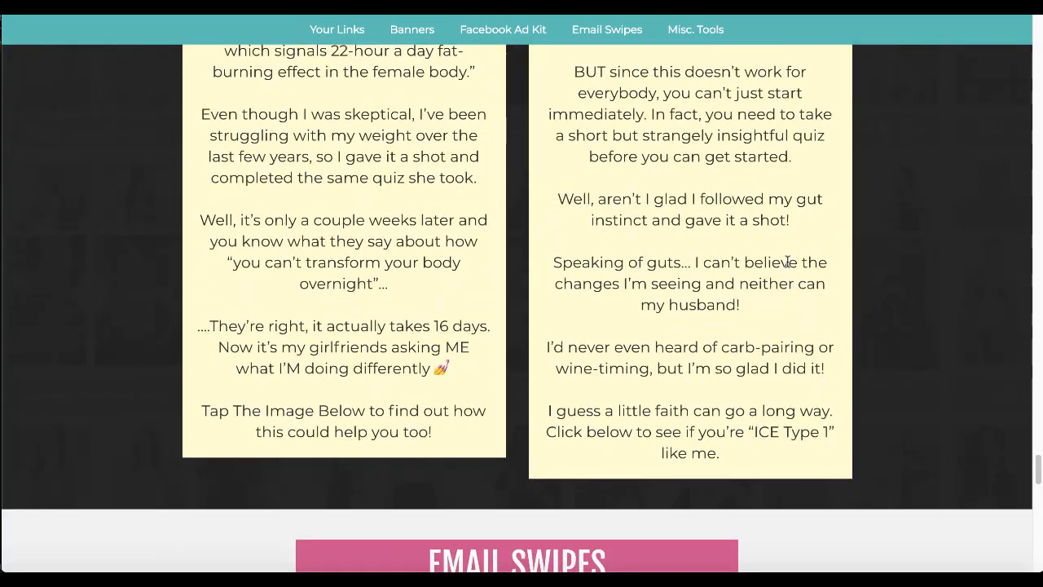
scroll(up, 3)
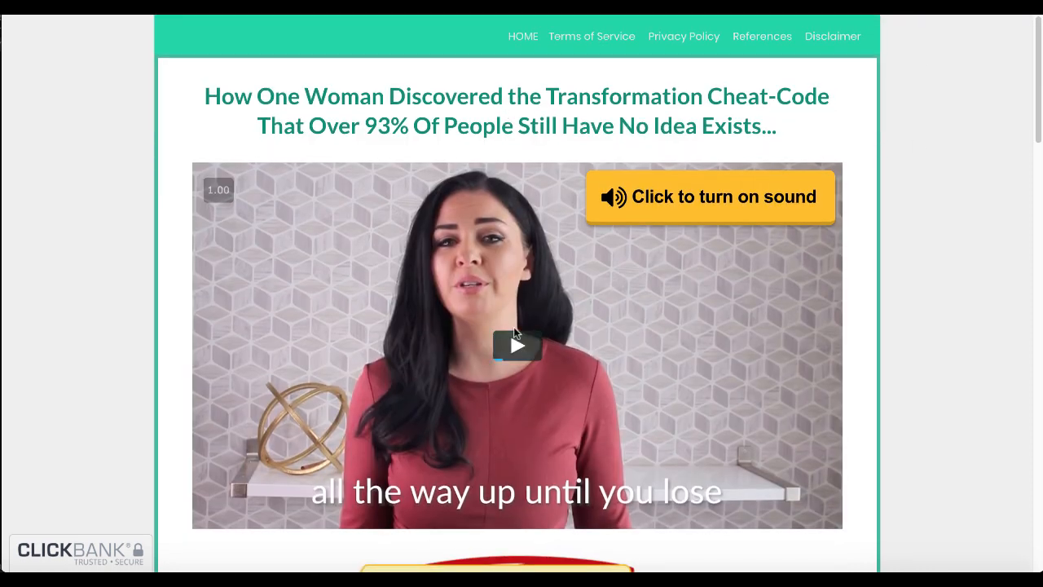
- Scroll past the hoplinks and banners down to the Facebook Ad Conversion Kit section
scroll(down, 3)
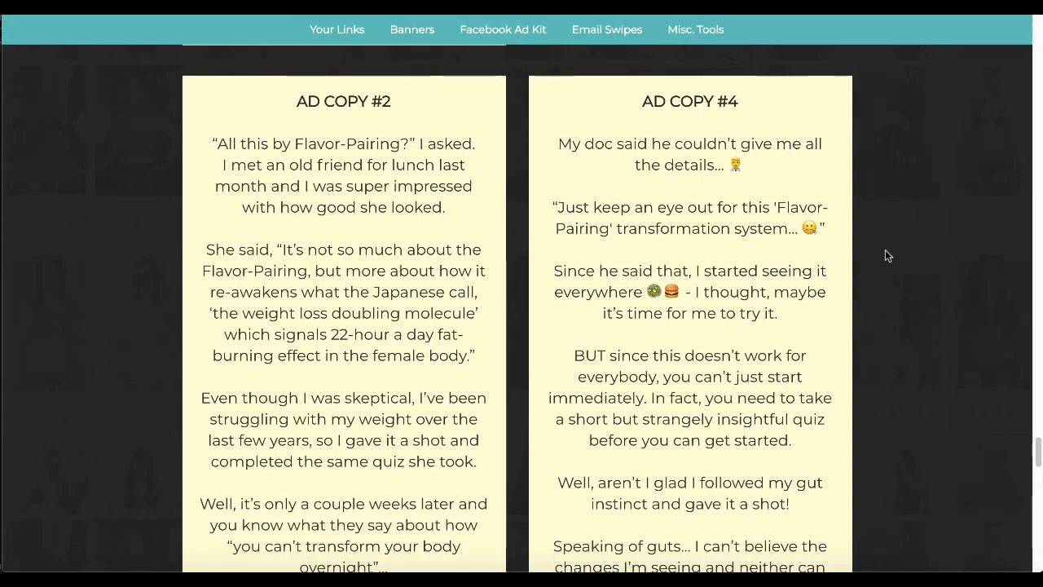
scroll(down, 3)
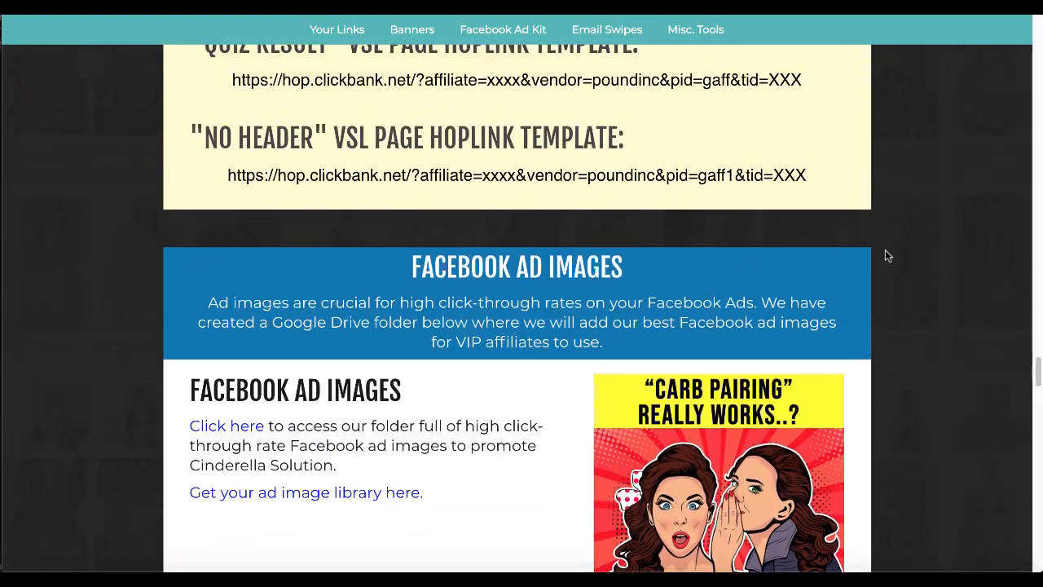
scroll(up, 3)
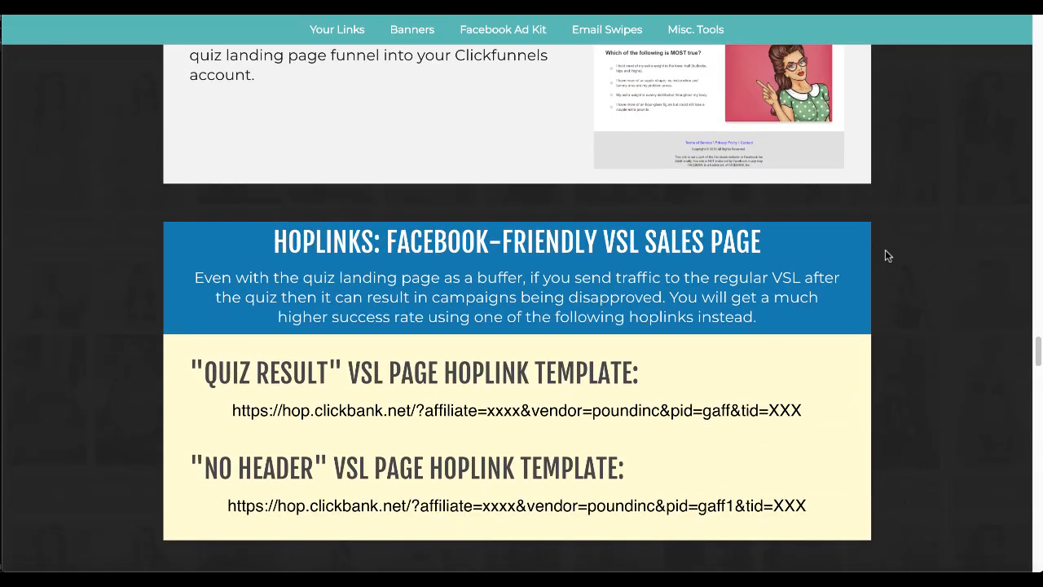
mouse_move(765, 383)
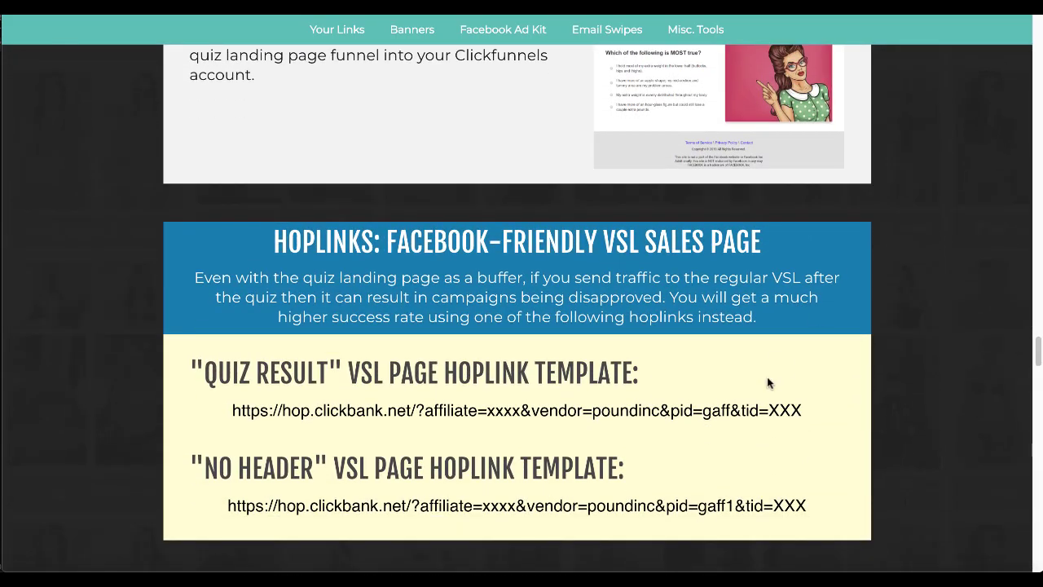
scroll(up, 3)
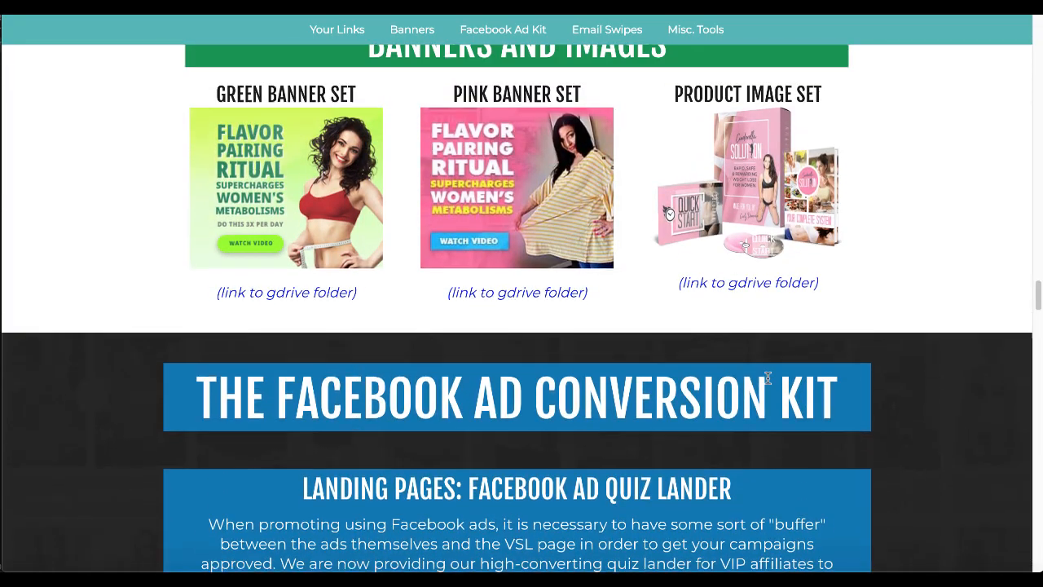
scroll(up, 3)
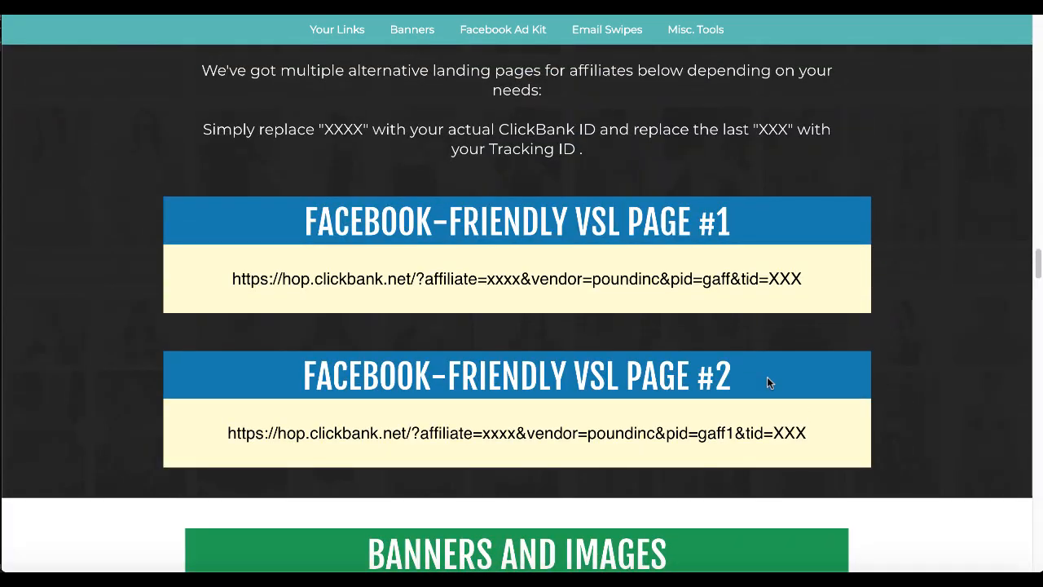
mouse_move(903, 337)
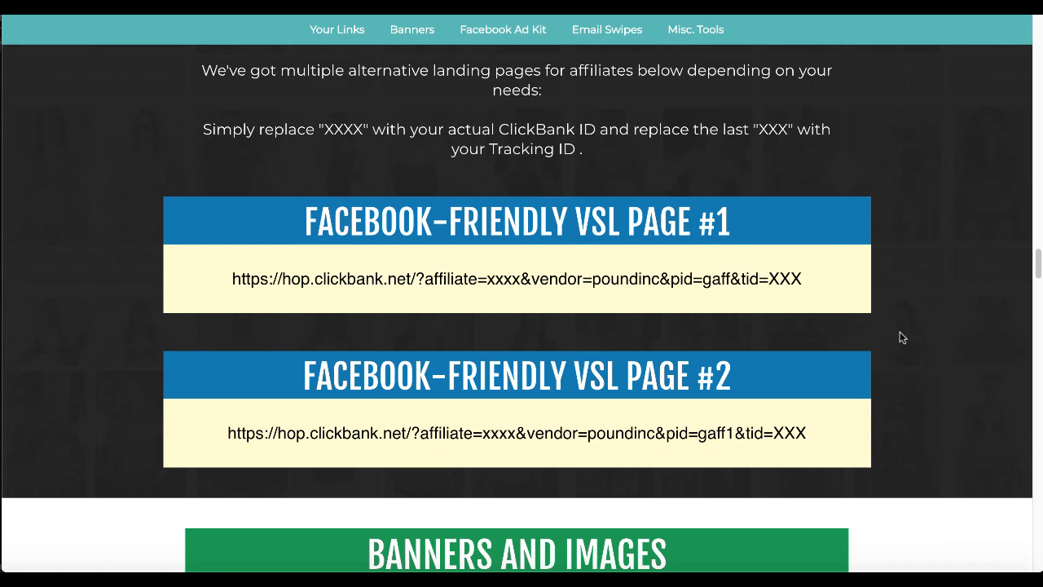
scroll(down, 3)
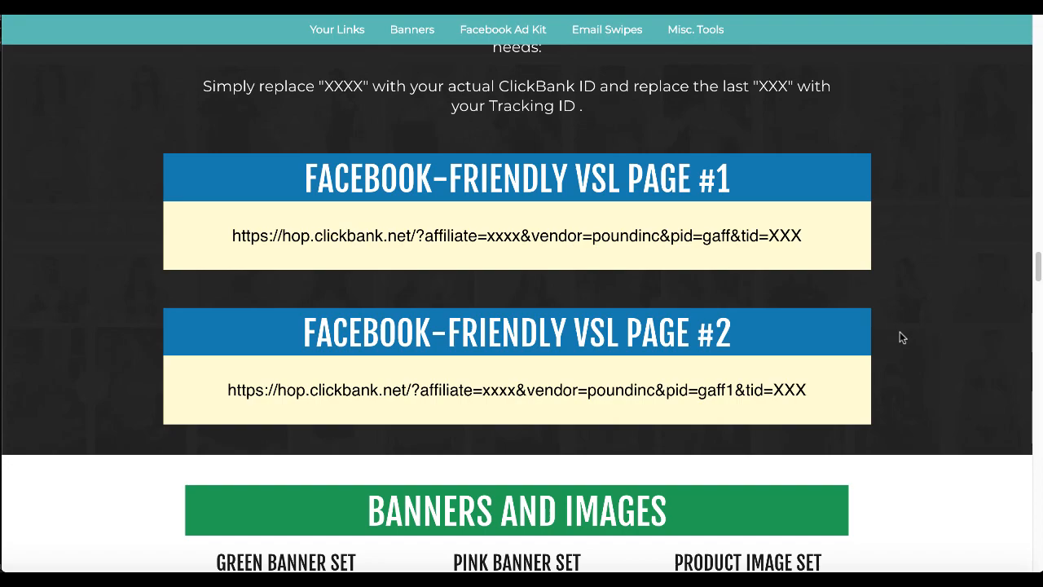
scroll(down, 3)
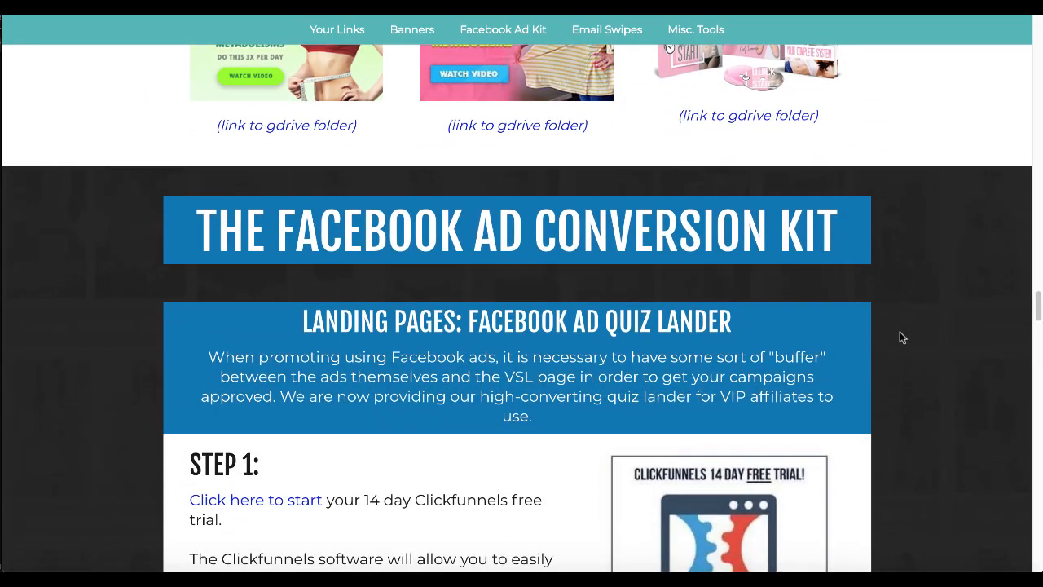
scroll(down, 3)
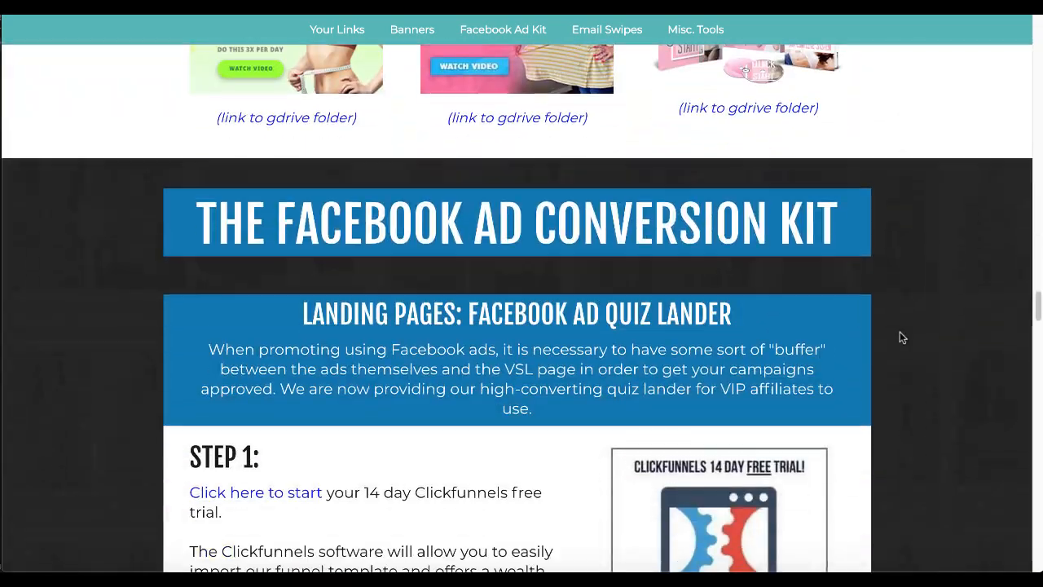
scroll(down, 3)
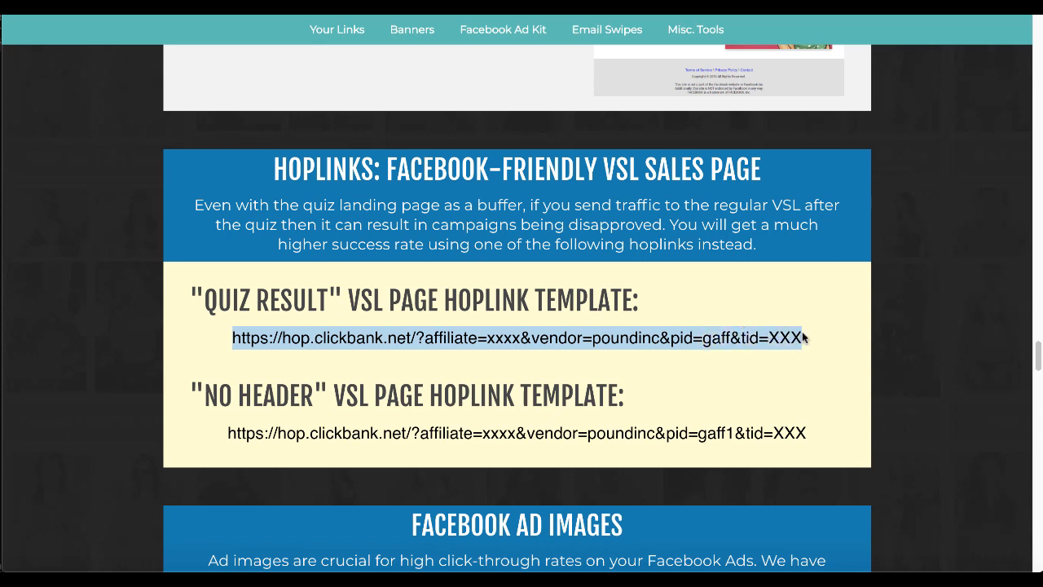
mouse_move(372, 205)
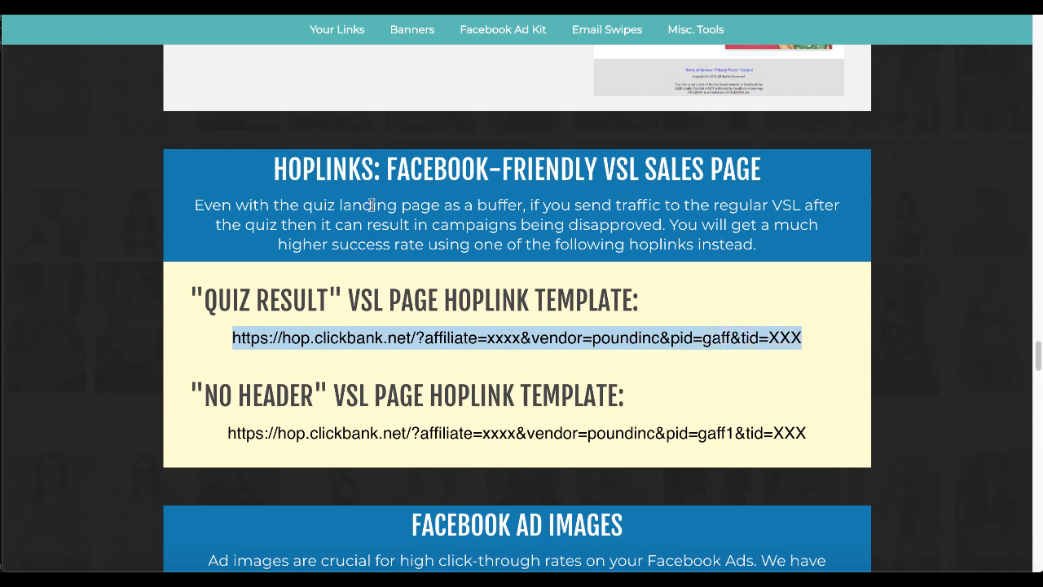
mouse_move(698, 202)
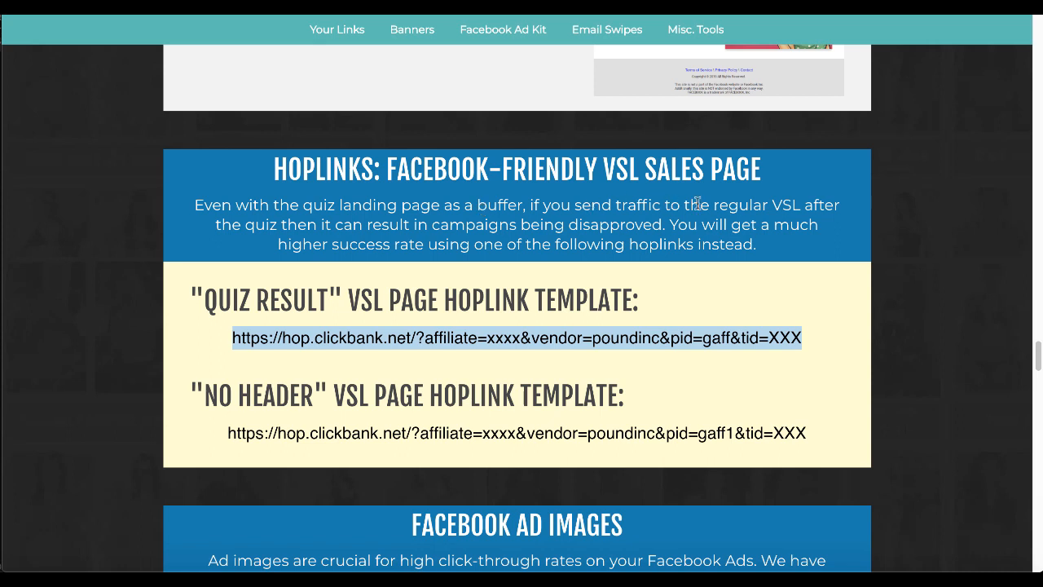
mouse_move(671, 334)
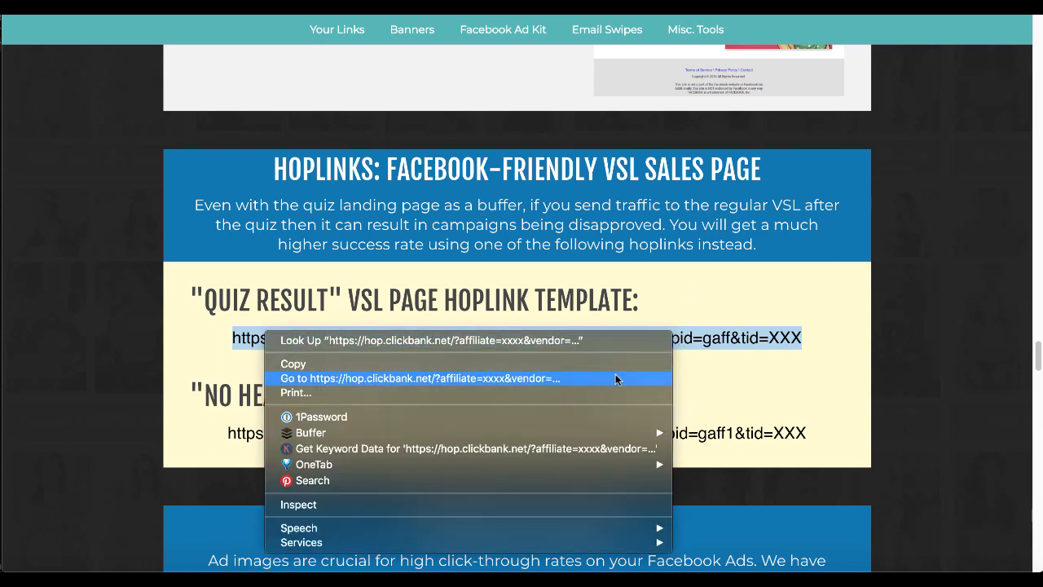
- Open the Quiz Result VSL hoplink template address to preview the I.C.E. Type 1 Results page
click(423, 378)
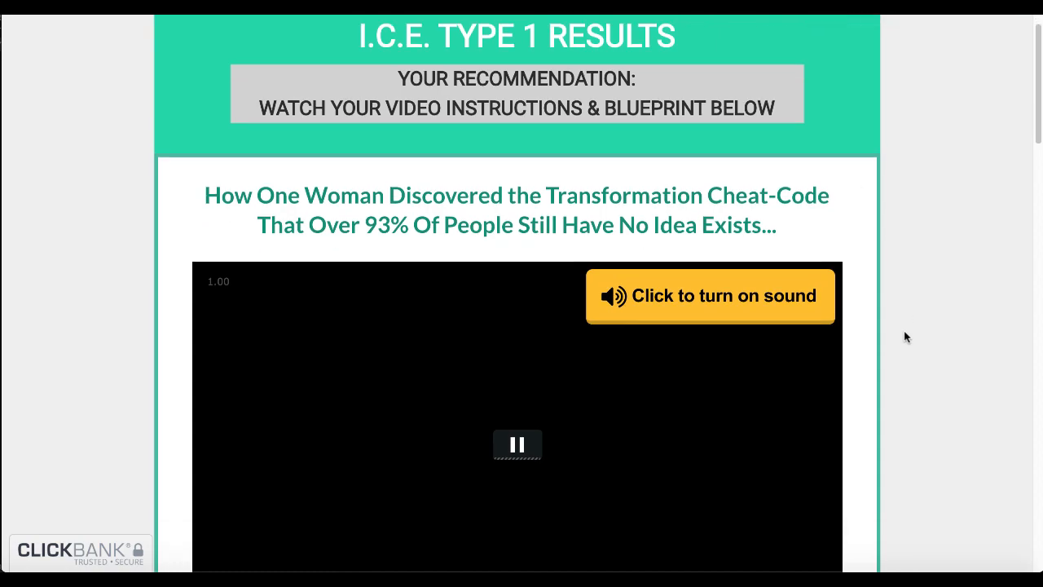
scroll(down, 3)
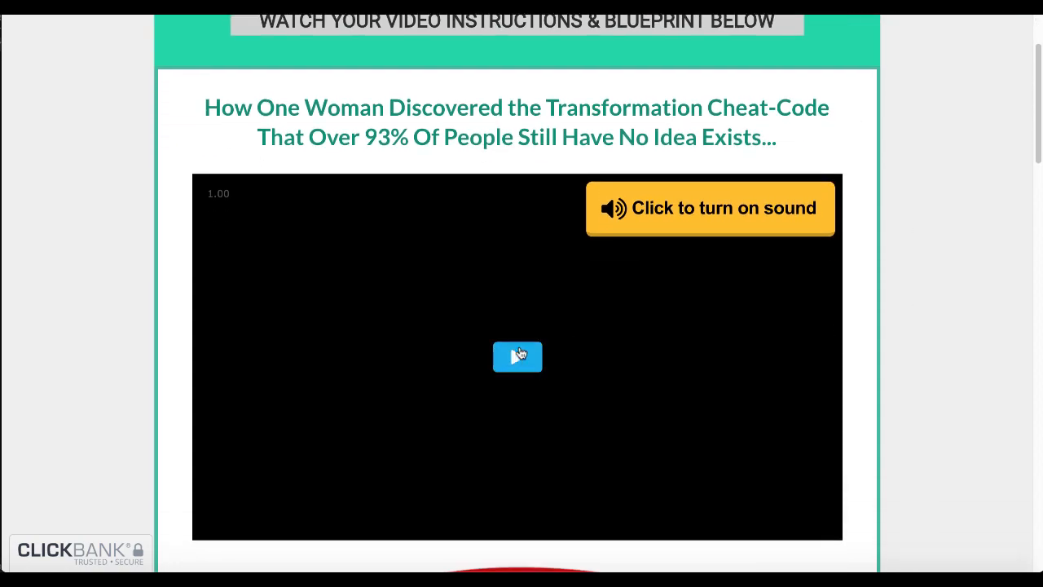
scroll(down, 3)
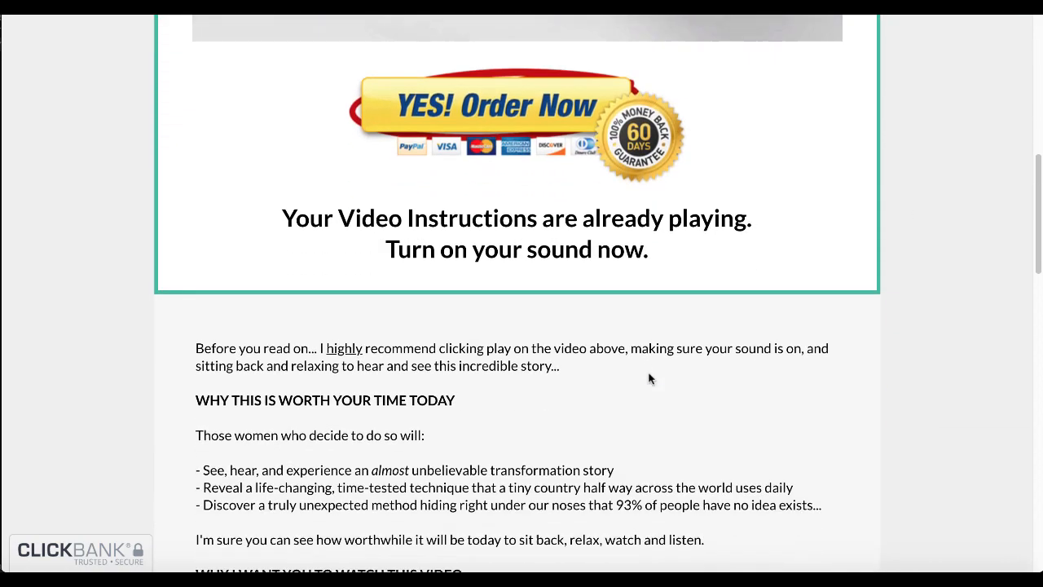
scroll(down, 3)
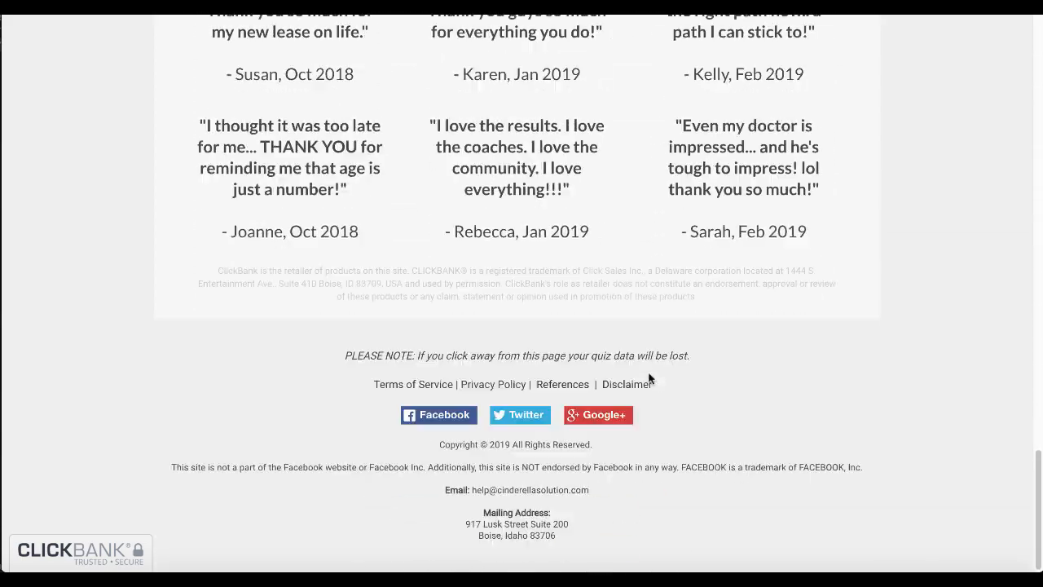
scroll(up, 3)
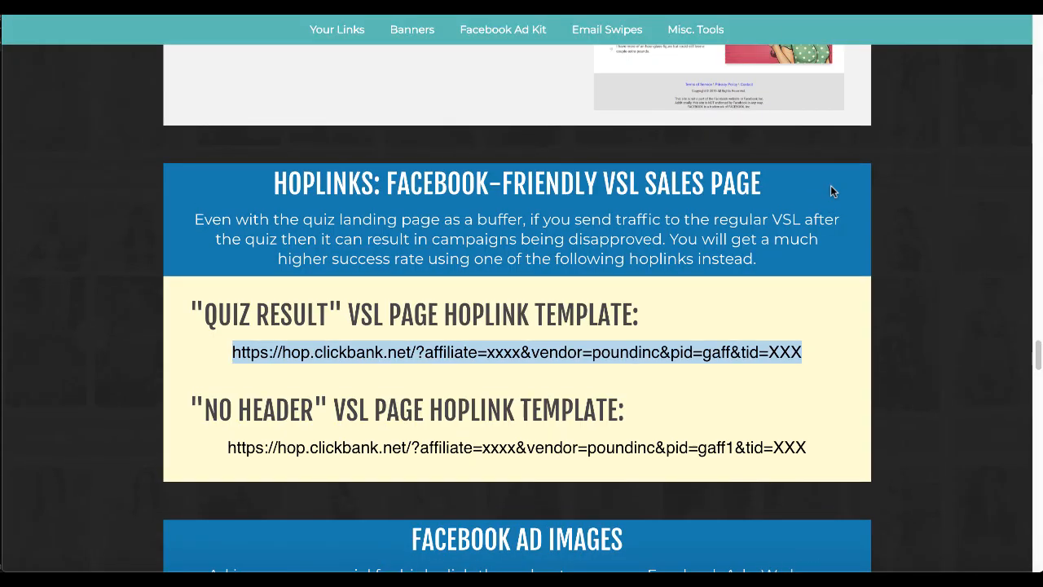
scroll(down, 3)
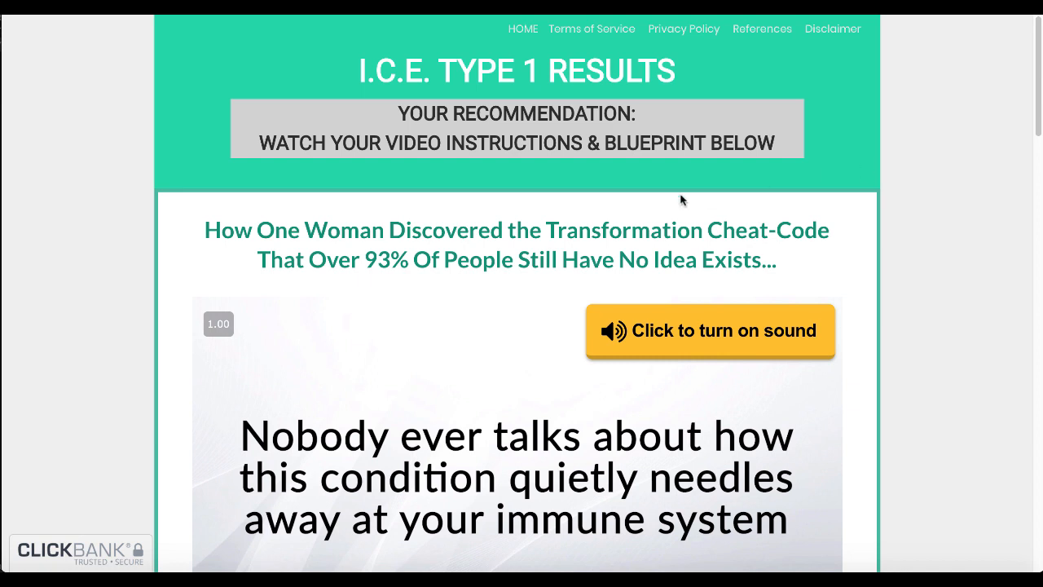
mouse_move(701, 228)
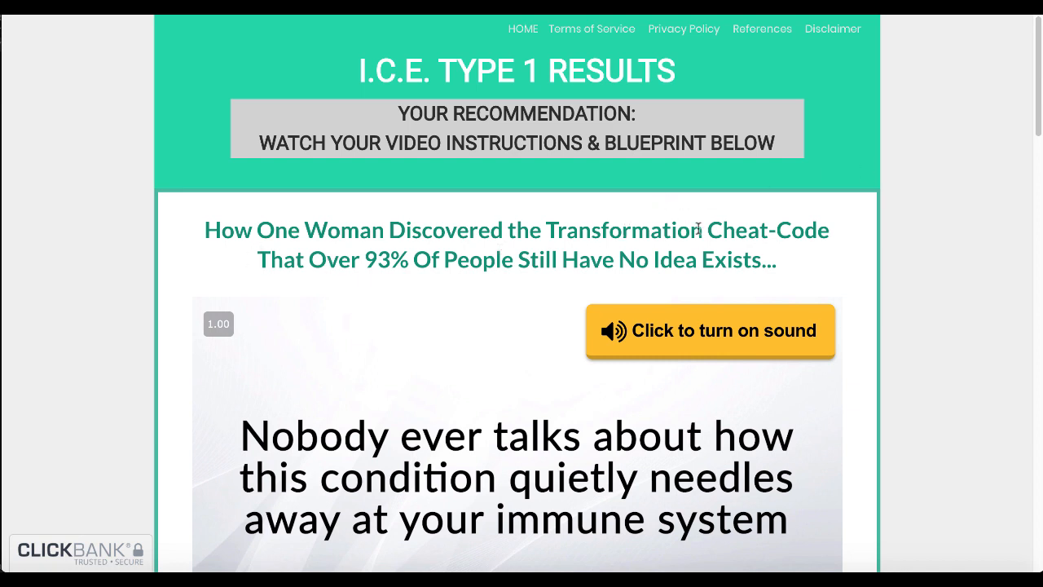
mouse_move(785, 255)
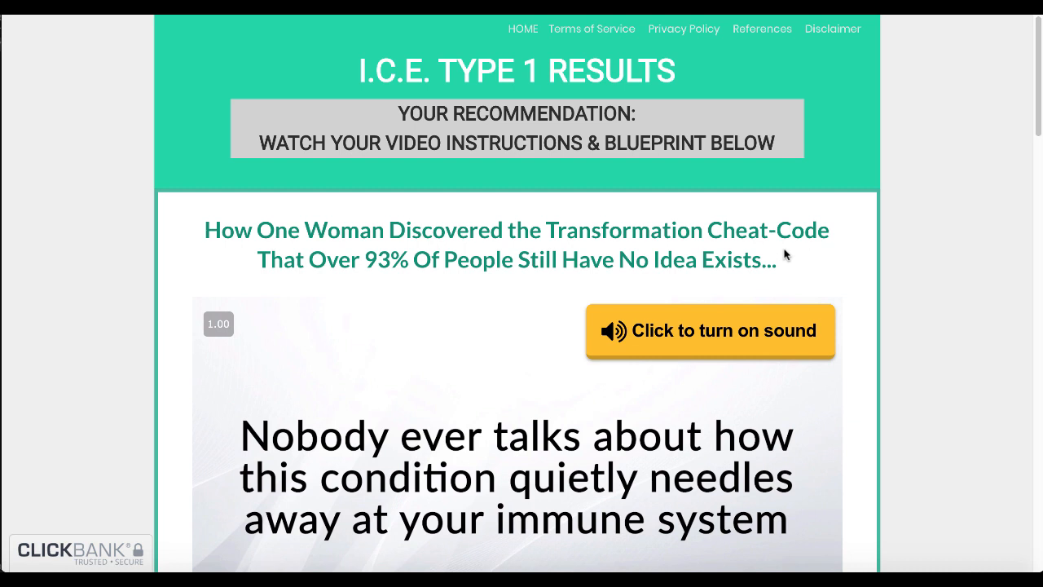
mouse_move(799, 251)
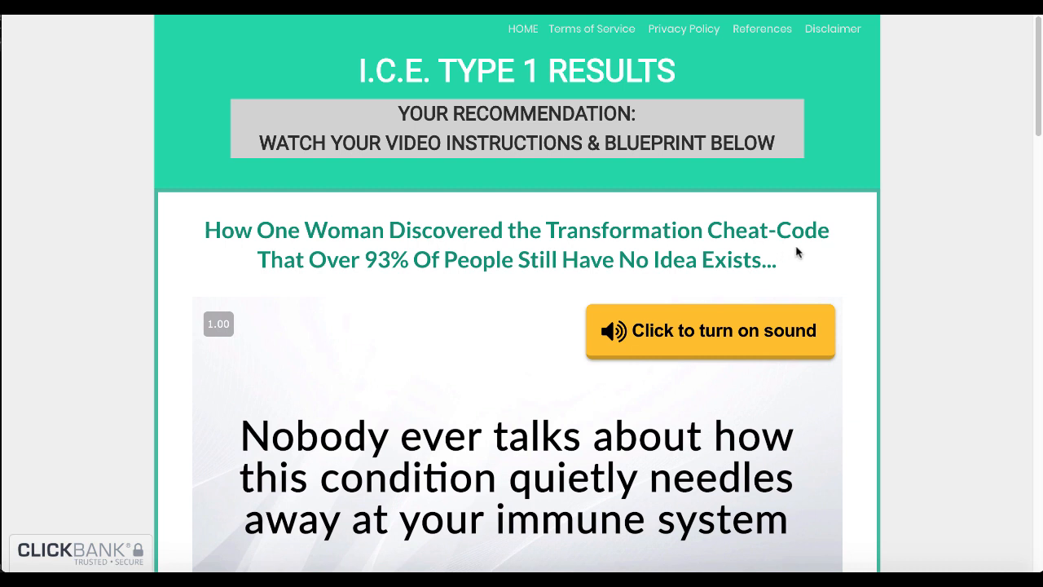
mouse_move(797, 253)
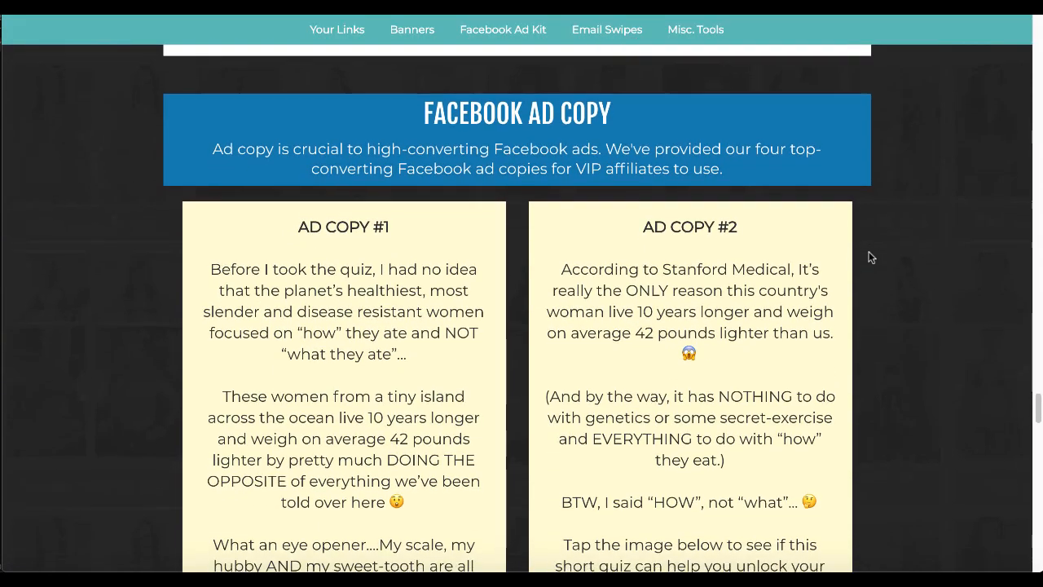
- Read through the Facebook ad copies on the affiliate page and return to the I.C.E. Type 1 Results video page
scroll(down, 3)
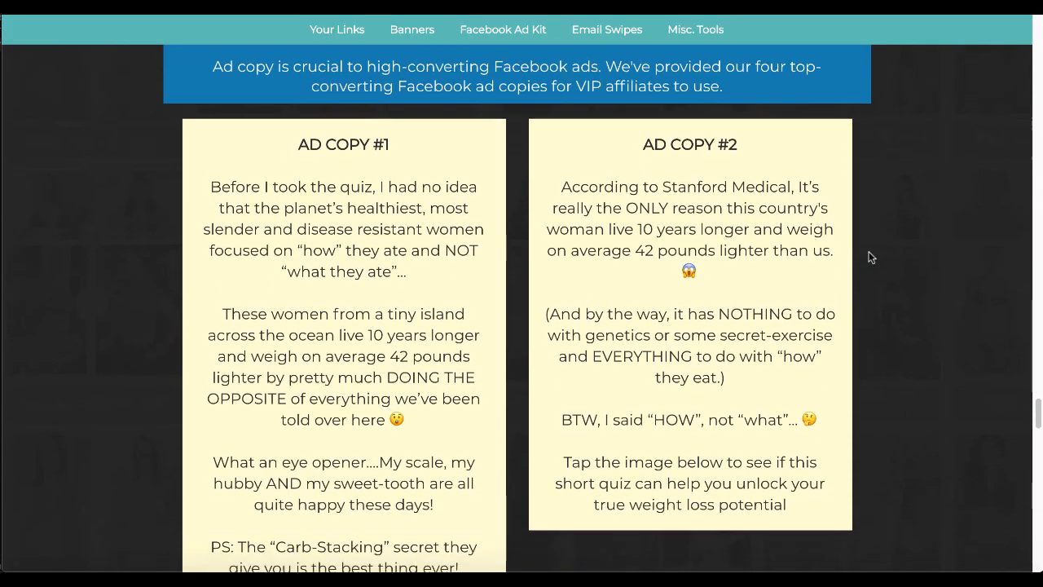
scroll(down, 3)
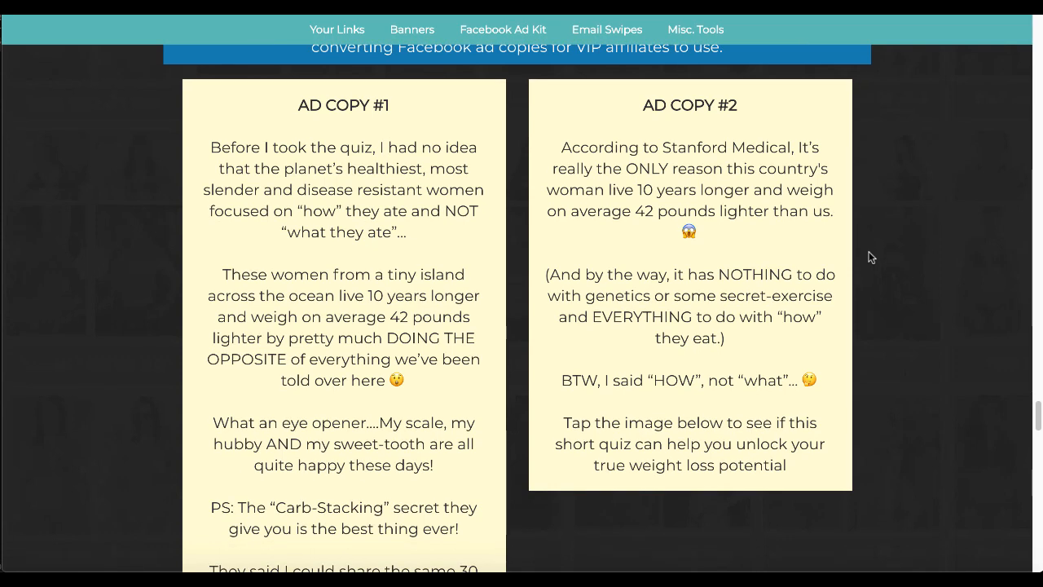
scroll(up, 3)
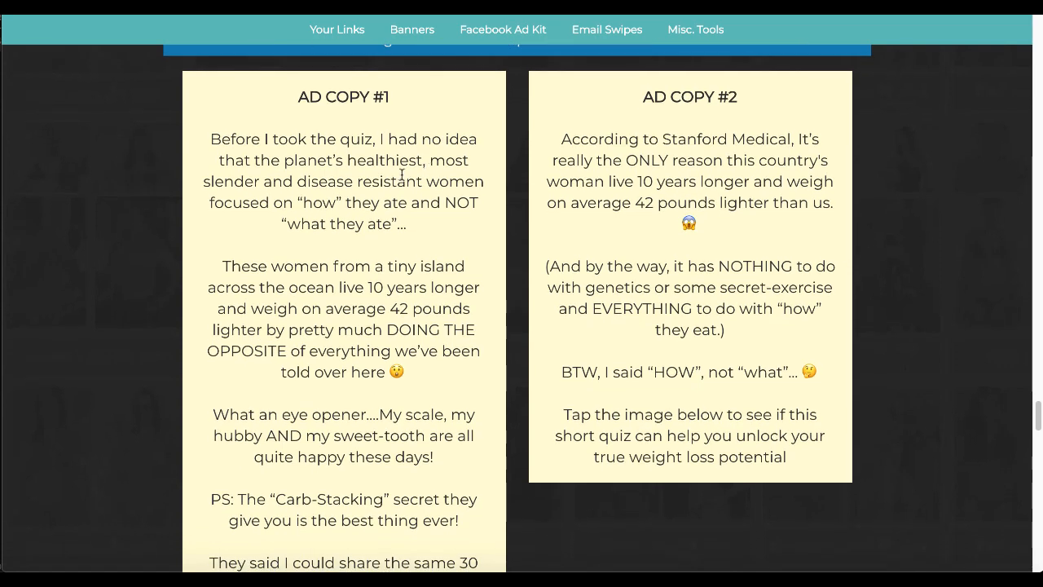
scroll(down, 3)
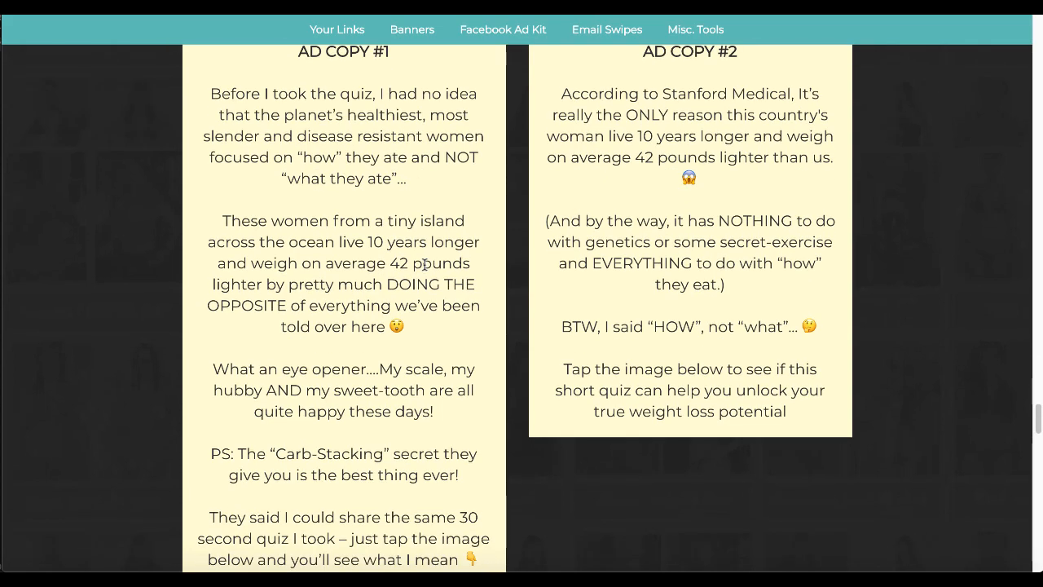
scroll(down, 3)
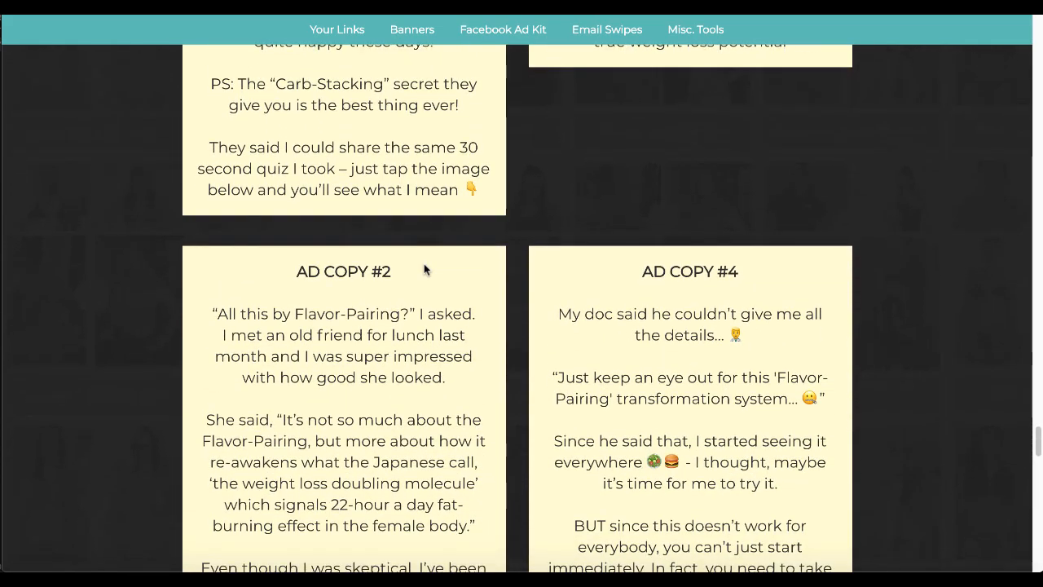
scroll(down, 3)
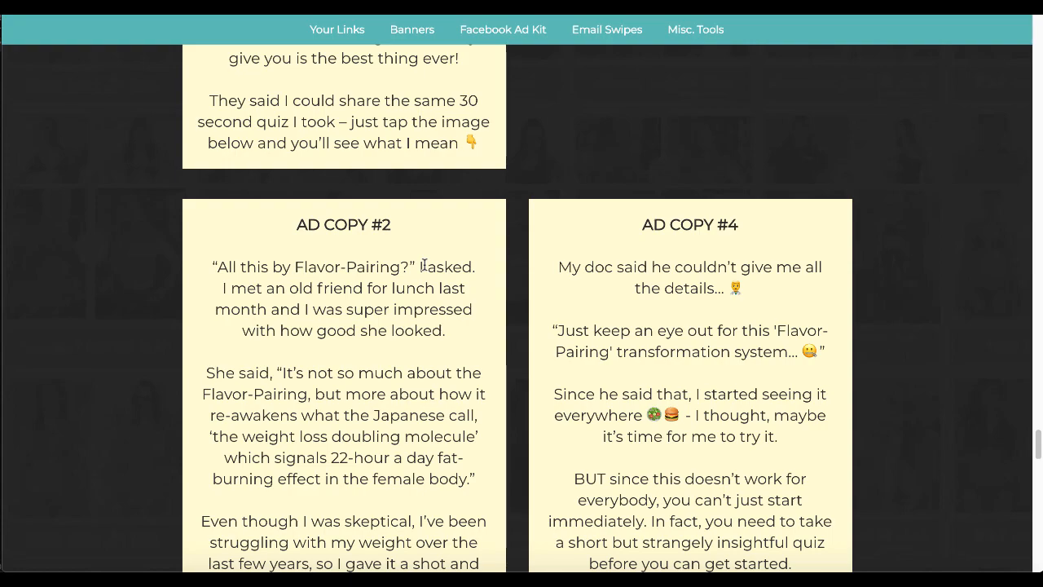
scroll(down, 3)
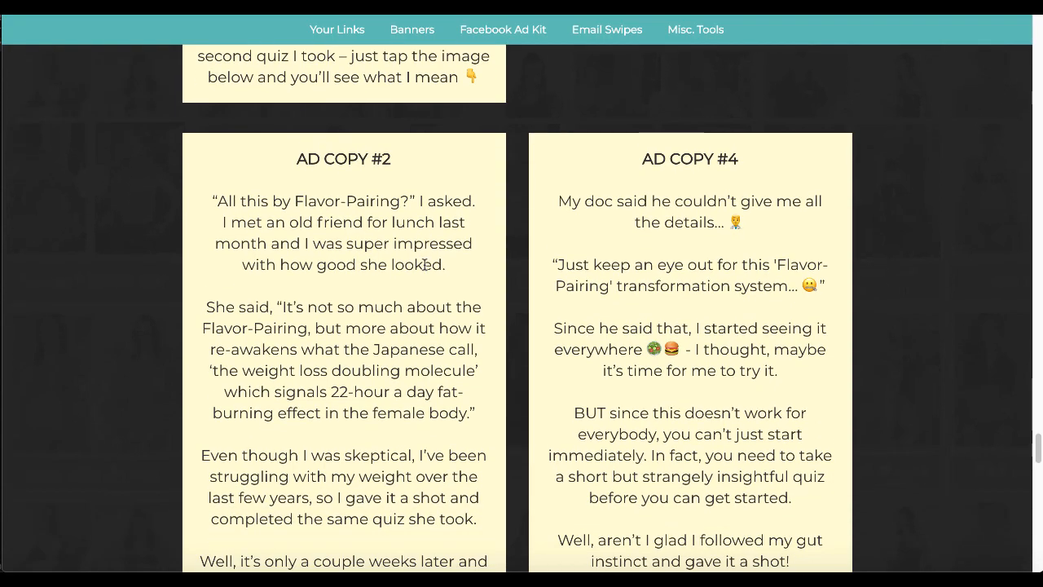
scroll(down, 3)
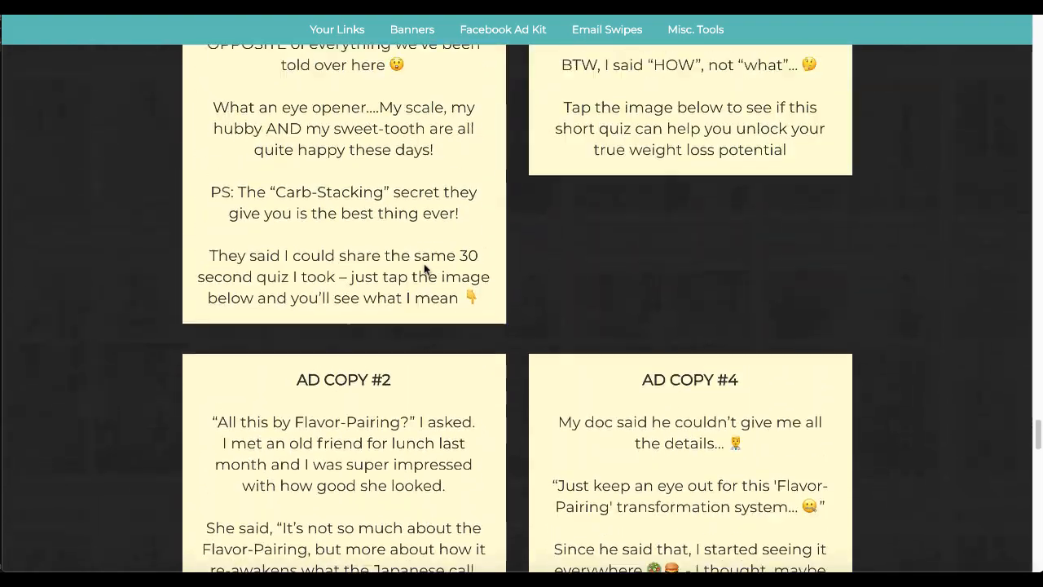
scroll(up, 3)
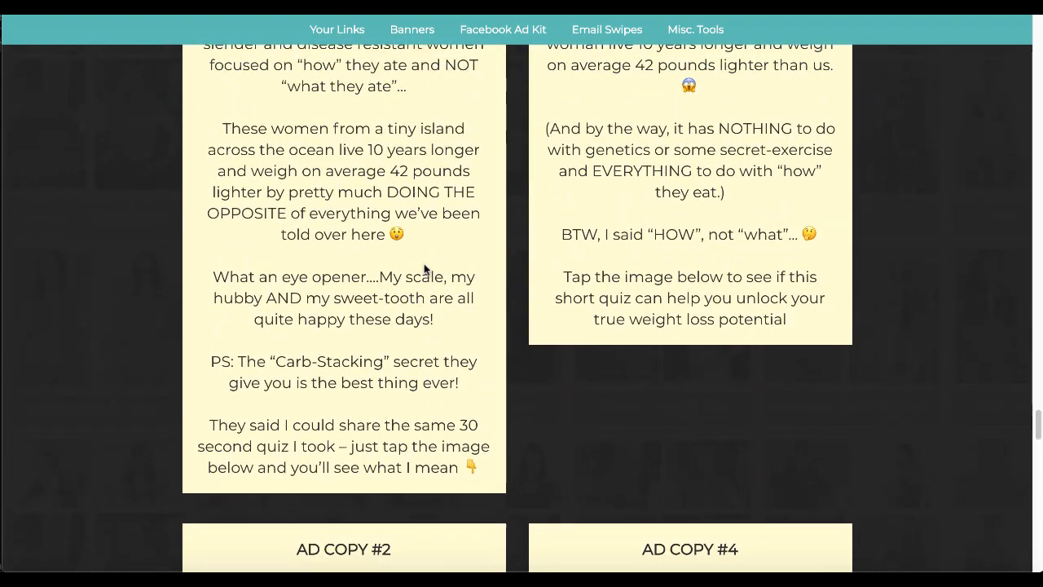
scroll(up, 3)
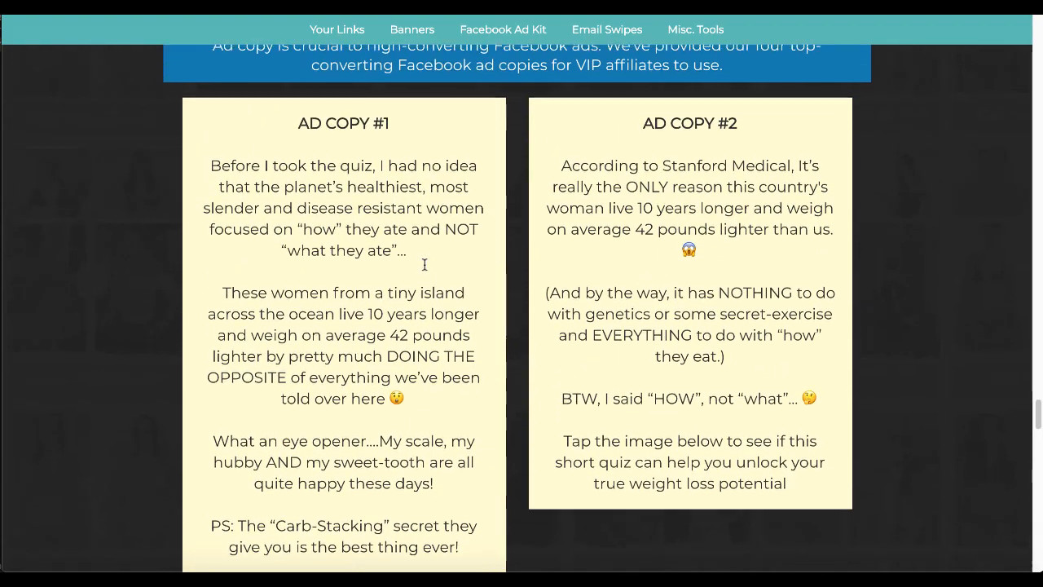
scroll(down, 3)
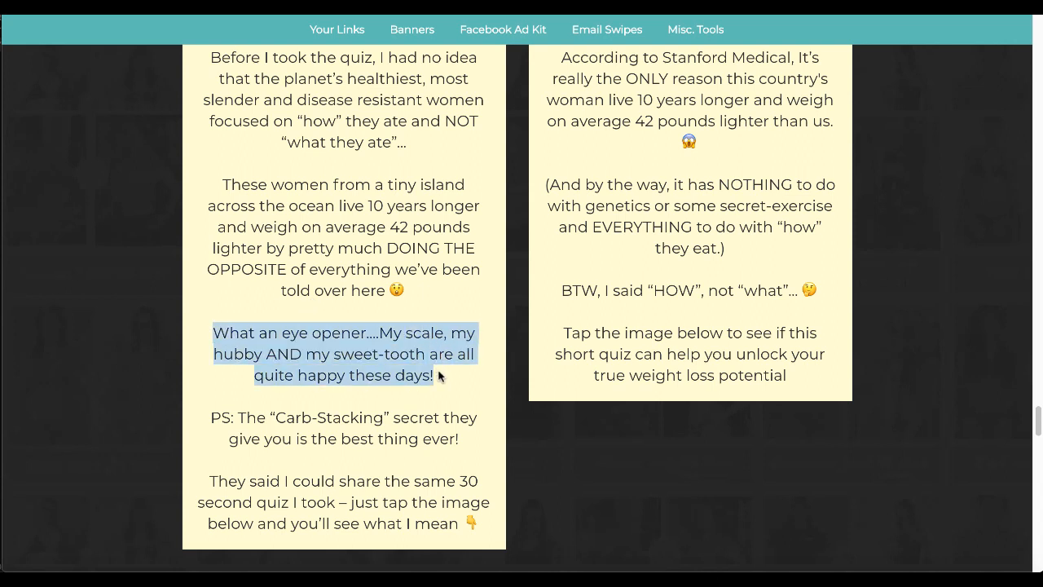
mouse_move(440, 379)
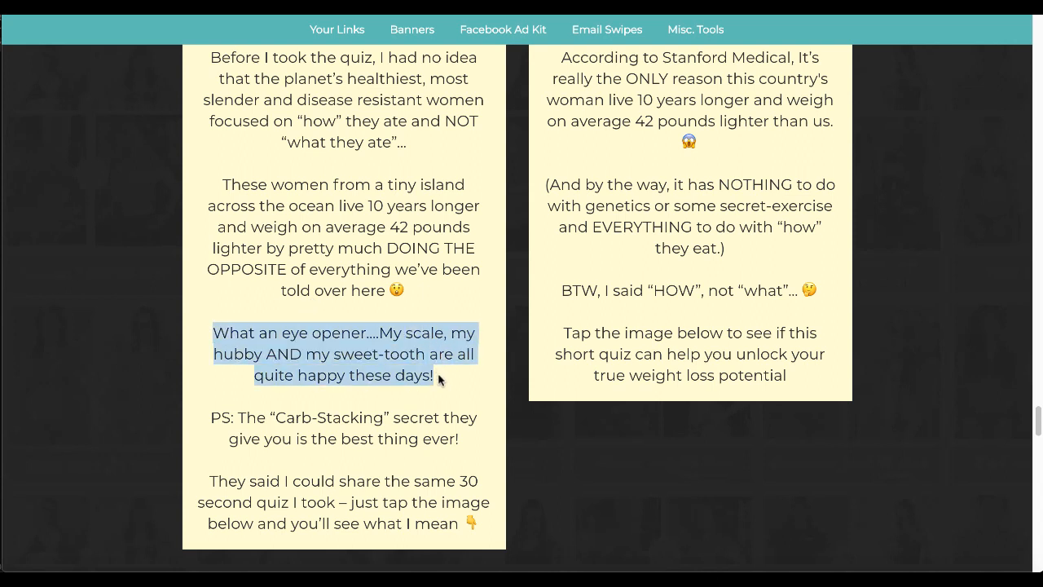
mouse_move(897, 179)
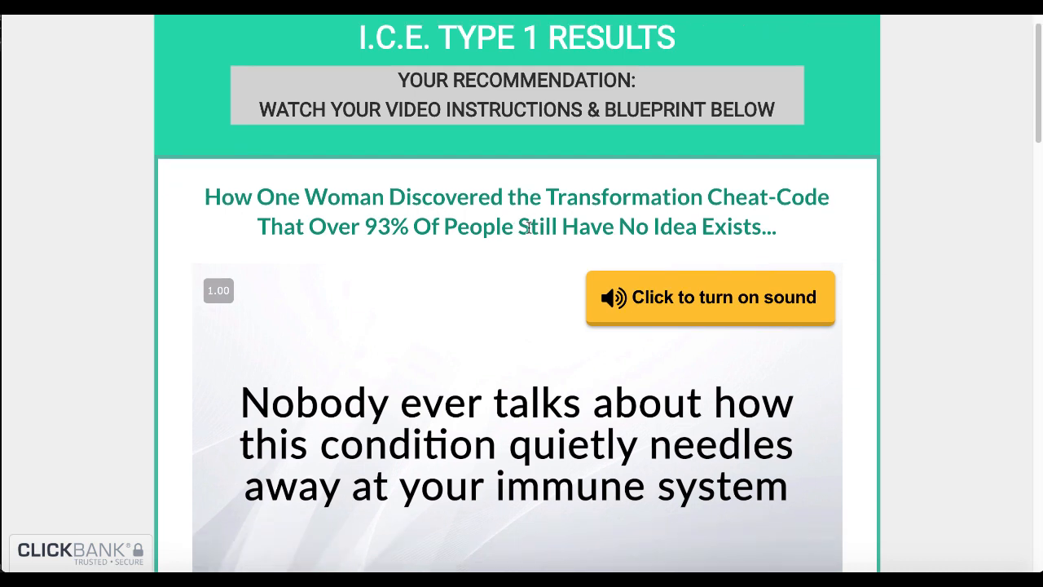
scroll(down, 3)
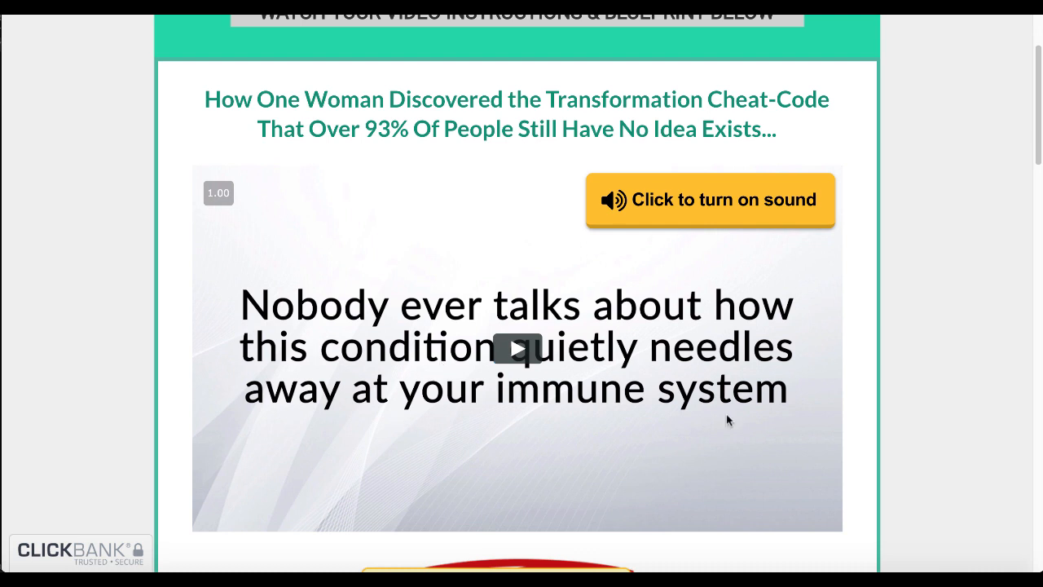
mouse_move(415, 318)
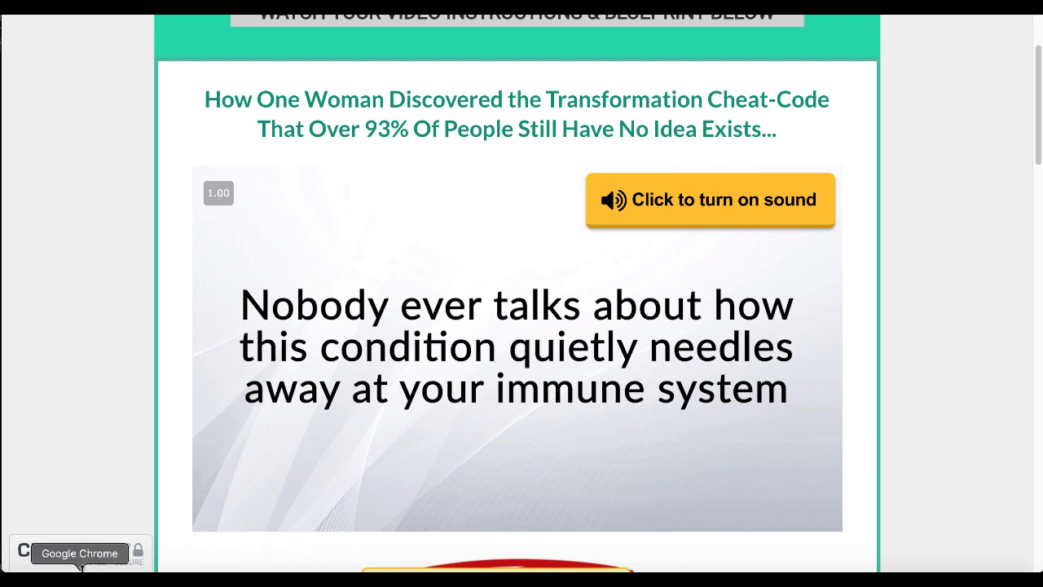
- Switch to the WordPress Pages window and start a new page
right_click(78, 554)
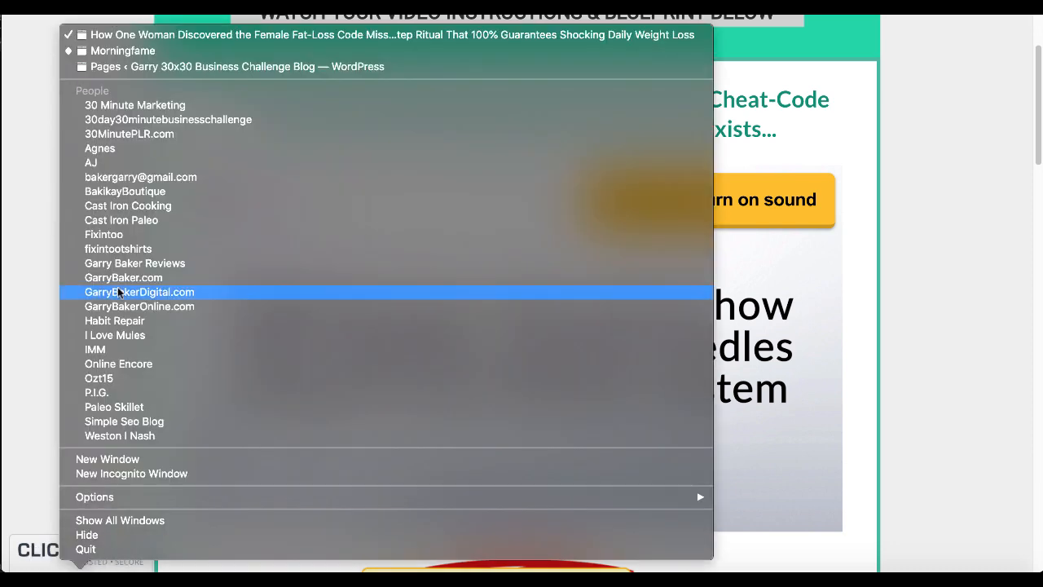
mouse_move(163, 66)
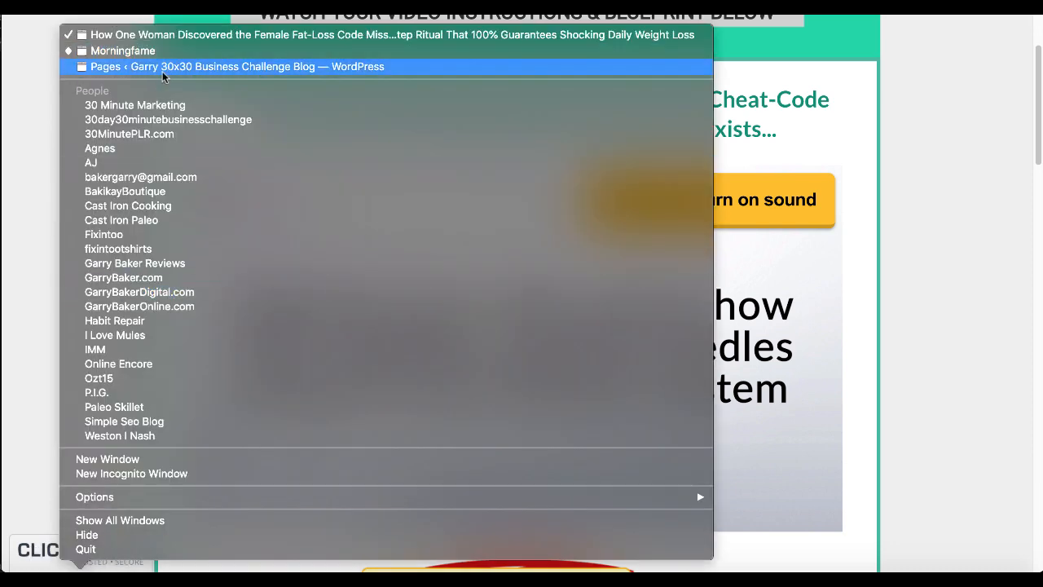
click(235, 66)
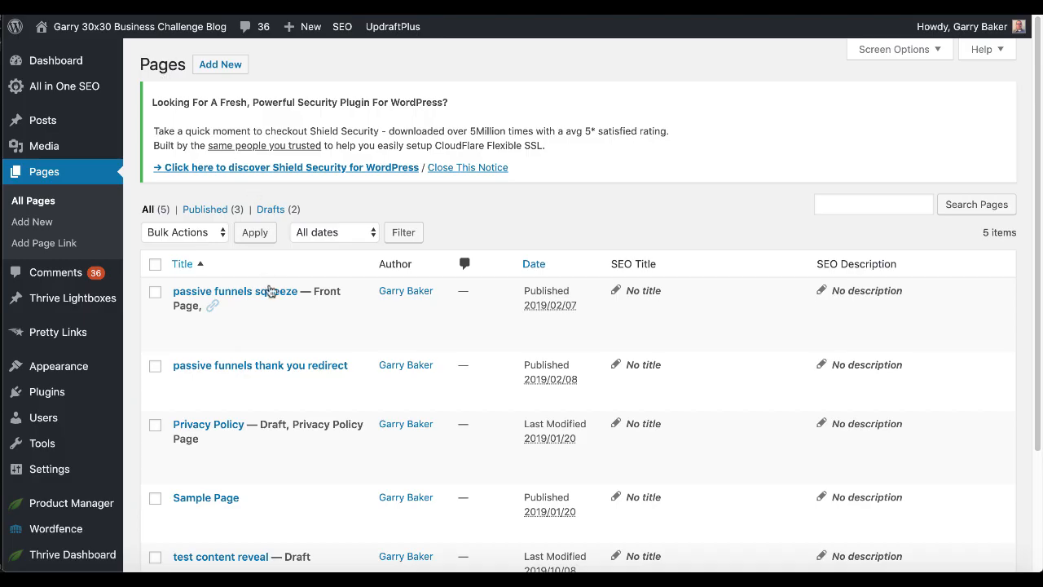
mouse_move(644, 210)
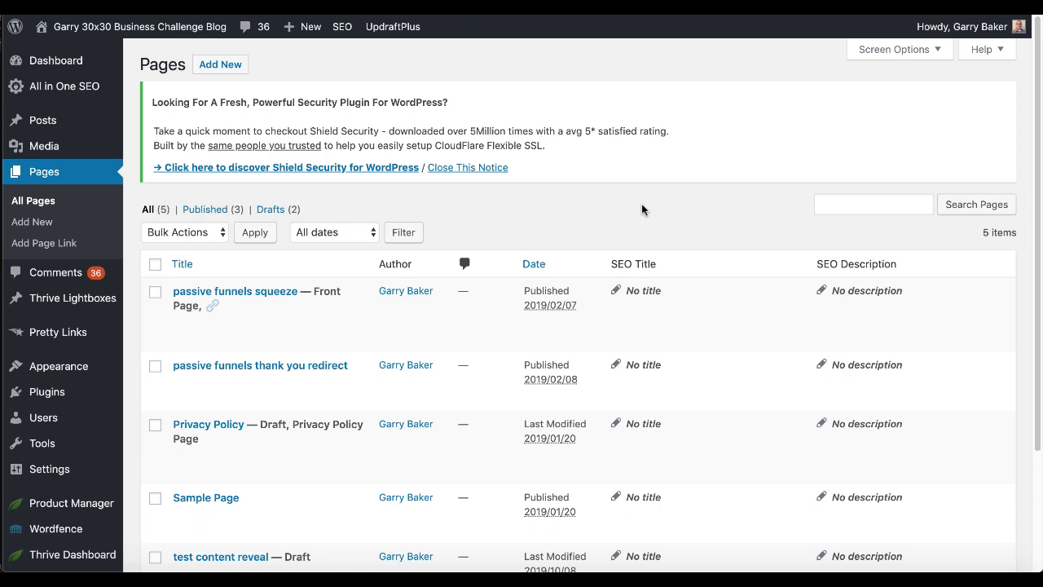
mouse_move(513, 215)
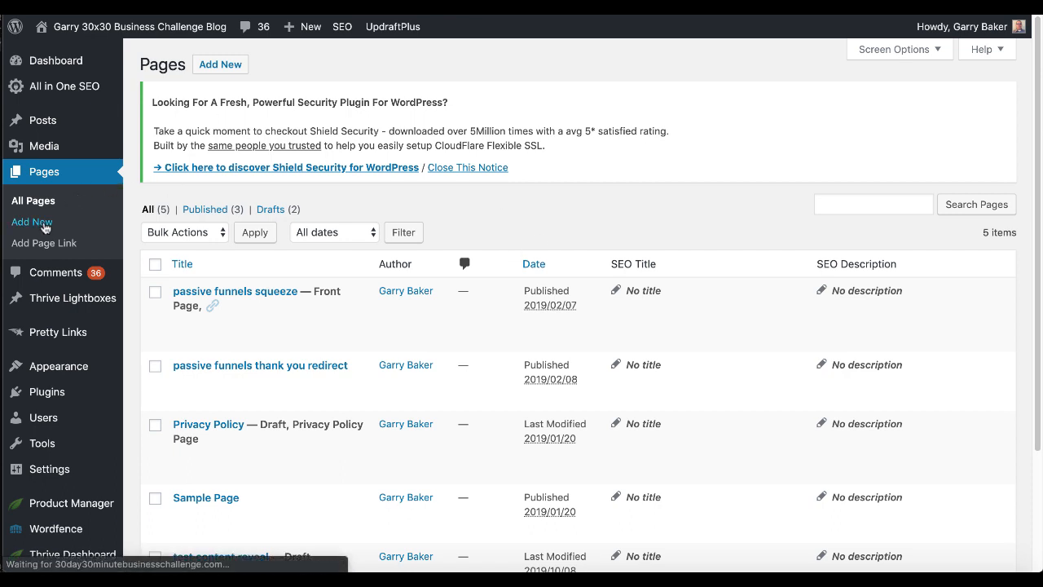
mouse_move(31, 222)
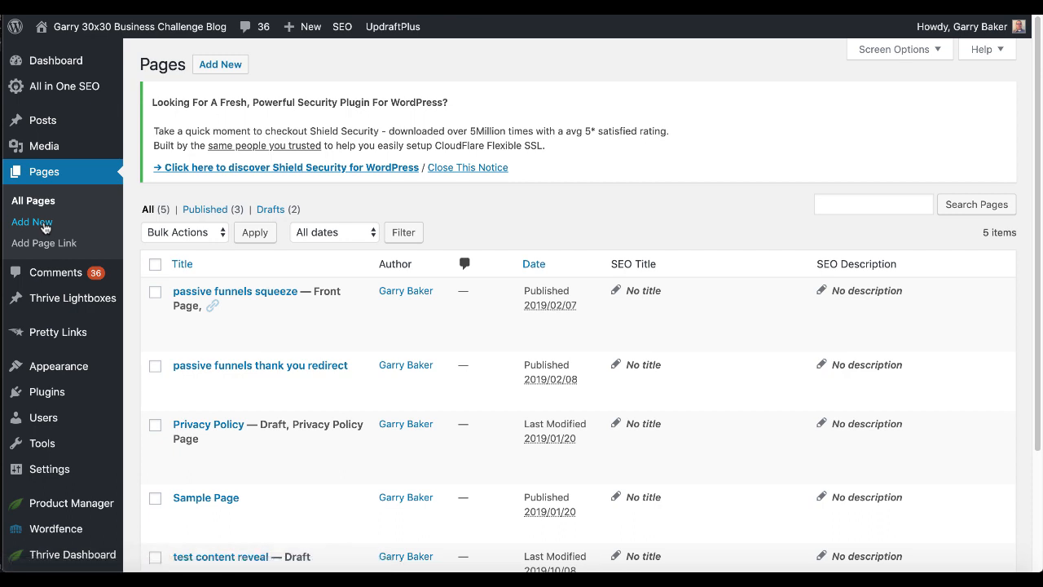
click(31, 222)
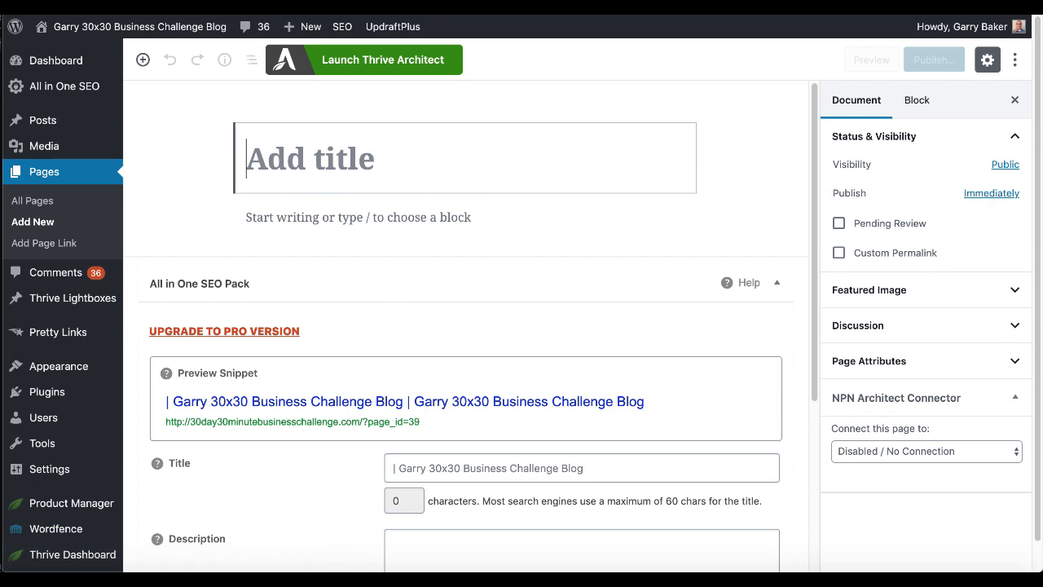
- Title the page 'clickbank offer' and launch it in Thrive Architect
text(clickbank off)
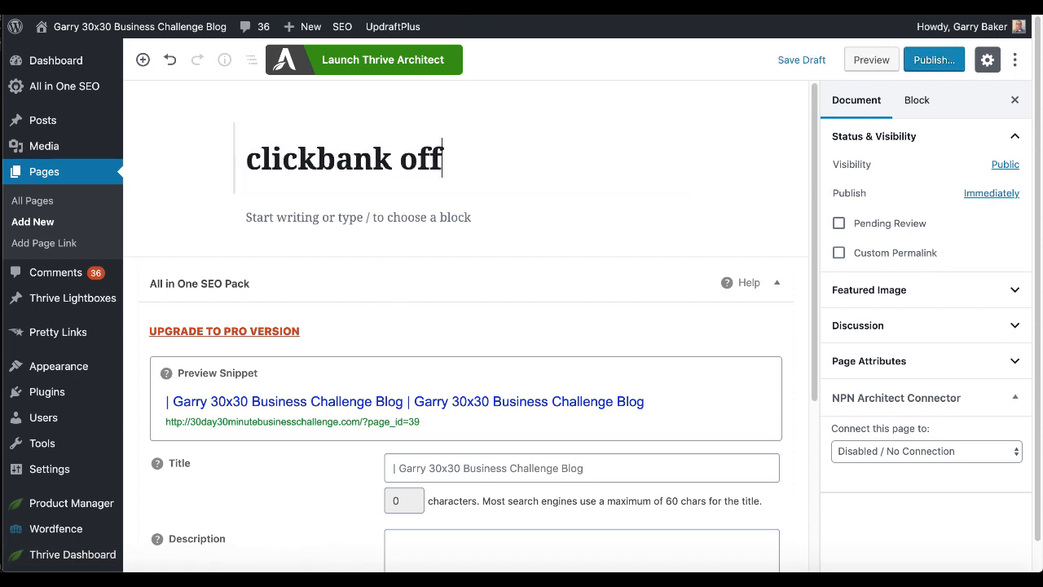
text(er)
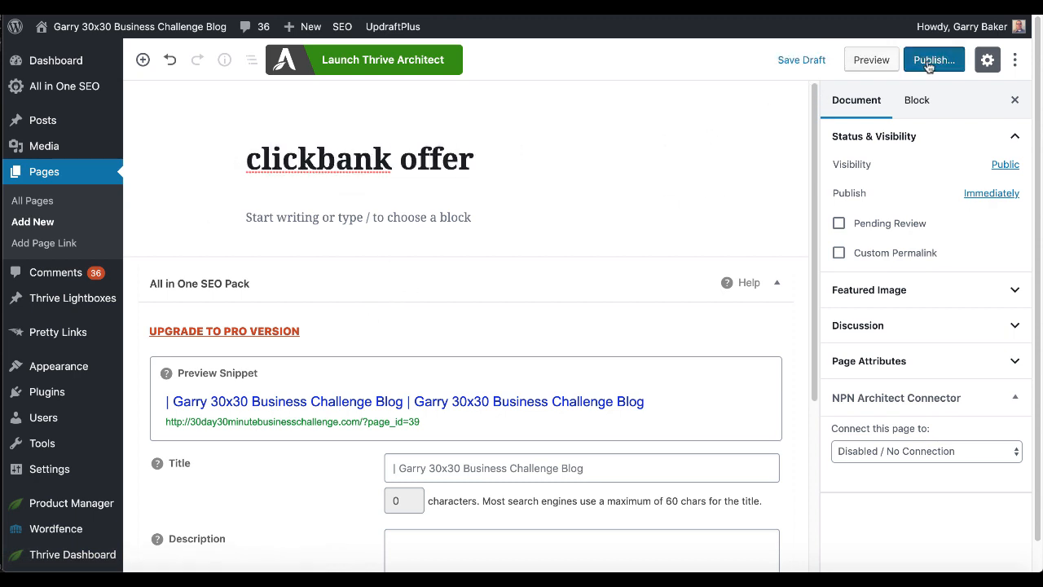
click(934, 59)
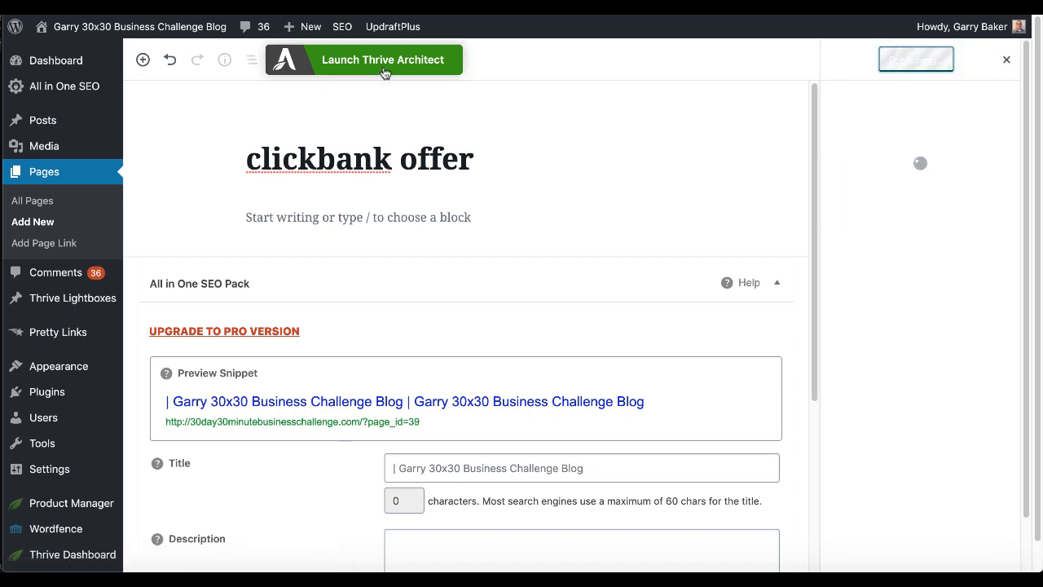
mouse_move(381, 59)
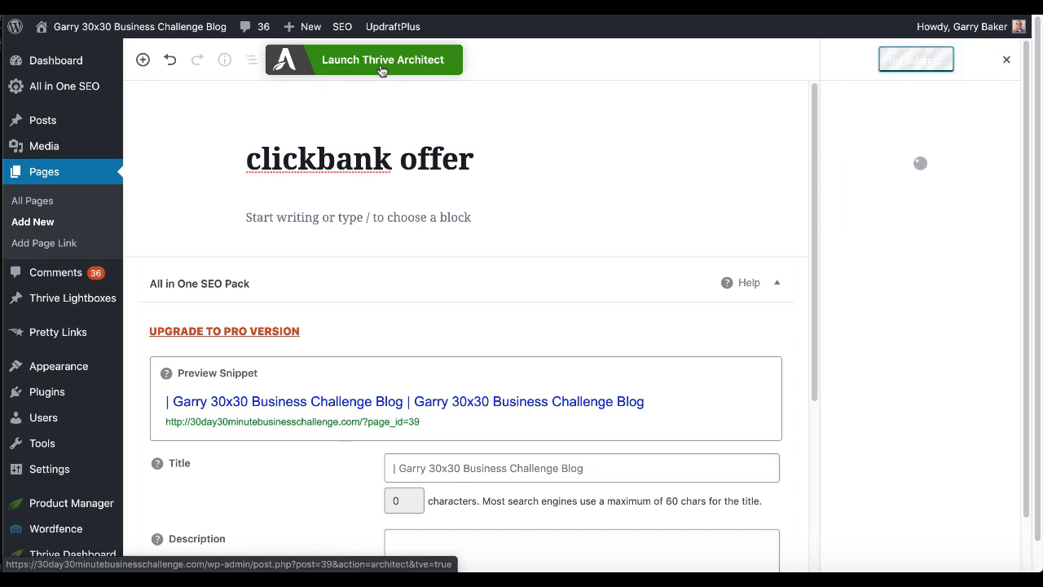
- Filter the landing page template chooser to lead generation templates
click(381, 59)
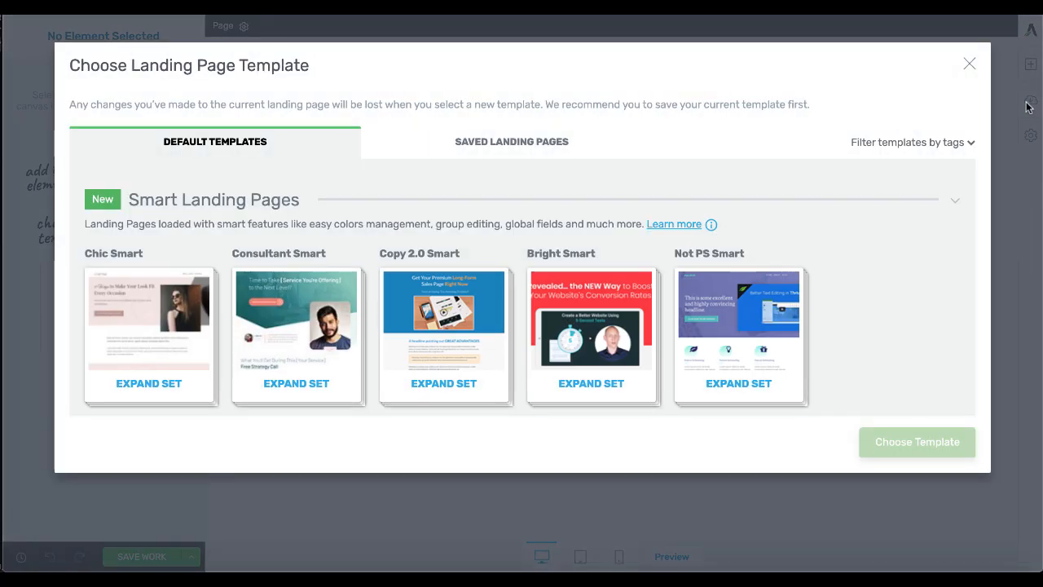
mouse_move(968, 145)
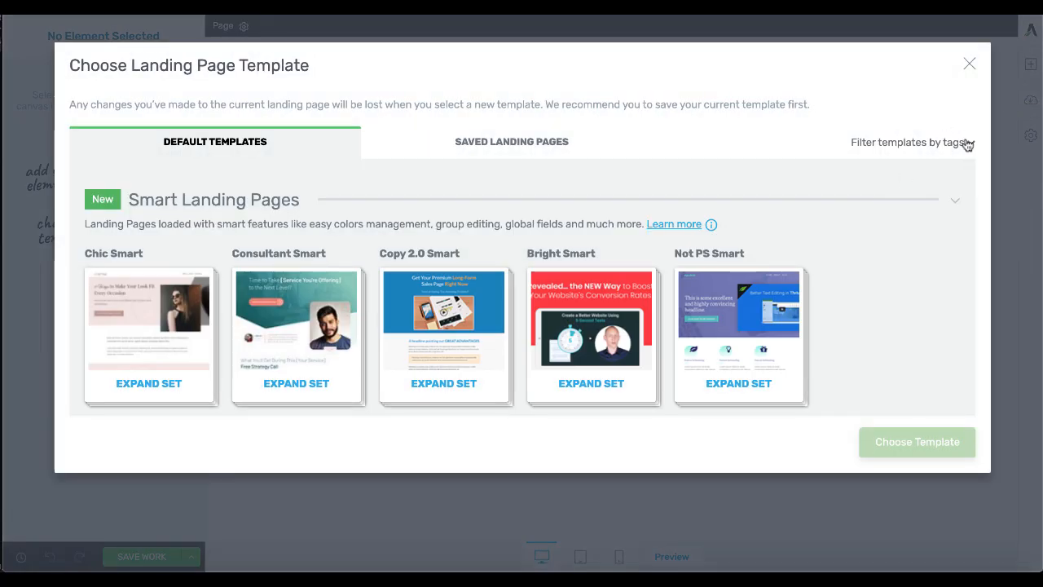
click(907, 142)
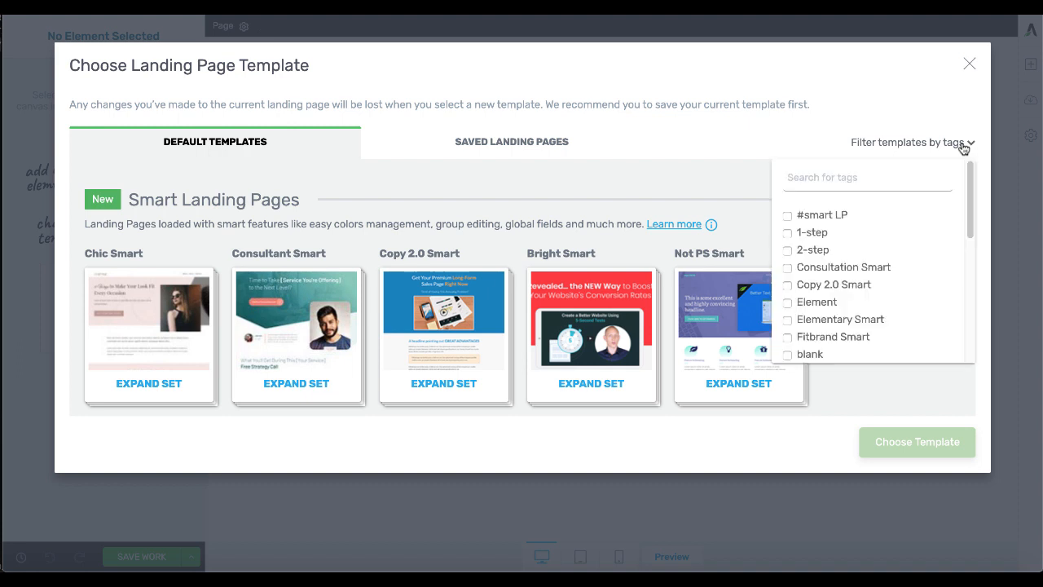
scroll(down, 3)
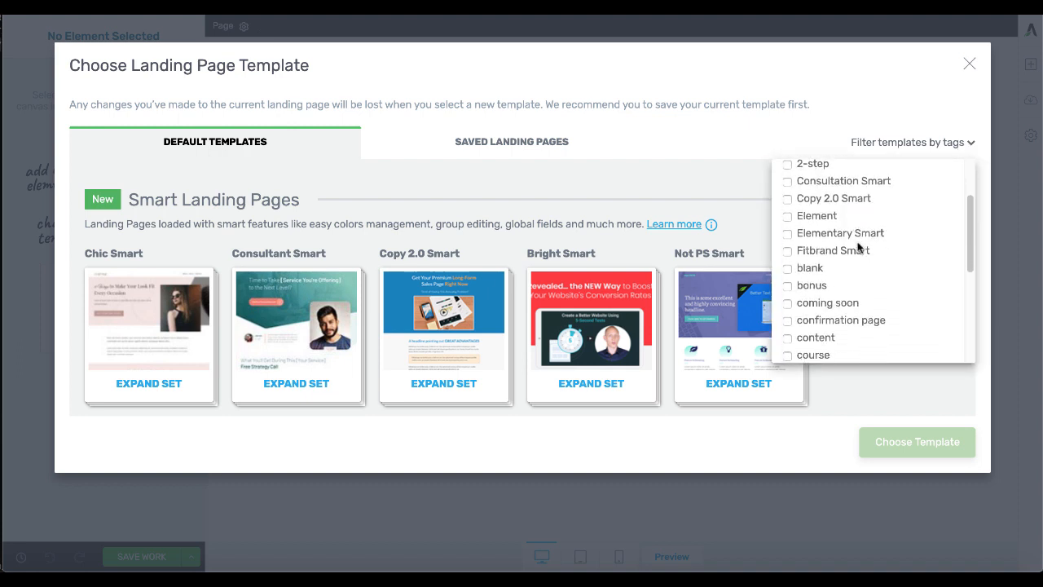
scroll(down, 3)
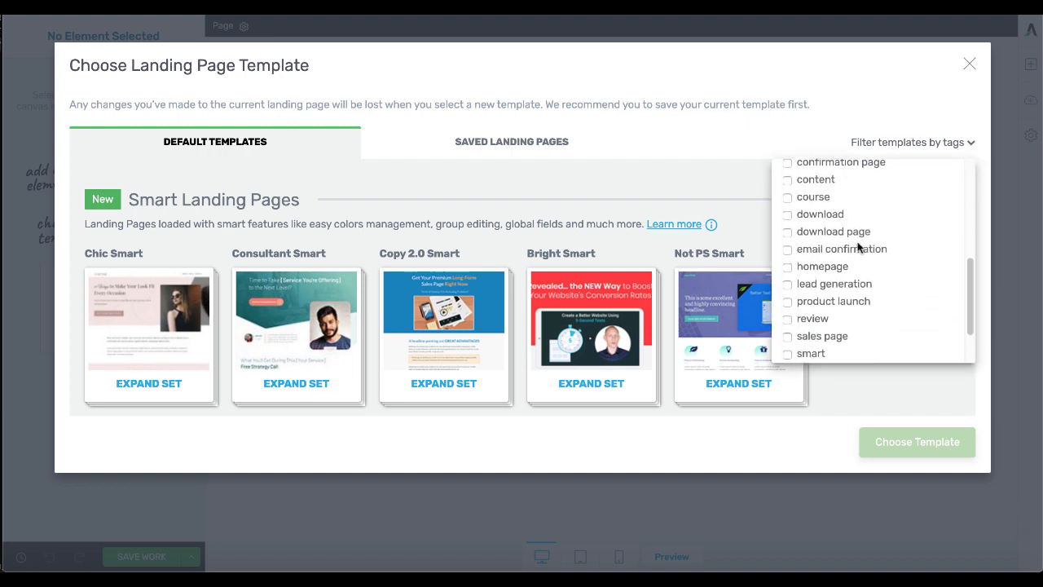
click(787, 284)
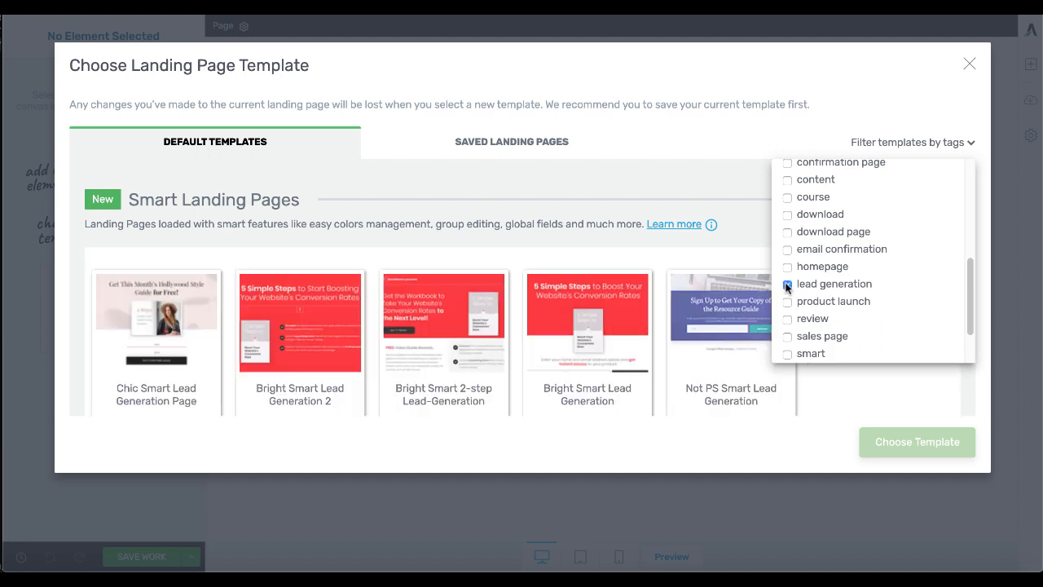
click(787, 284)
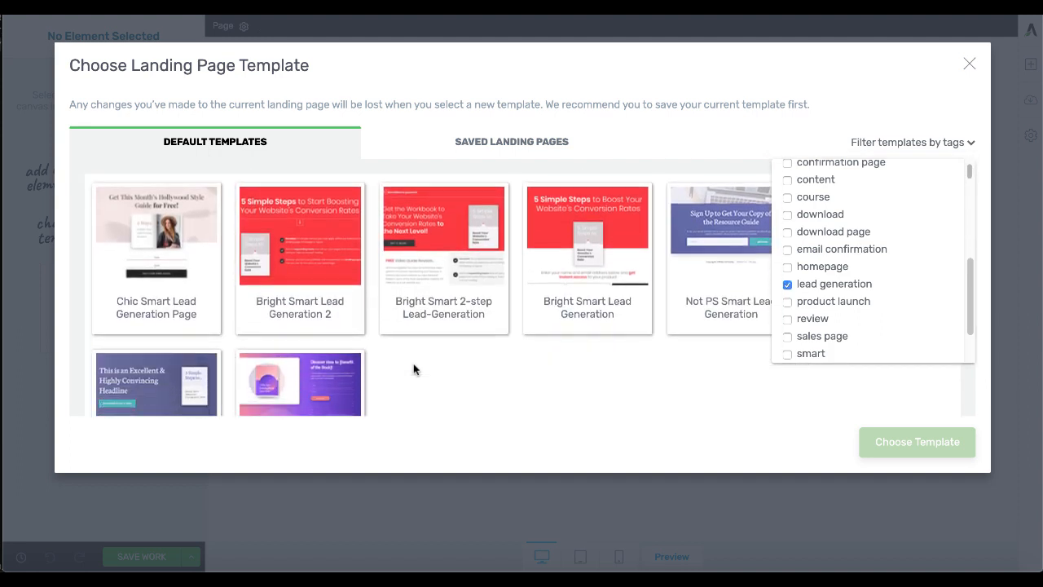
- Choose the Coming soon 9 template and apply it to the page
scroll(down, 3)
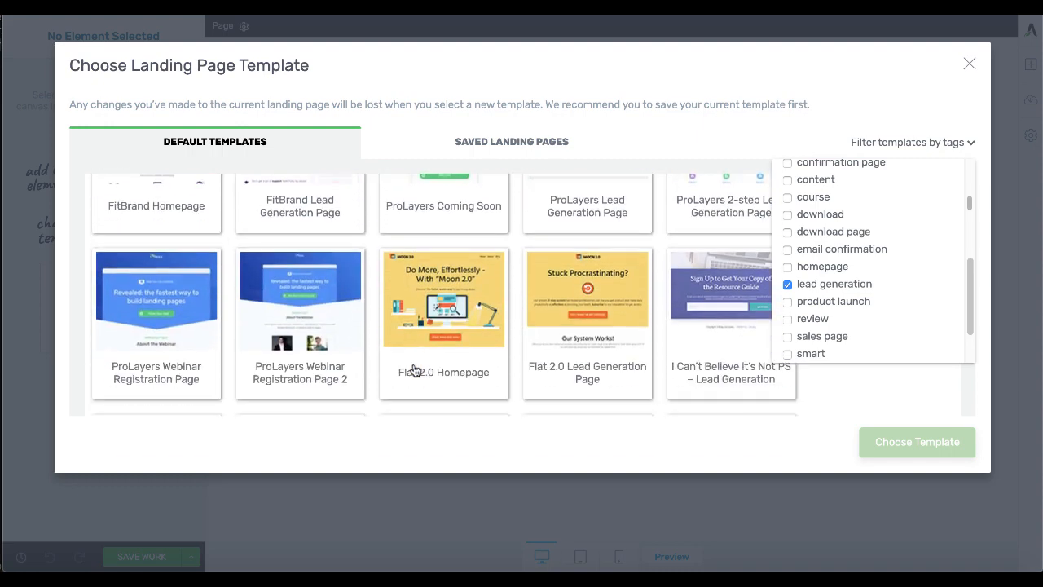
scroll(down, 3)
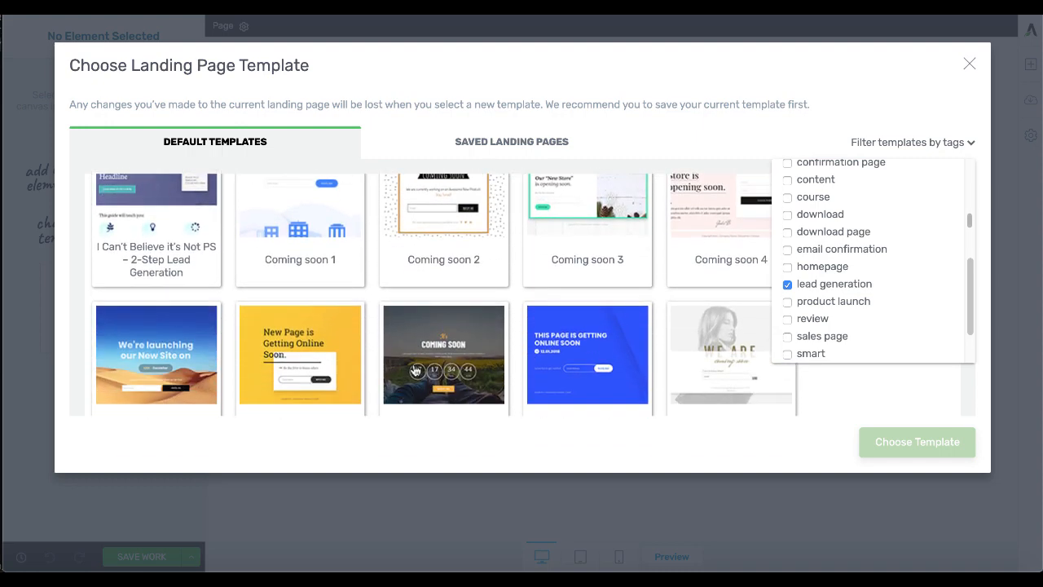
scroll(down, 3)
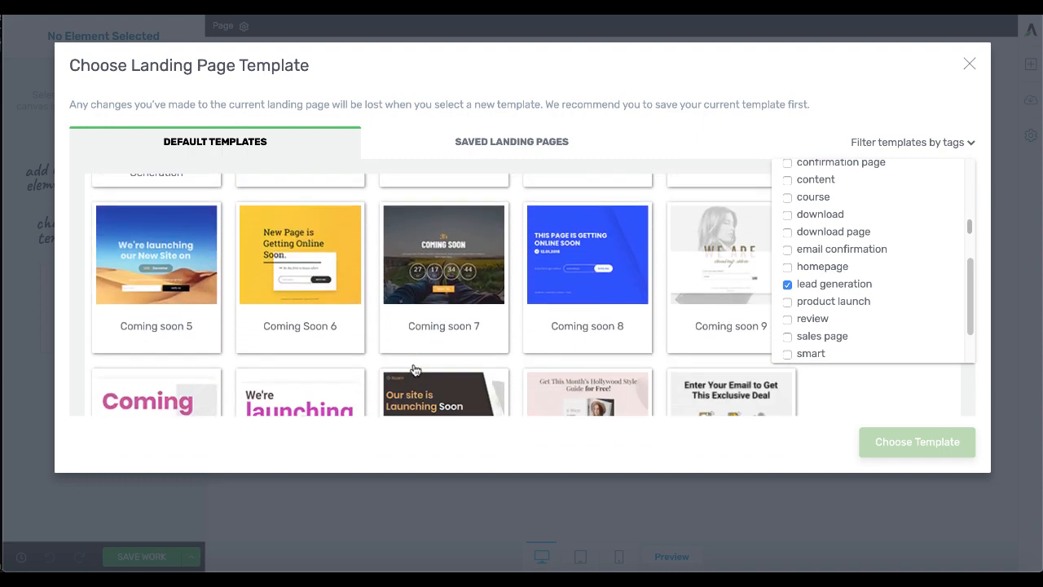
scroll(down, 3)
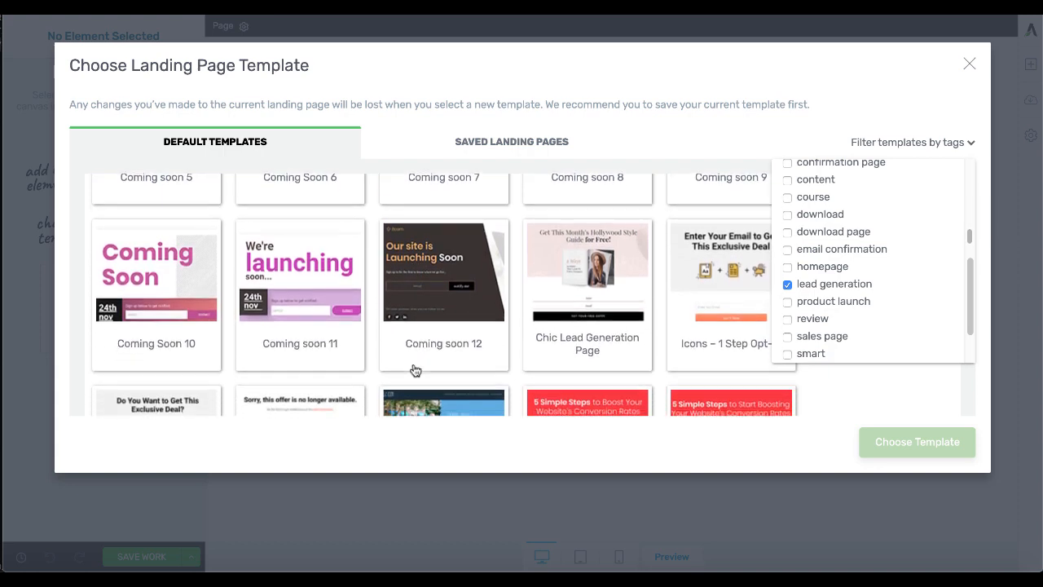
scroll(down, 3)
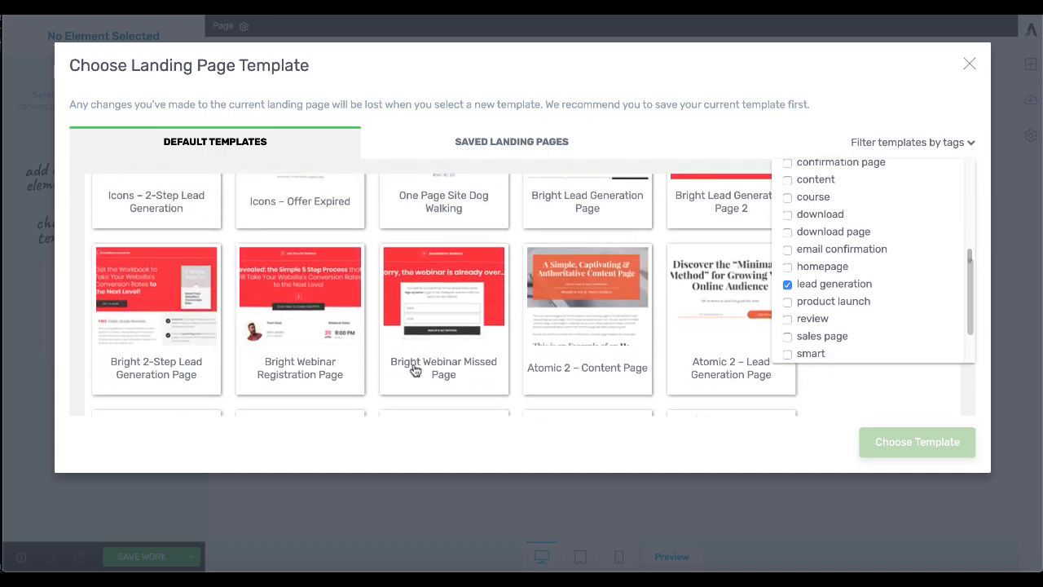
scroll(down, 3)
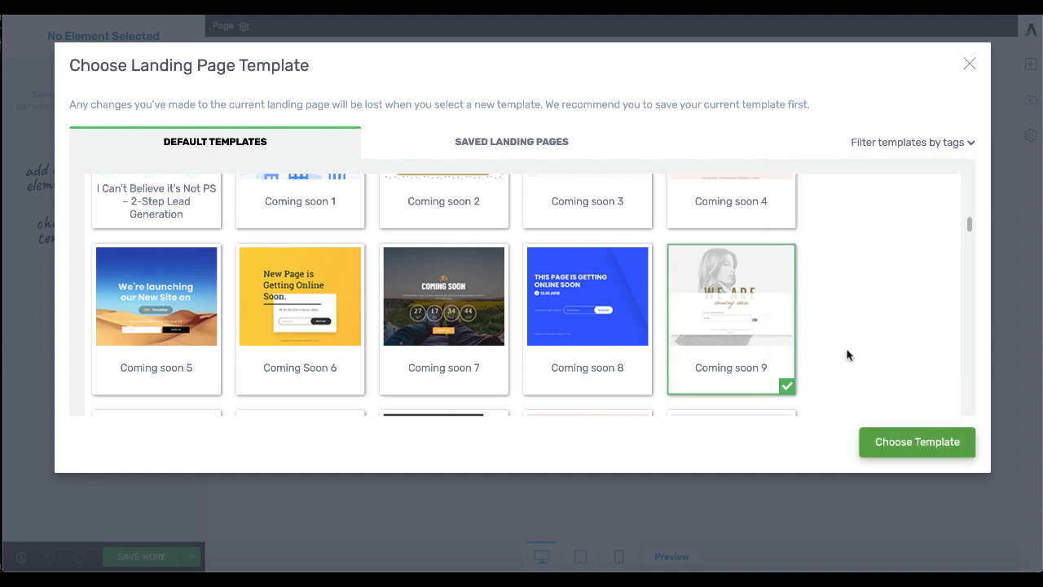
mouse_move(772, 312)
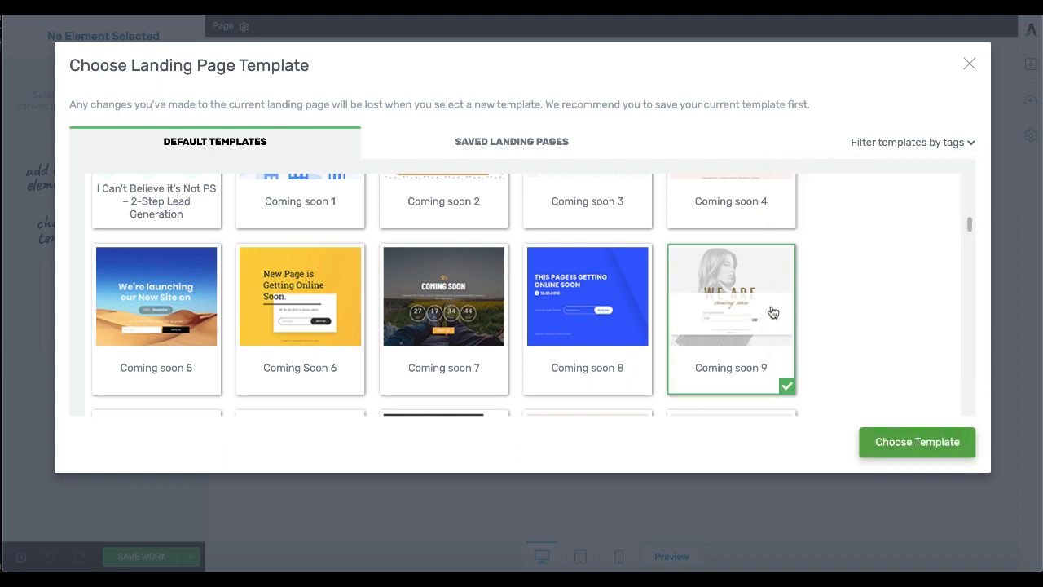
mouse_move(867, 416)
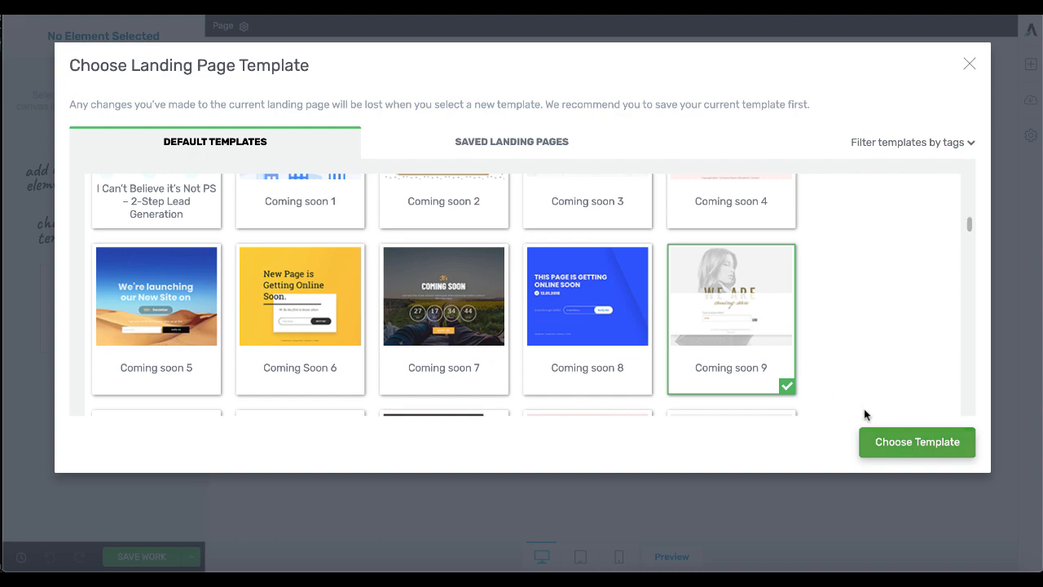
click(916, 442)
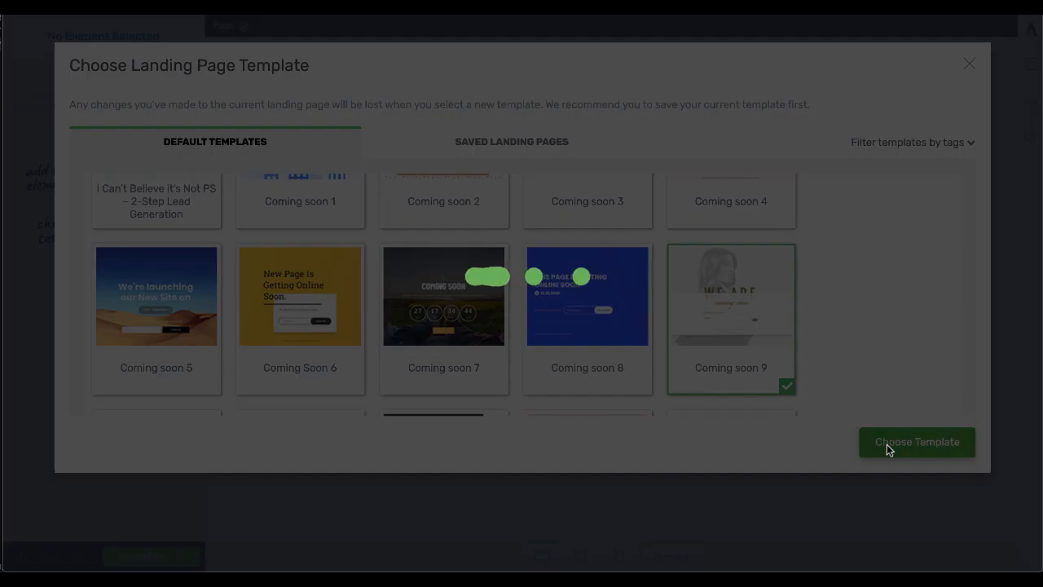
- Confirm the Coming Soon 9 template so its 'We are coming soon' layout loads on the page
click(915, 441)
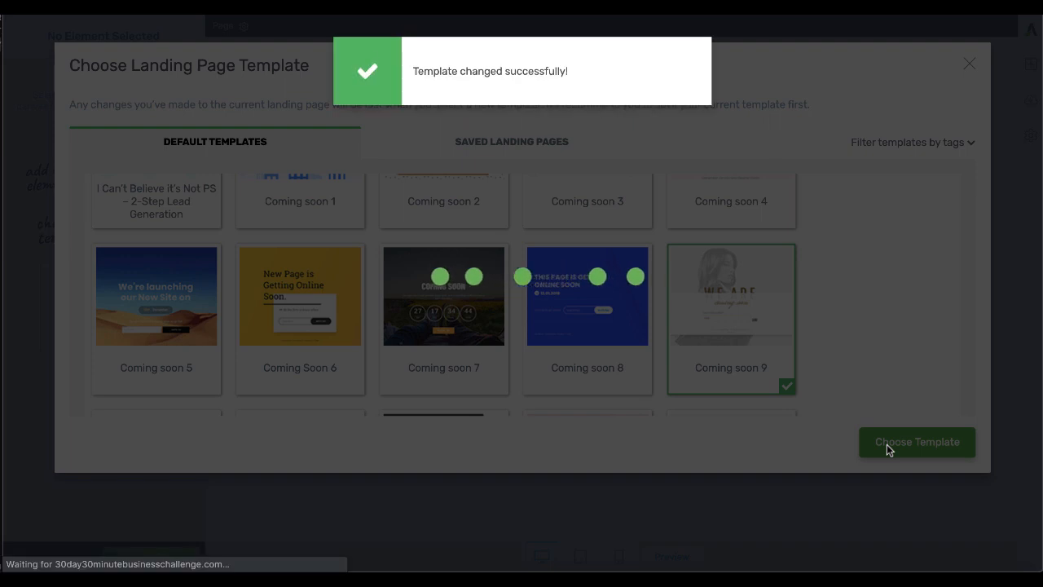
click(916, 441)
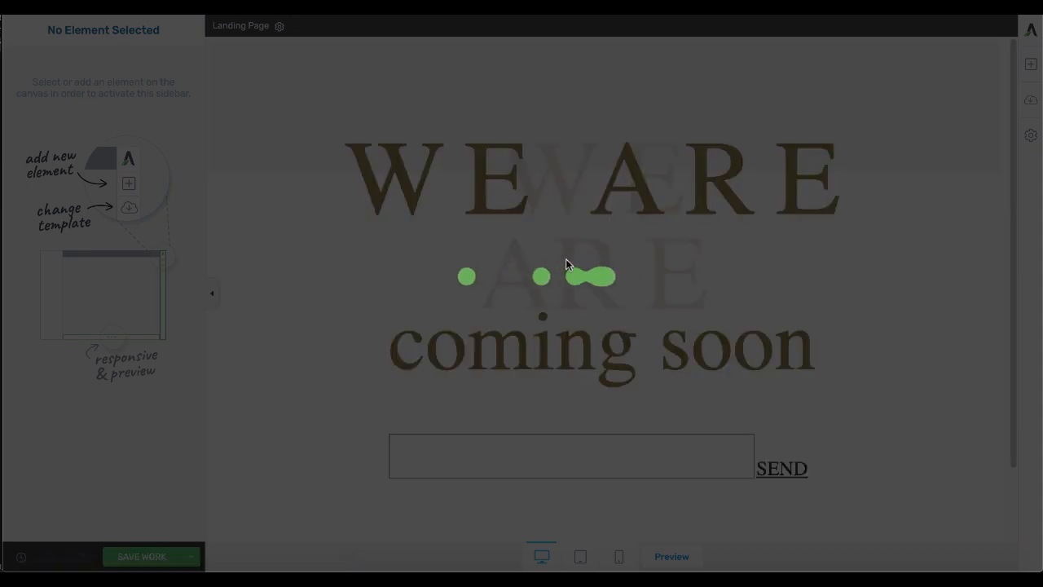
click(567, 278)
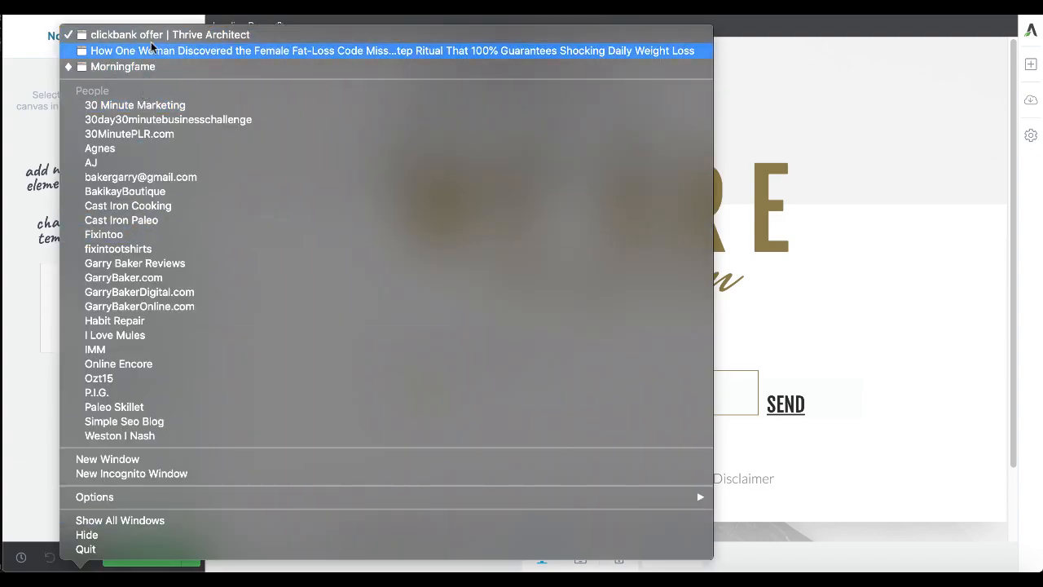
- Copy the word 'sweet-tooth' from the offer's swipe copy and return to the Thrive Architect editor
click(391, 50)
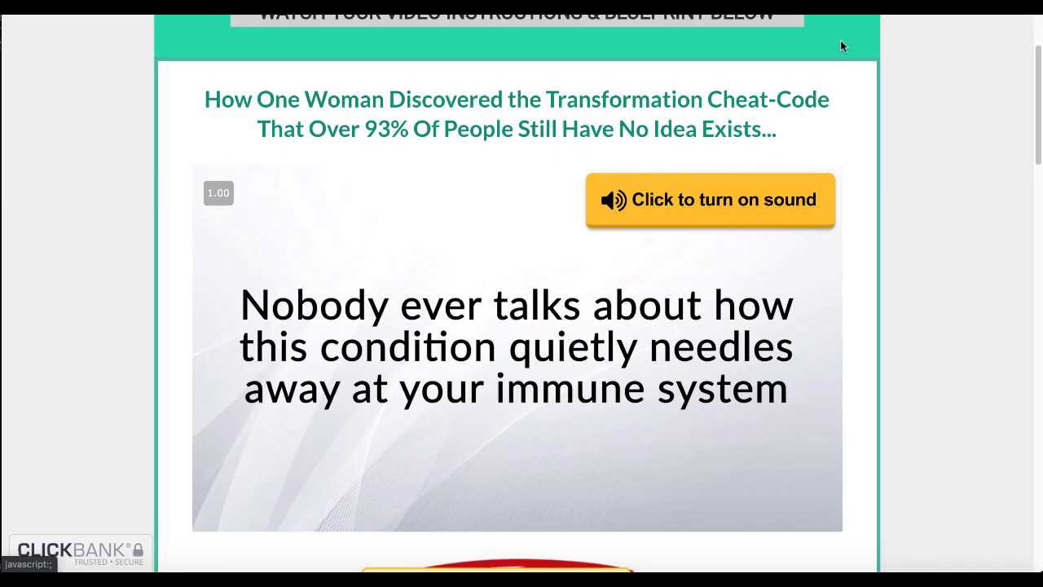
scroll(up, 3)
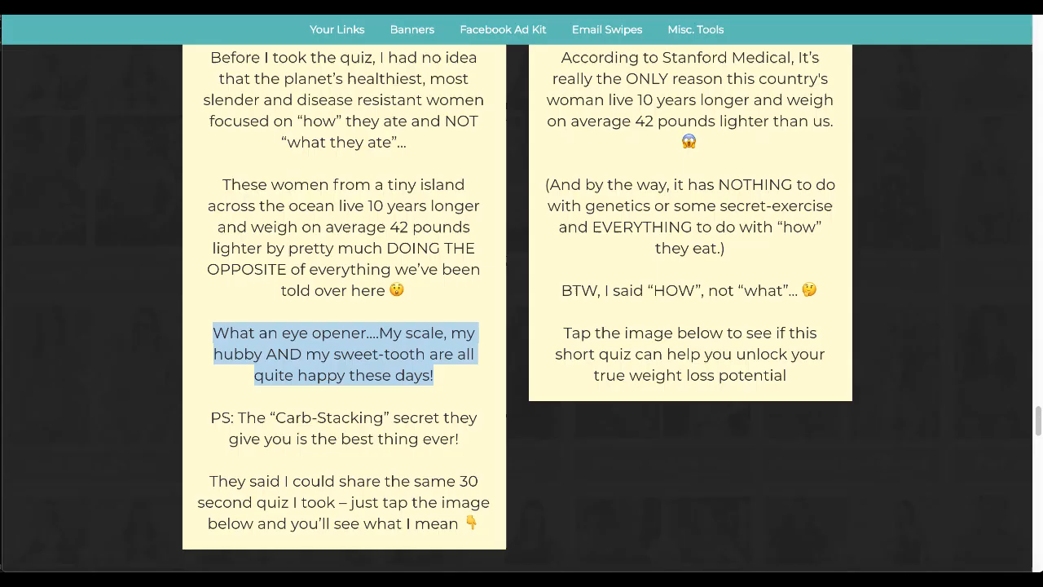
click(332, 360)
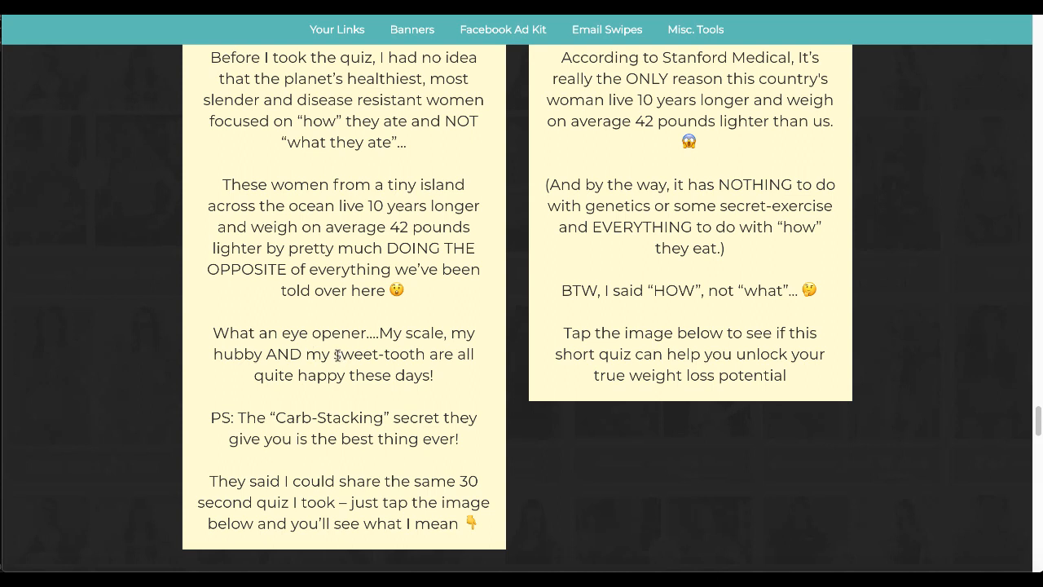
double_click(371, 354)
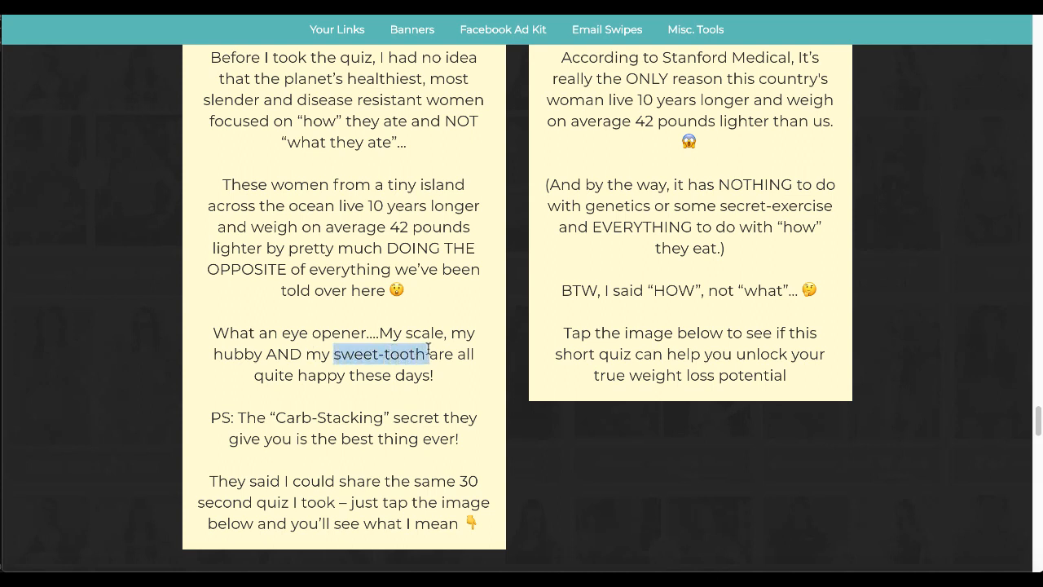
right_click(381, 353)
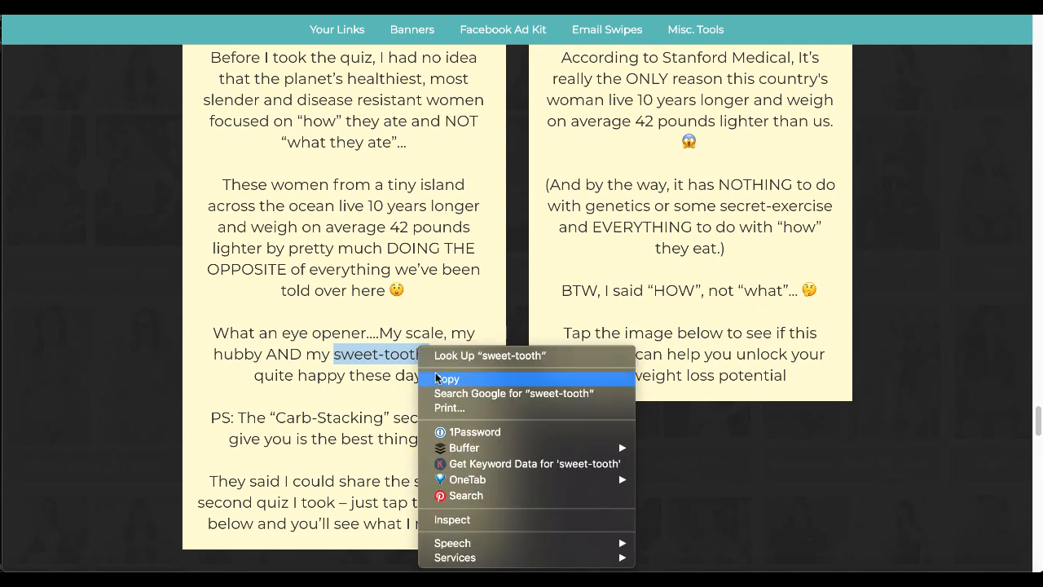
mouse_move(291, 541)
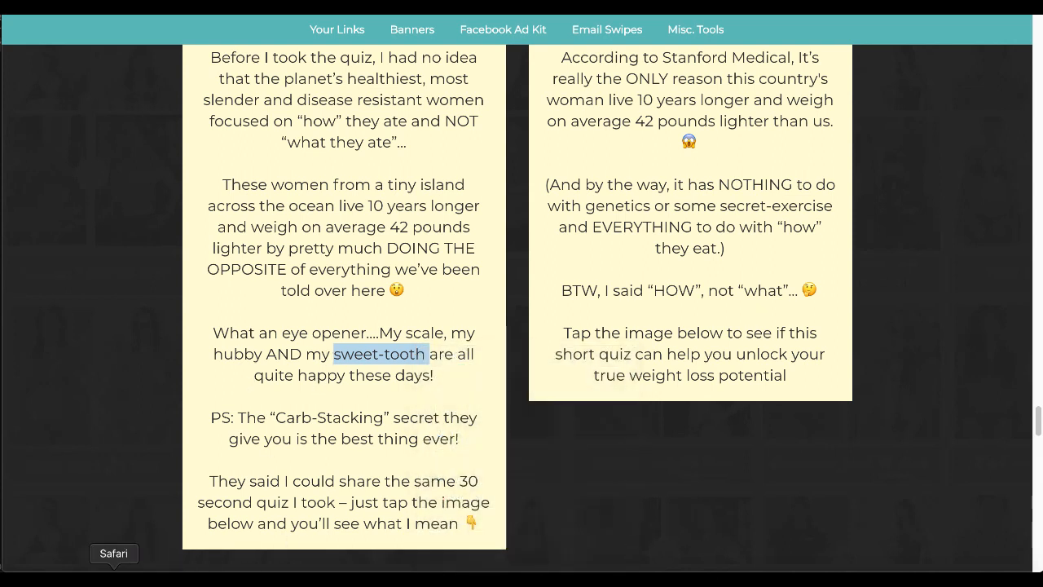
click(114, 554)
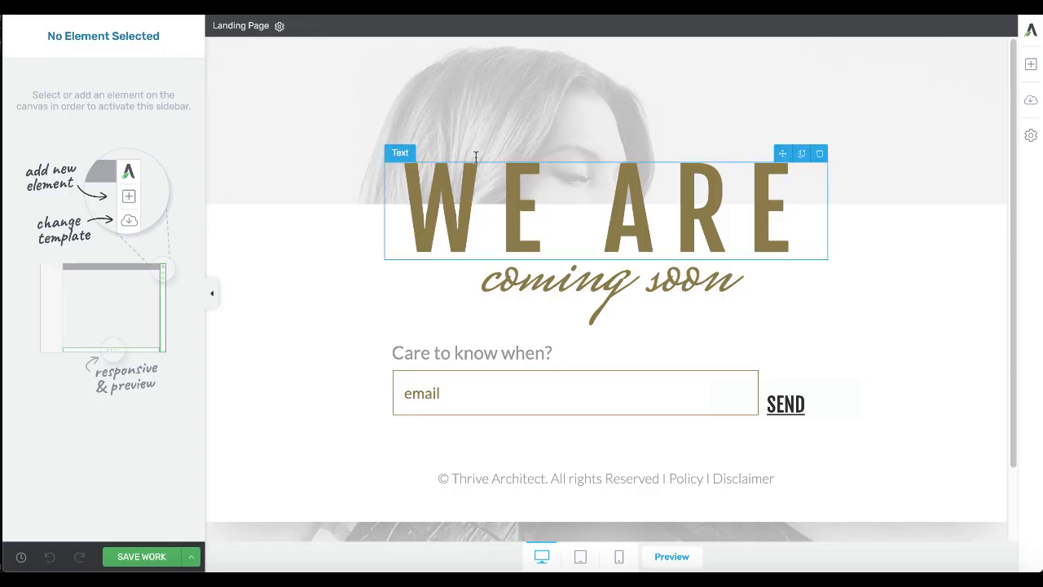
- Delete the 'coming soon' tagline and retype the 'WE ARE' headline as 'DID YOU KNOW?'
click(603, 209)
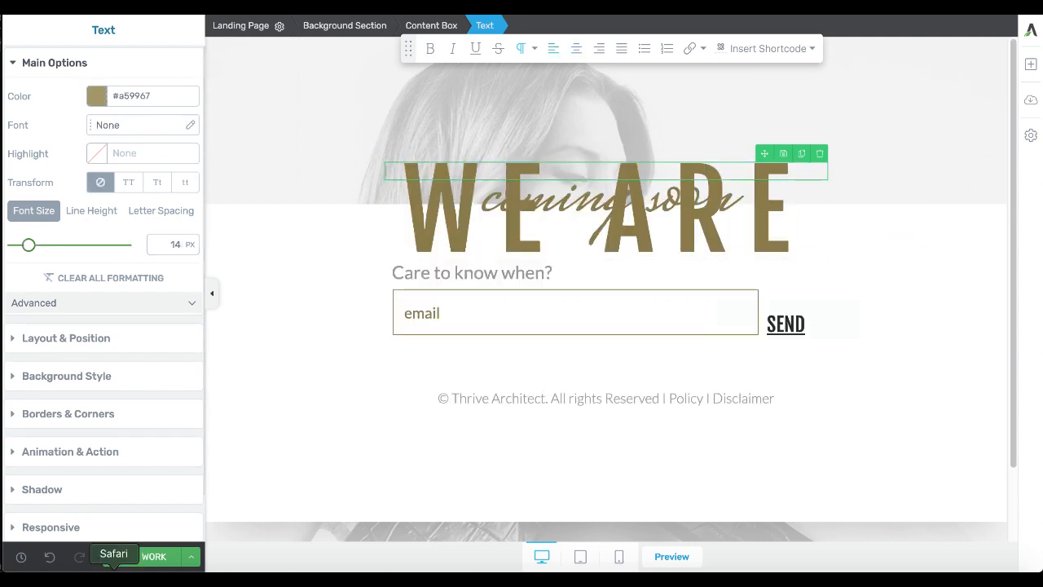
drag(30, 245, 124, 244)
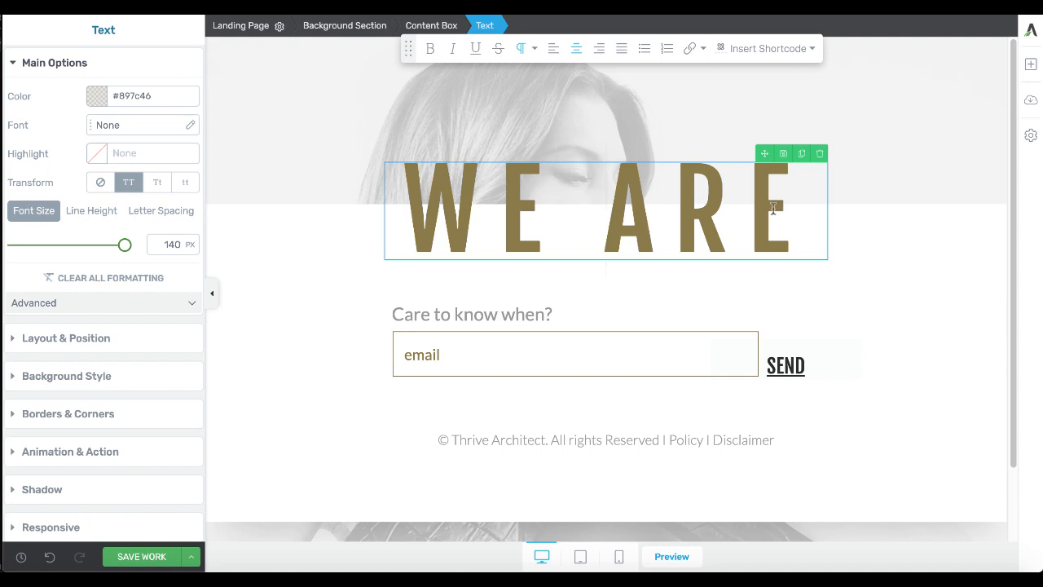
mouse_move(708, 218)
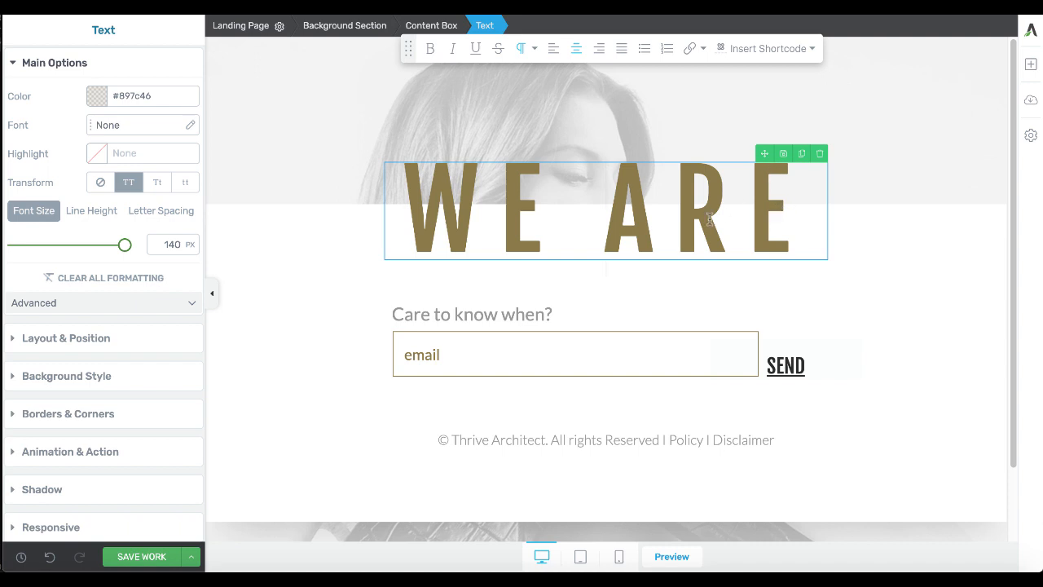
click(131, 124)
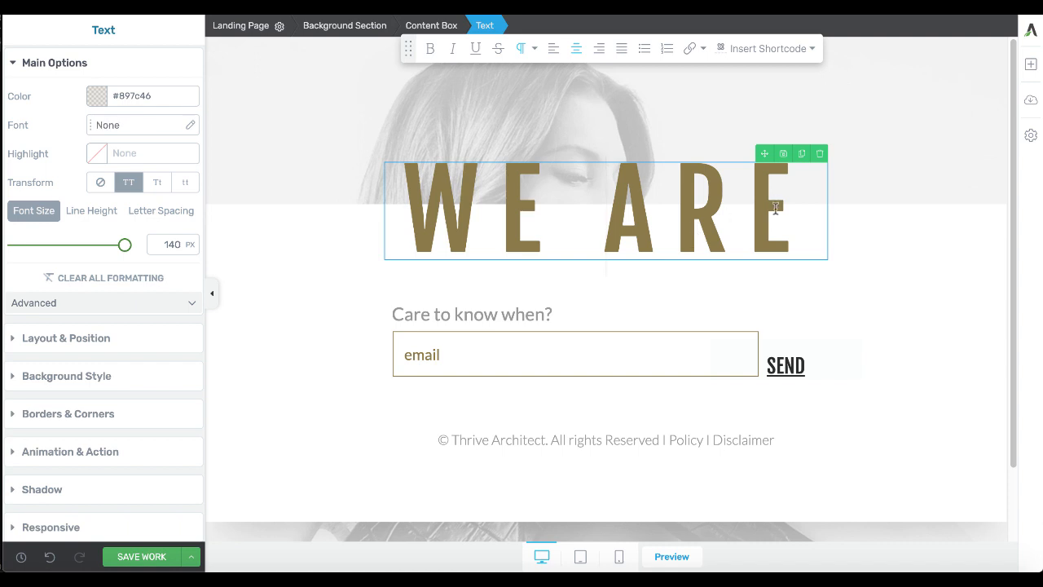
click(138, 124)
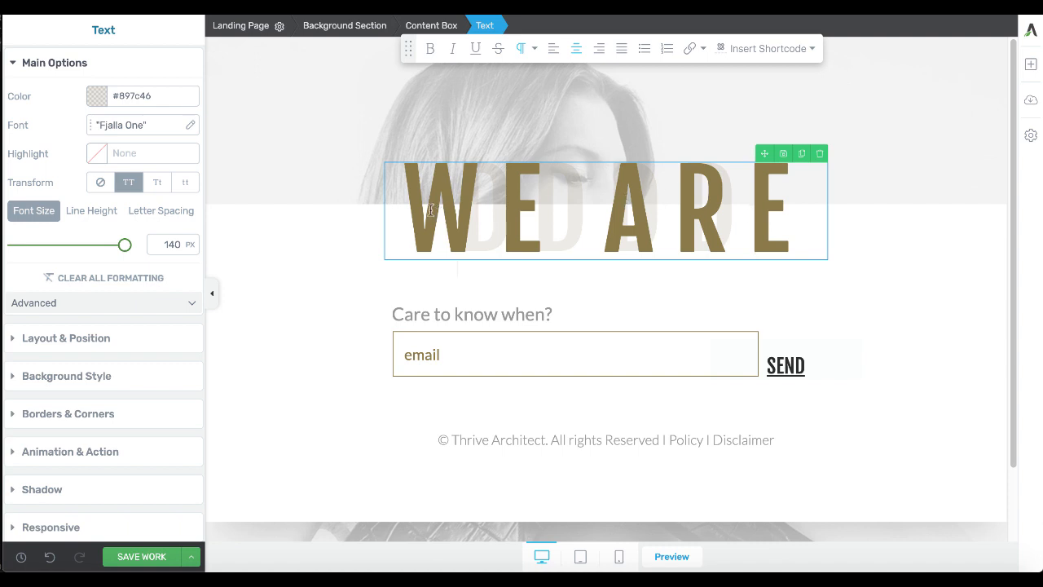
mouse_move(838, 146)
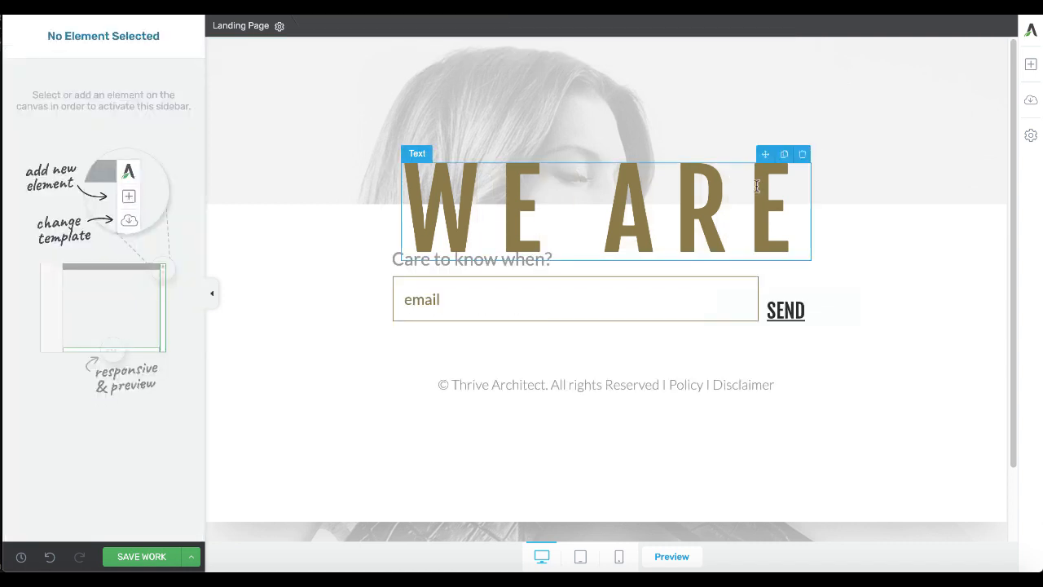
click(600, 209)
text(DID YOU KNOW?)
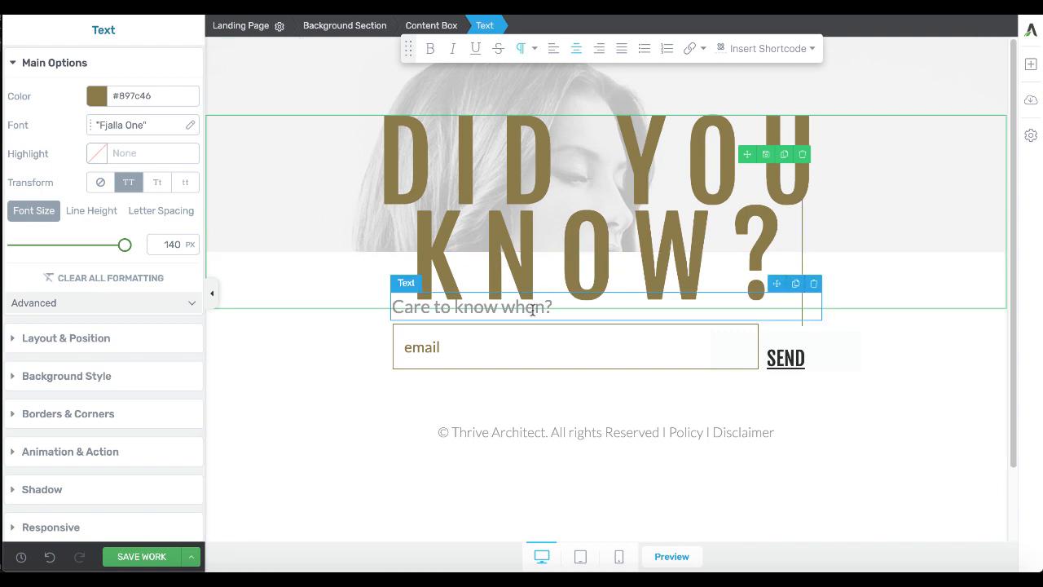
- Replace the 'Care to know when?' line with 'That Your Sweet-Tooth is Keeping You Fat...'
click(471, 306)
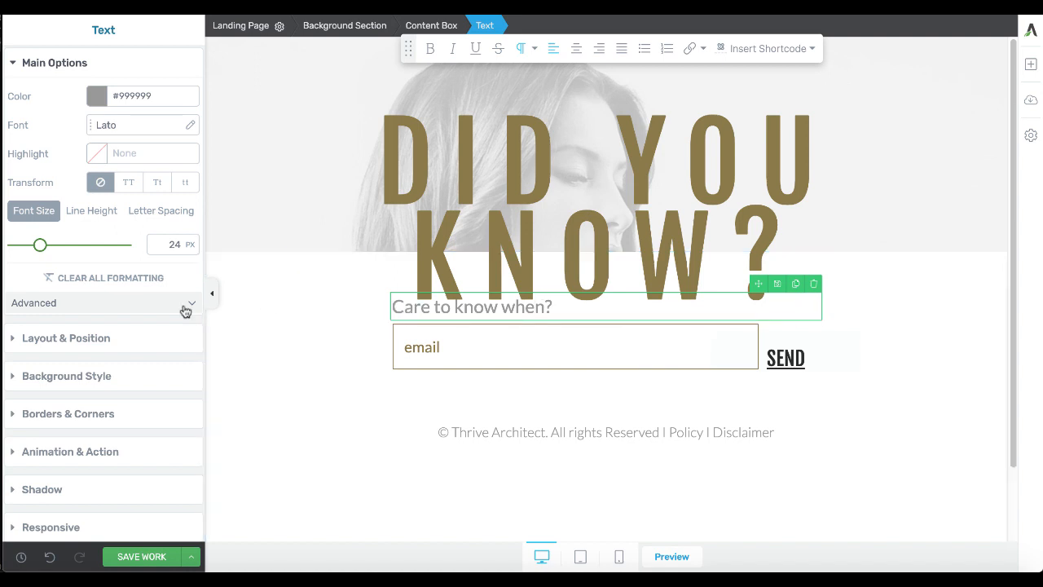
click(65, 337)
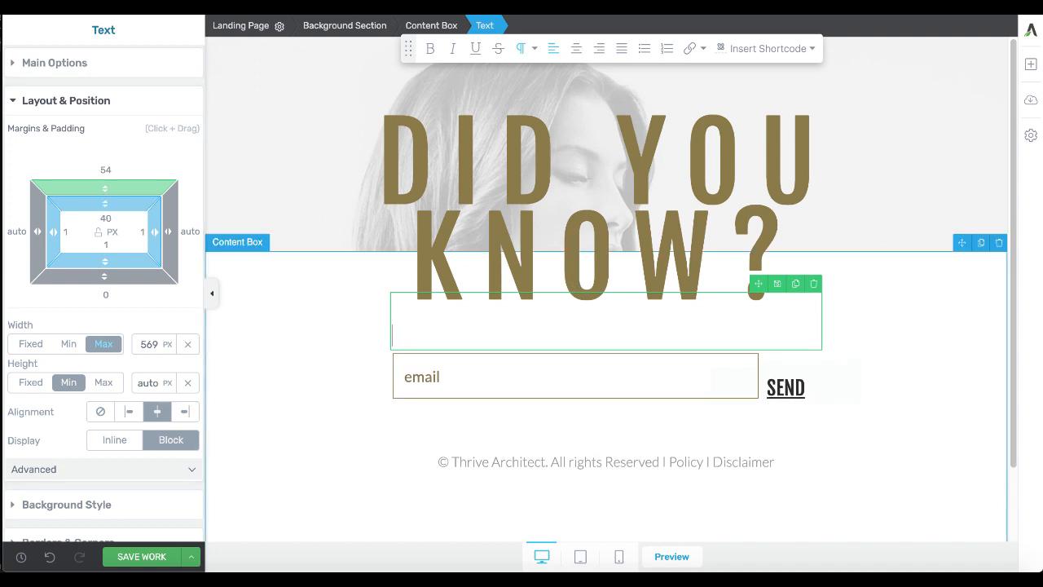
text(That Your')
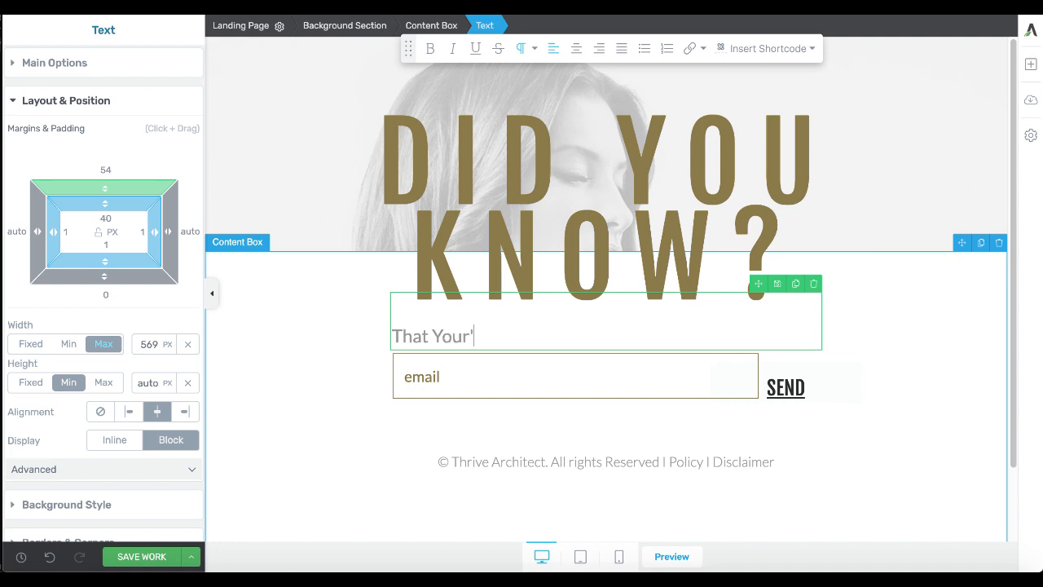
text(Swee)
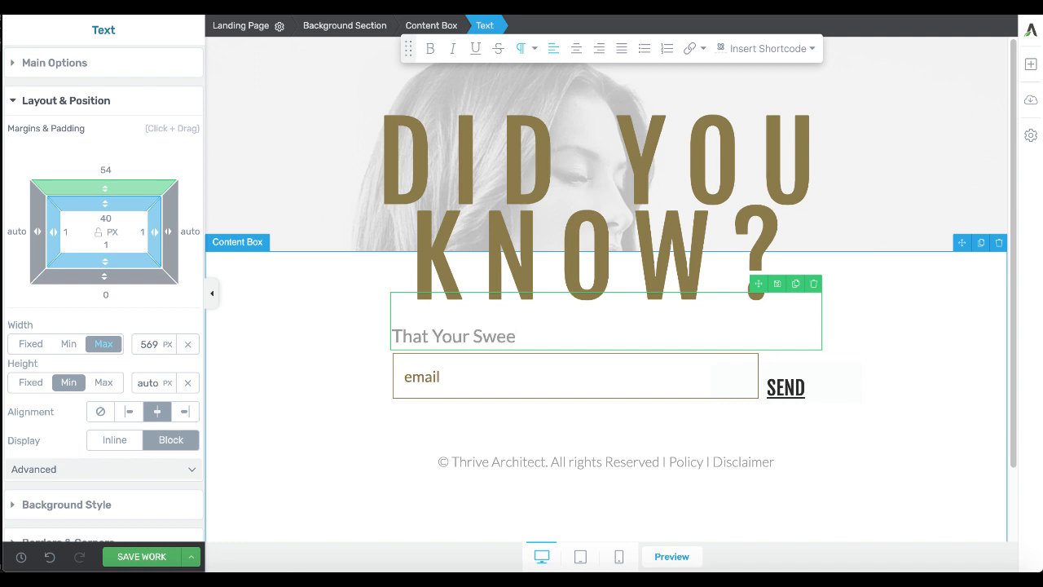
text(t=)
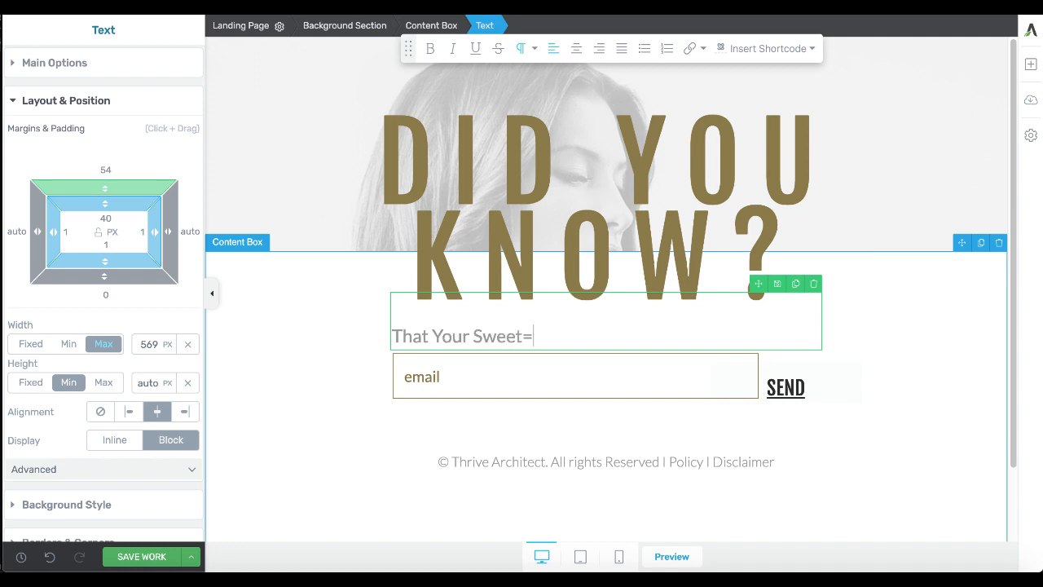
text(-Tooth is)
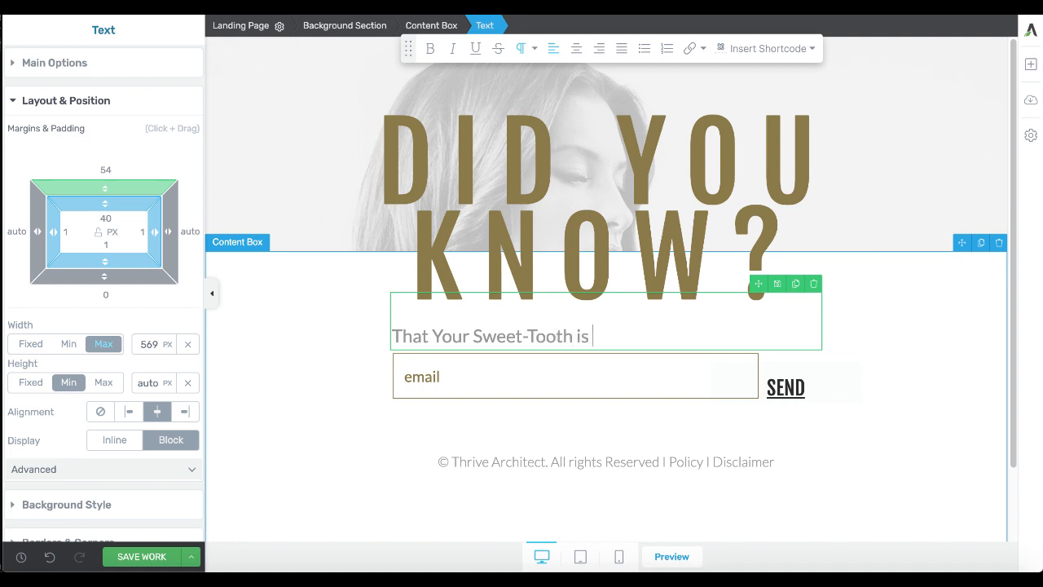
text(Keeping You F)
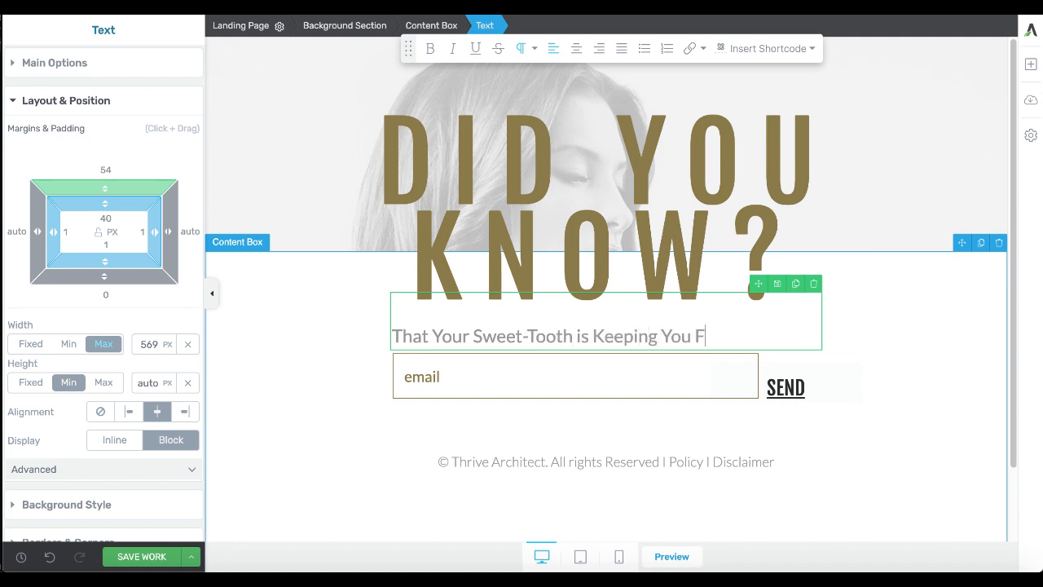
text(at...)
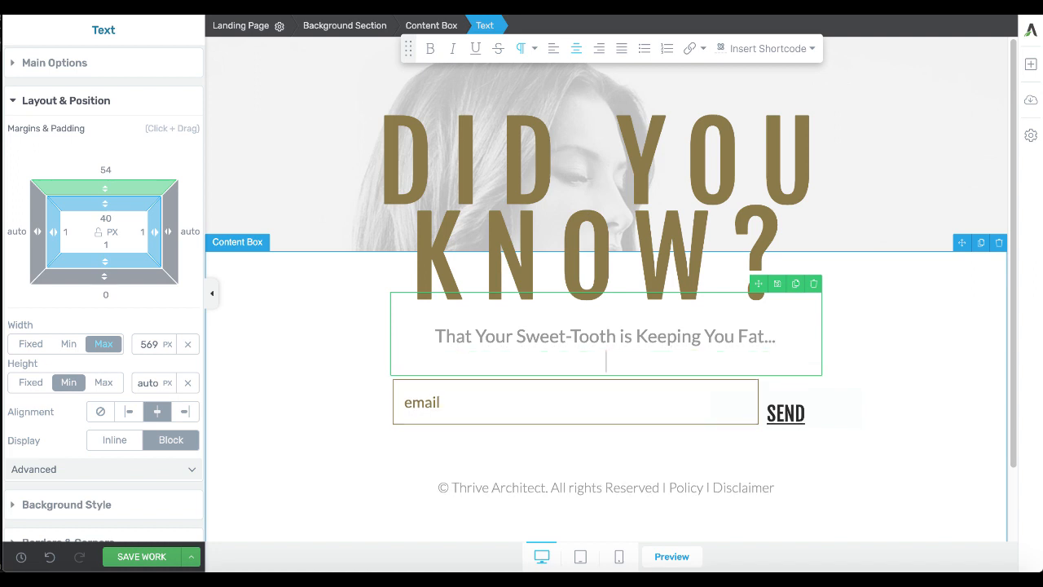
- Continue the subheading with 'Discover How To Beat it in the Video Waiting for You,'
text(Discover)
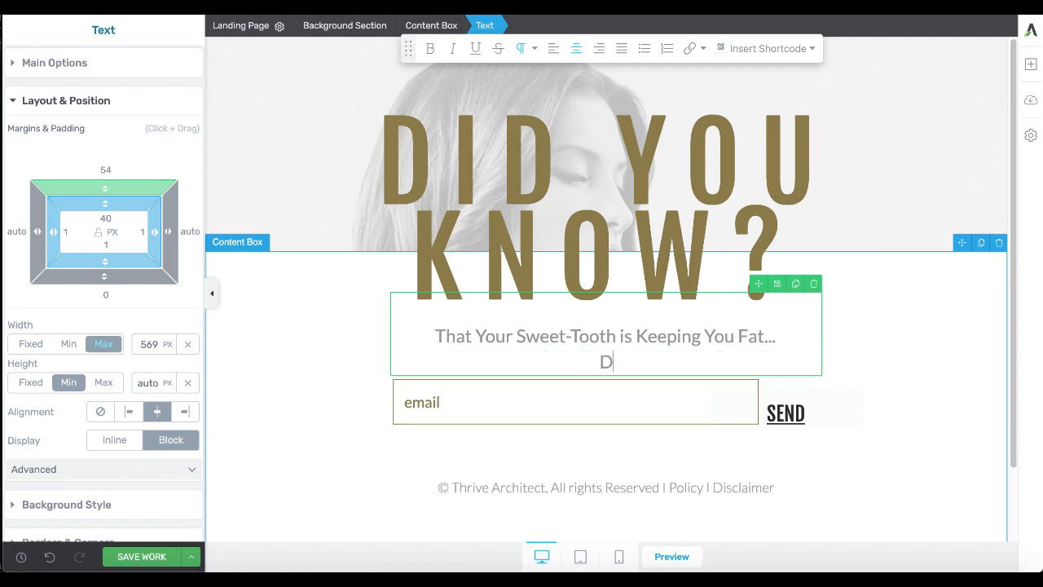
text(id)
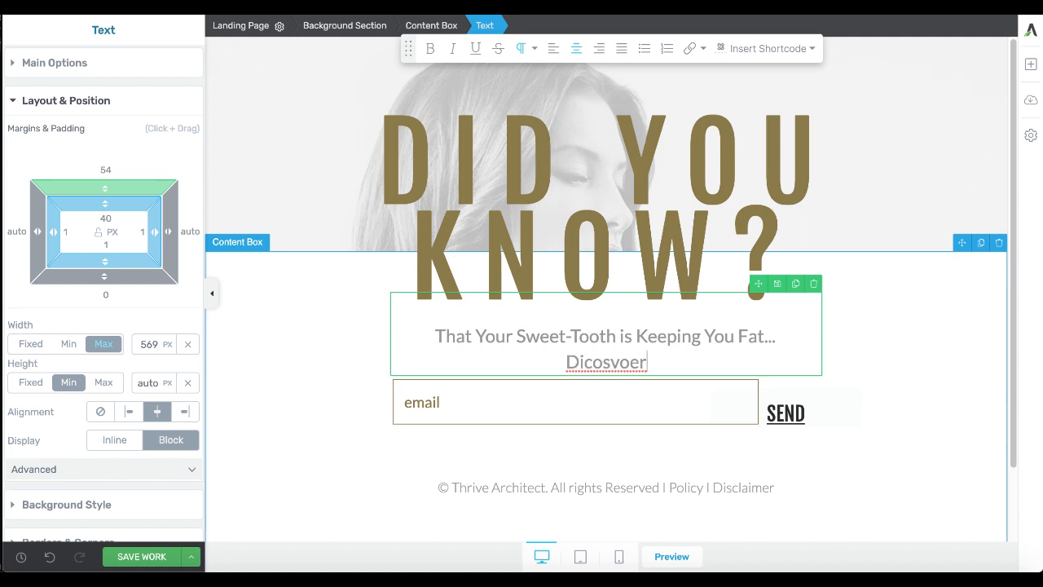
key(Backspace)
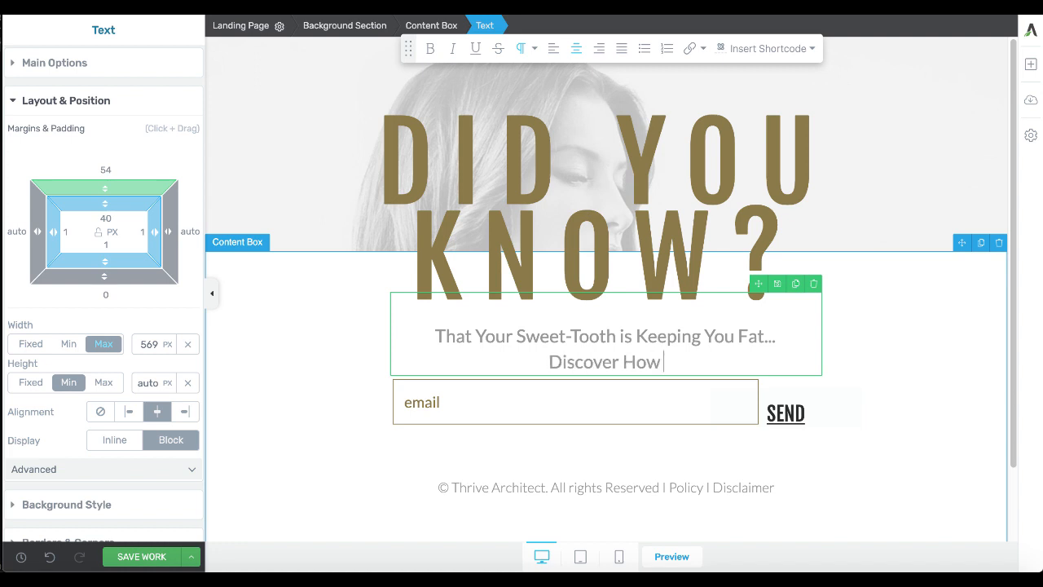
text(To B)
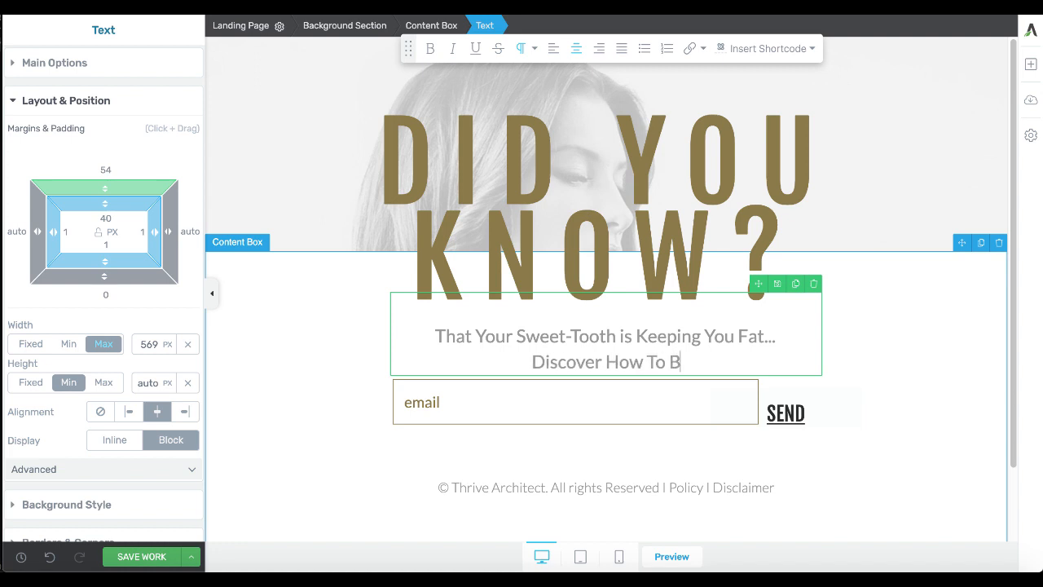
text(ea)
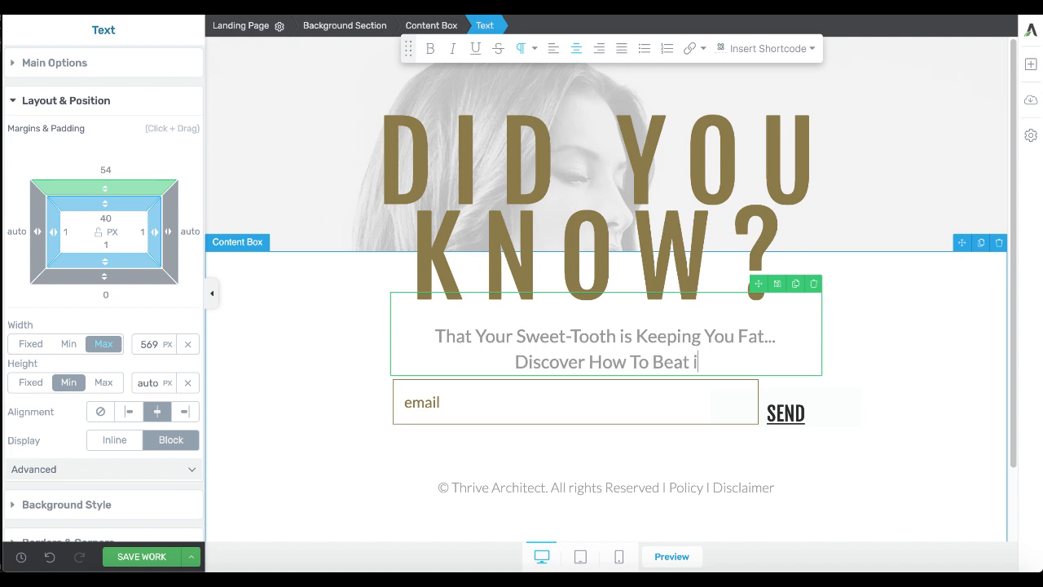
text(t)
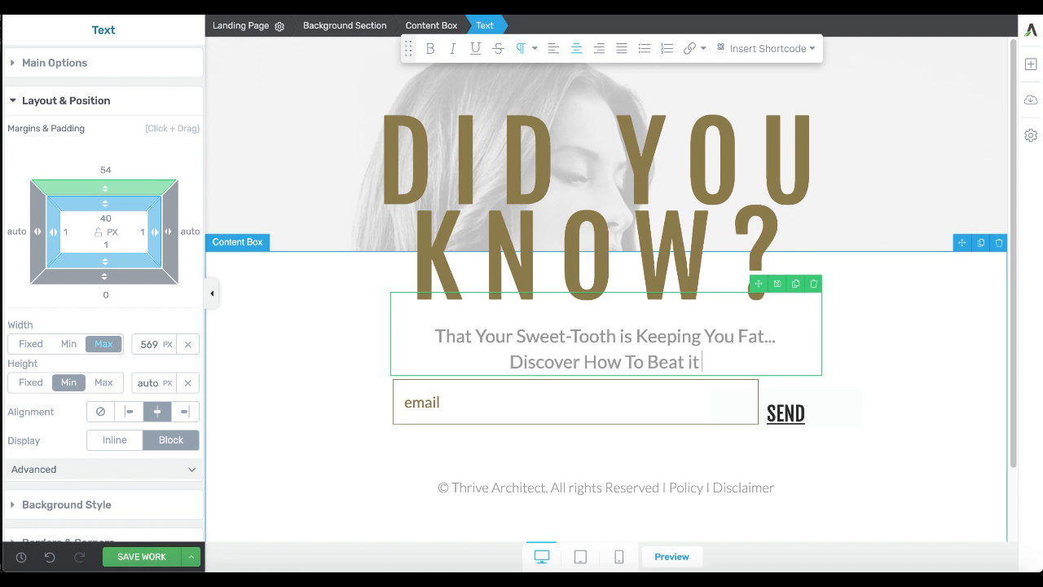
text(in)
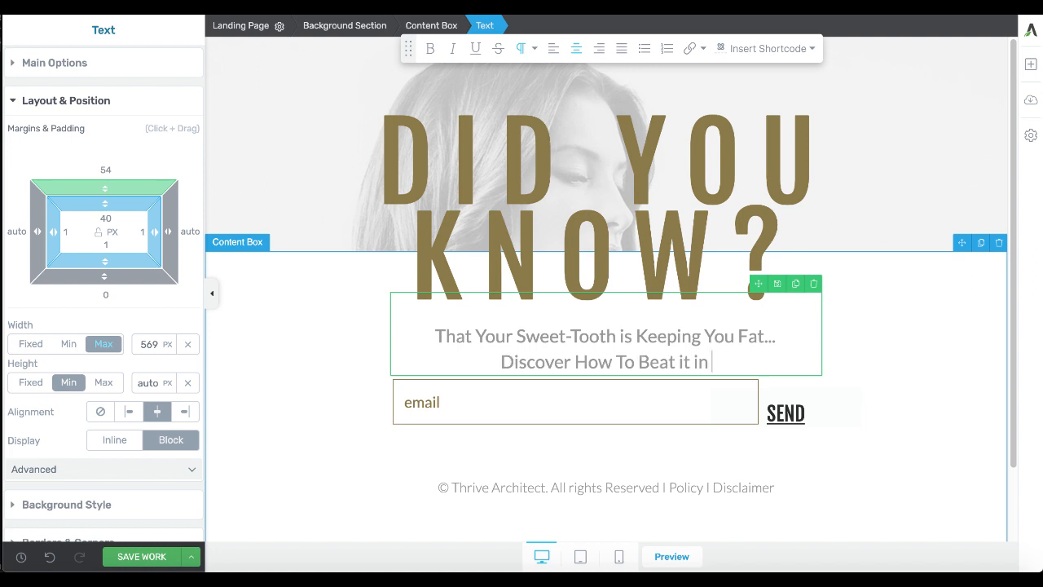
text(the Video)
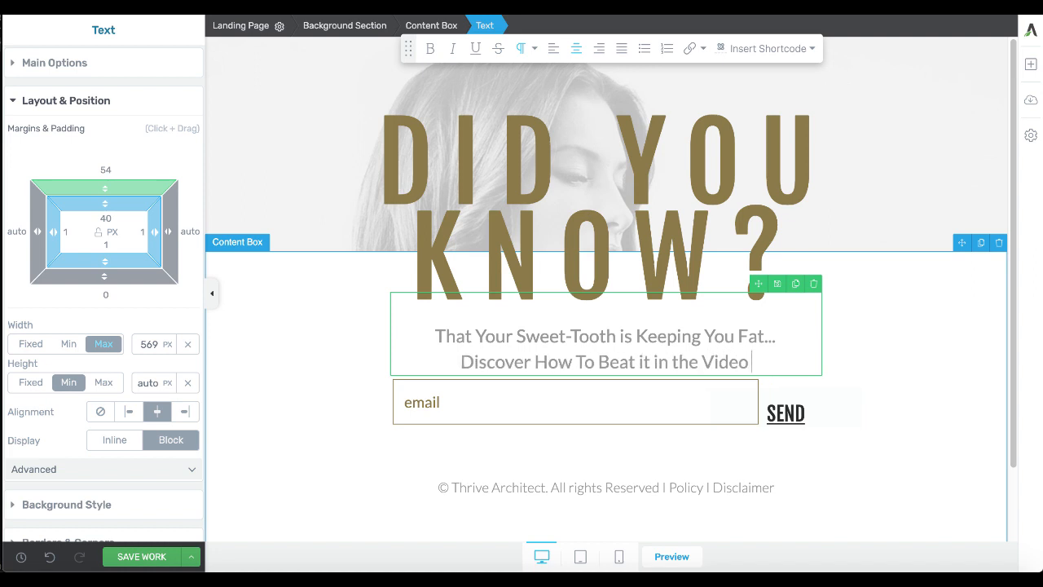
text(Waitin)
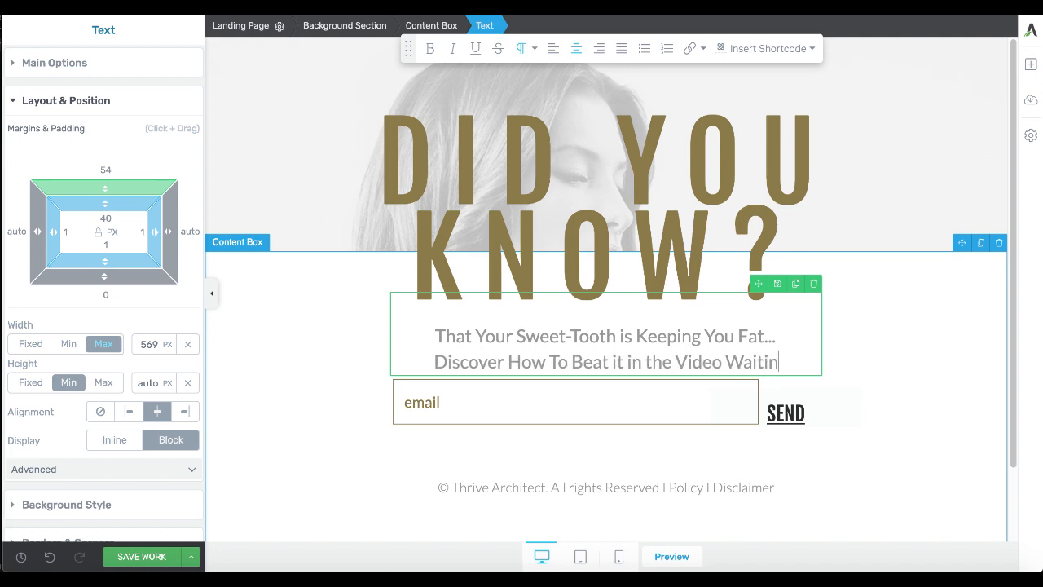
text(g for You)
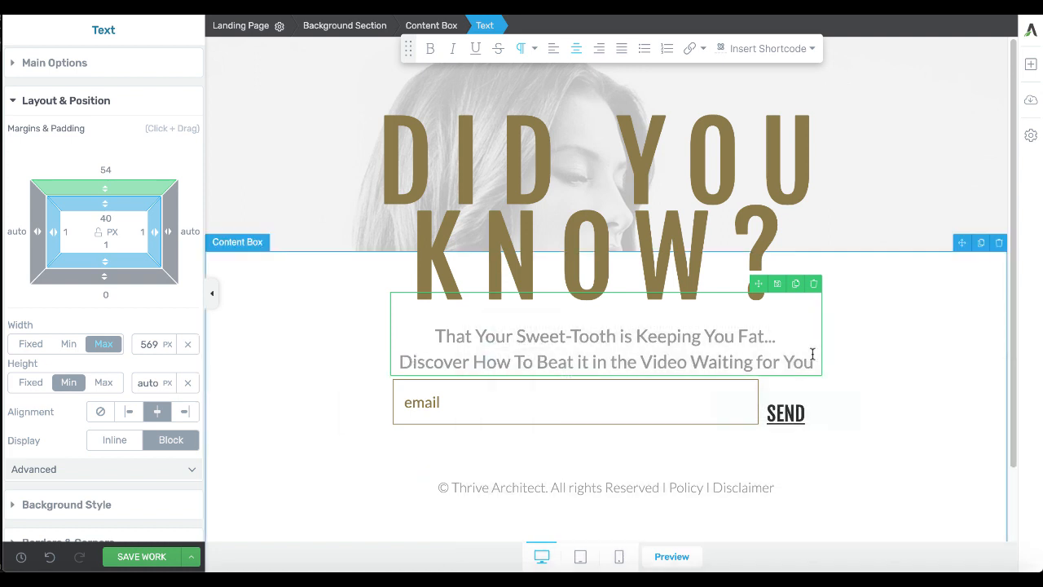
text(,)
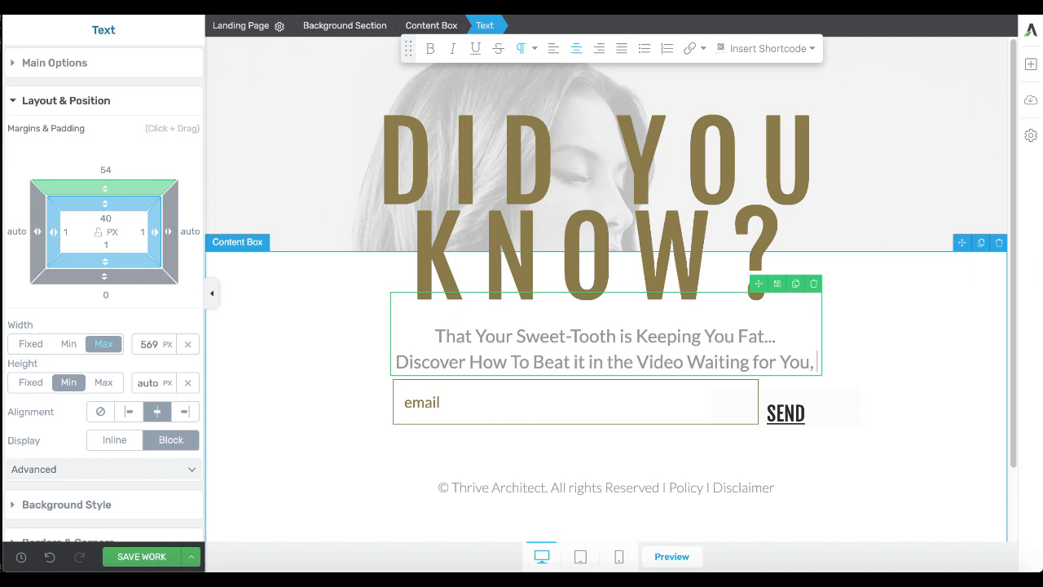
- Finish the subheading with 'Simply Enter Your Email Address and Learn the Secret...'
text(Just)
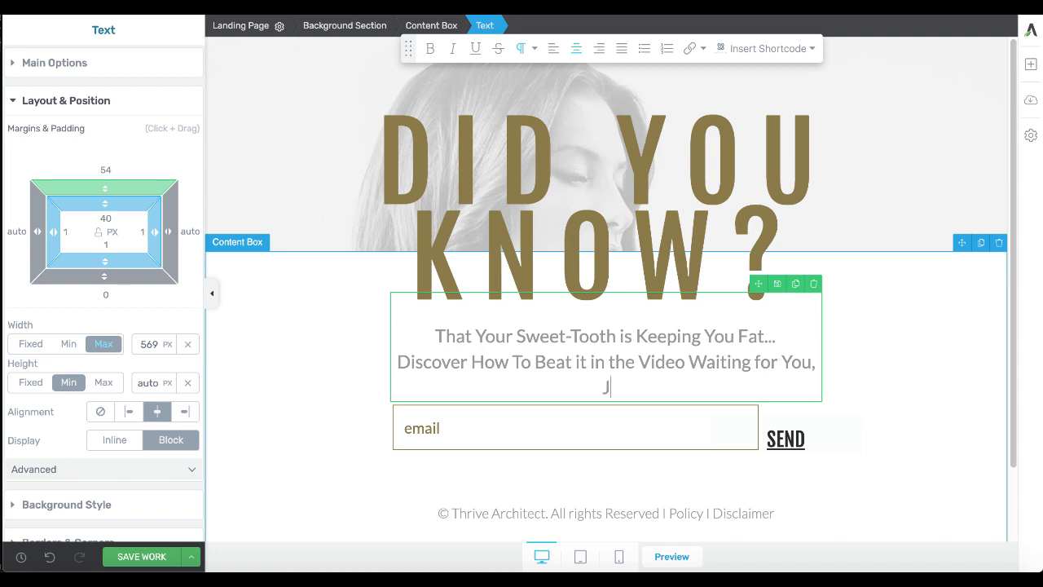
text(All y)
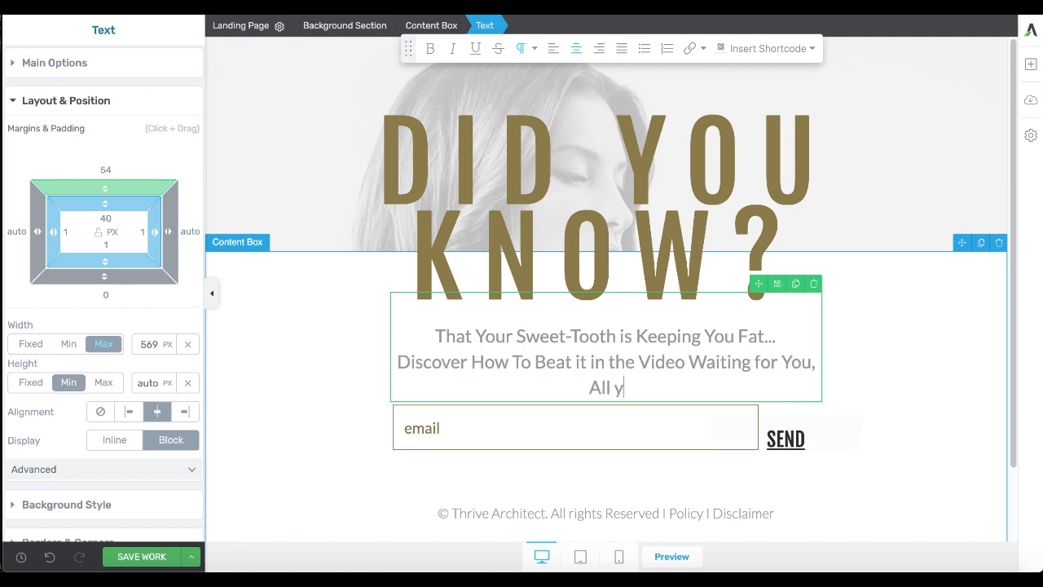
text(ou)
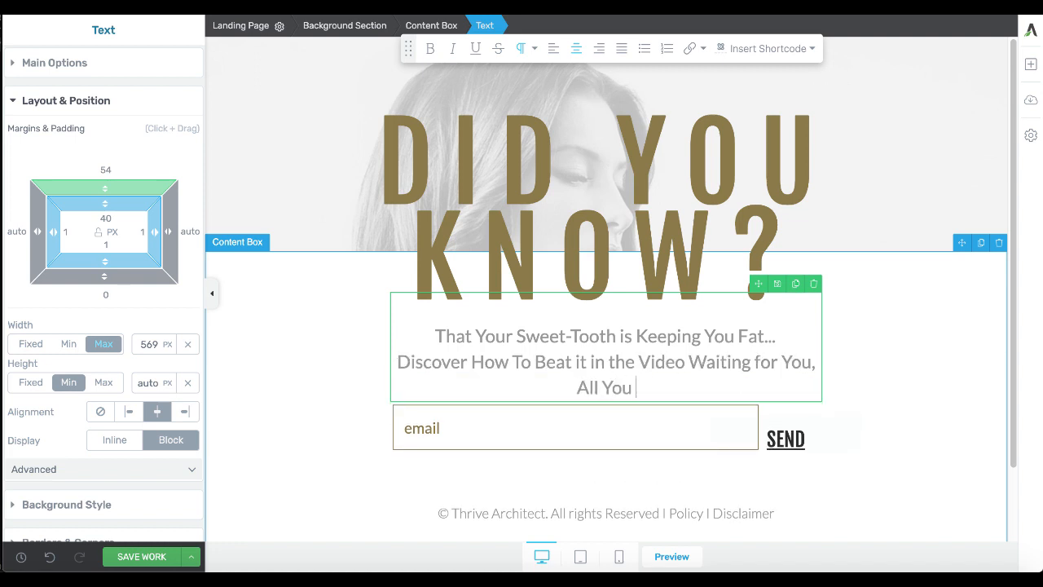
text(Simpl)
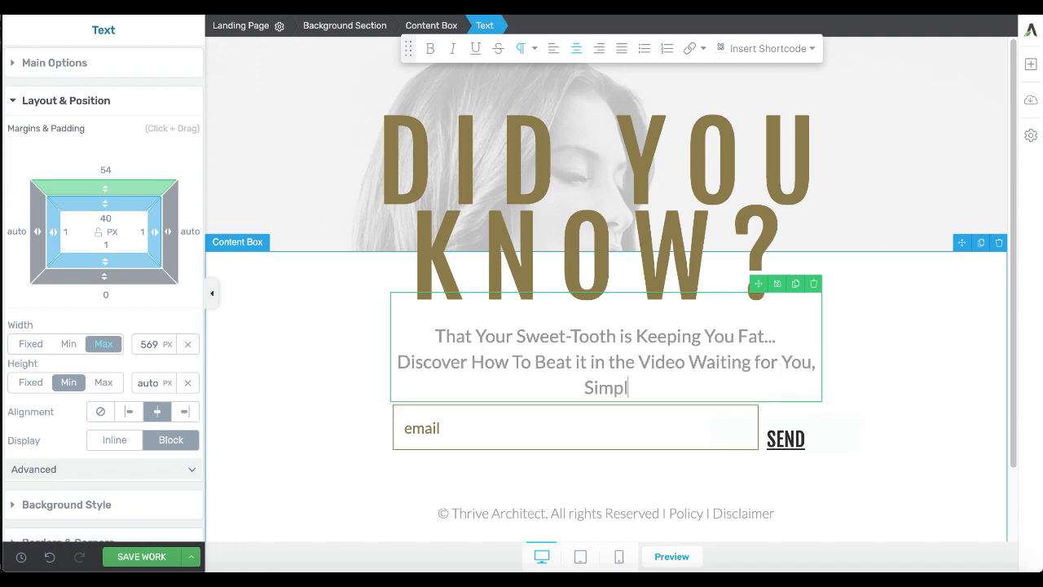
text(y Enter You)
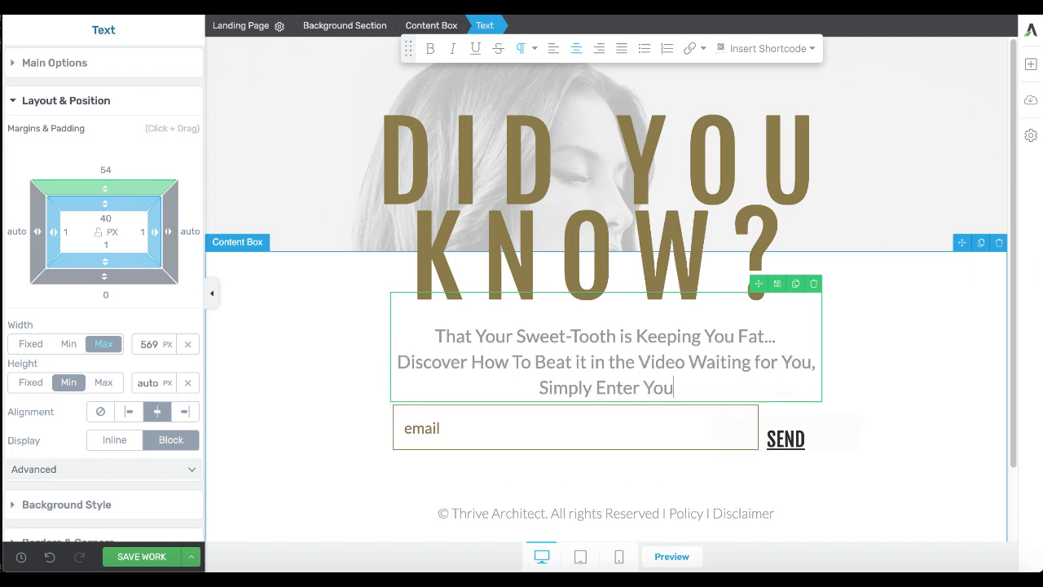
text(r Email Add)
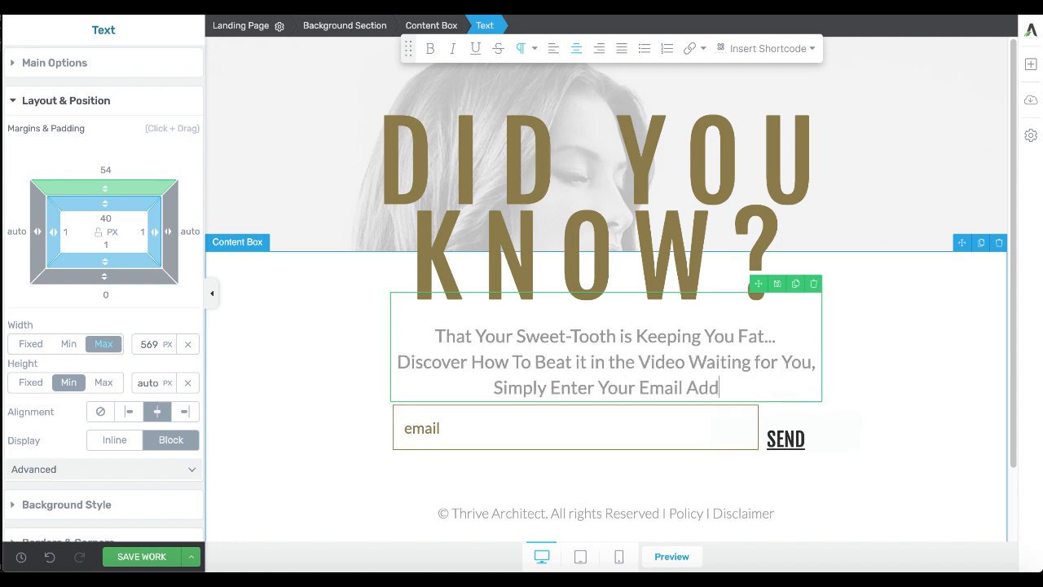
text(ress and Learn the Secret...)
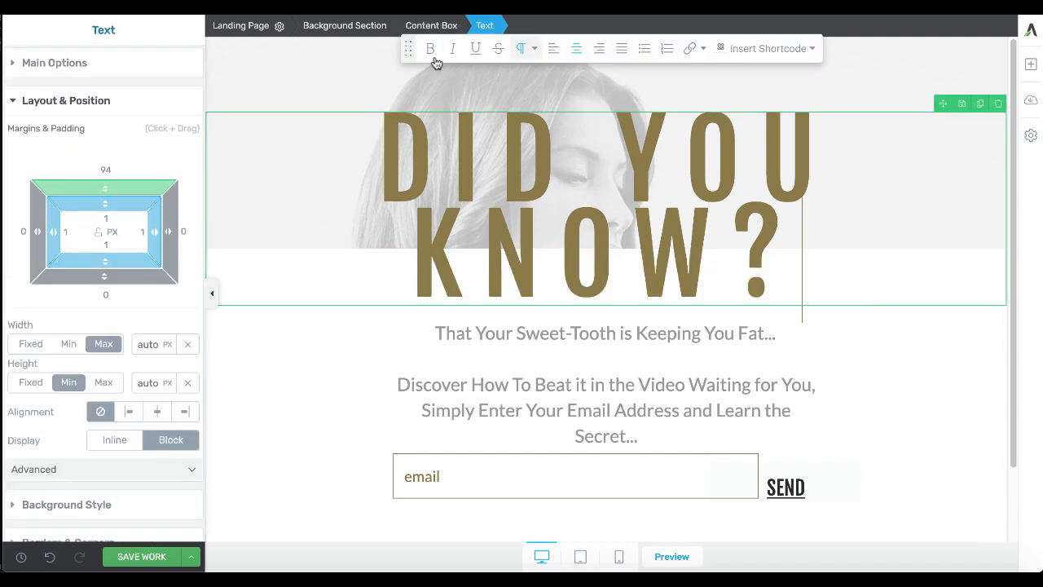
- Select the email opt-in form and edit its After Successful Submission setting in Main Options
click(430, 26)
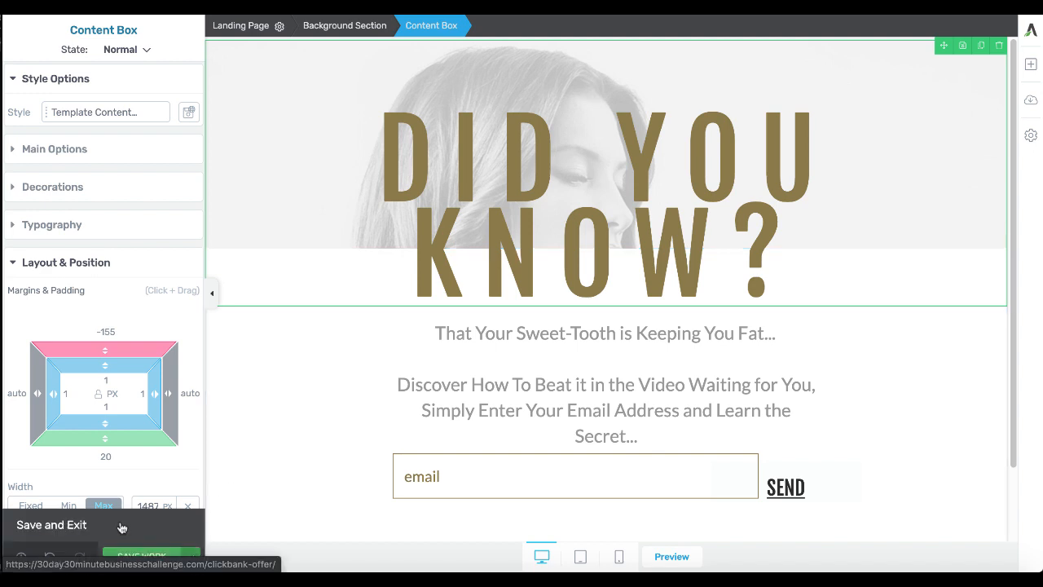
click(573, 476)
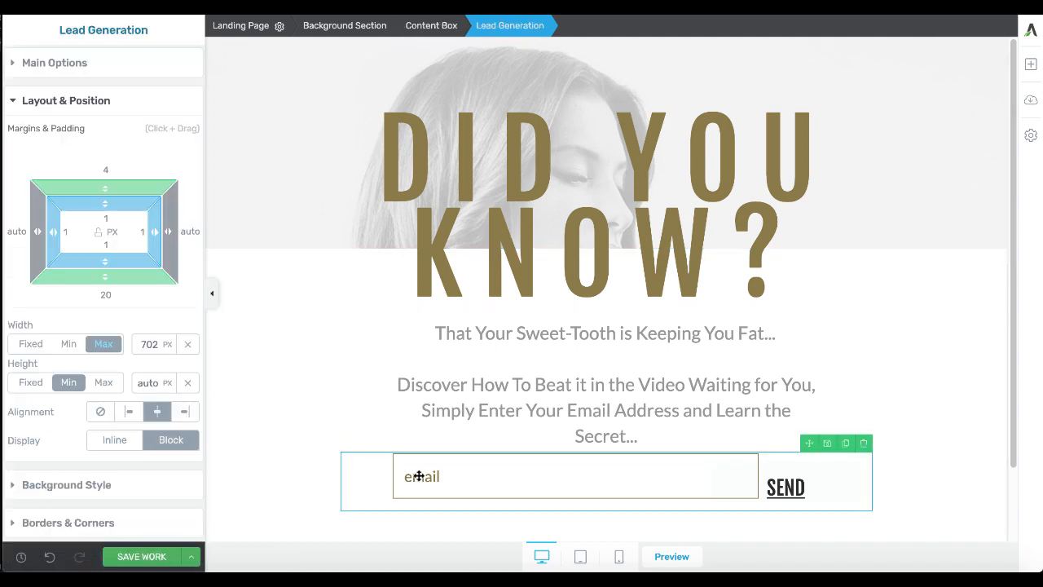
click(55, 62)
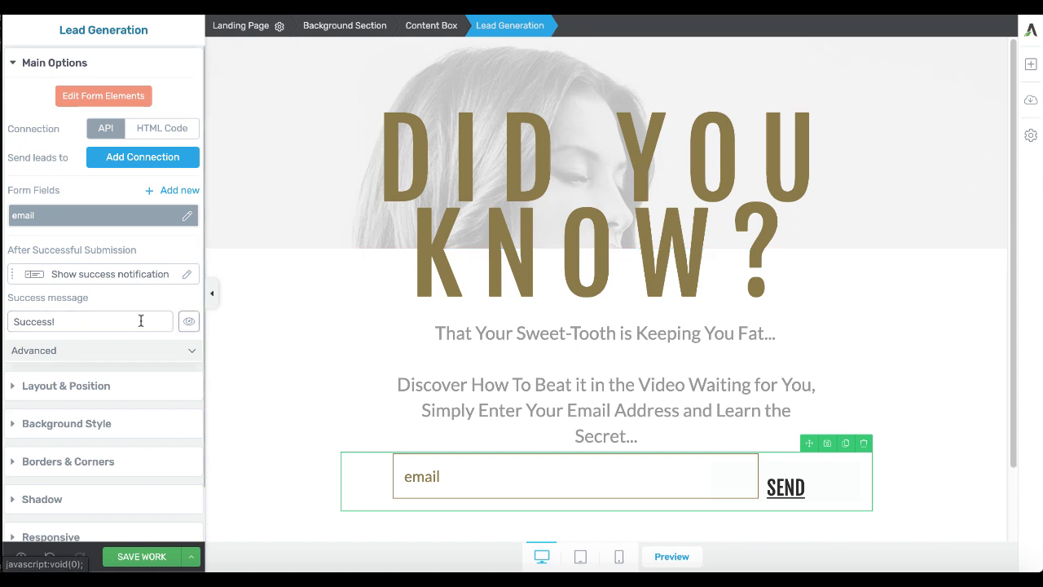
mouse_move(92, 264)
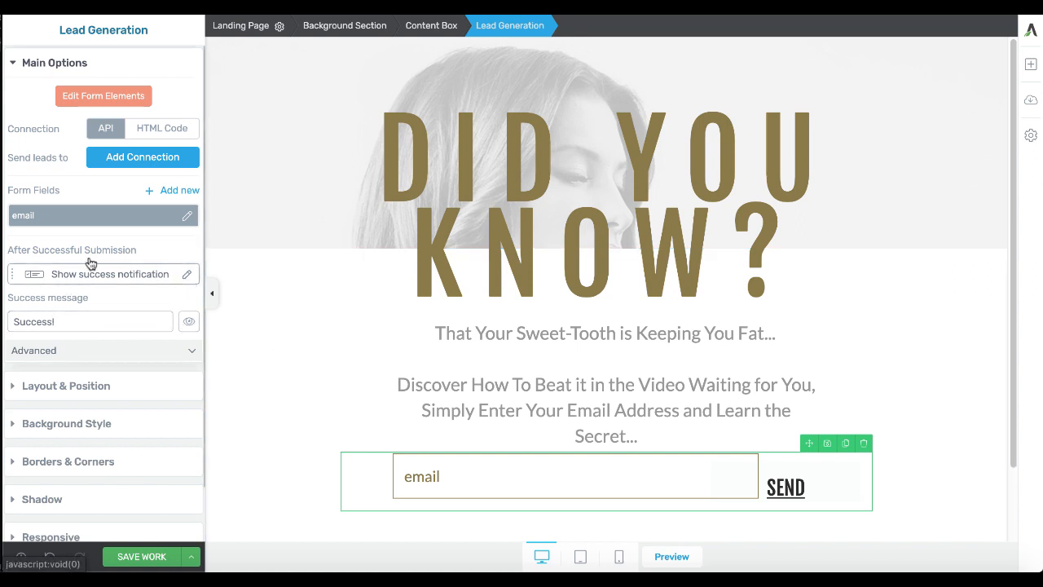
mouse_move(189, 278)
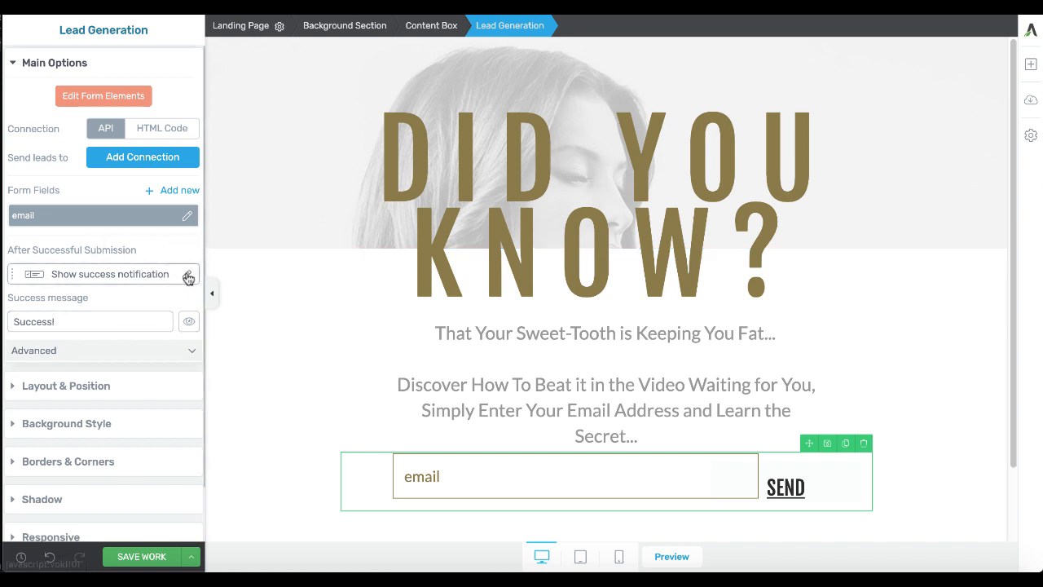
click(189, 273)
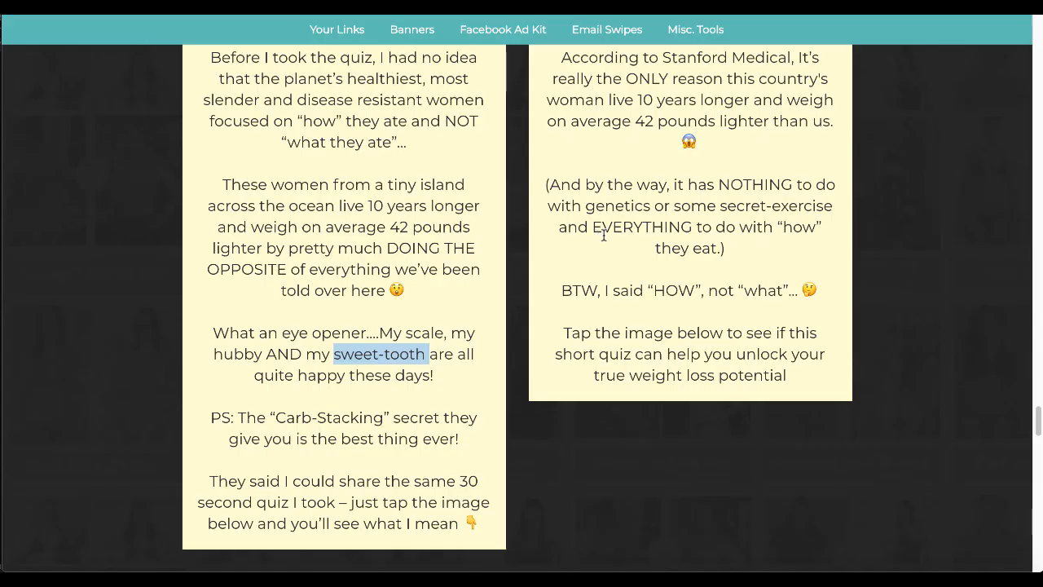
- Select the main affiliate hoplink under Your Links and switch back toward the Thrive Architect editor
scroll(up, 3)
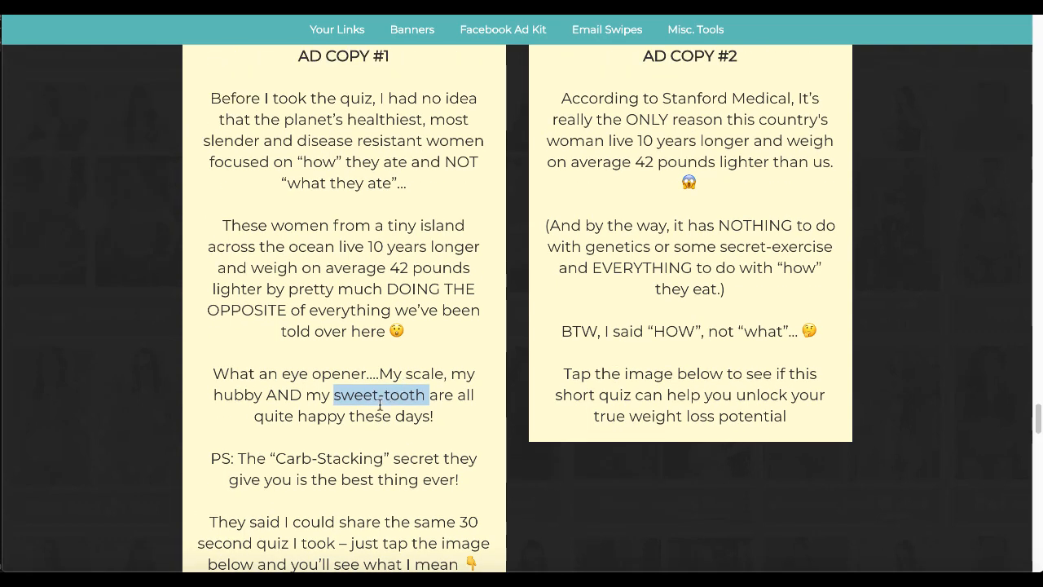
scroll(up, 3)
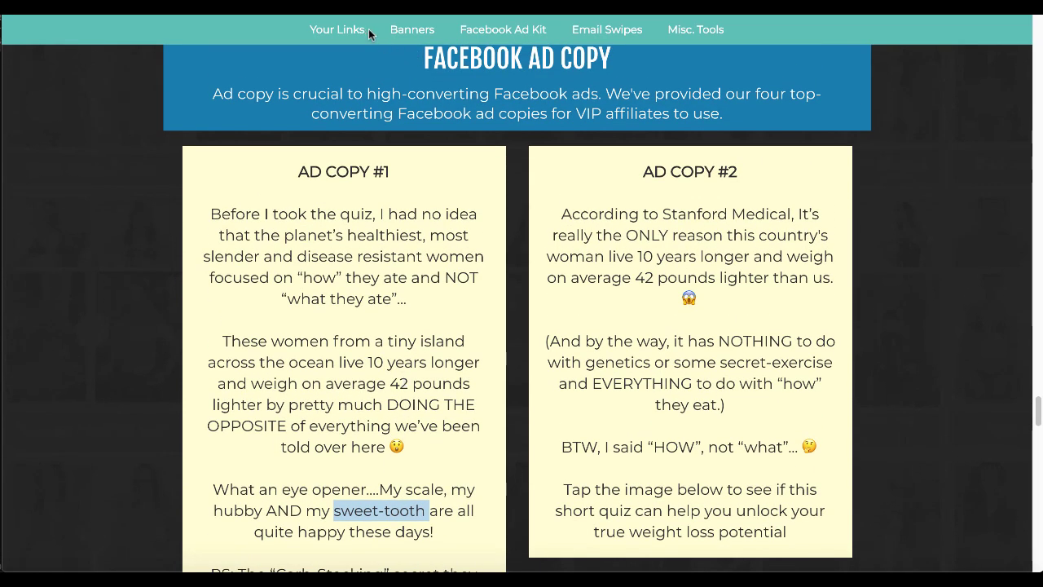
click(336, 29)
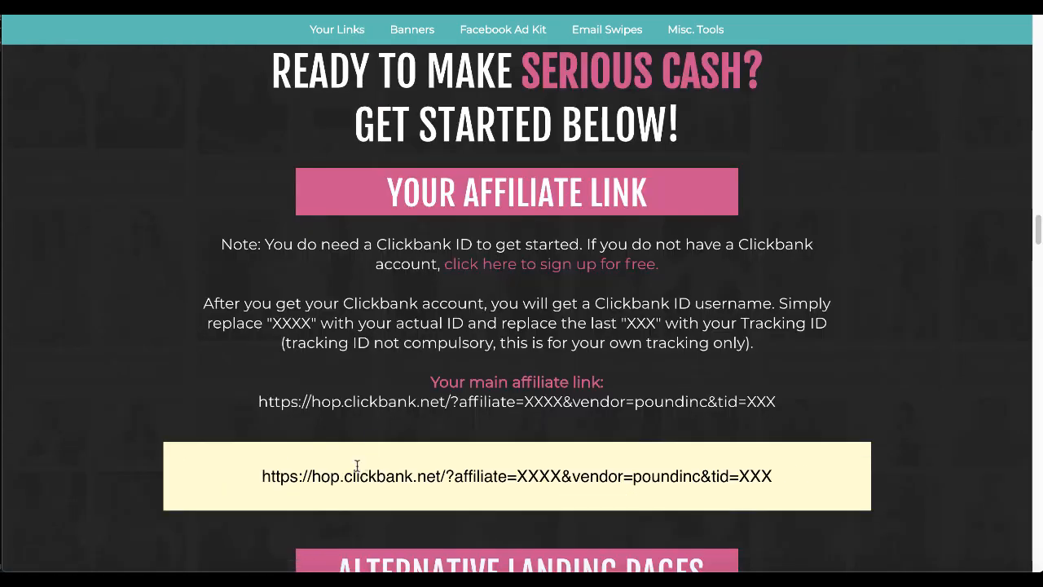
triple_click(516, 476)
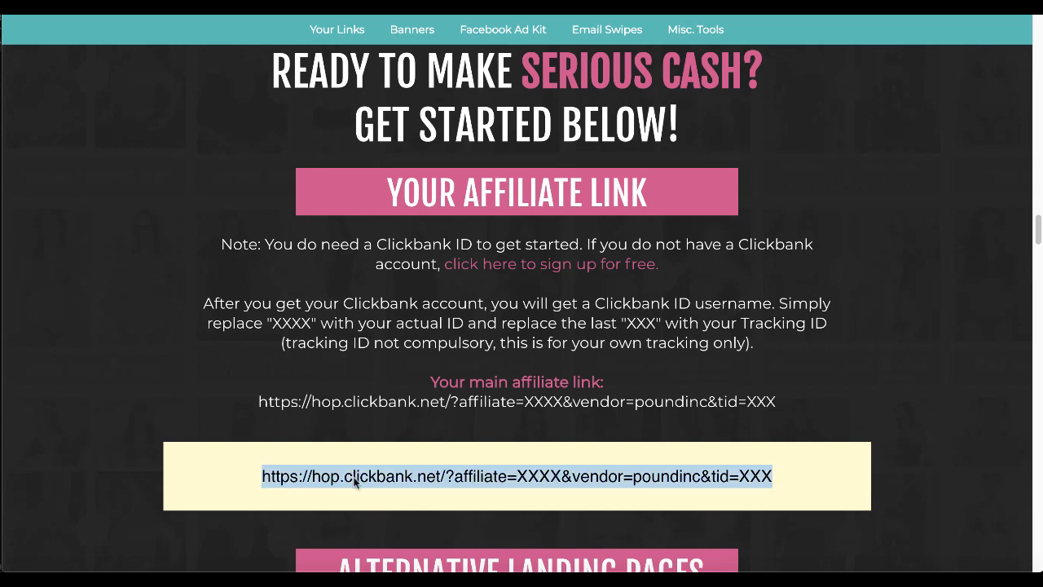
mouse_move(400, 385)
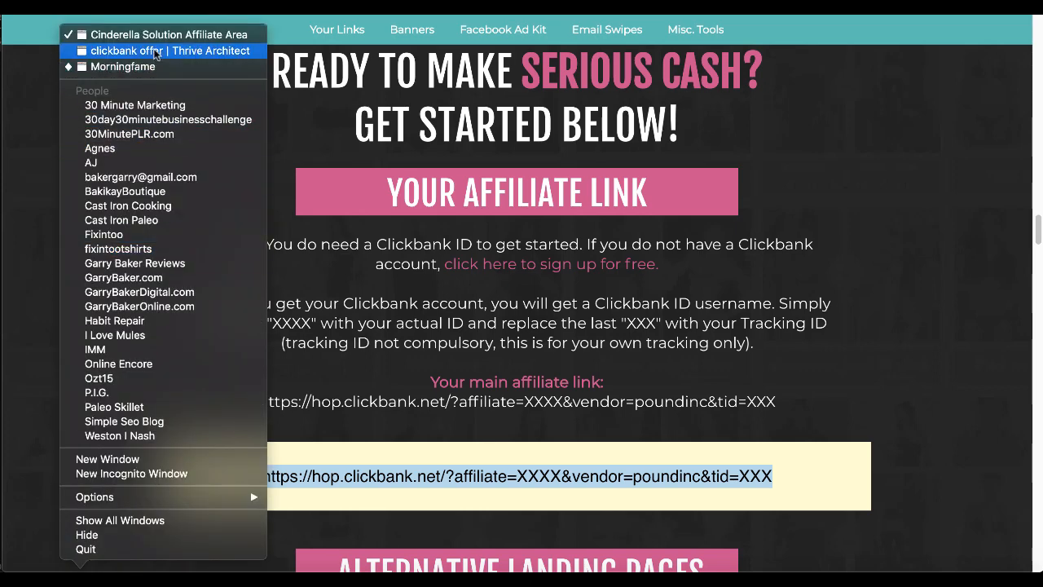
click(166, 51)
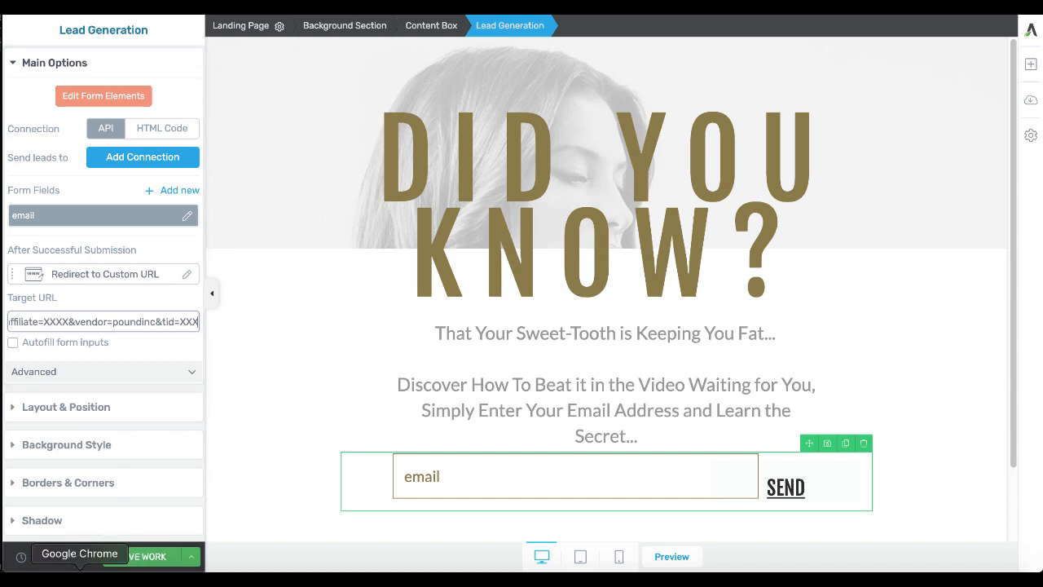
right_click(79, 554)
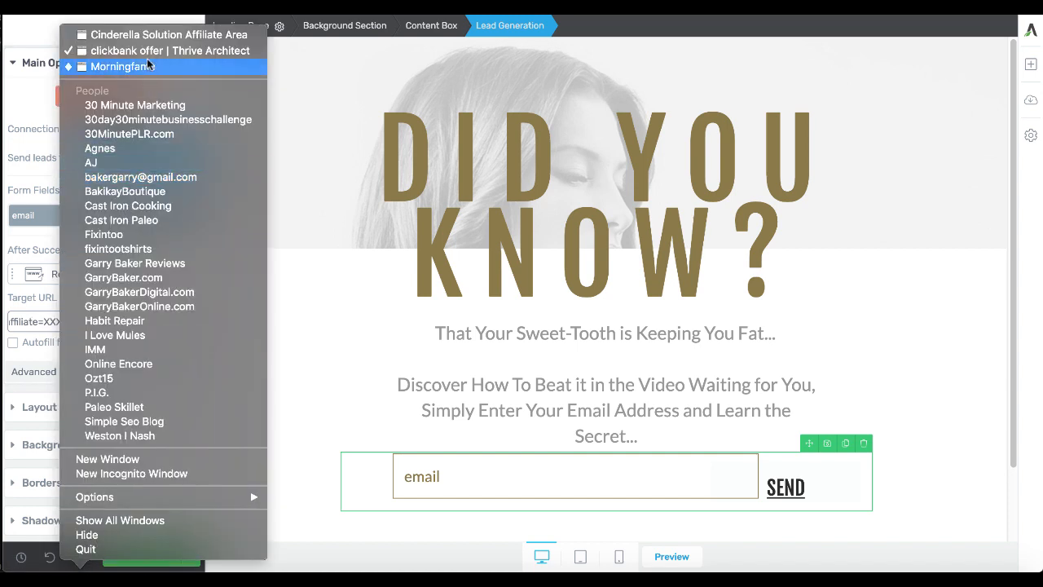
- Highlight the hop.clickbank.net link and its XXXX/XXX placeholder instructions in the Cinderella Solution affiliate area
click(171, 50)
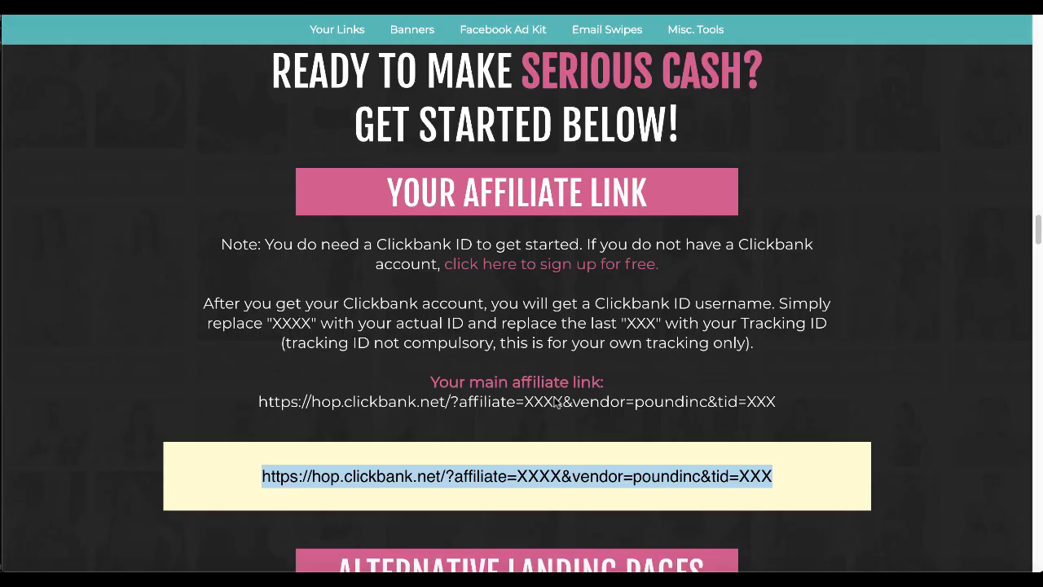
mouse_move(528, 401)
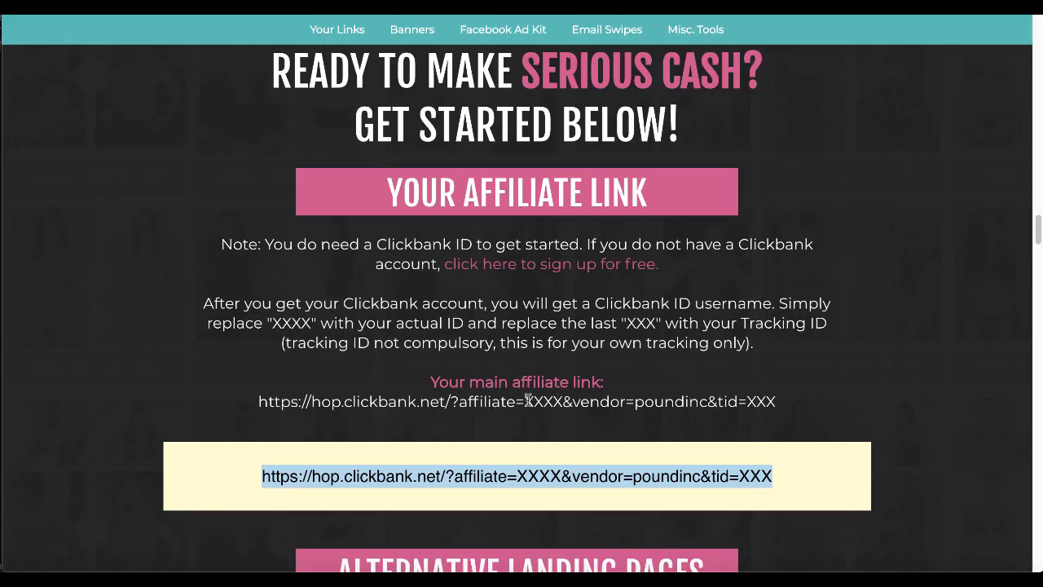
double_click(546, 401)
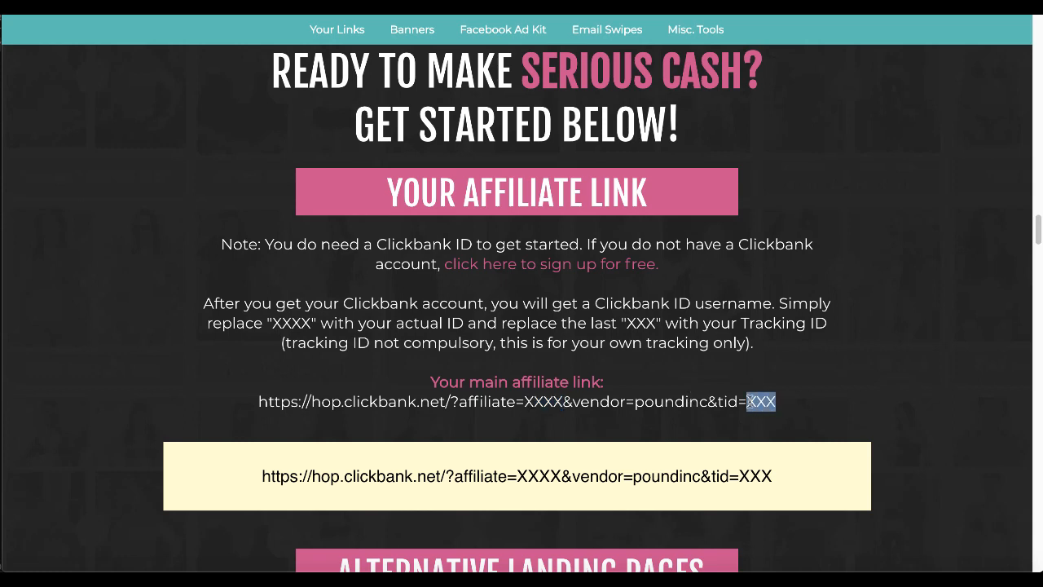
drag(202, 303, 557, 332)
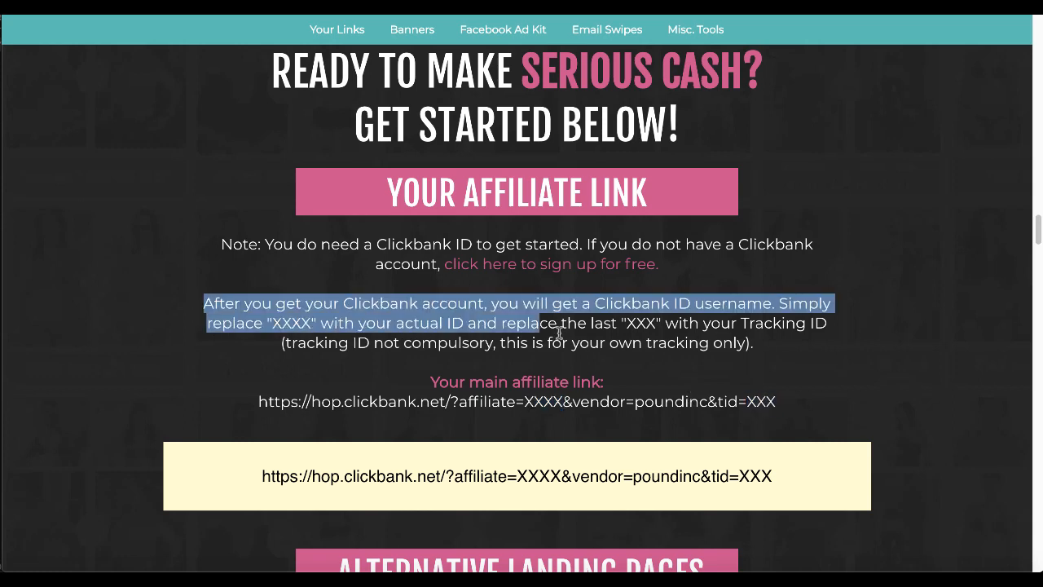
drag(557, 333, 753, 342)
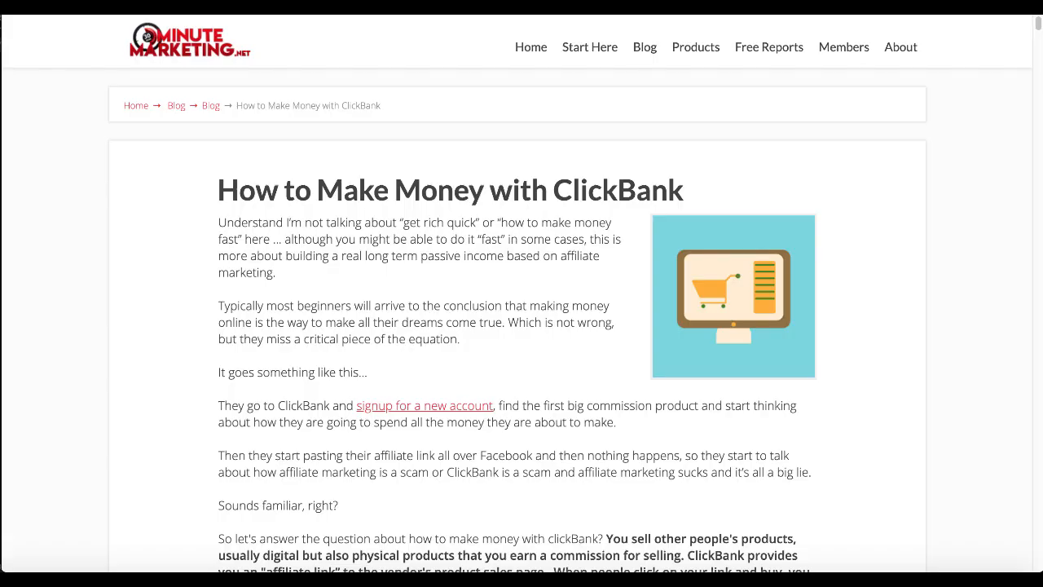
mouse_move(531, 316)
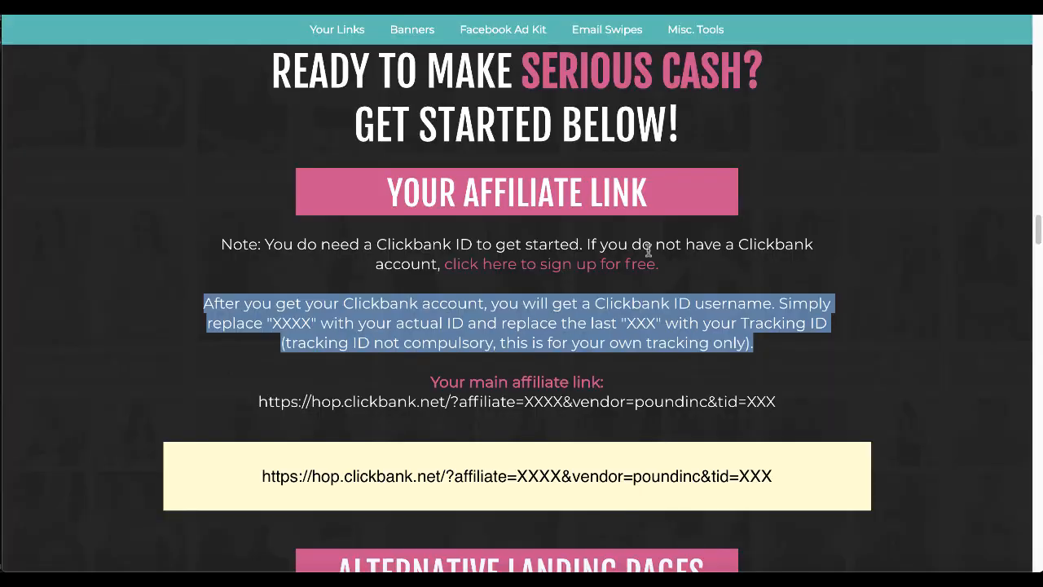
mouse_move(386, 476)
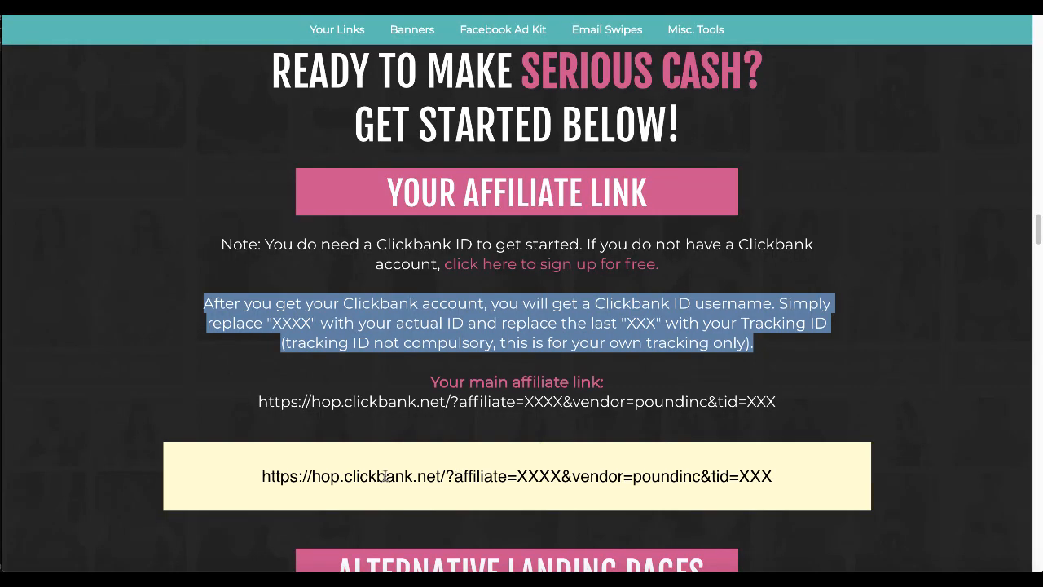
mouse_move(78, 571)
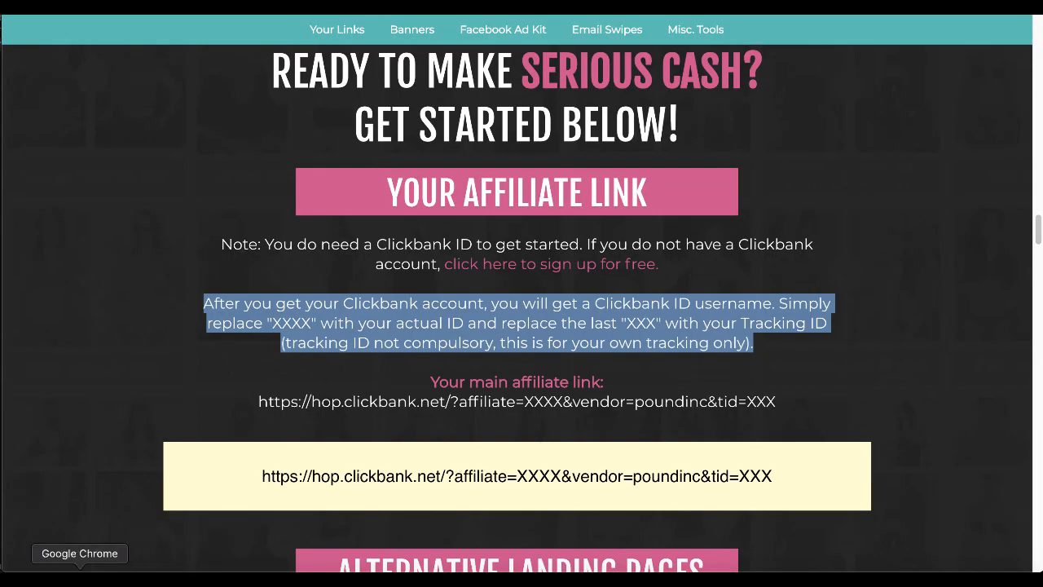
click(78, 554)
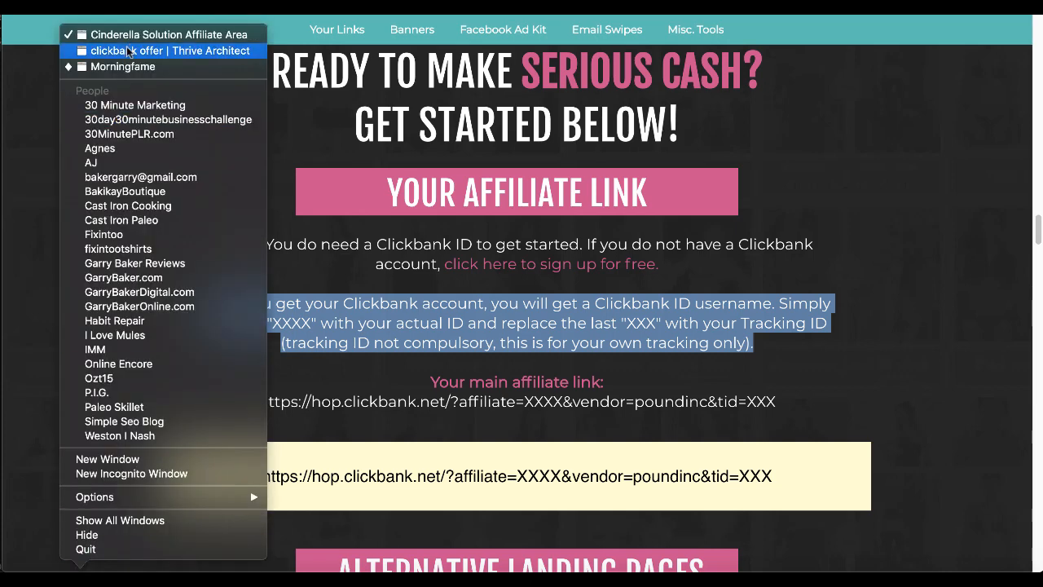
- Set the form to redirect to the ClickBank hoplink after submission and save the landing page
click(170, 51)
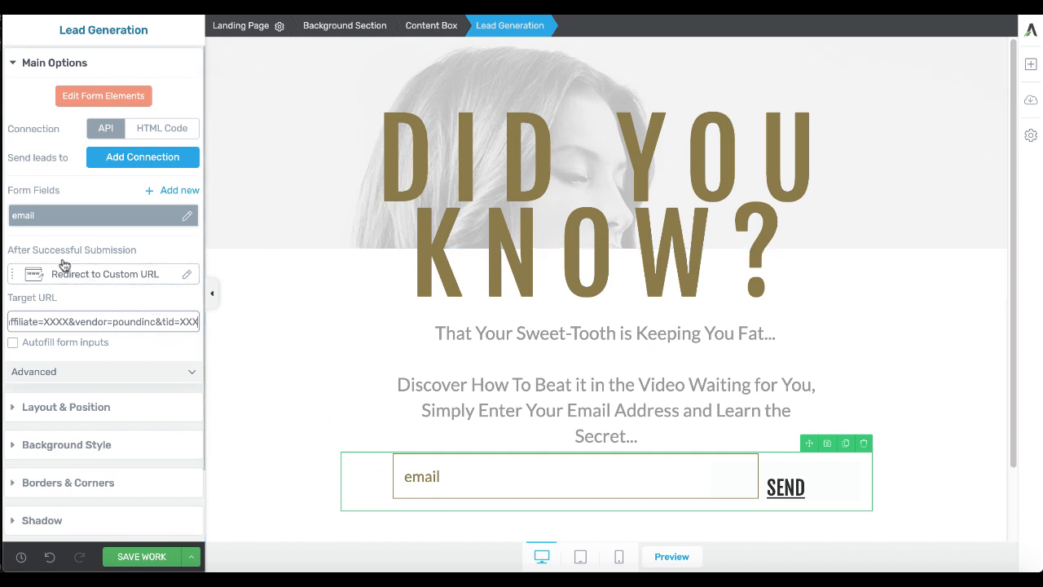
mouse_move(147, 279)
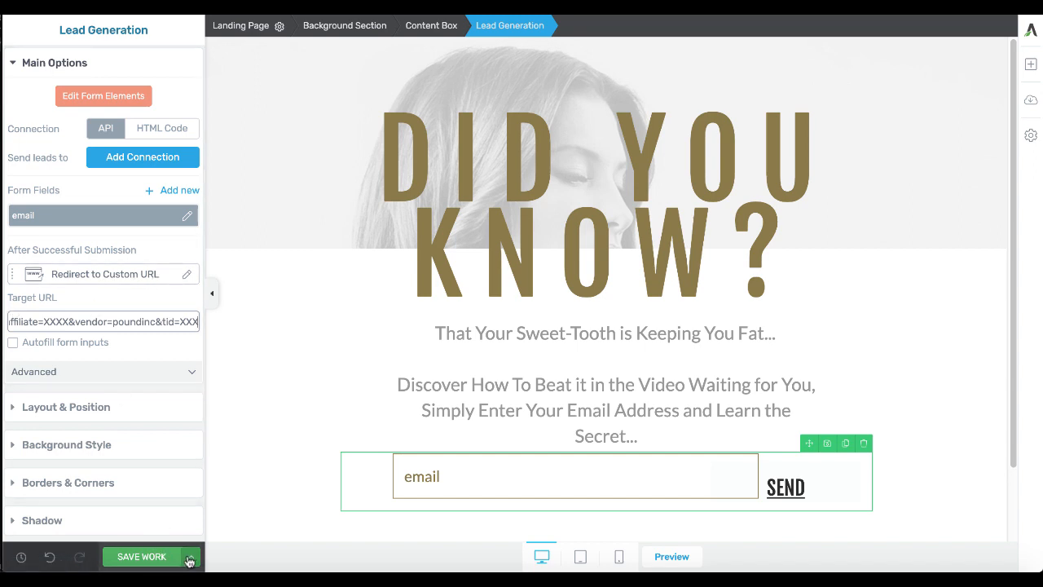
click(142, 558)
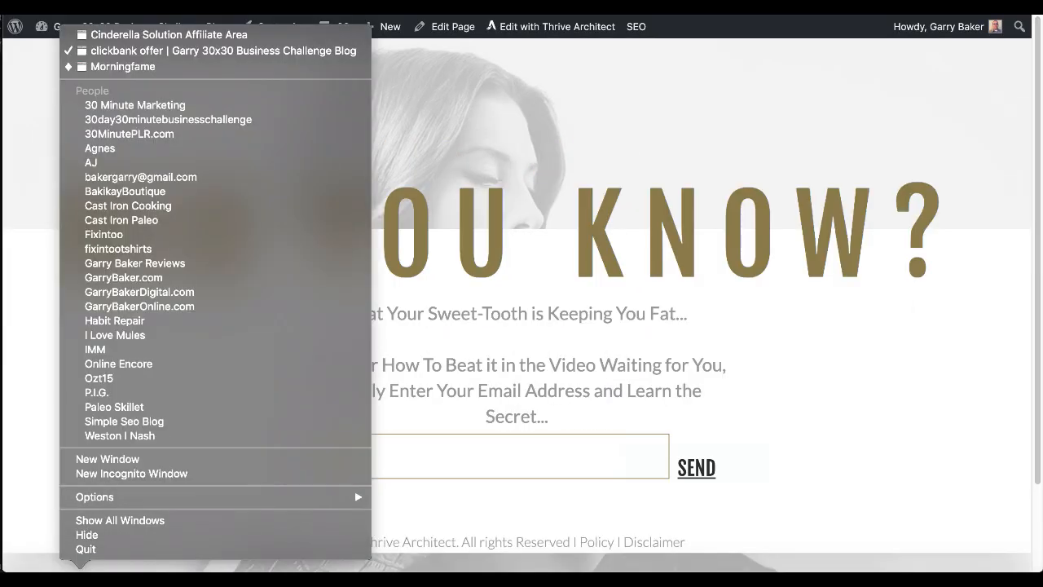
click(169, 34)
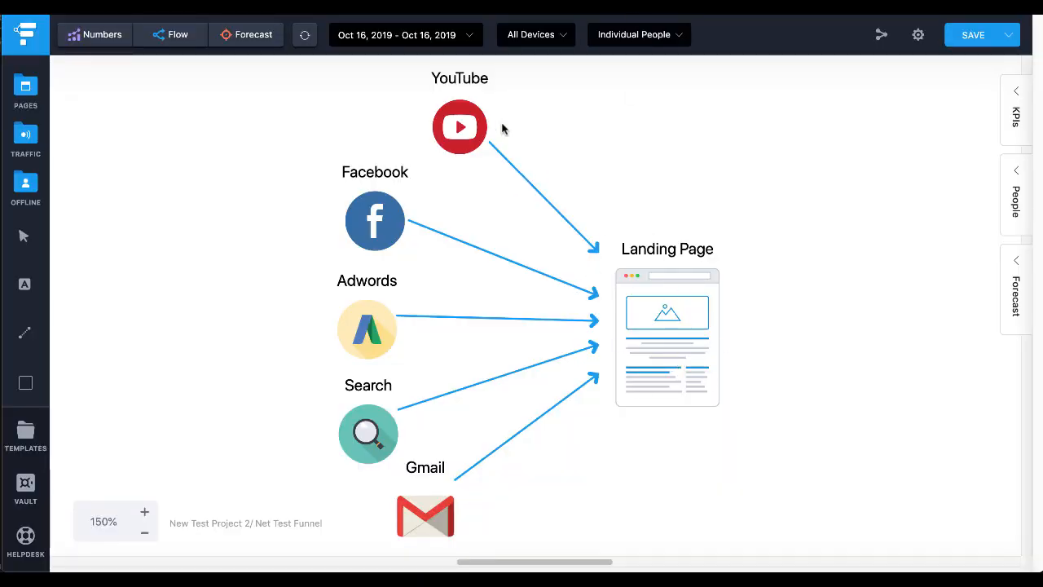
mouse_move(469, 117)
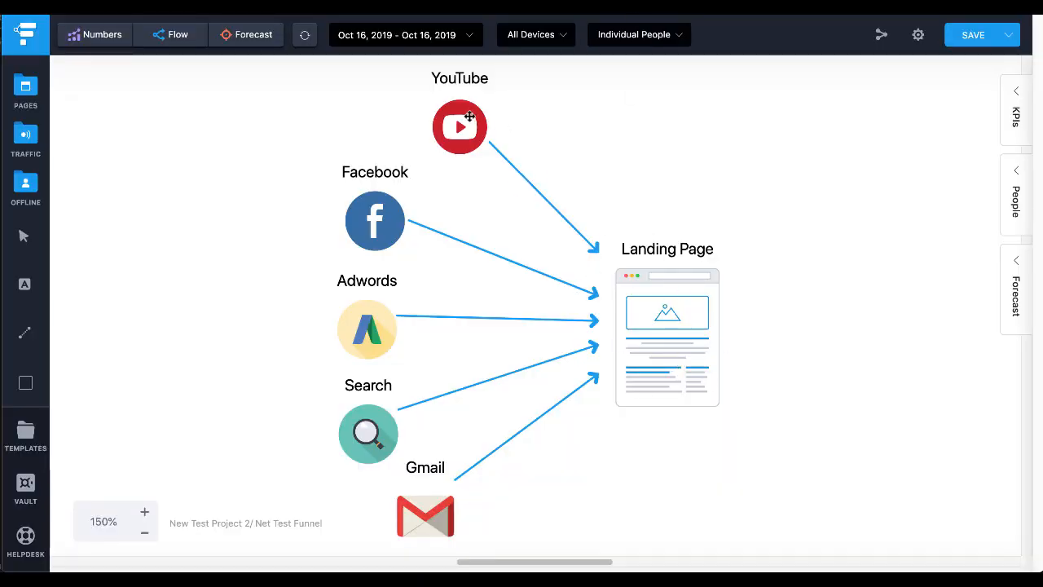
mouse_move(365, 404)
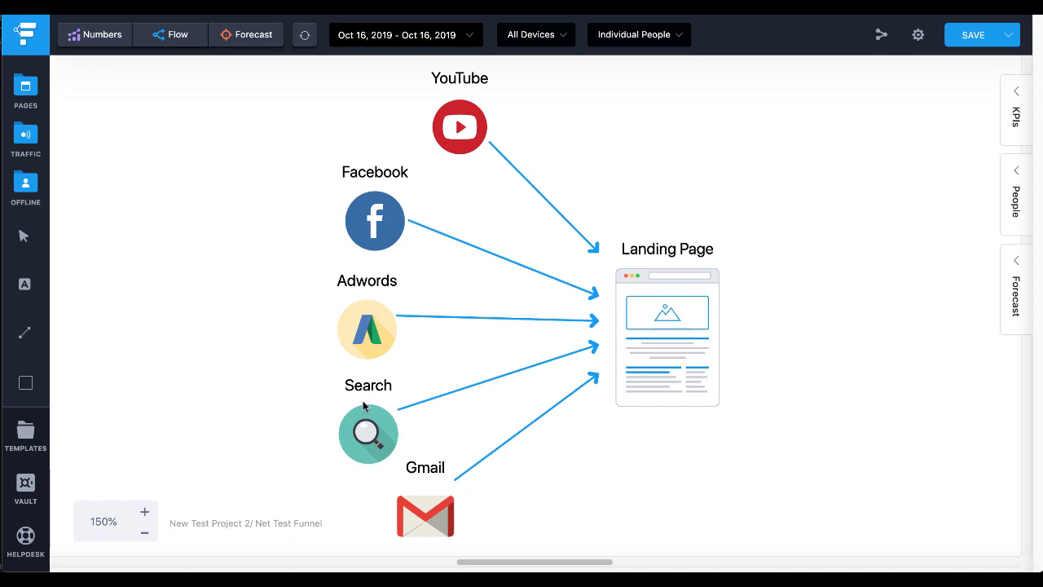
mouse_move(529, 515)
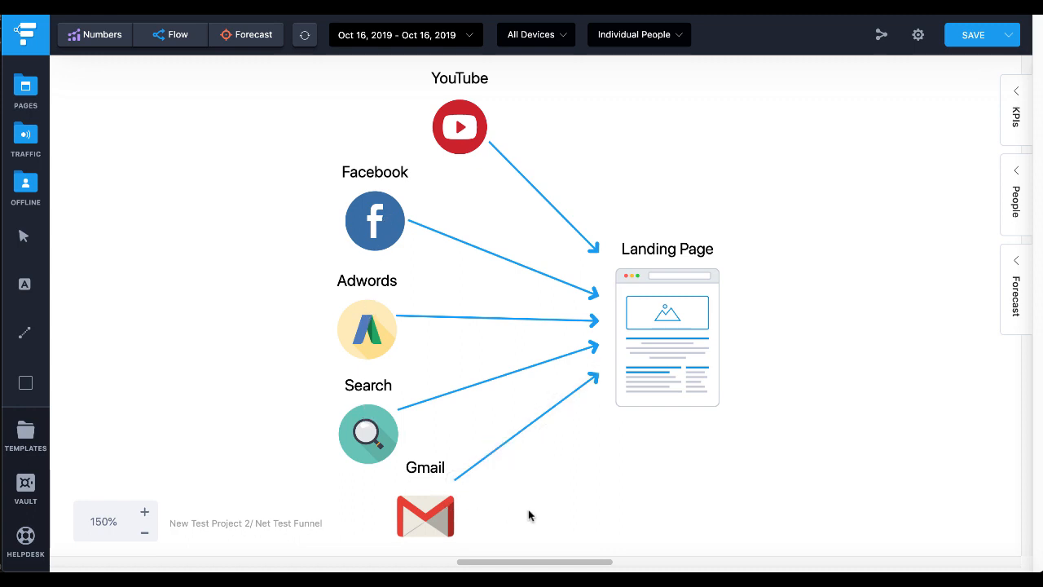
mouse_move(538, 515)
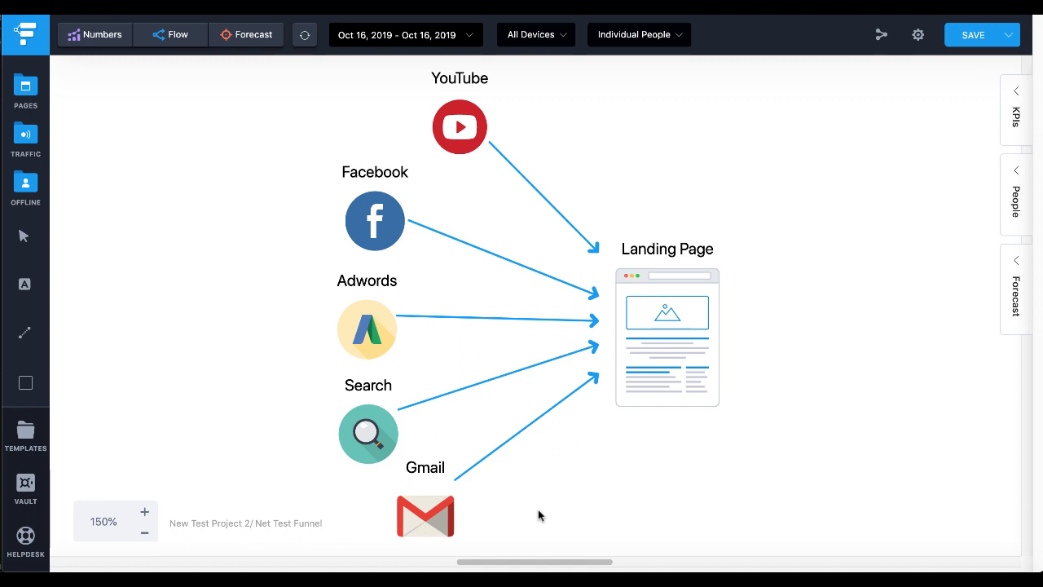
mouse_move(546, 501)
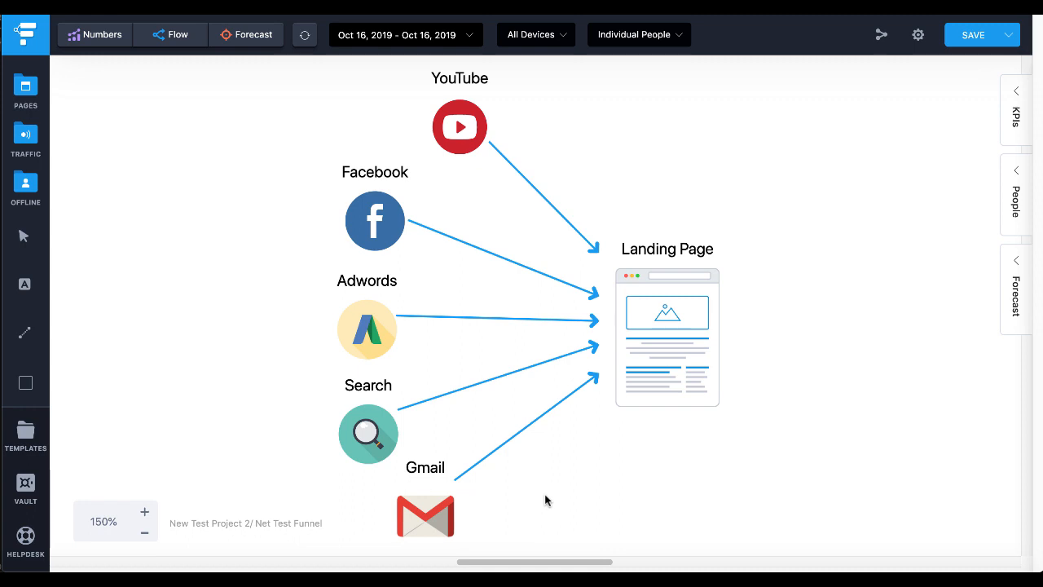
mouse_move(501, 222)
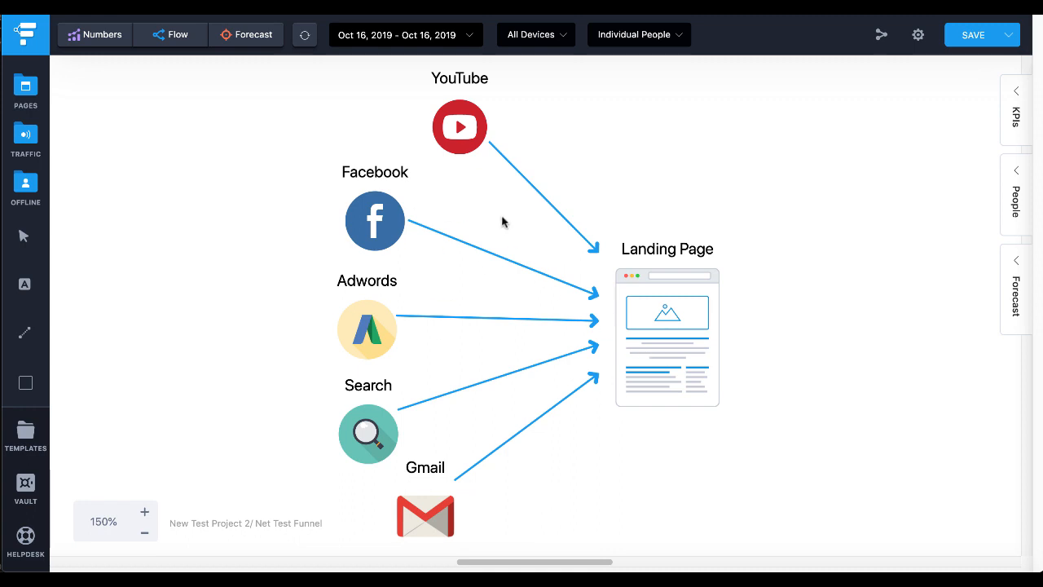
mouse_move(676, 361)
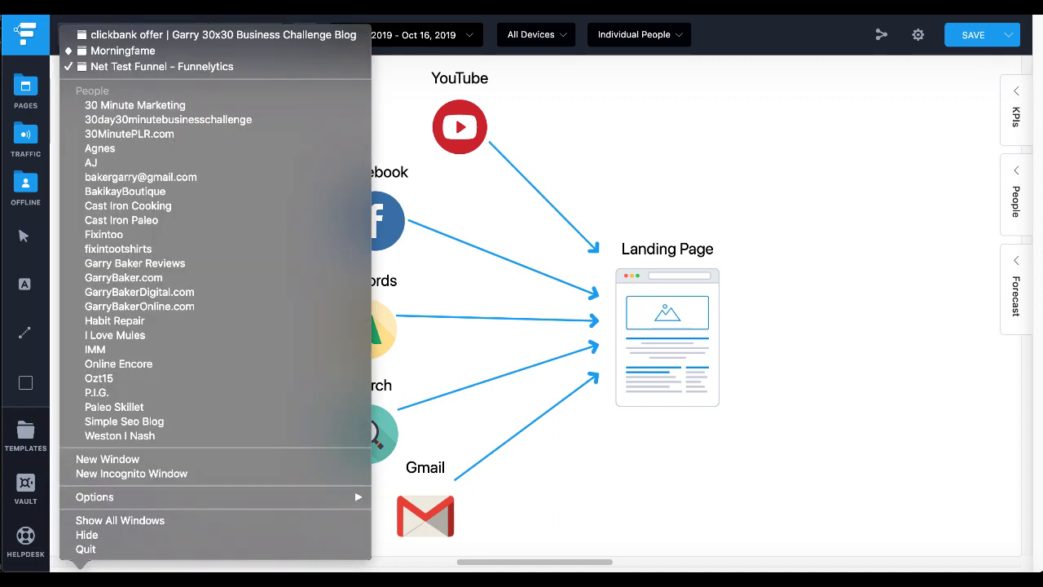
mouse_move(161, 65)
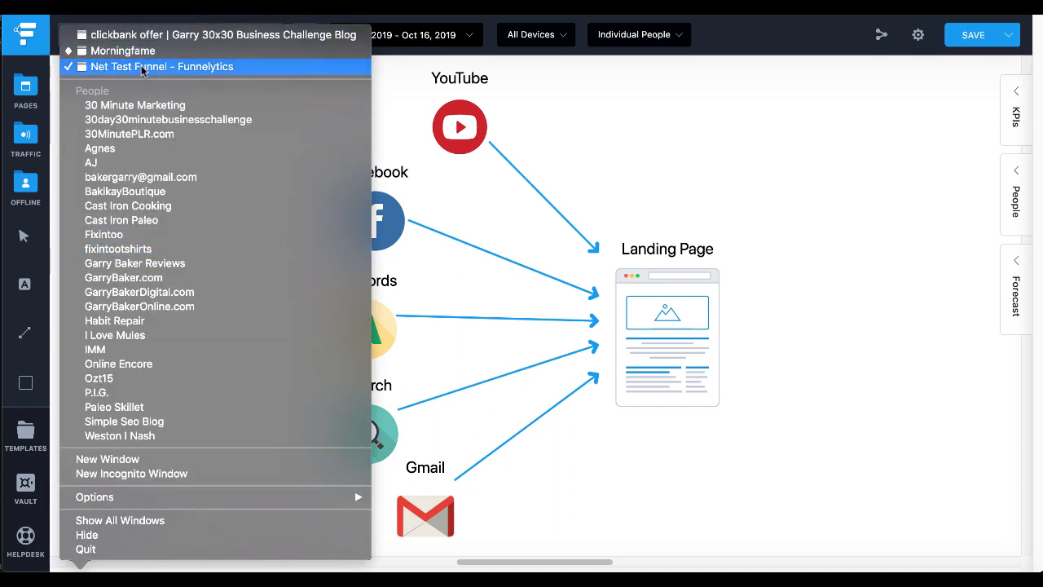
mouse_move(220, 34)
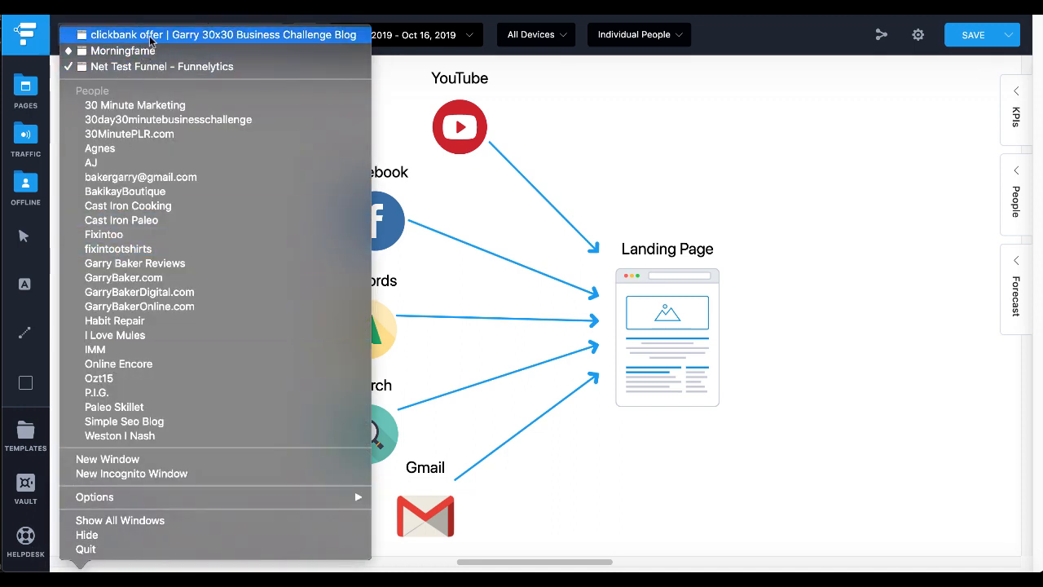
- Submit the autofilled email address on the live DID YOU KNOW? page to test the redirect
click(224, 34)
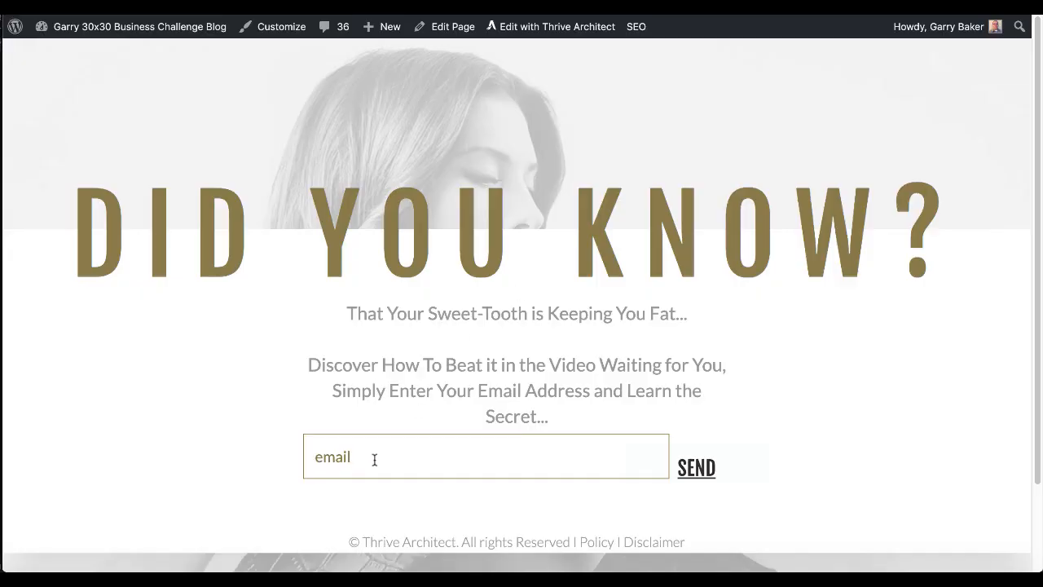
mouse_move(490, 329)
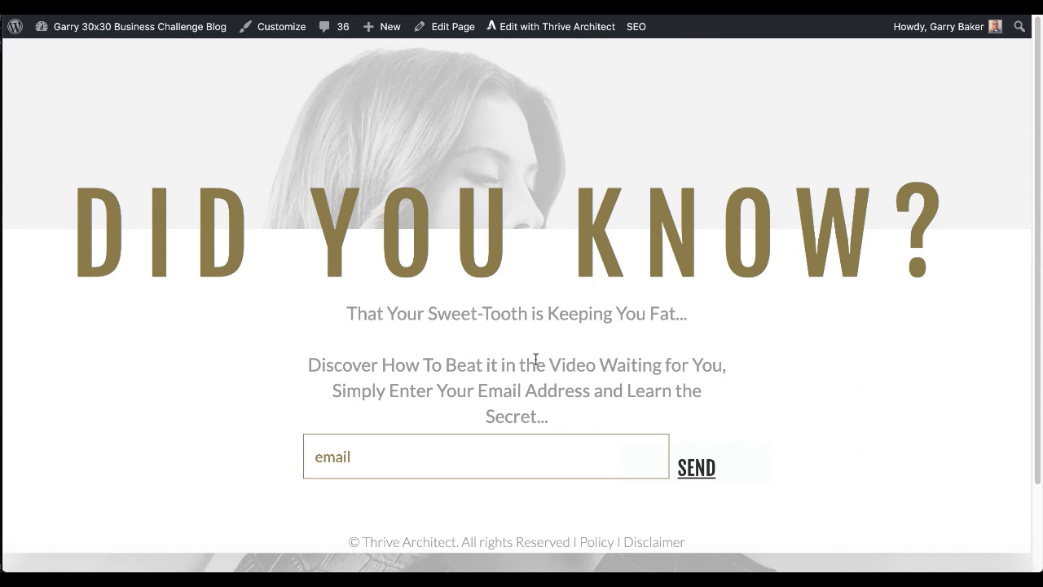
mouse_move(465, 396)
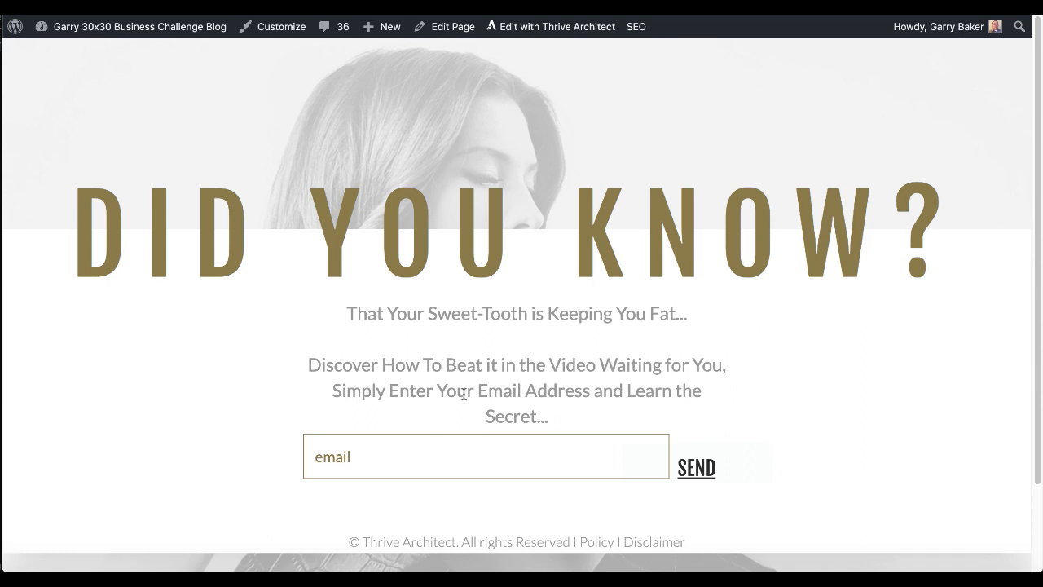
click(486, 456)
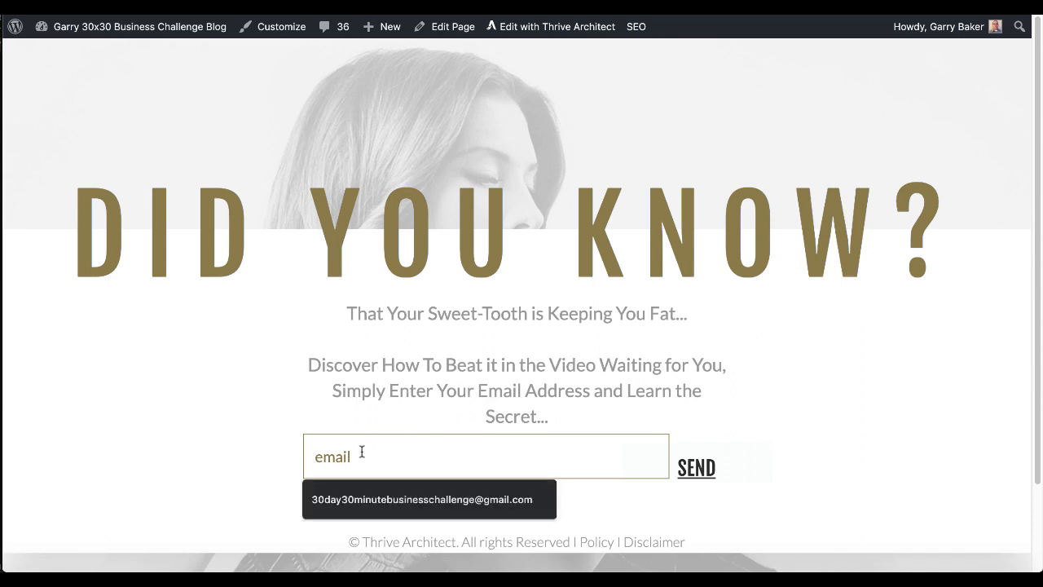
click(427, 499)
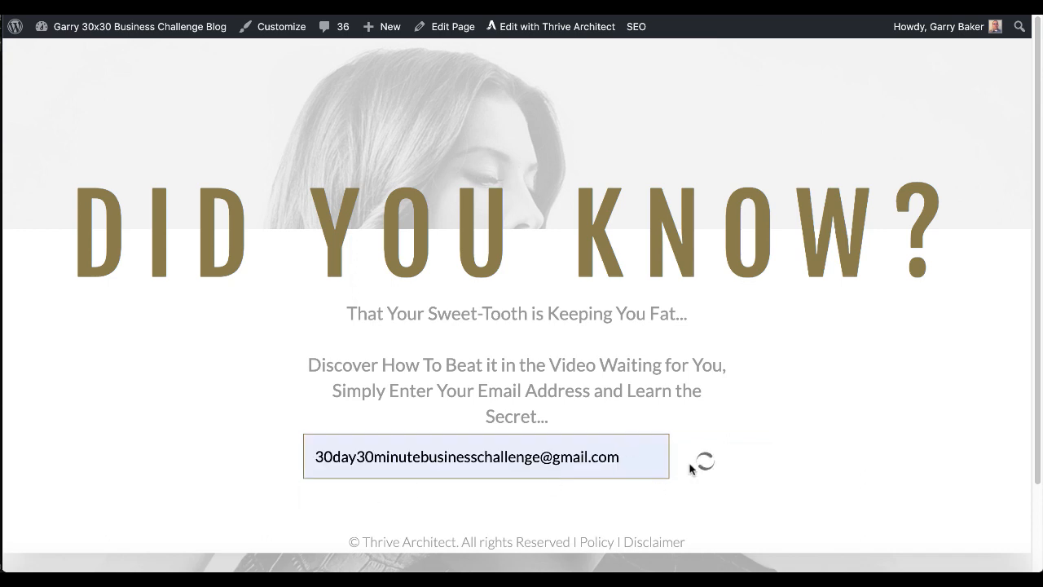
click(697, 466)
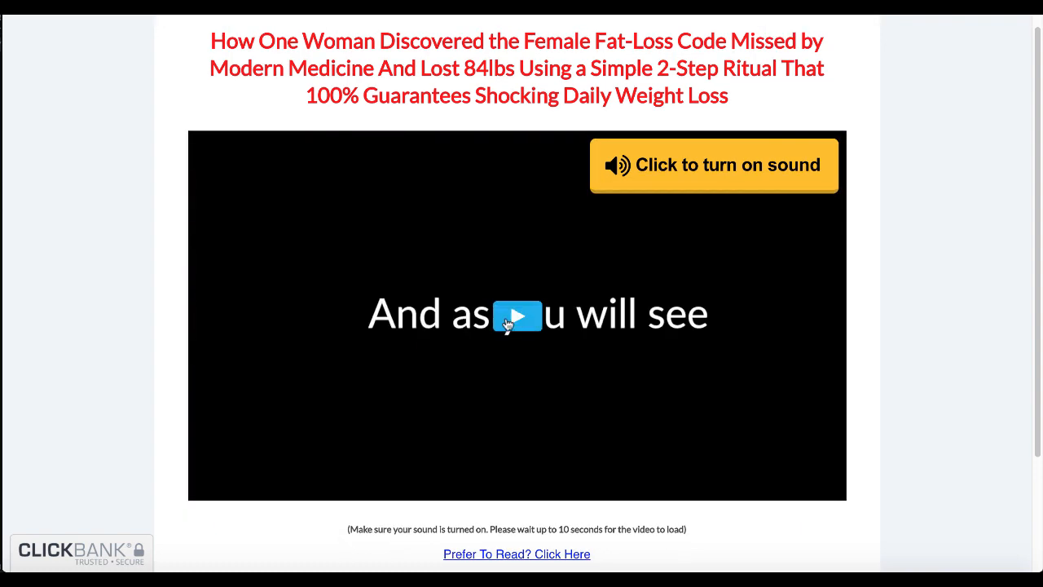
scroll(down, 3)
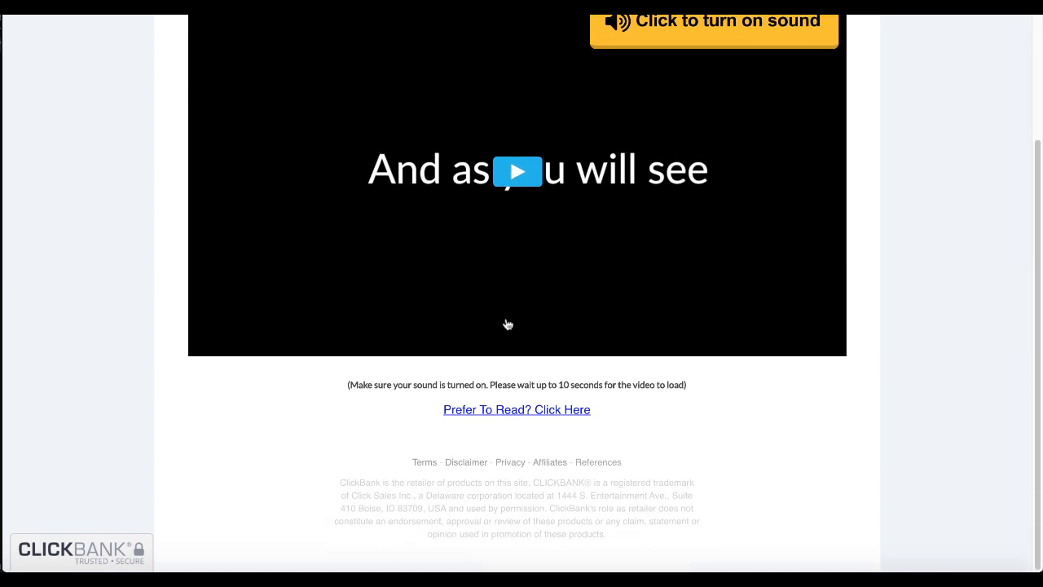
scroll(up, 3)
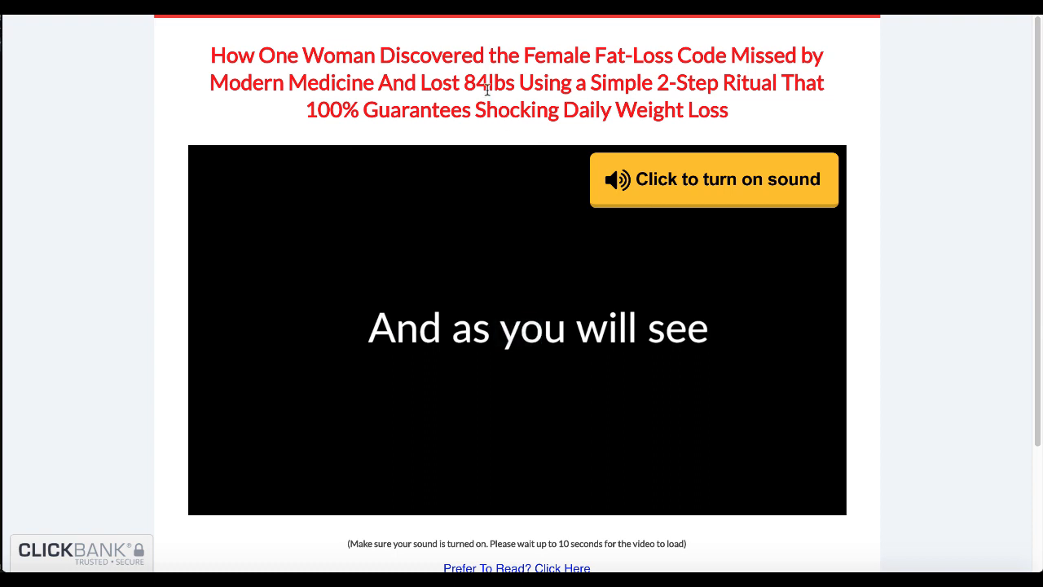
mouse_move(453, 296)
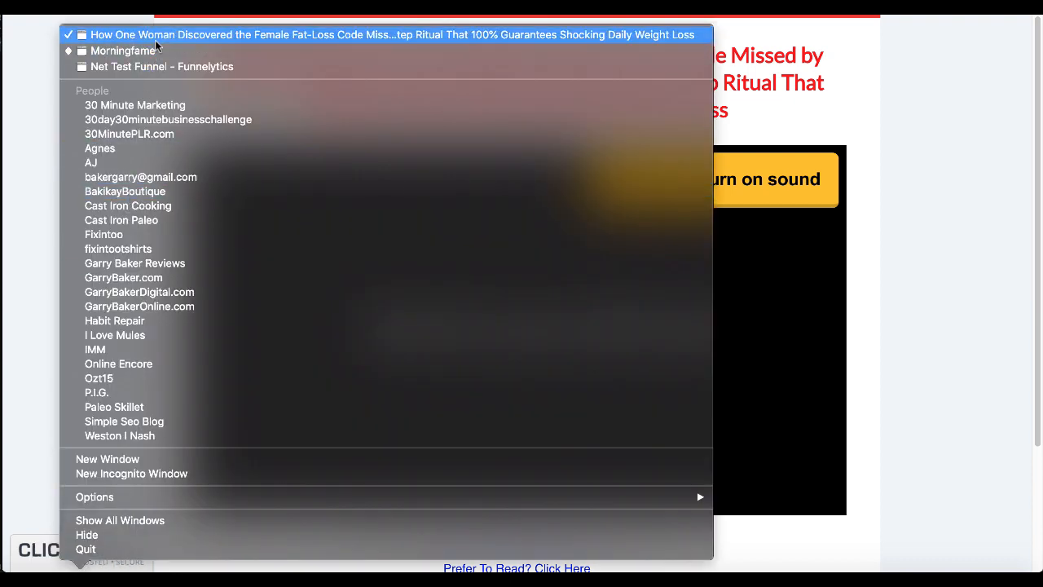
mouse_move(161, 65)
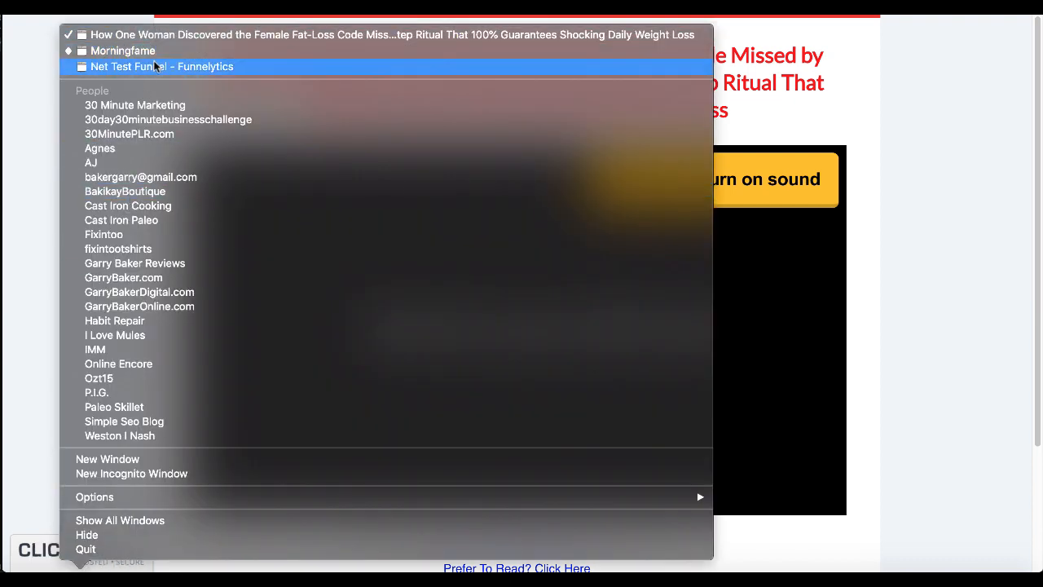
- Switch to the Net Test Funnel map window in Funnelytics
click(163, 65)
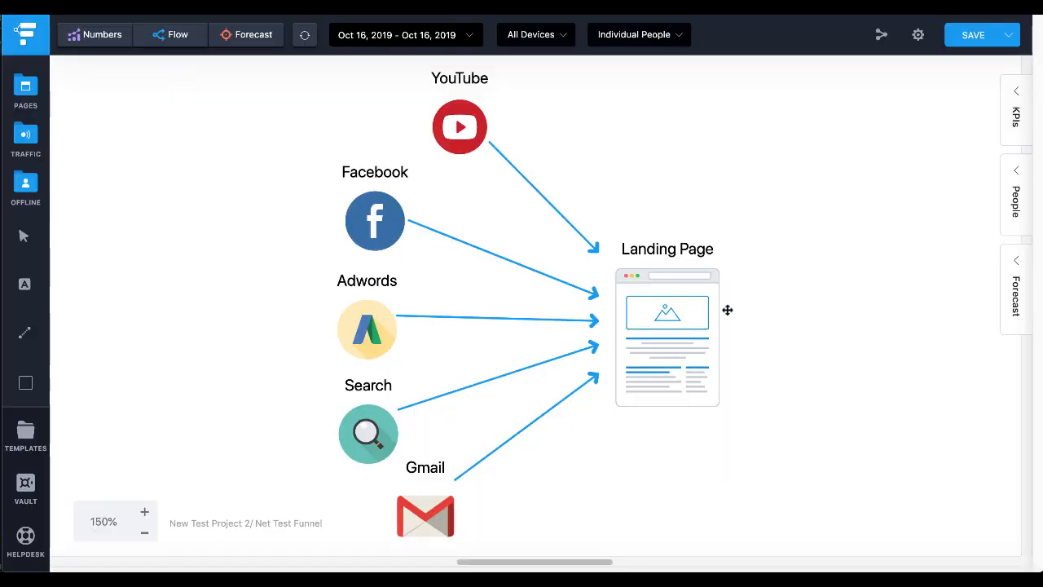
mouse_move(774, 297)
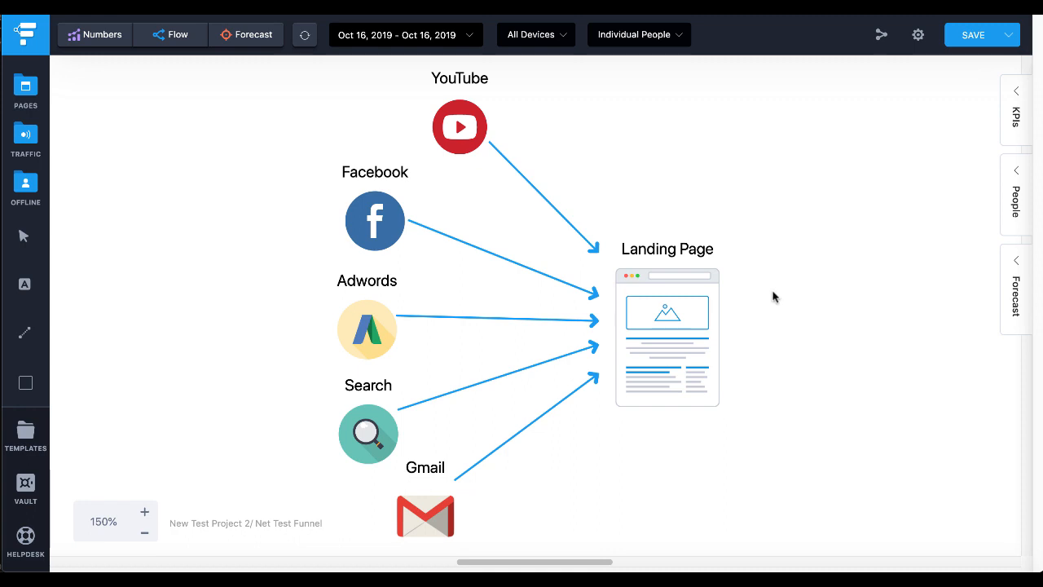